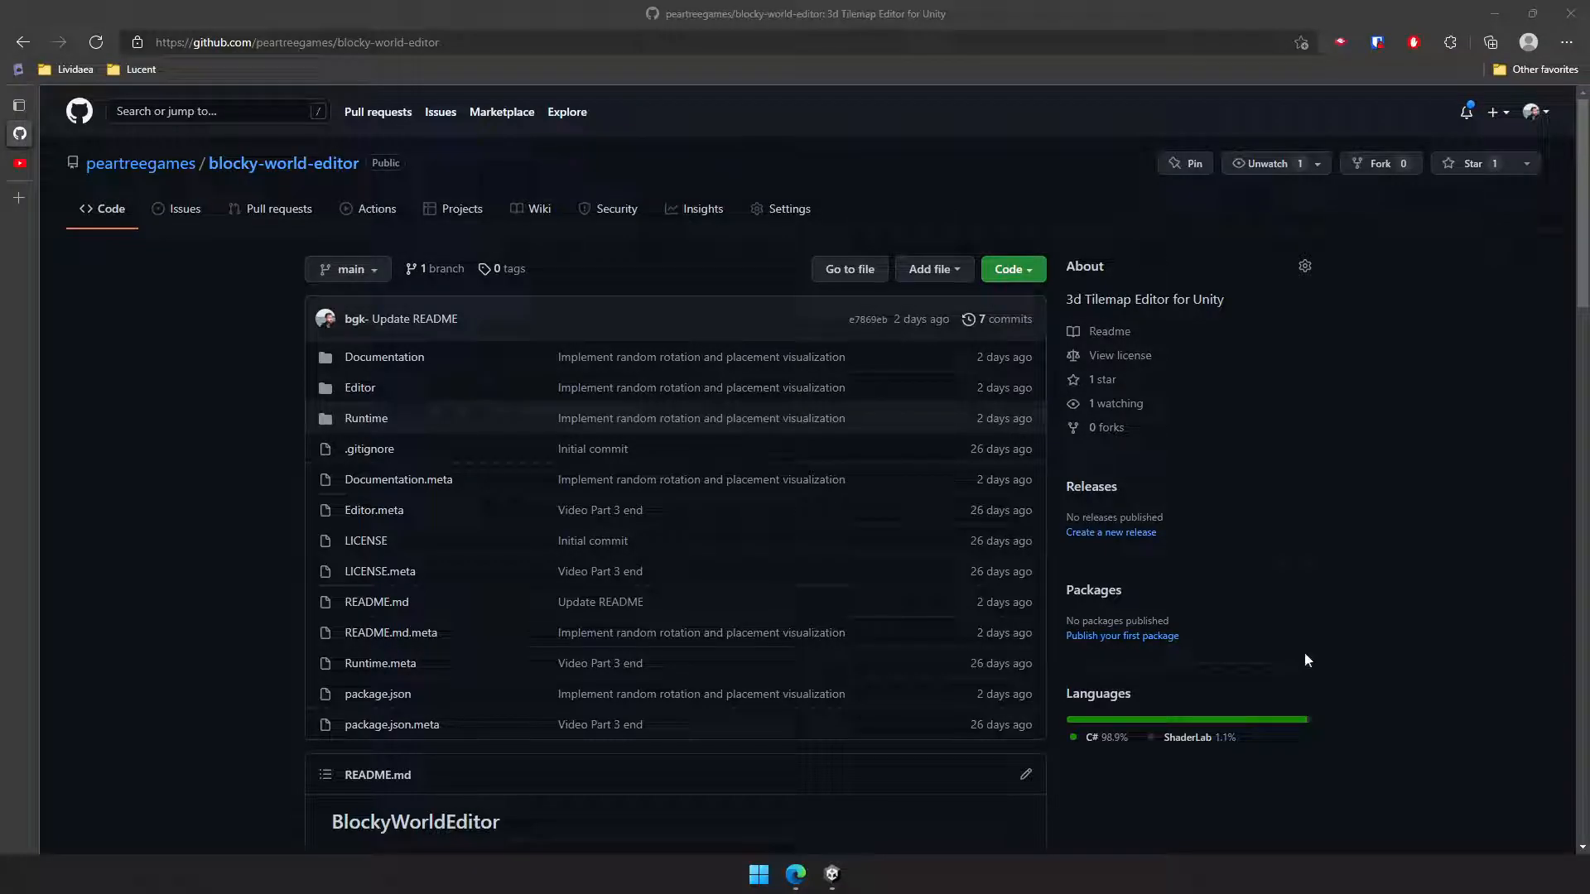
mouse_move(268, 346)
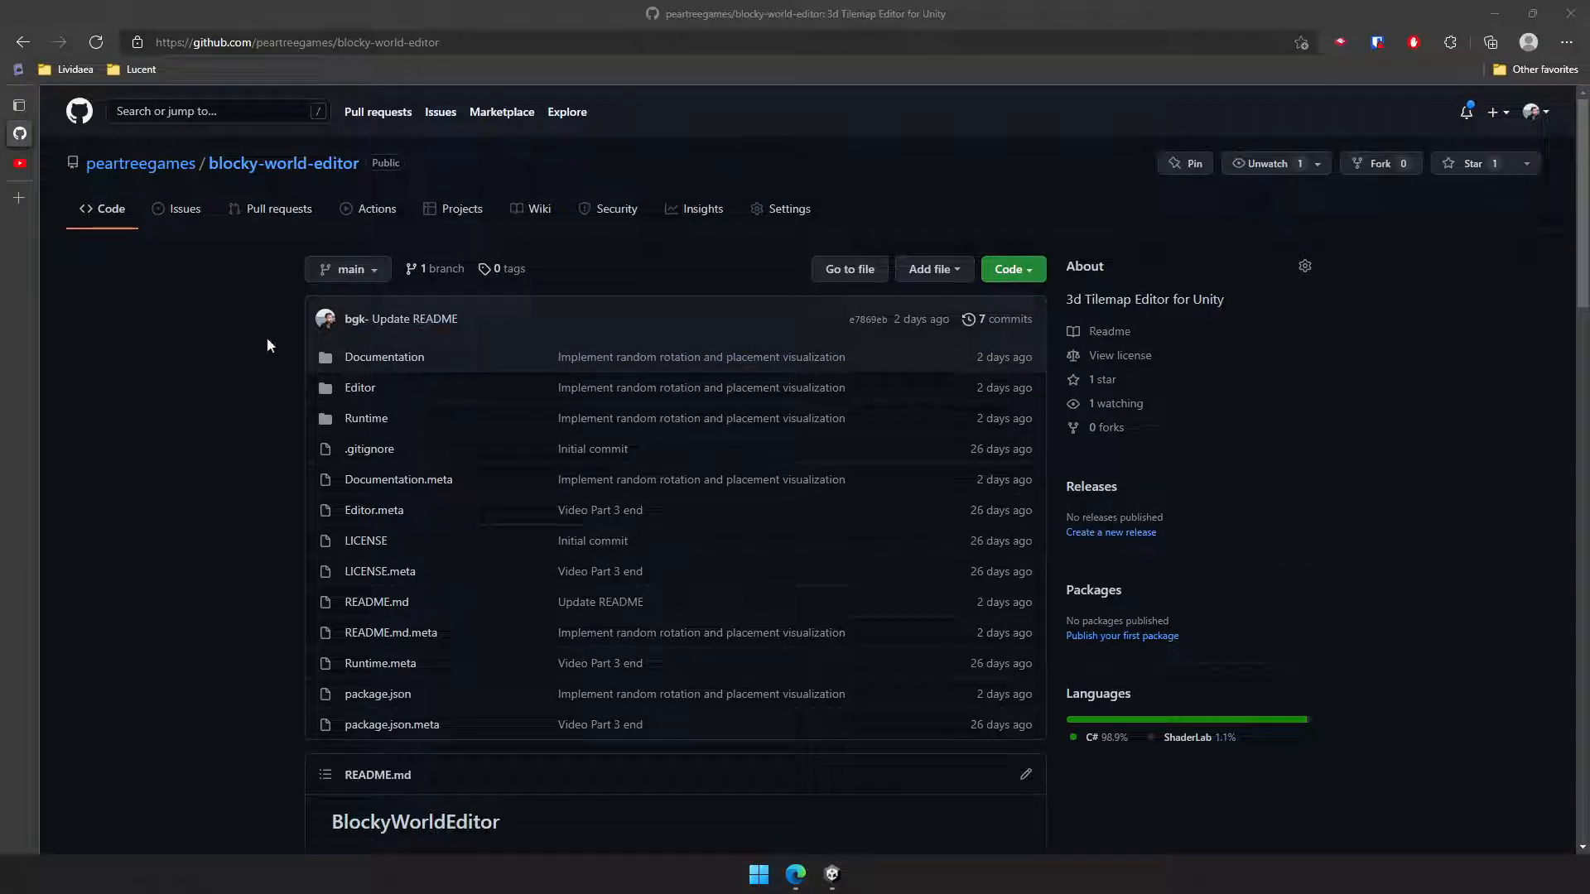
mouse_move(284, 163)
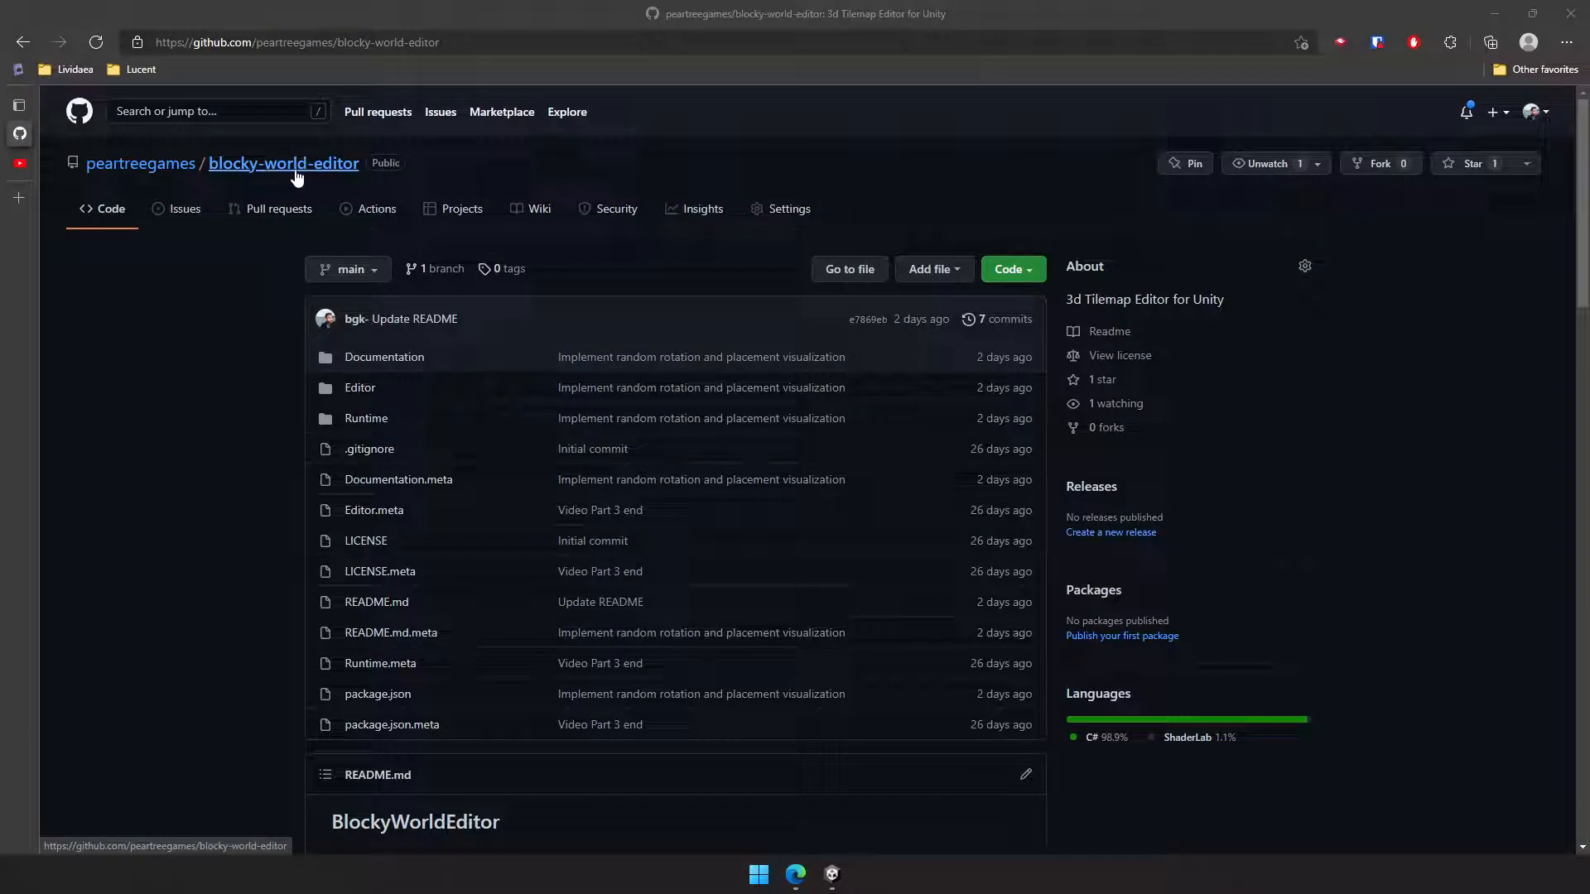
mouse_move(261, 180)
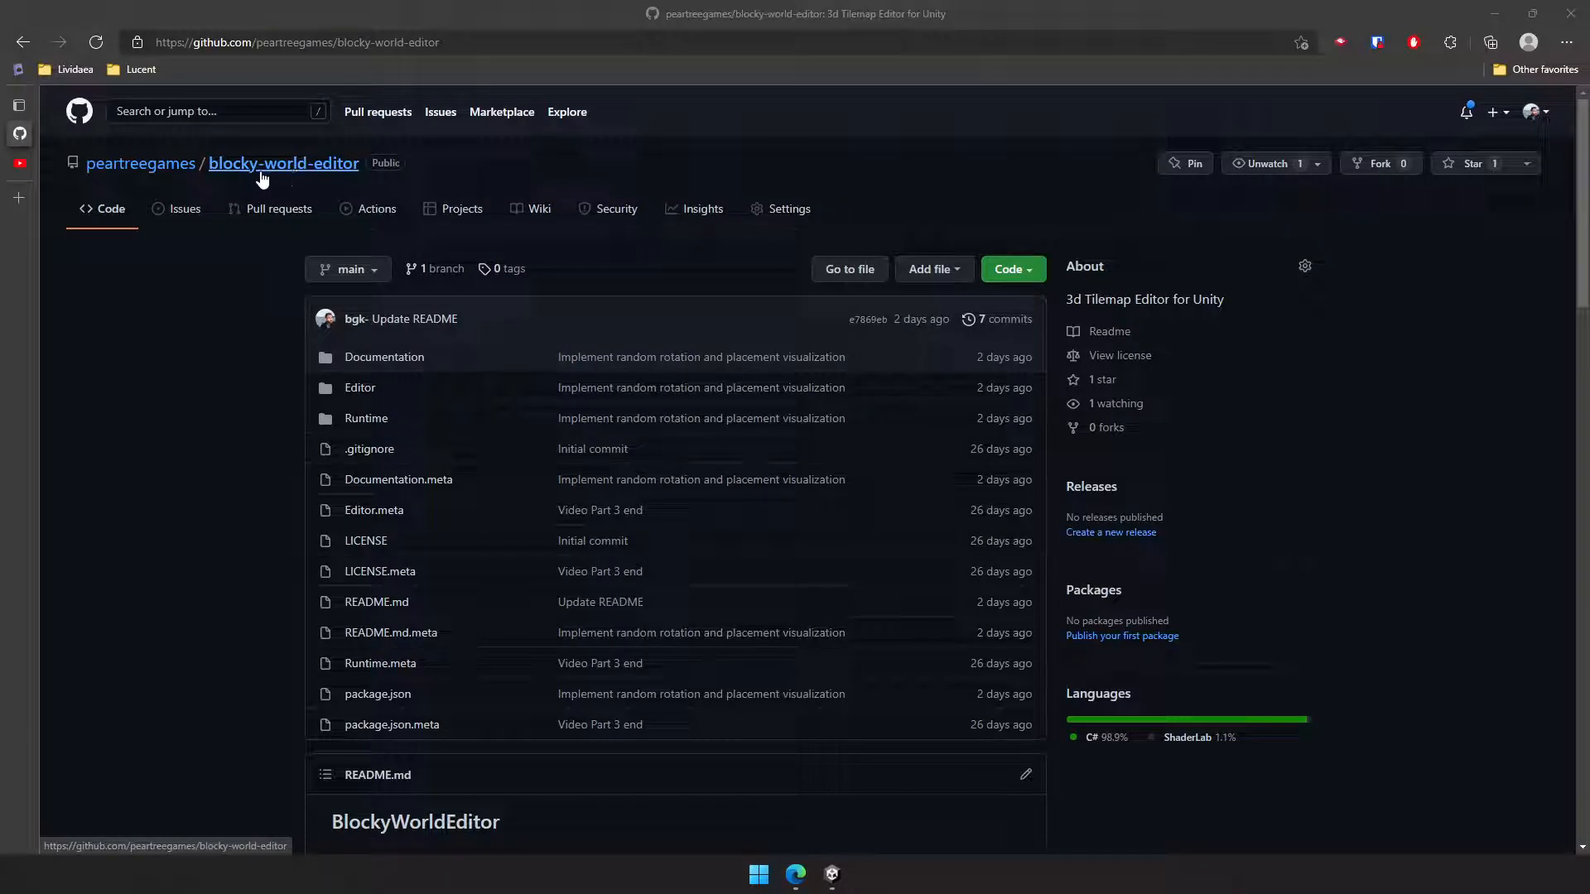
Copy the blocky-world-editor repository's HTTPS clone URL from the green Code dropdown
scroll(down, 3)
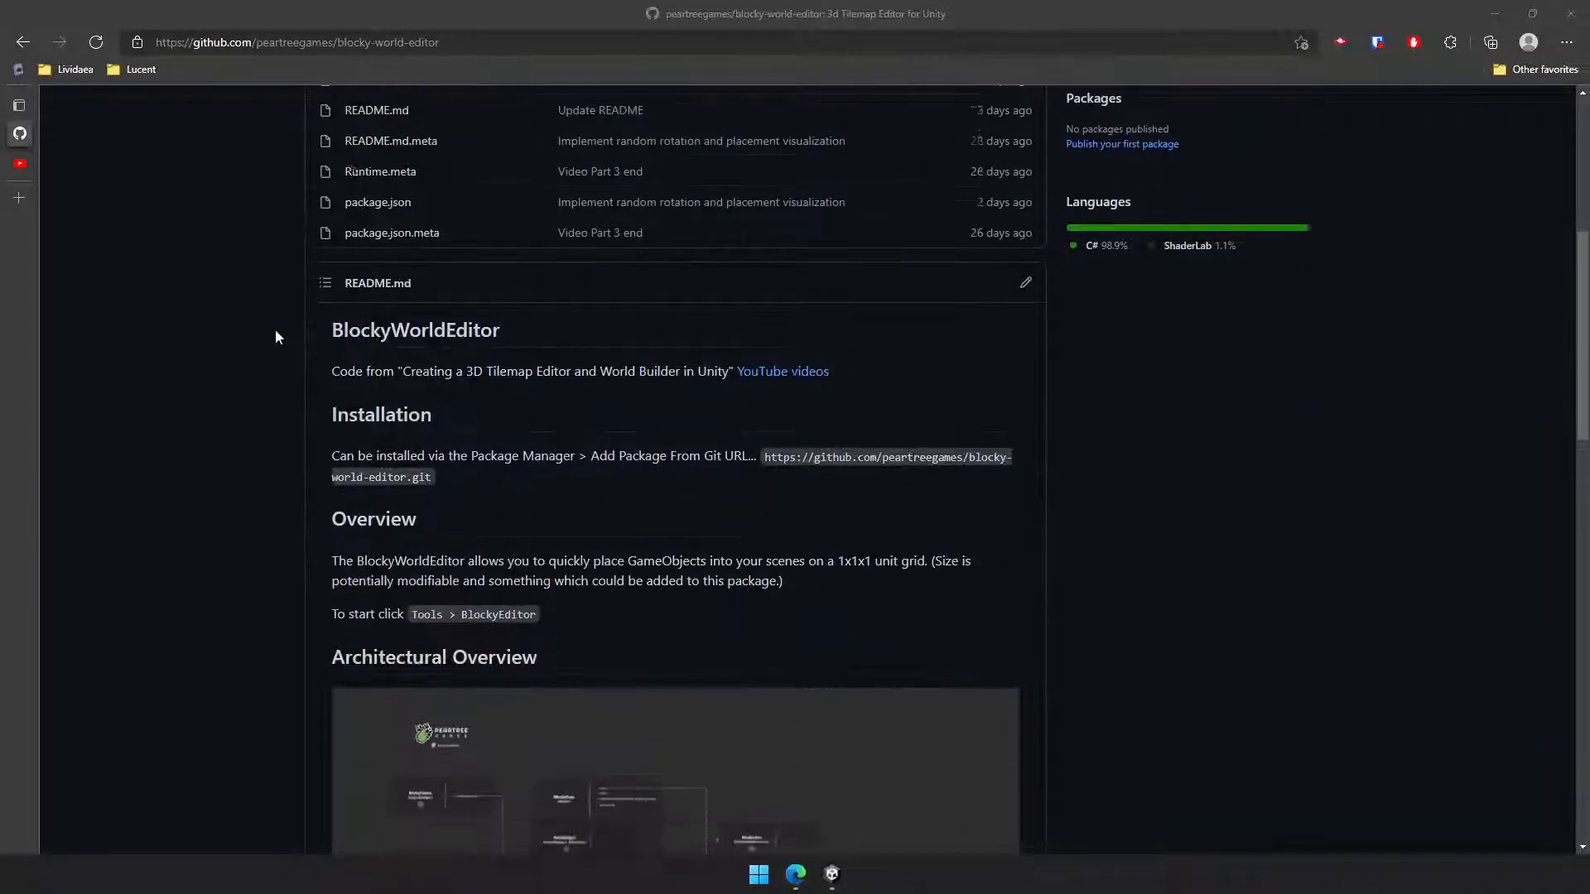
click(782, 371)
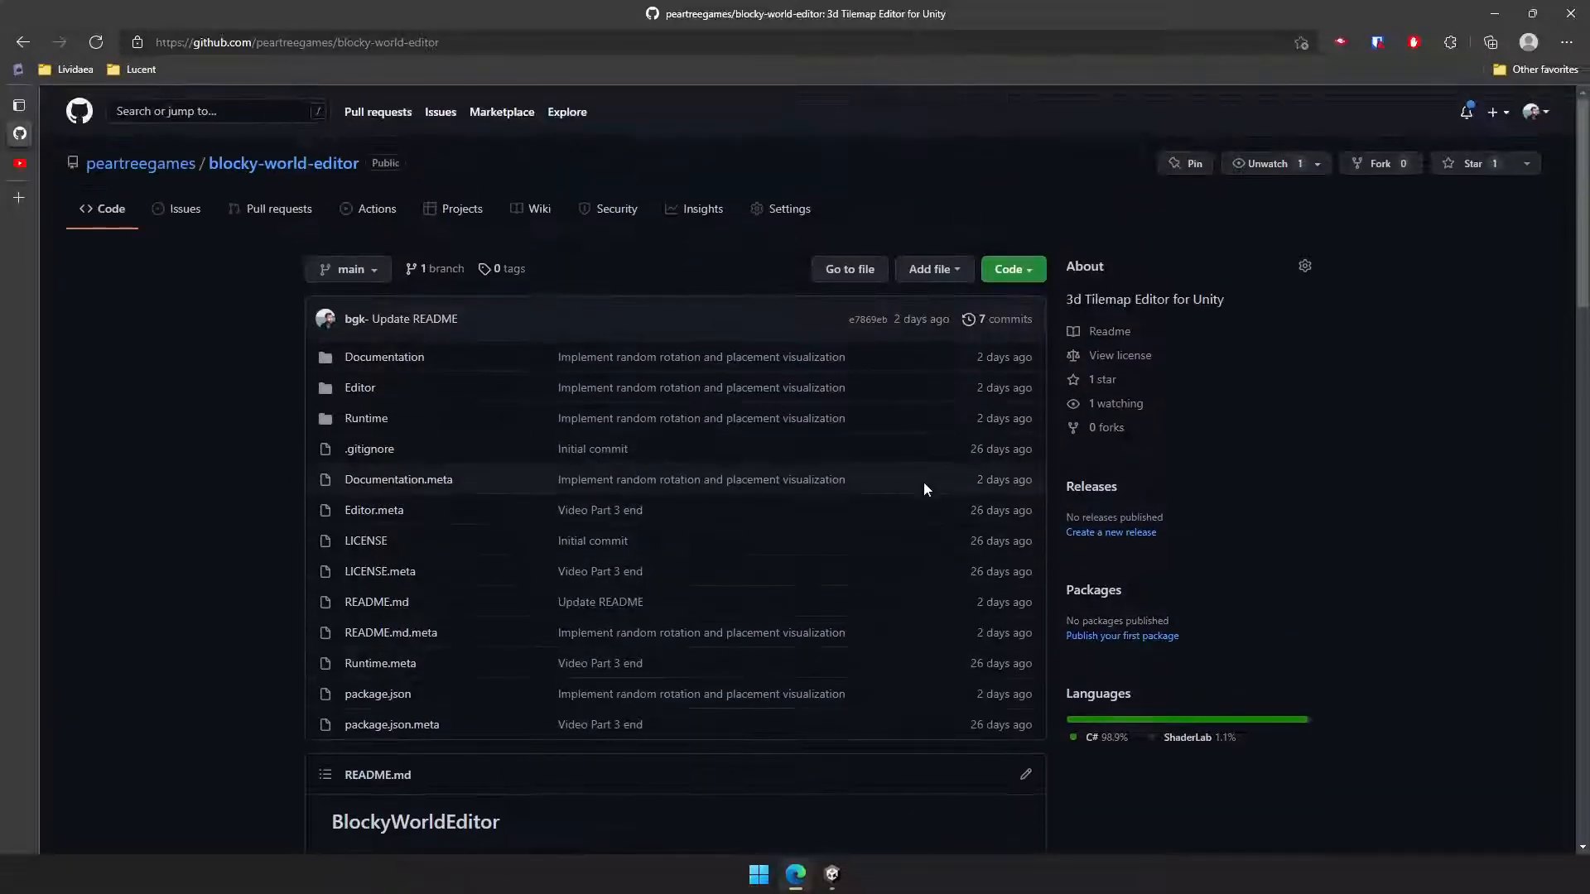
scroll(down, 3)
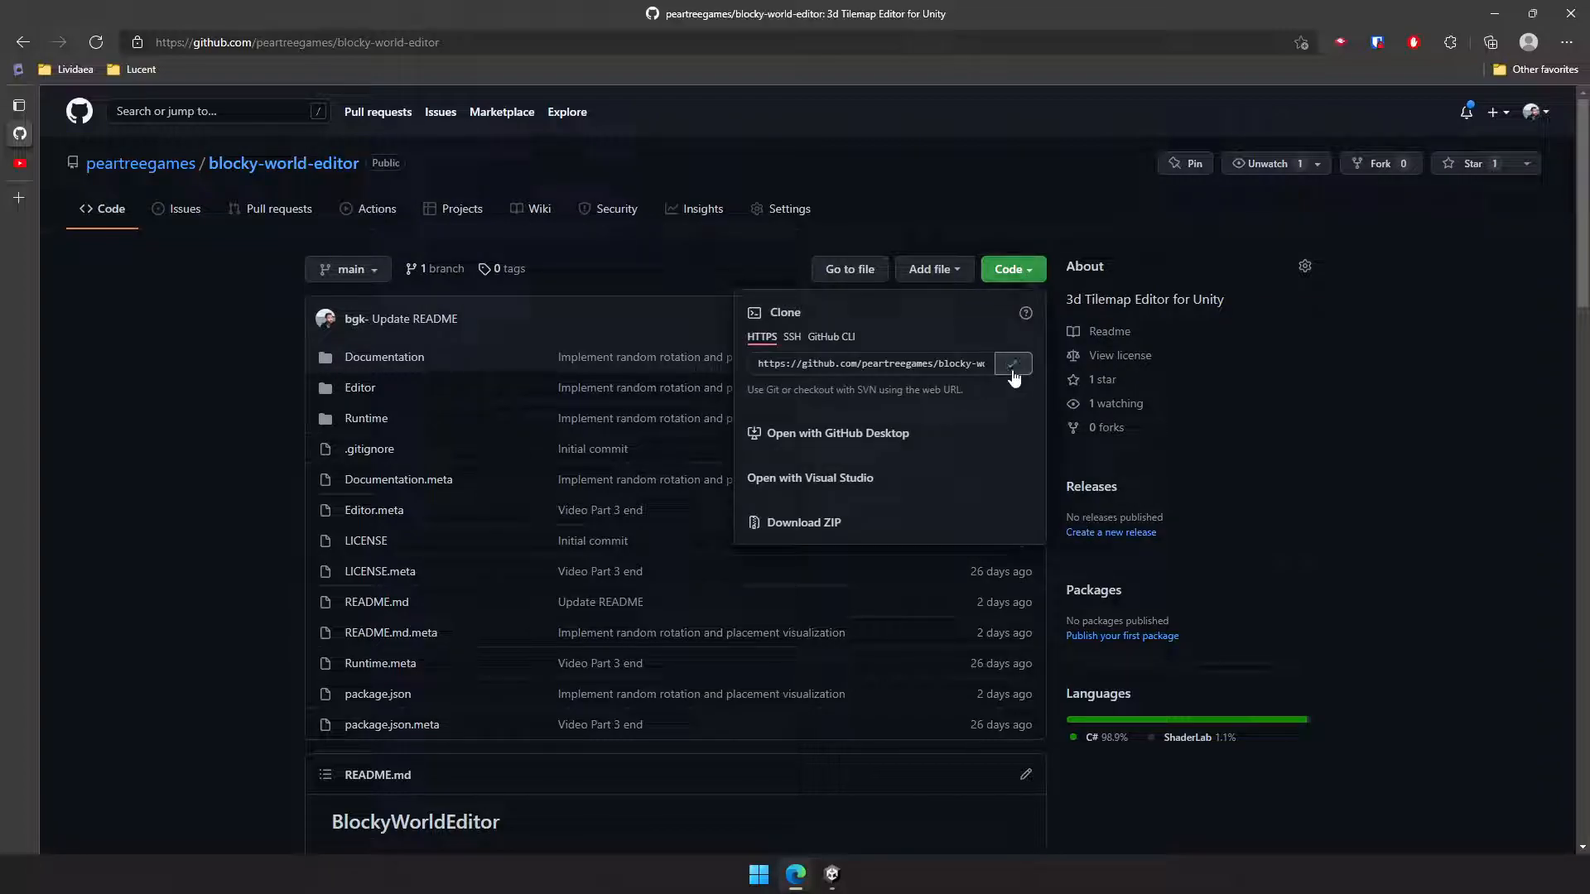
click(1012, 364)
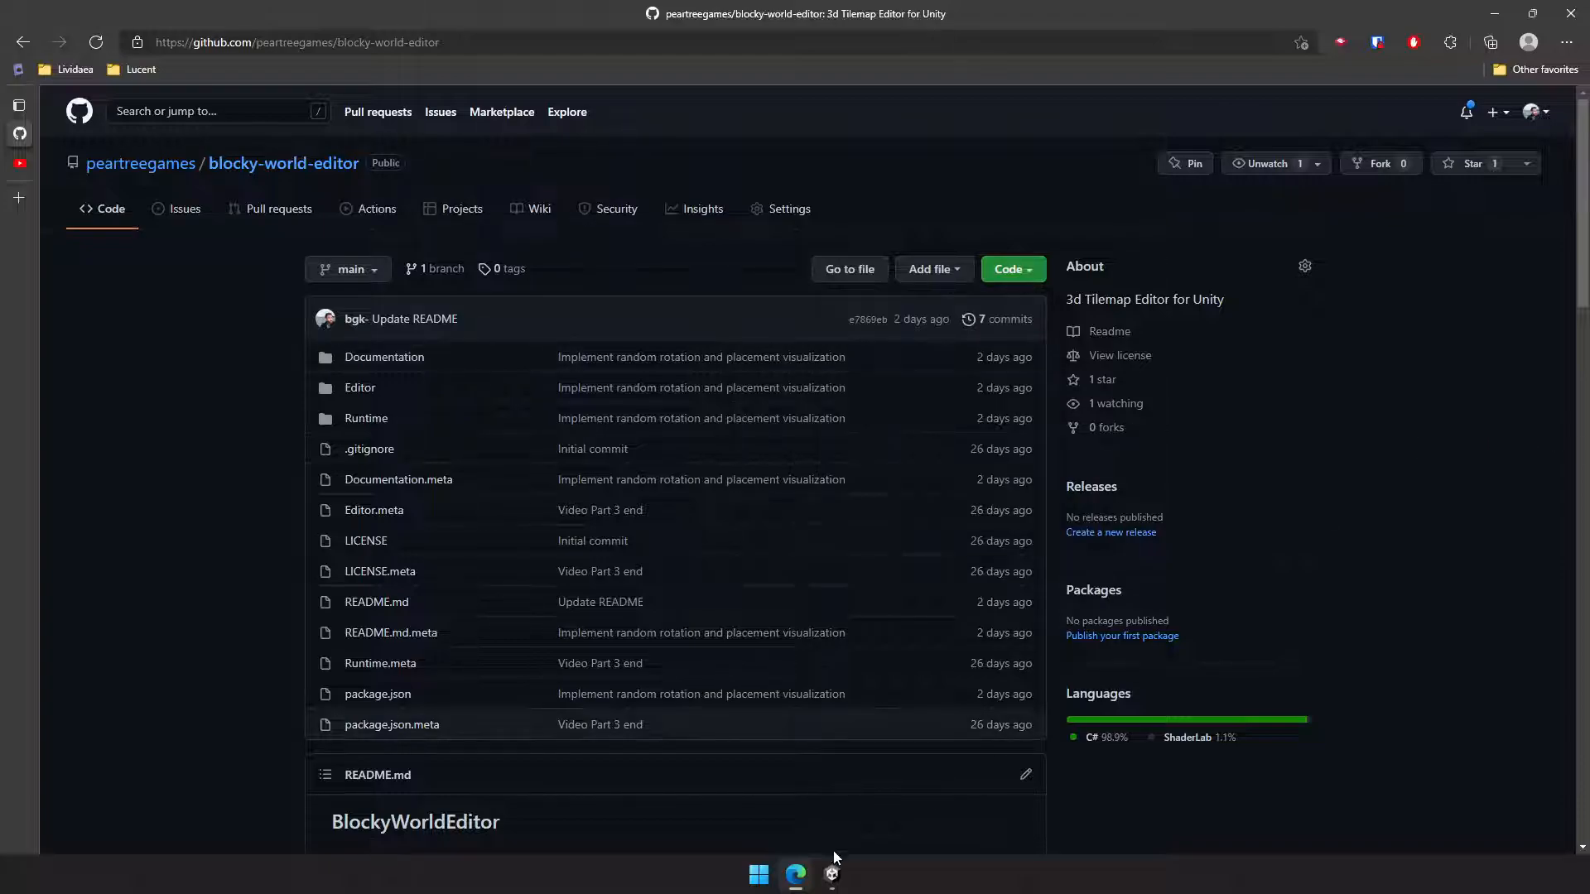
Add Blocky World Editor 0.1.3 through Package Manager's 'Add package from git URL'
click(831, 875)
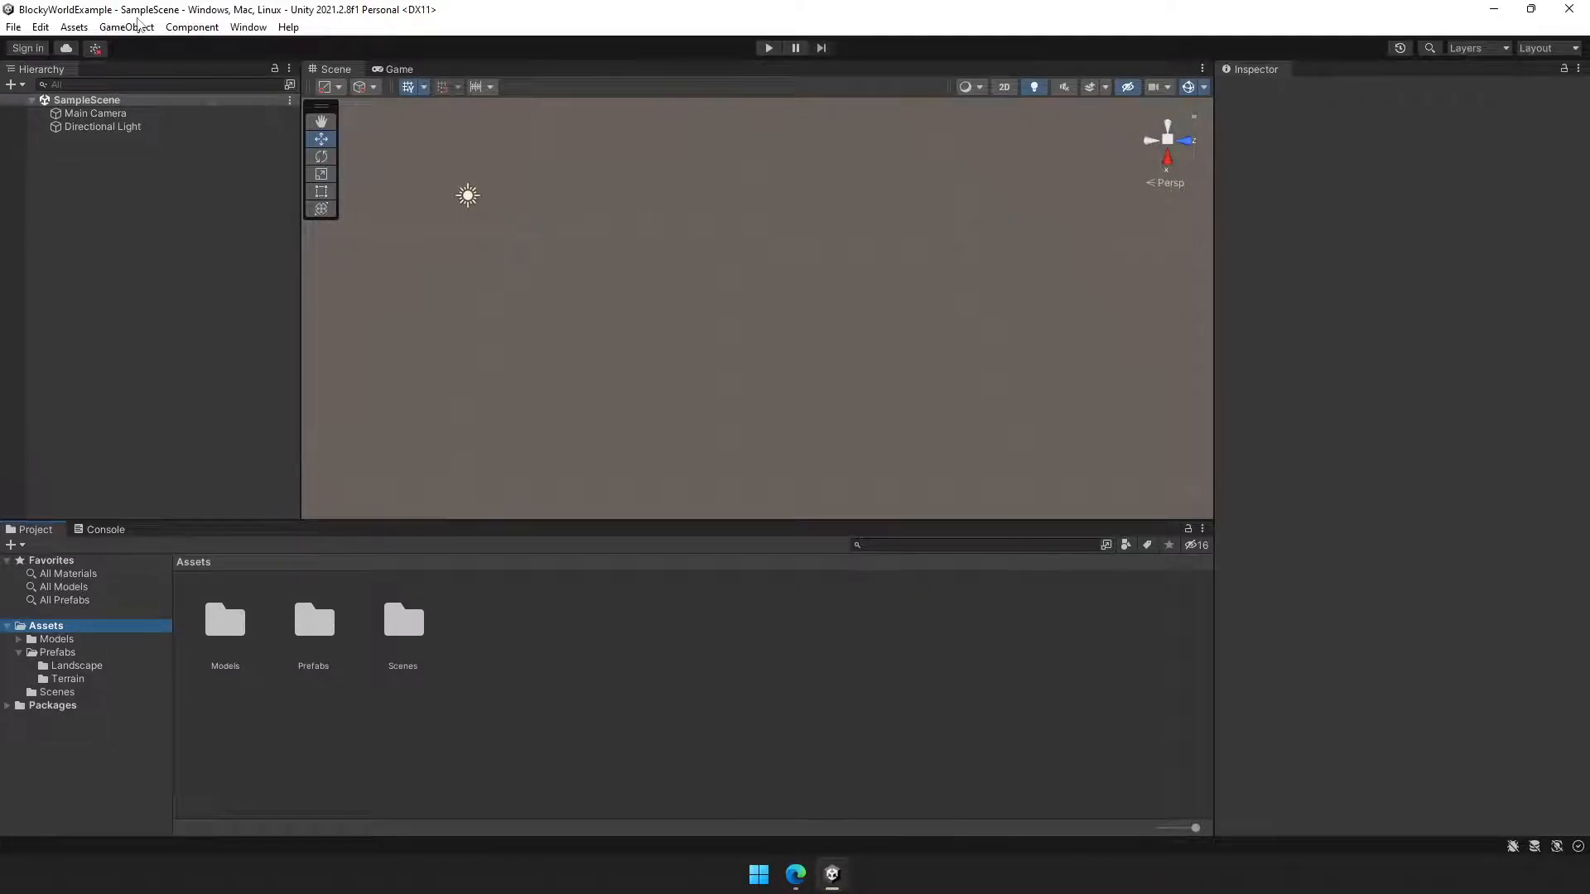
click(248, 26)
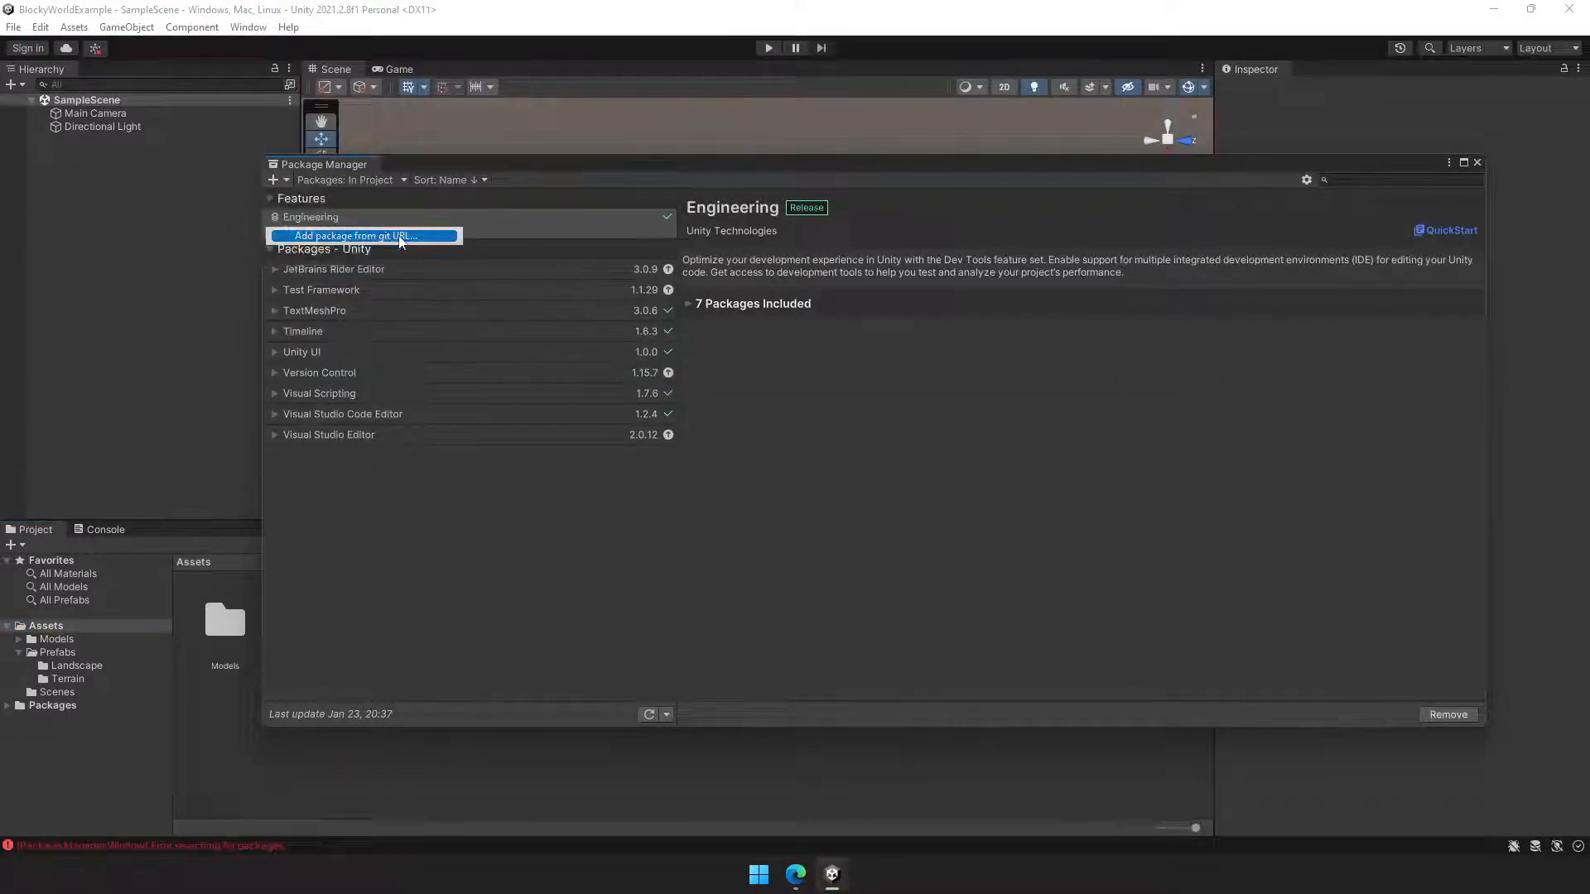
click(354, 235)
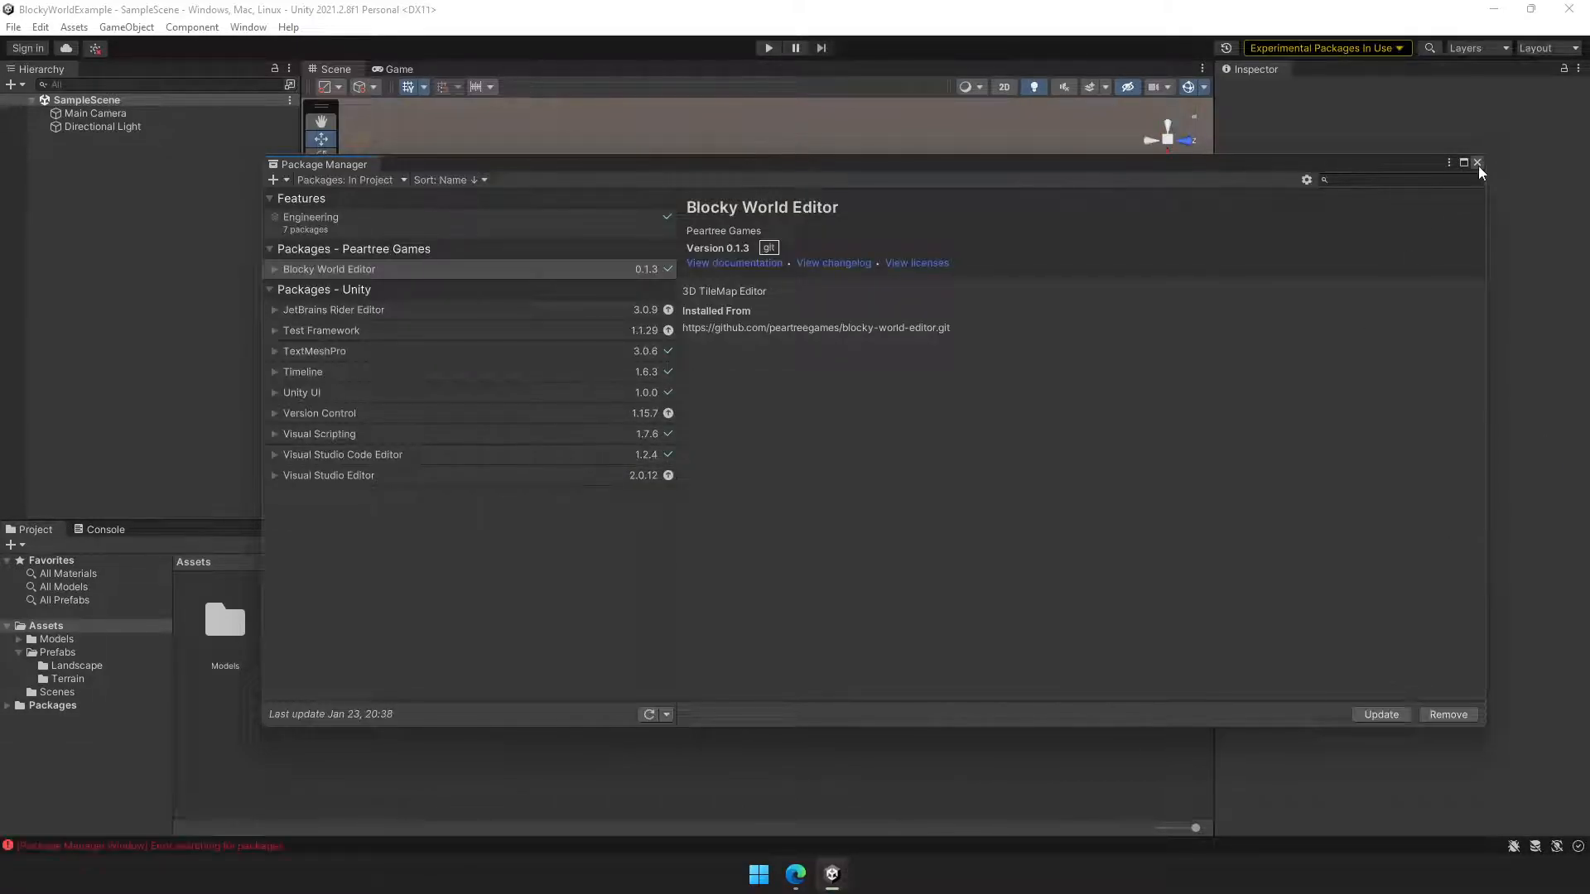
click(1478, 163)
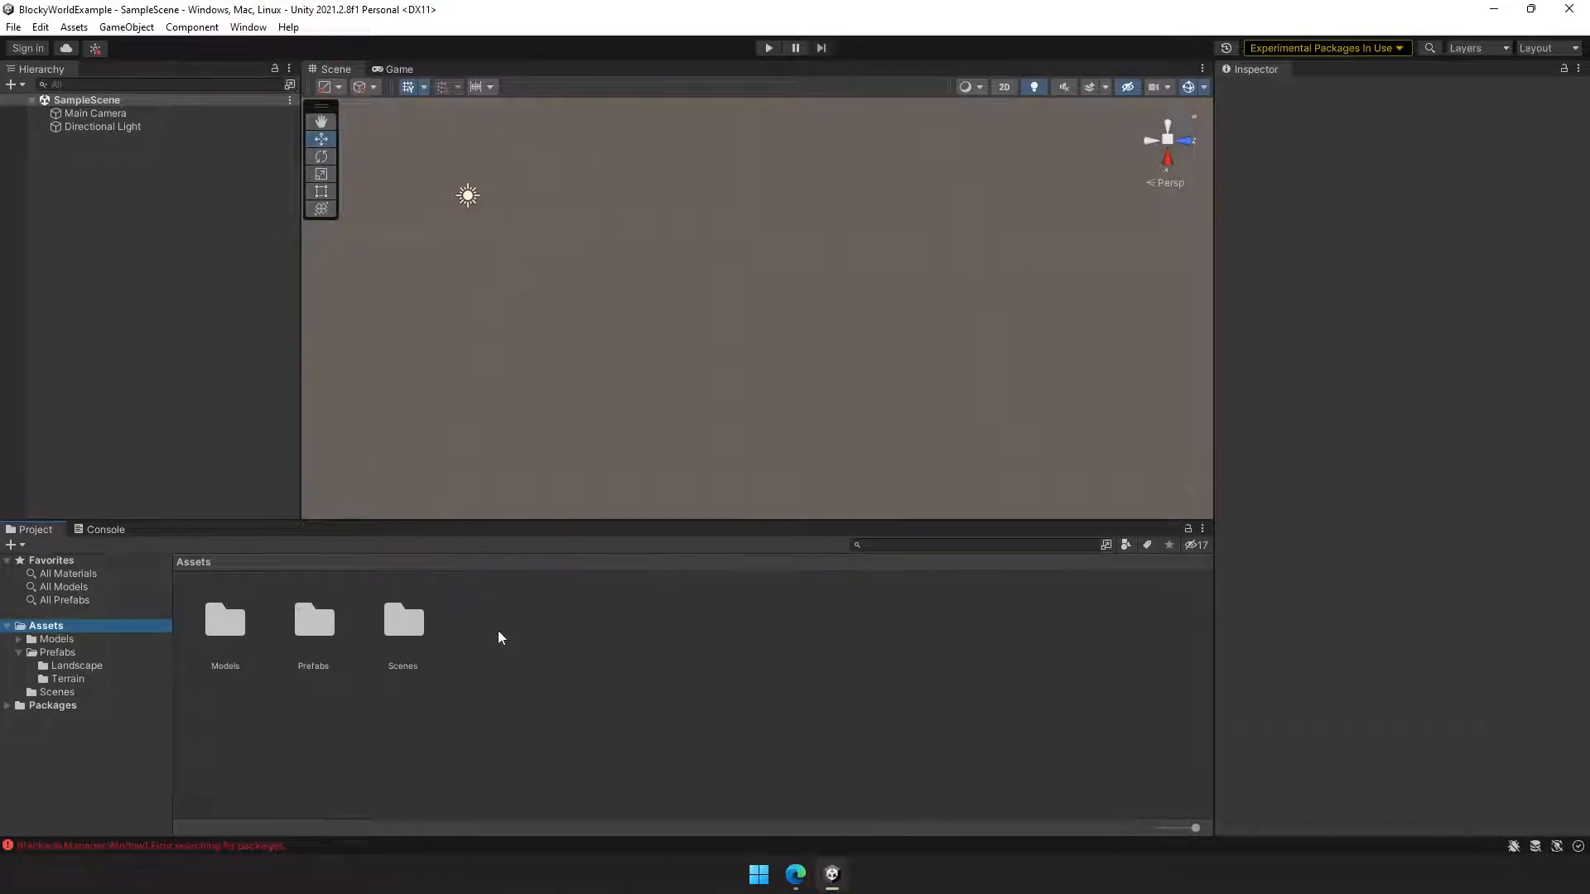
Create a Blocky Palette asset named bPalette_Terrain, then go to Prefabs/Terrain
right_click(496, 637)
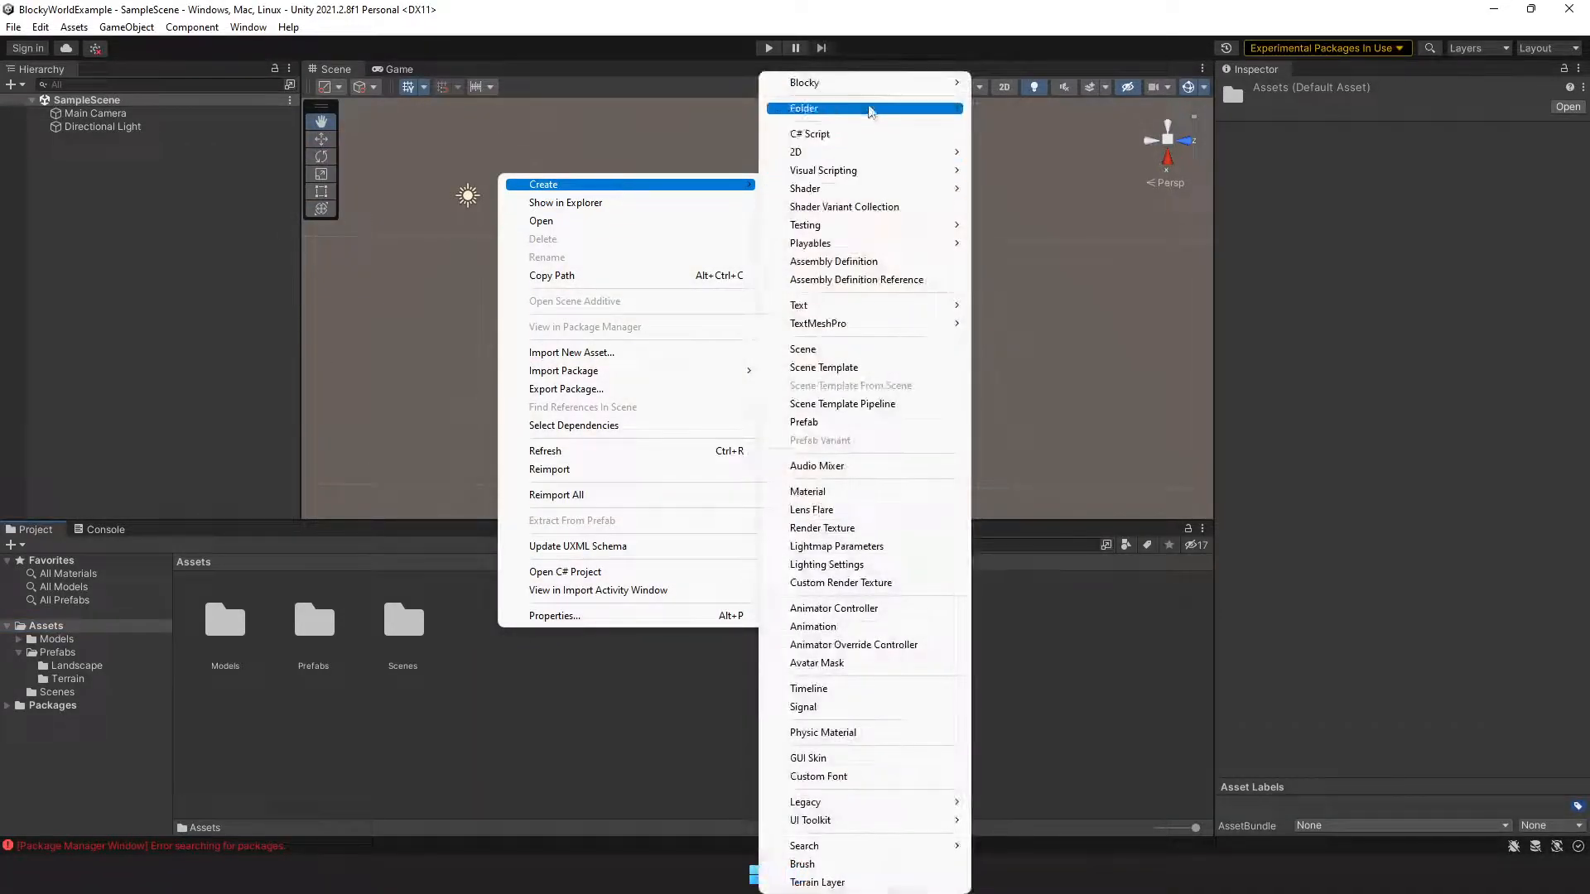
mouse_move(804, 82)
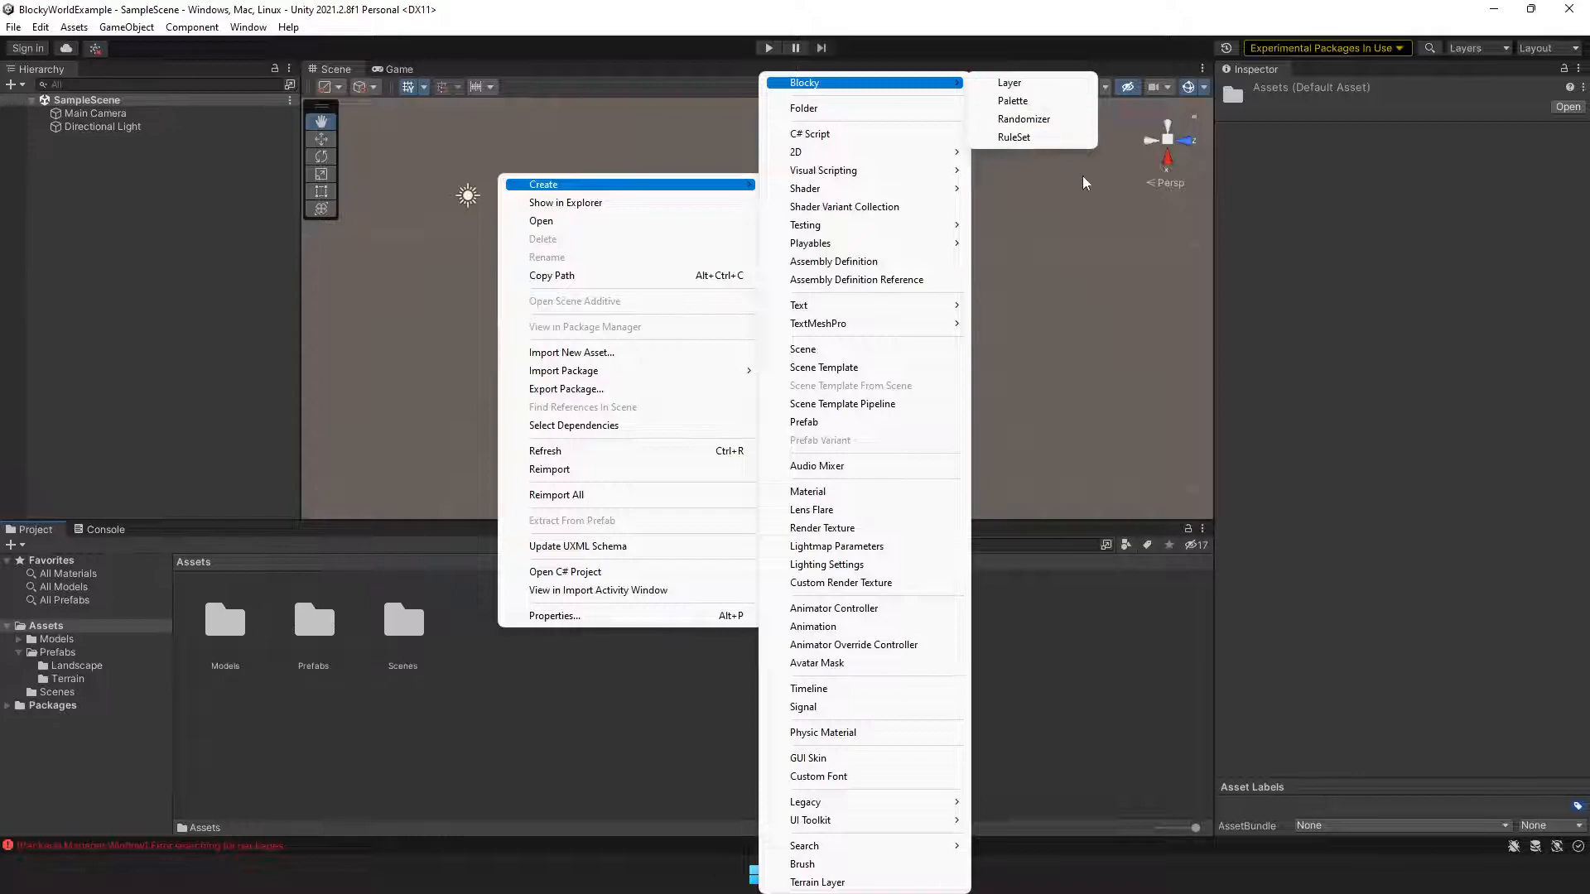
mouse_move(1009, 82)
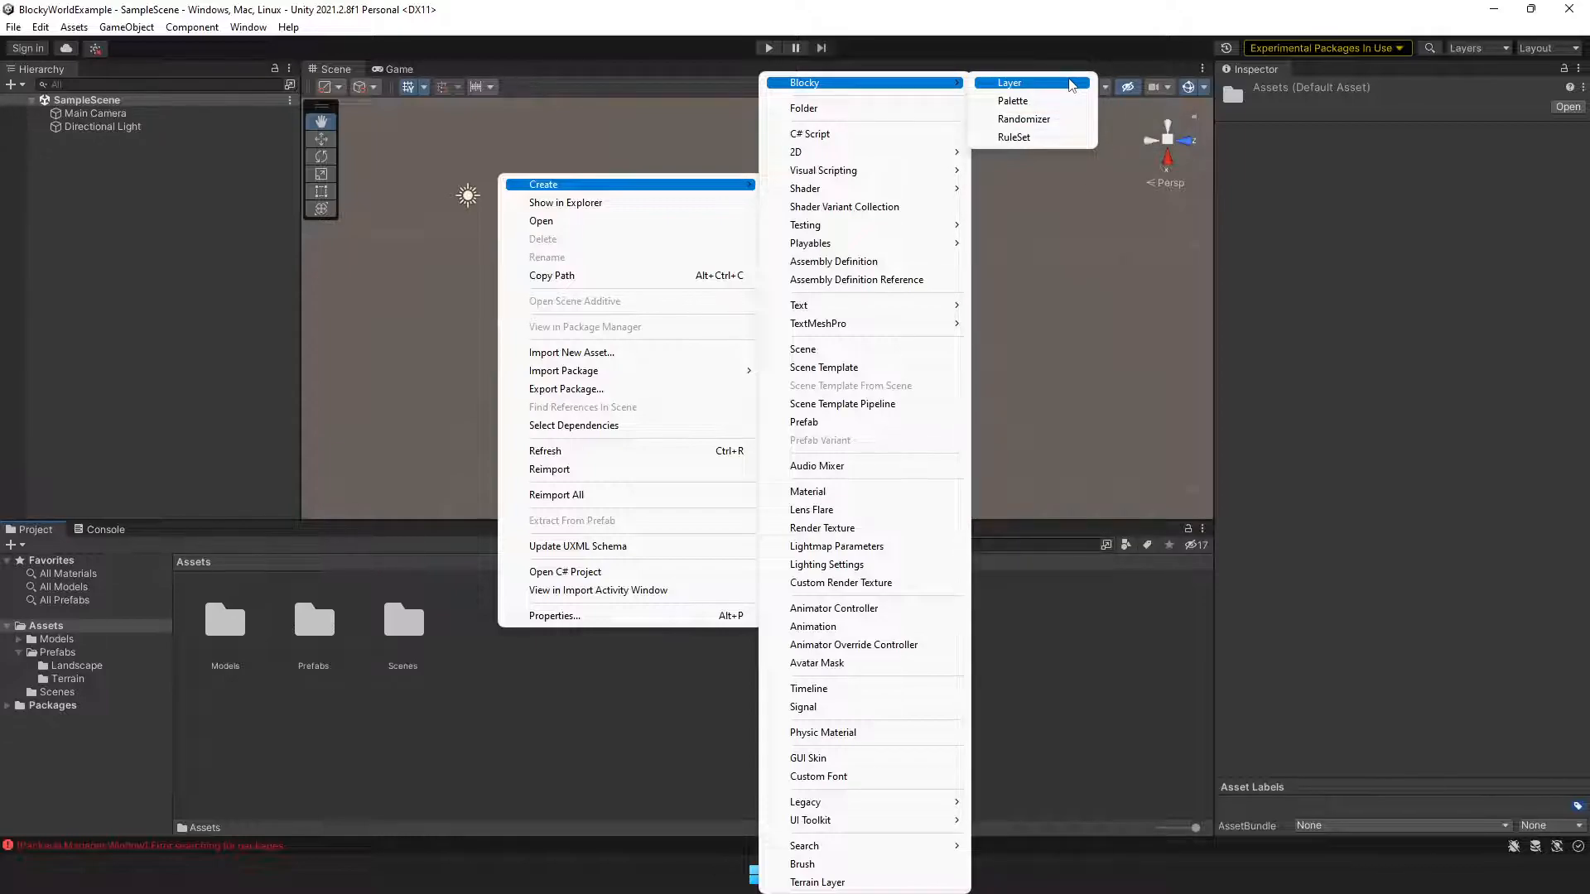
click(1012, 100)
text(bPalette_Terrain)
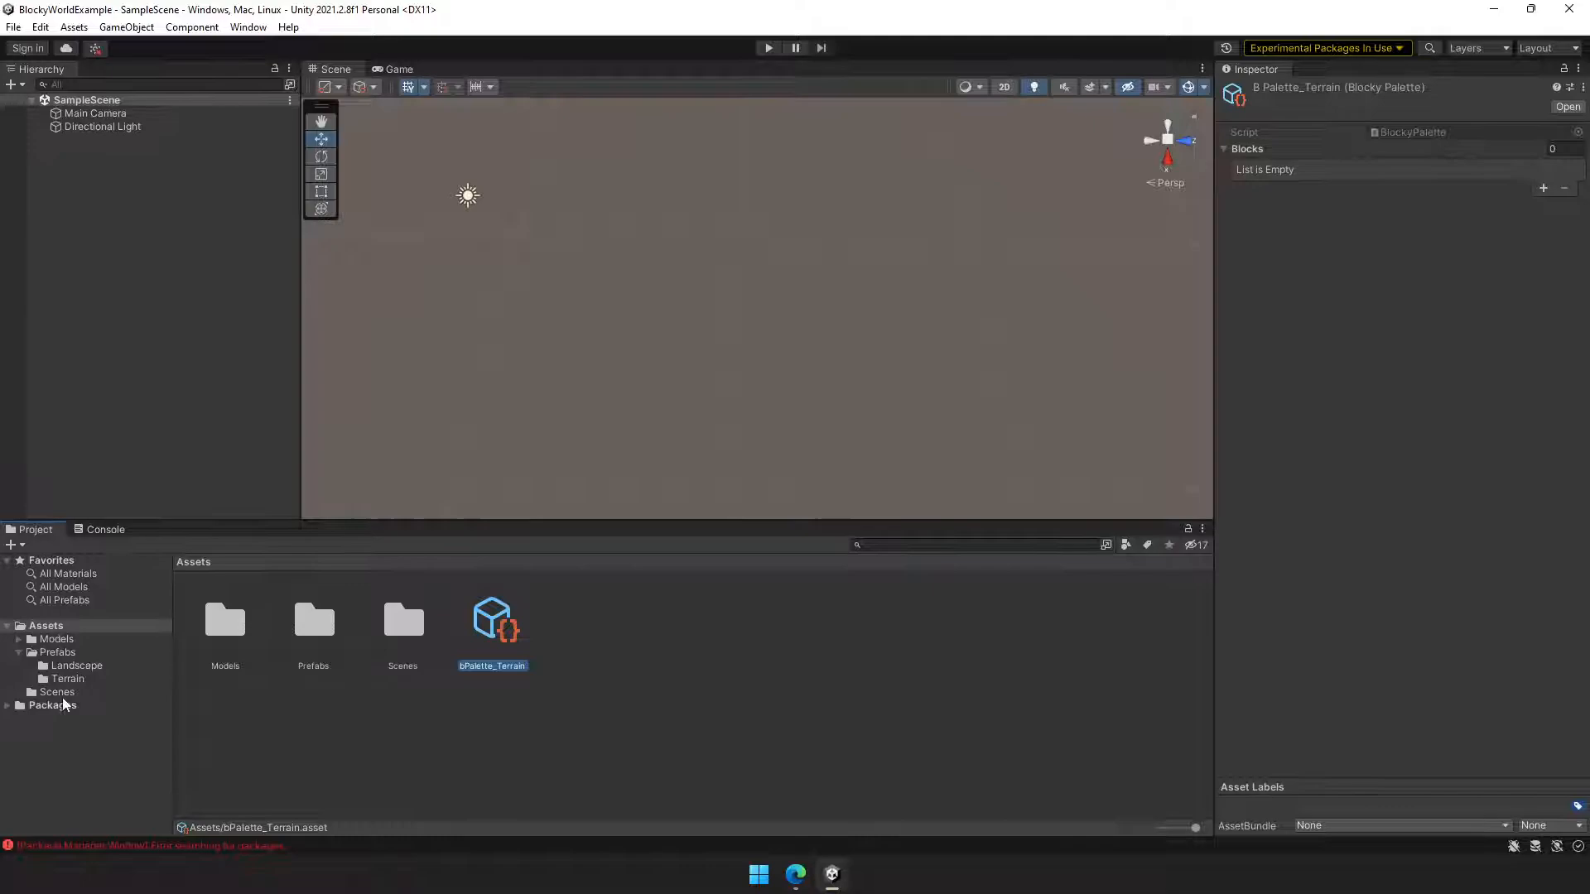
click(67, 678)
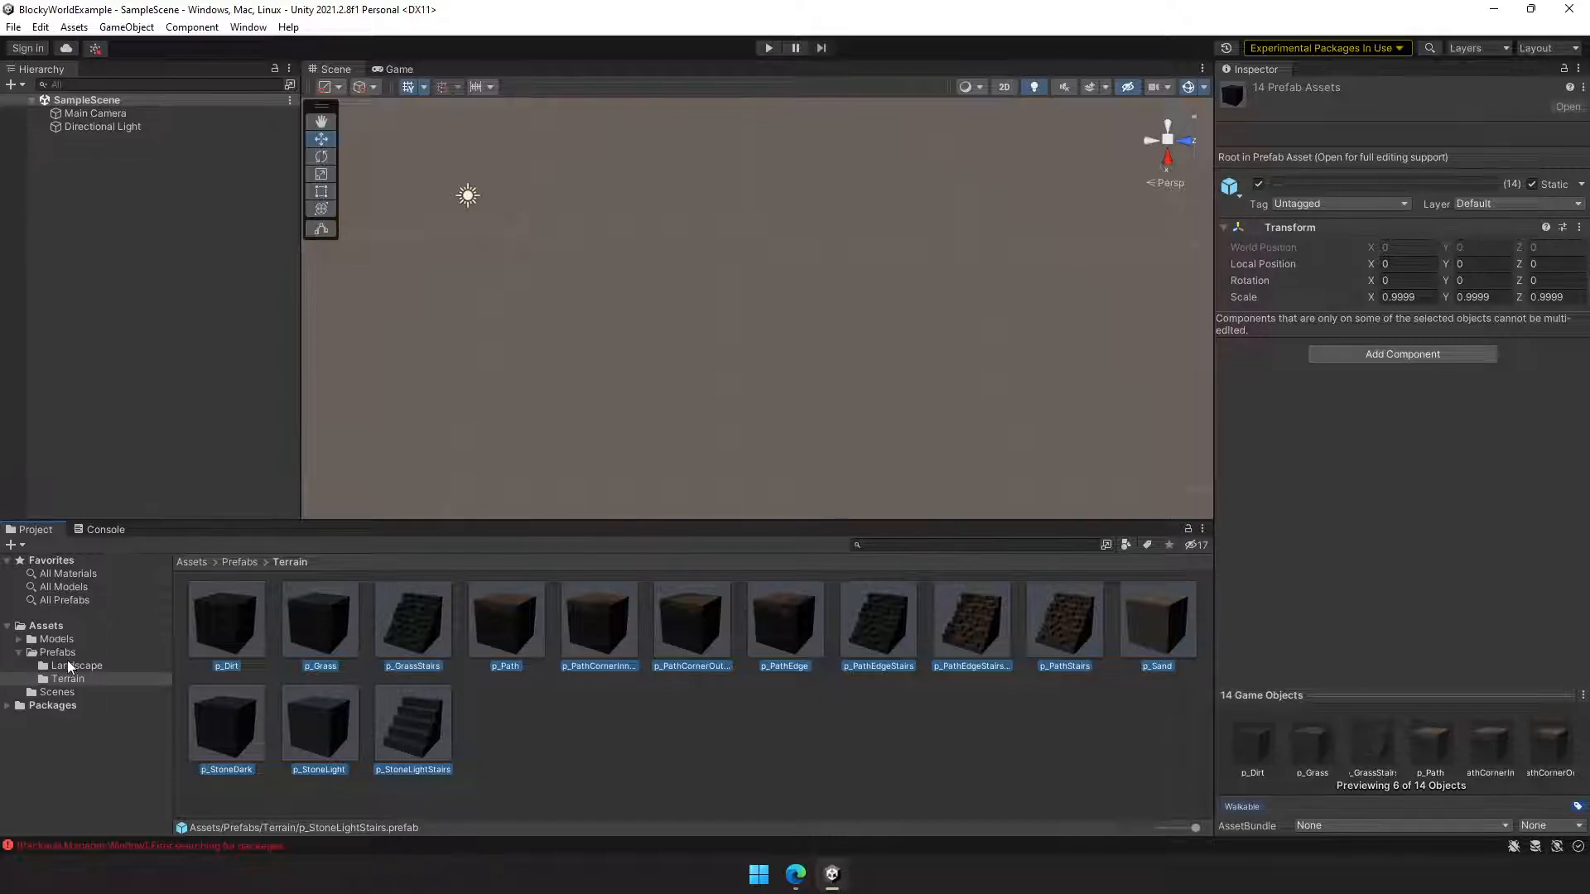
Search 'block' in Add Component and add Blocky Object to all 14 terrain prefabs
click(77, 665)
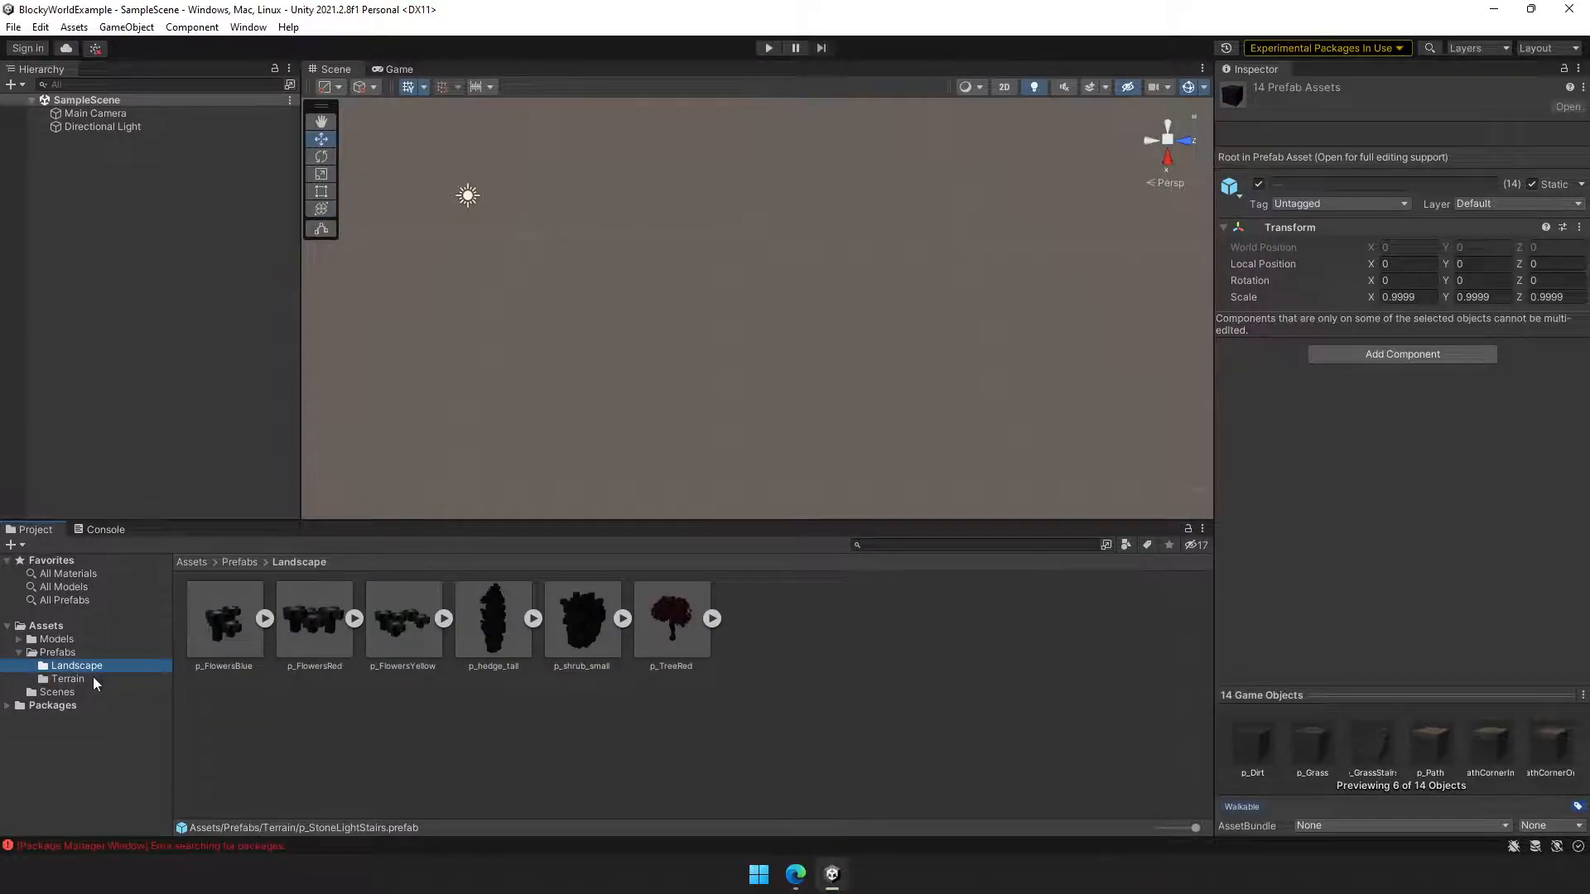
click(68, 679)
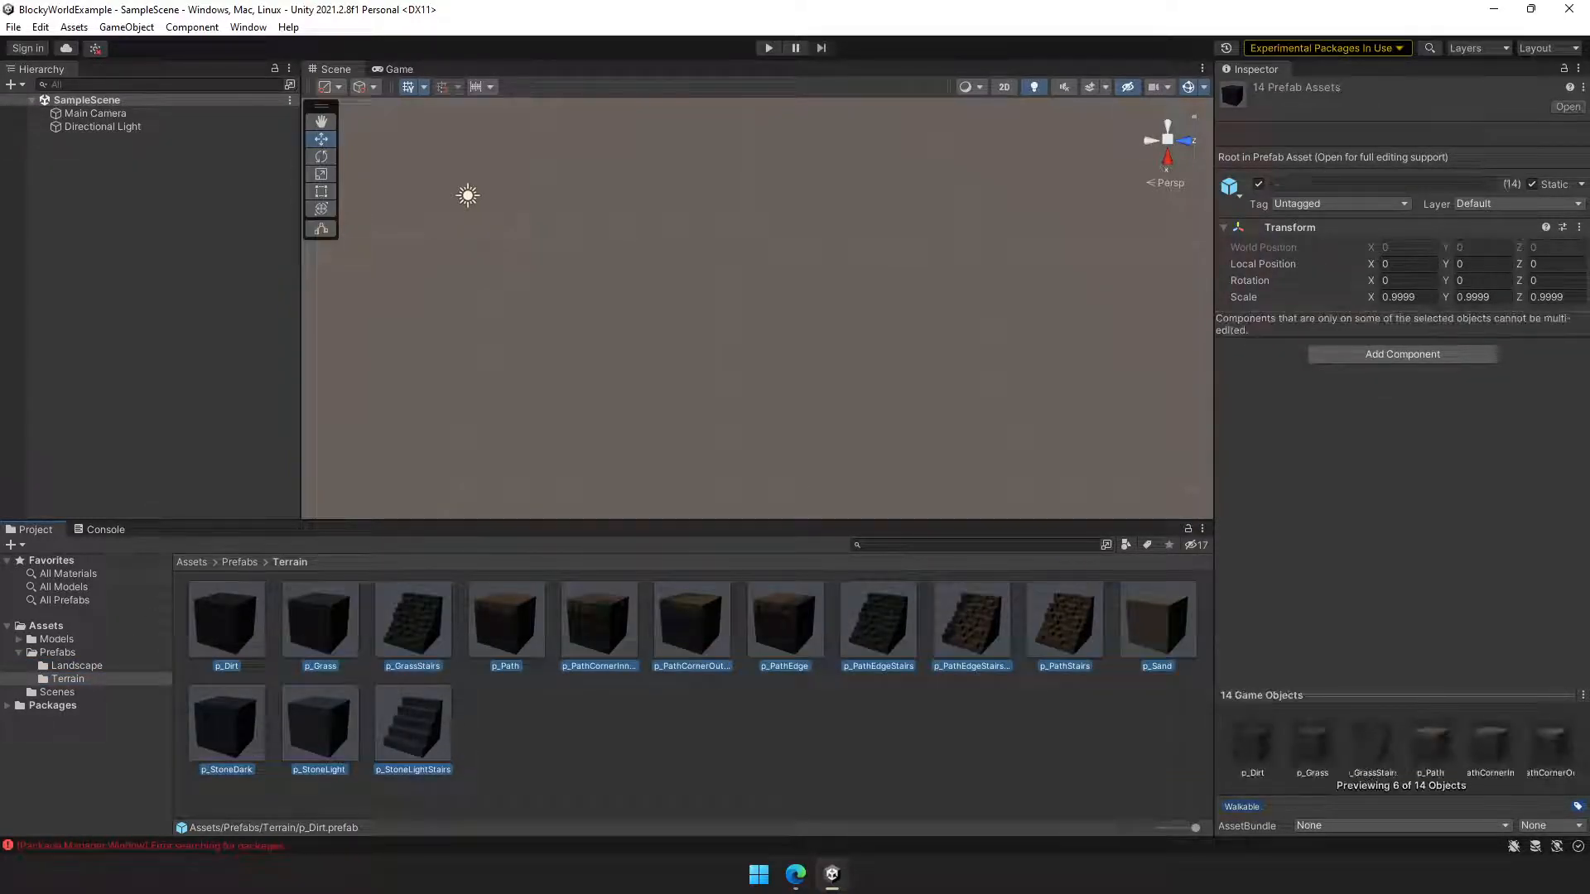
text(block)
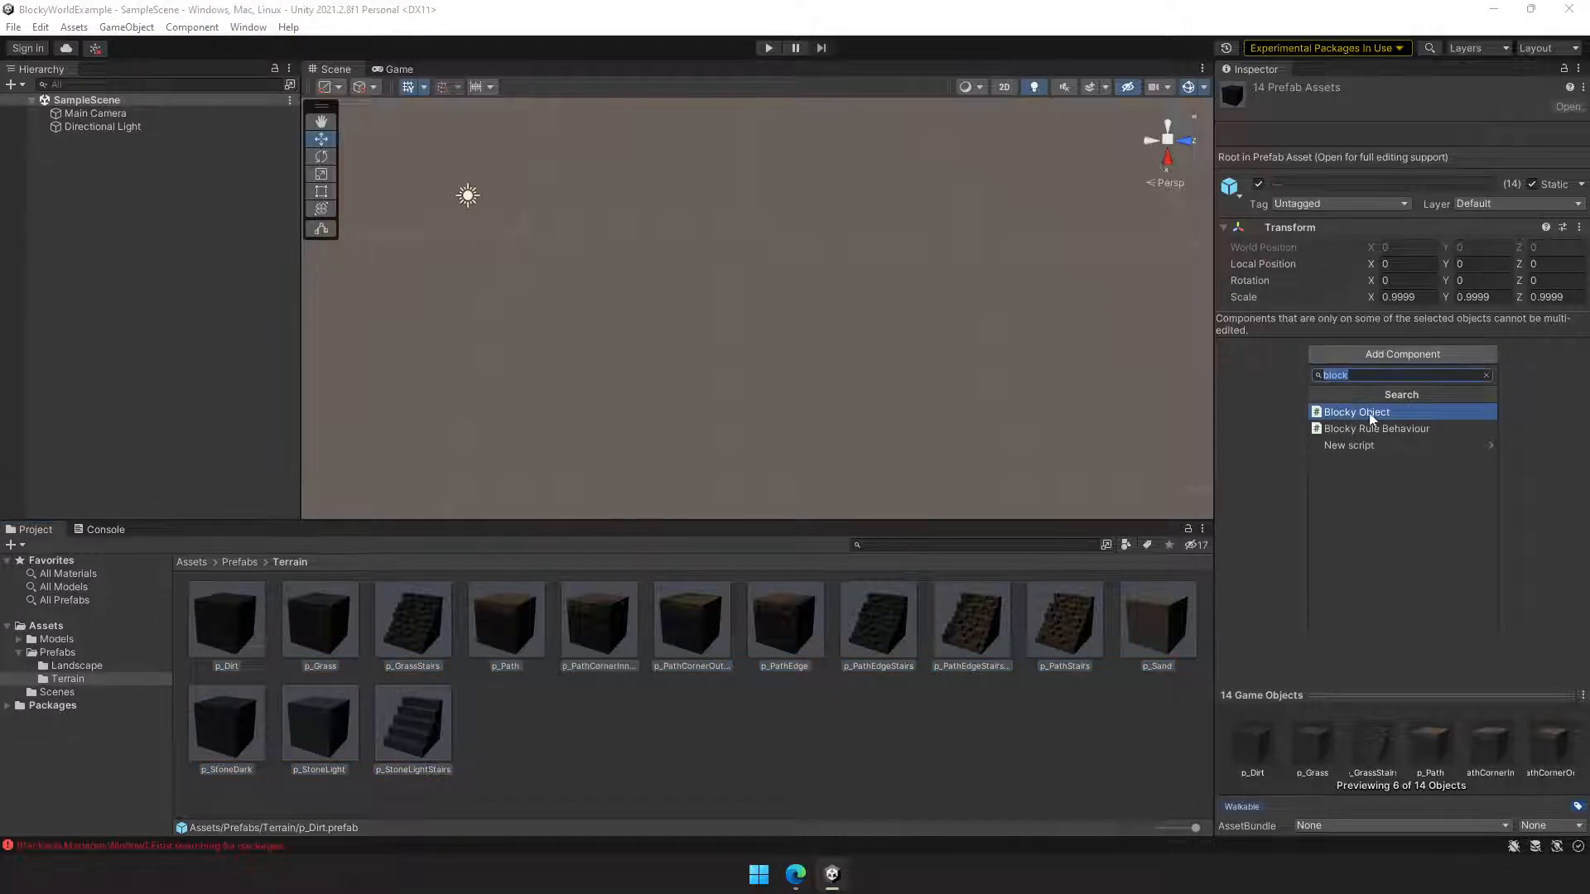
click(1356, 411)
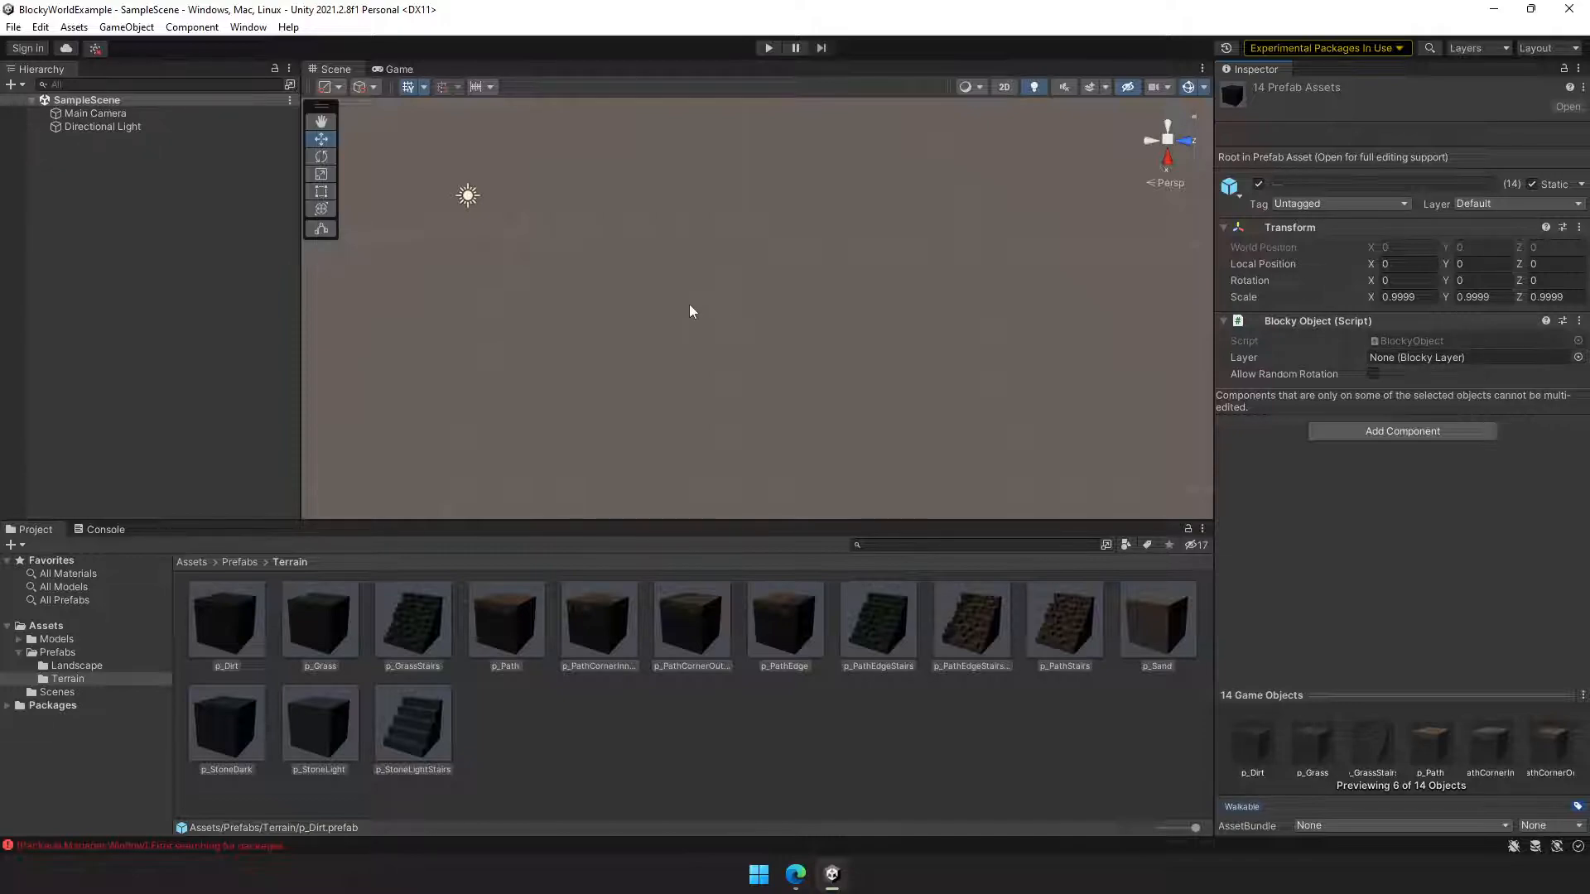
mouse_move(859, 364)
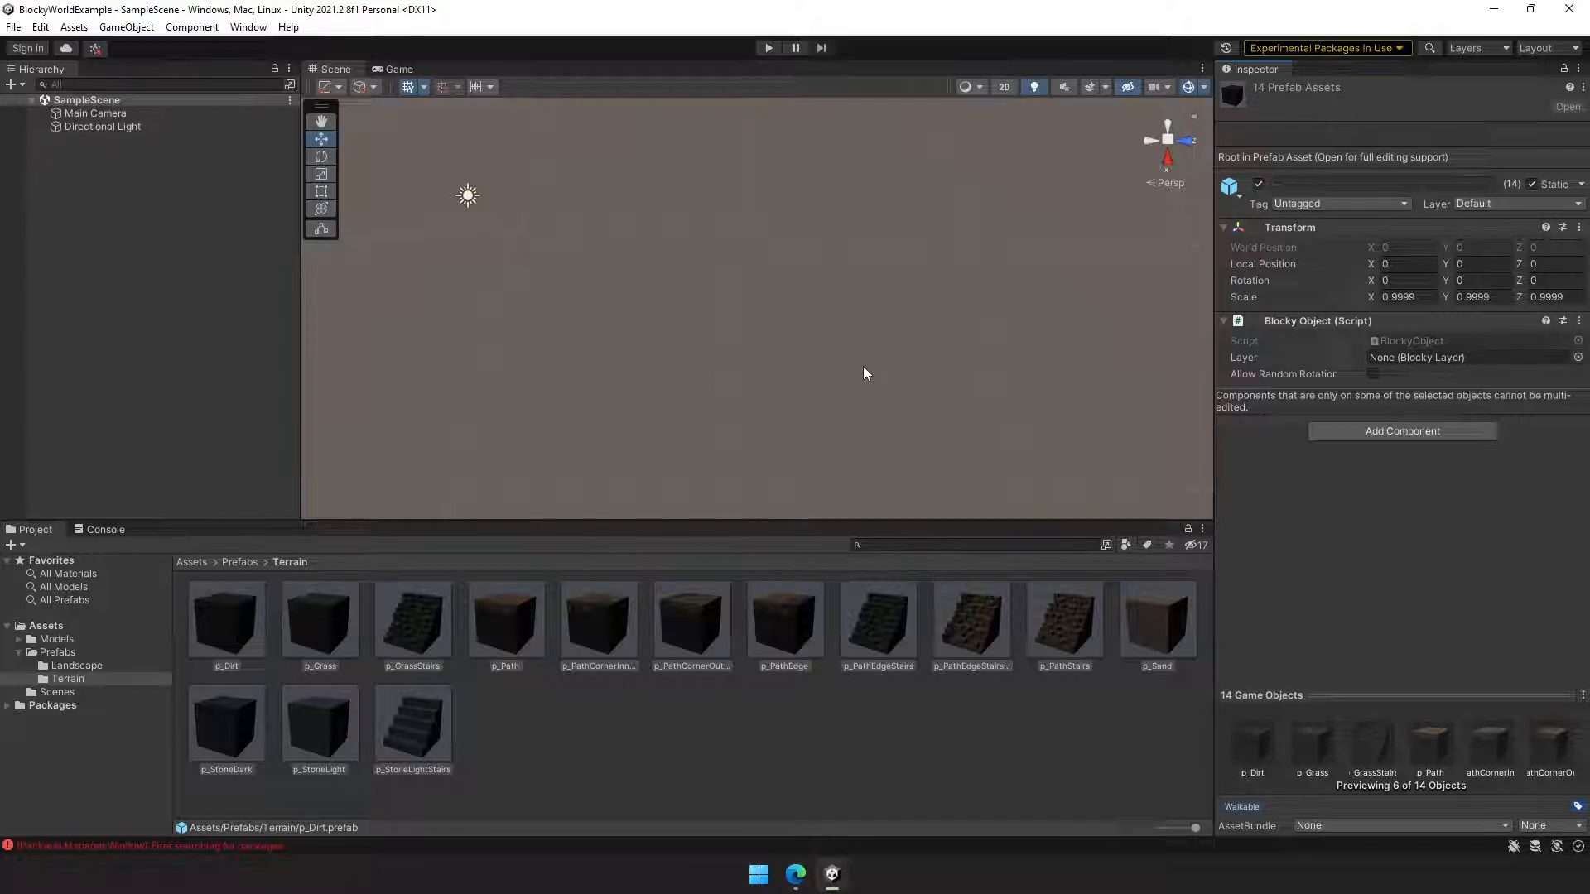
mouse_move(880, 362)
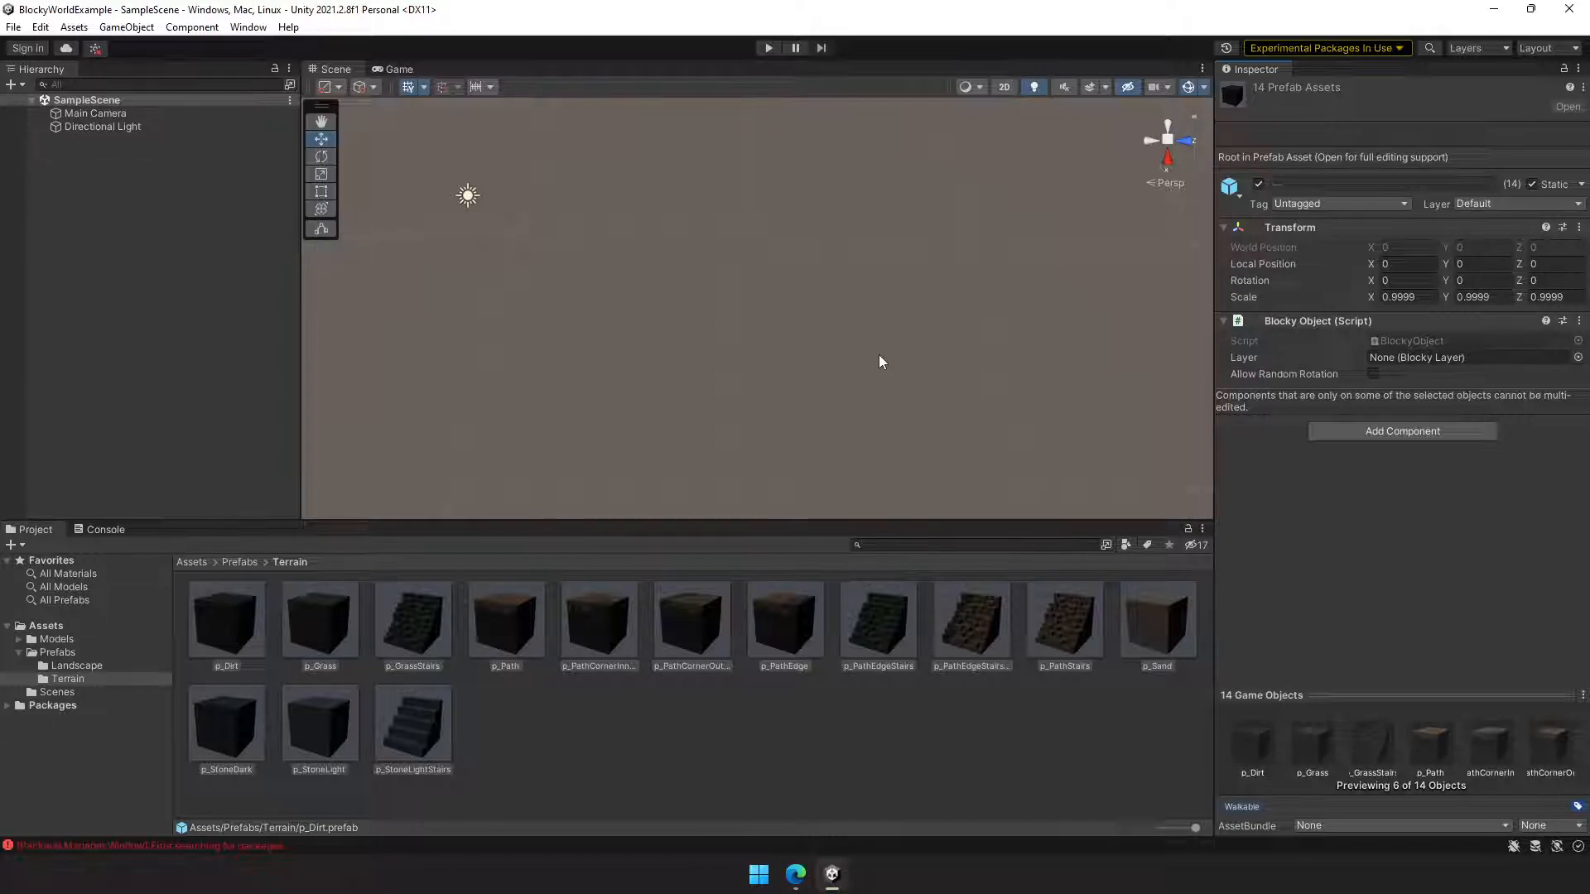
mouse_move(880, 367)
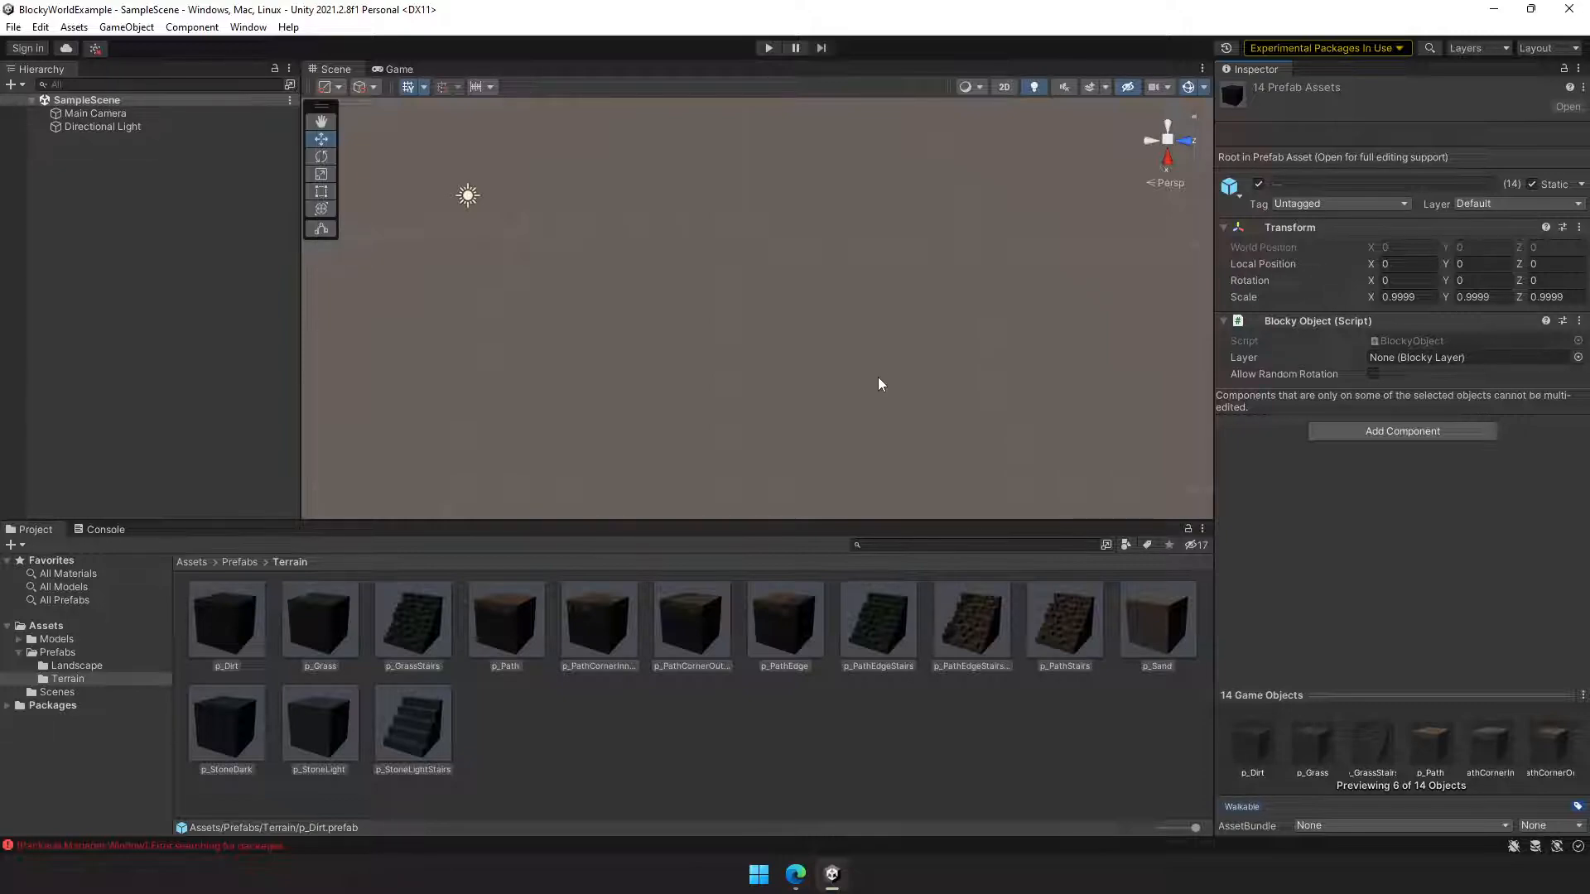
mouse_move(869, 375)
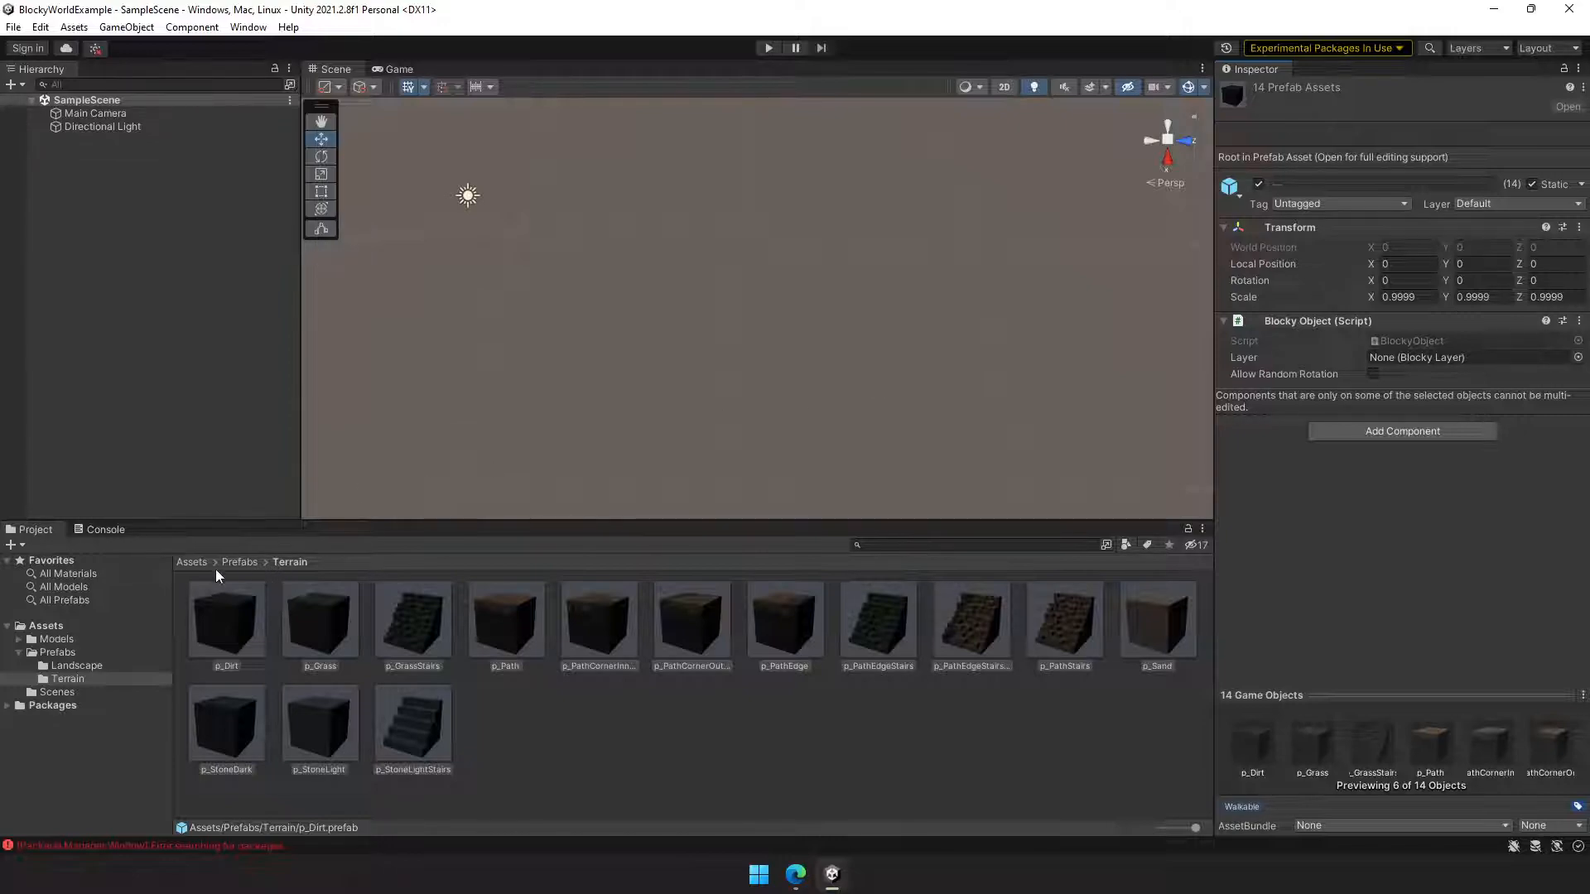
Create a bLayer_Terrain Blocky Layer in Assets and assign it as the prefabs' Layer
click(191, 561)
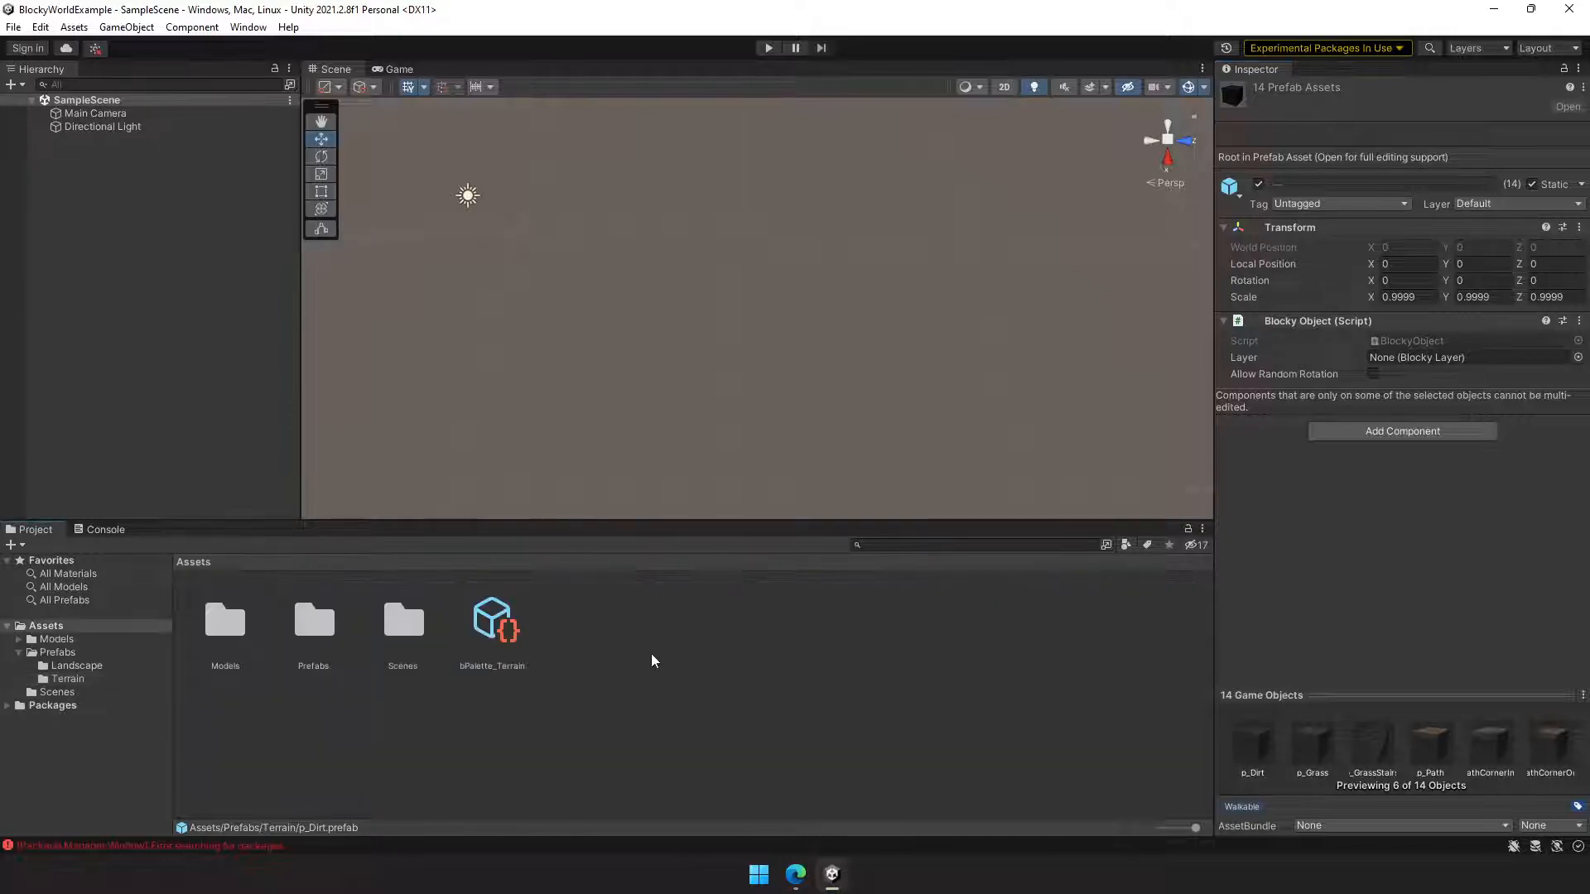
right_click(652, 660)
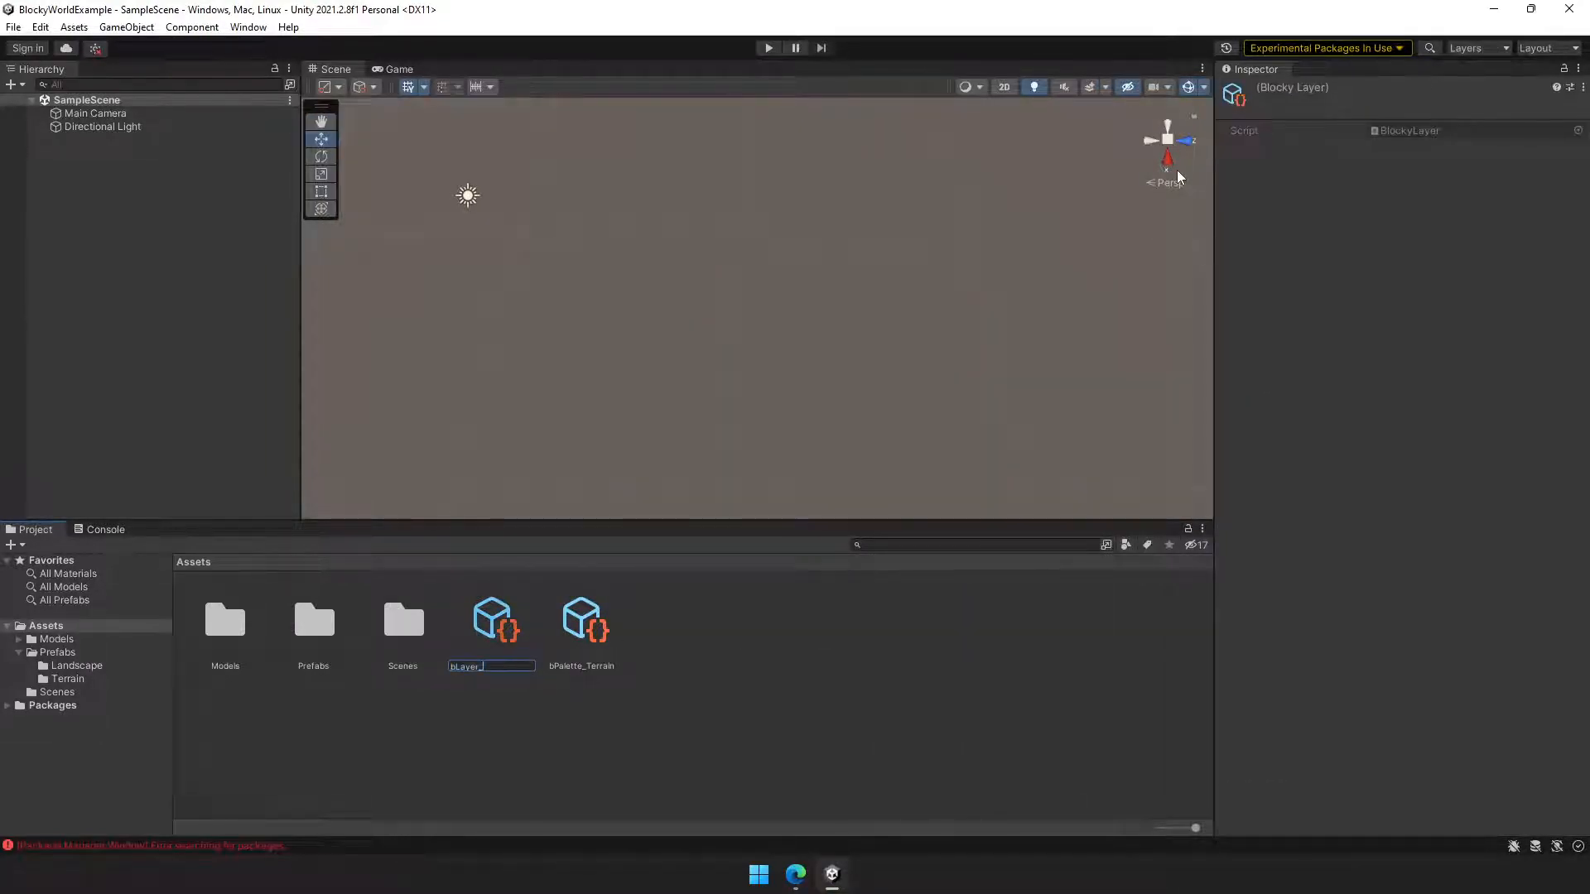
text(Terrain)
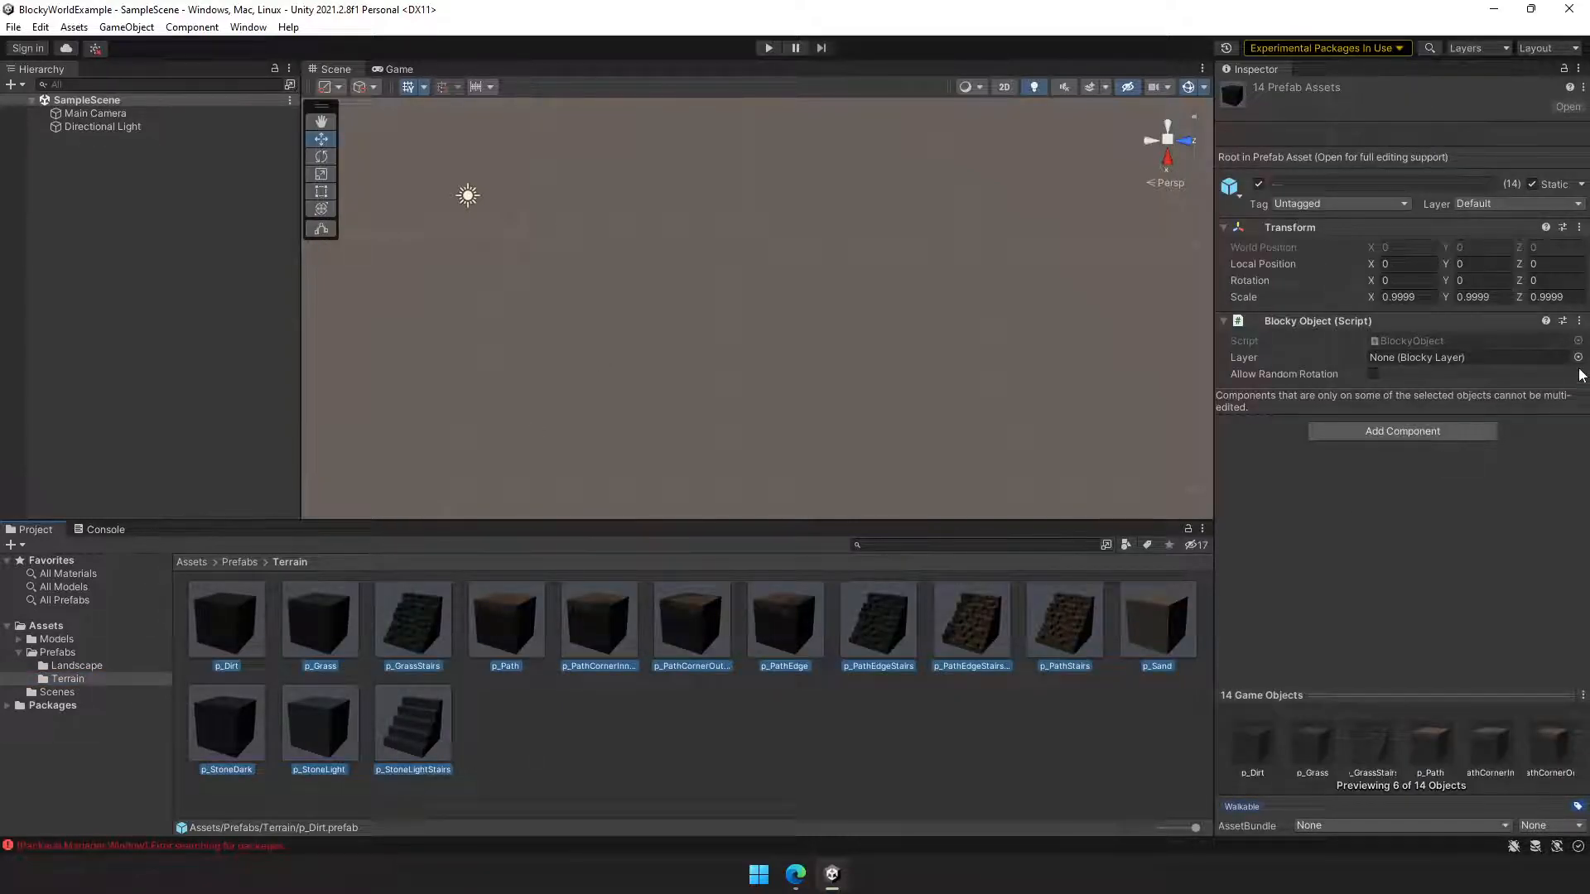
click(1471, 357)
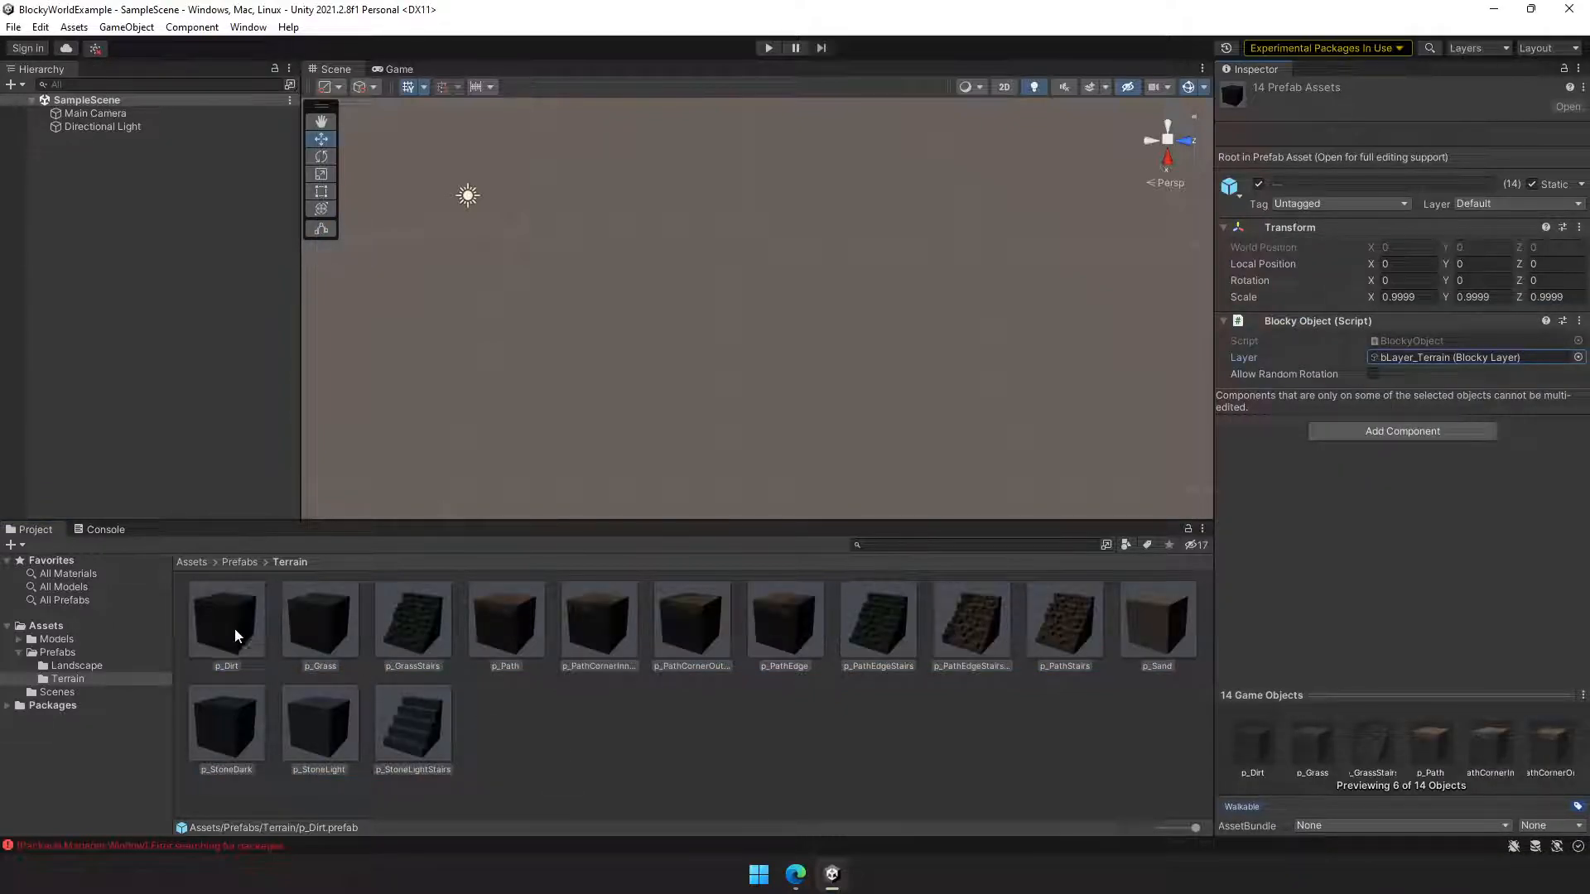
Allow random rotation on selected prefabs starting with p_Dirt, then clear the selection
click(319, 619)
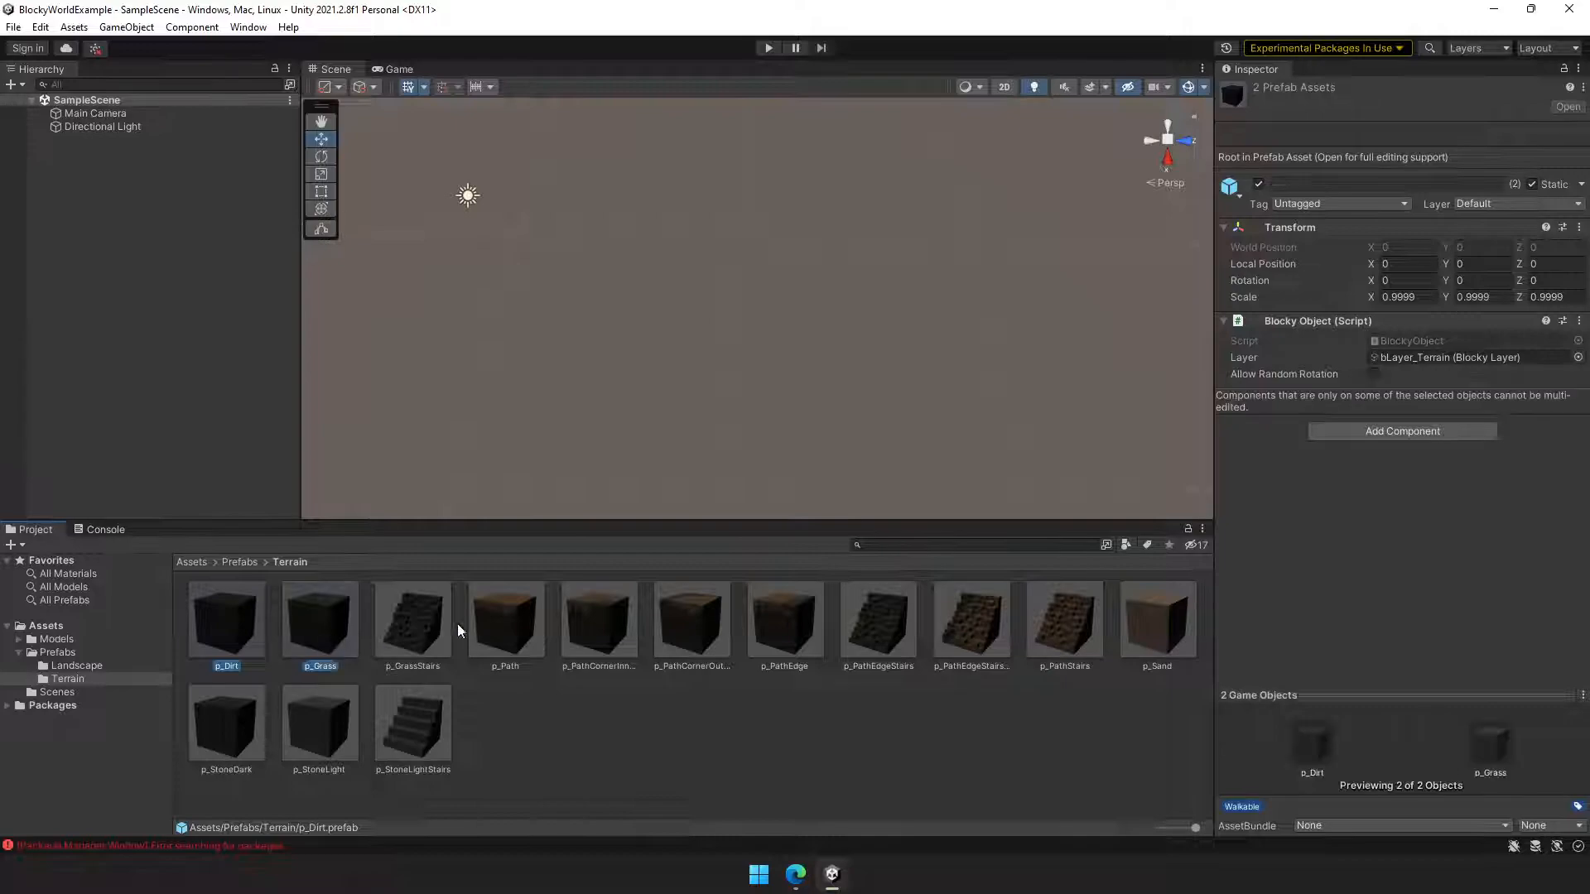
click(505, 620)
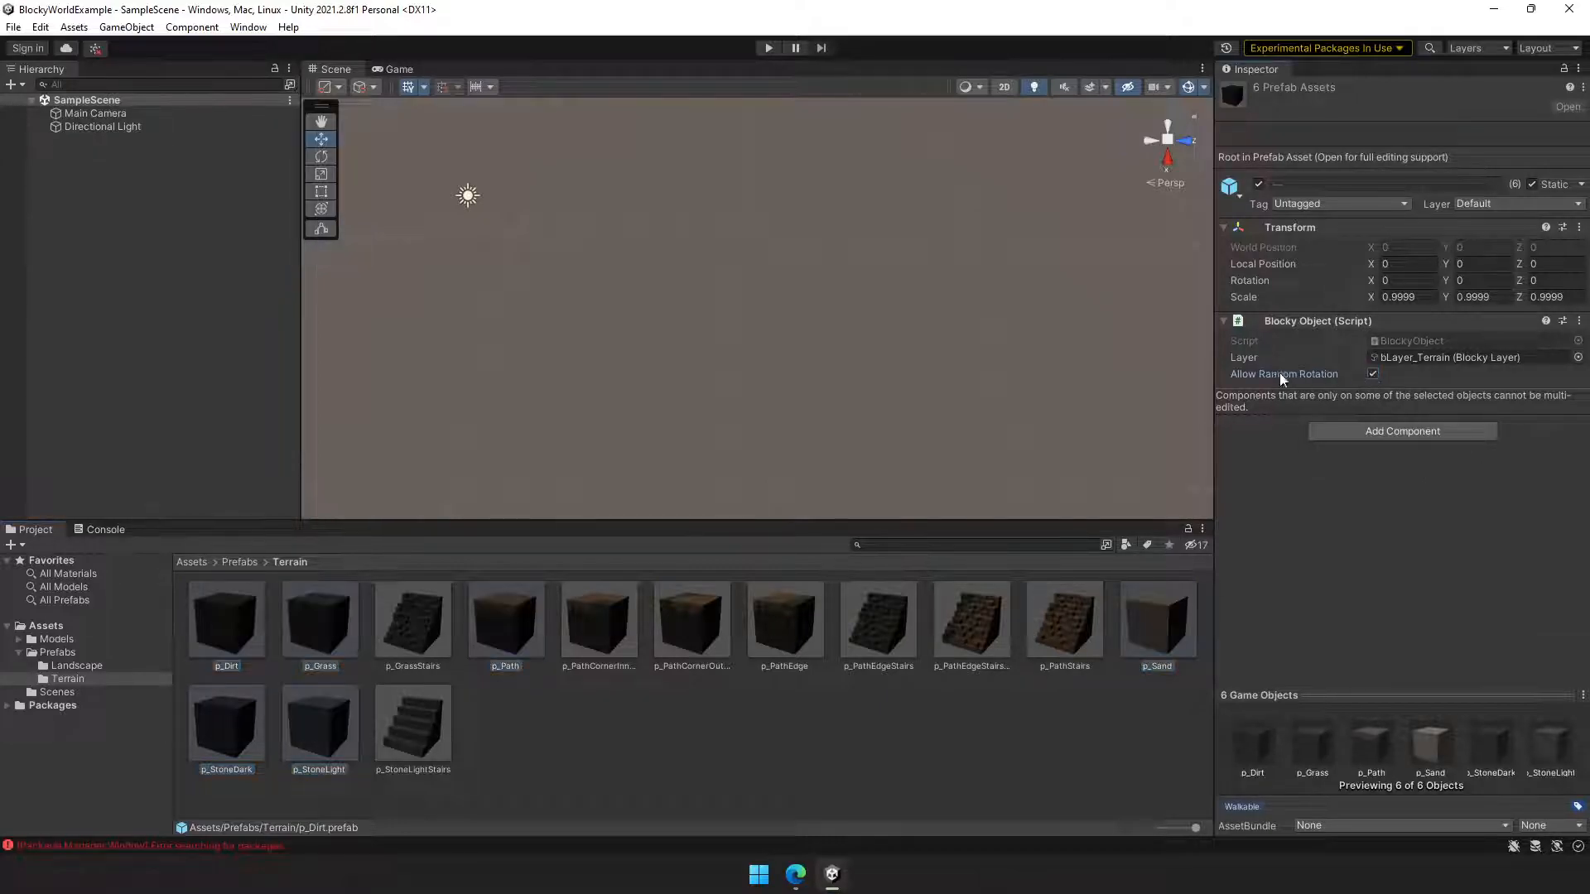
click(1373, 374)
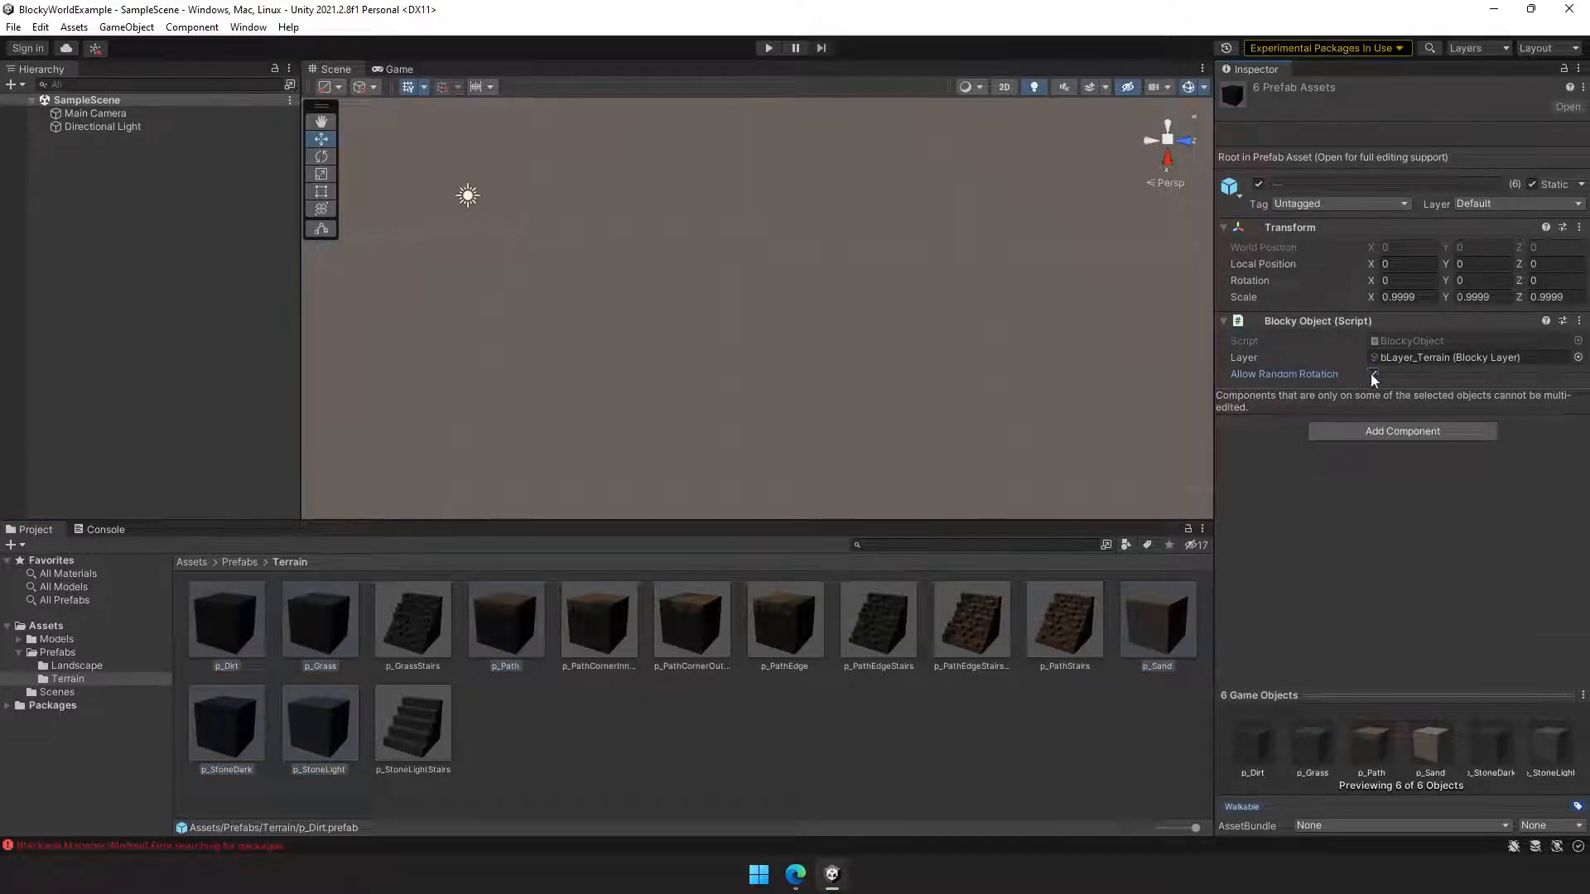
click(1373, 374)
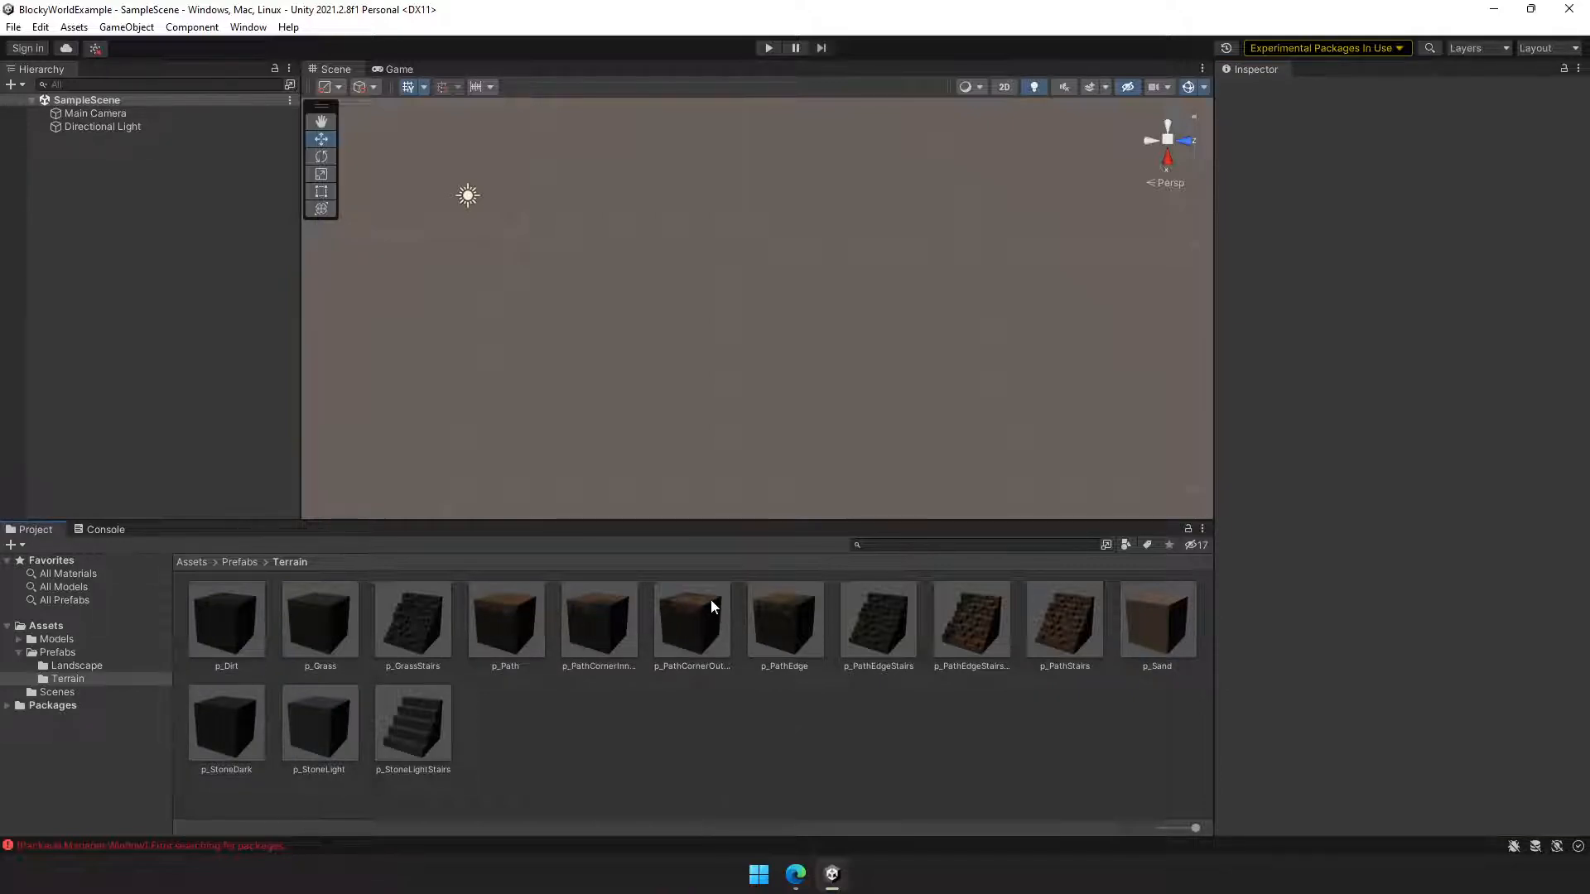
Check the bPalette_Terrain asset, then open Window > BlockyWorld and pick bPalette_Terrain as palette
click(57, 639)
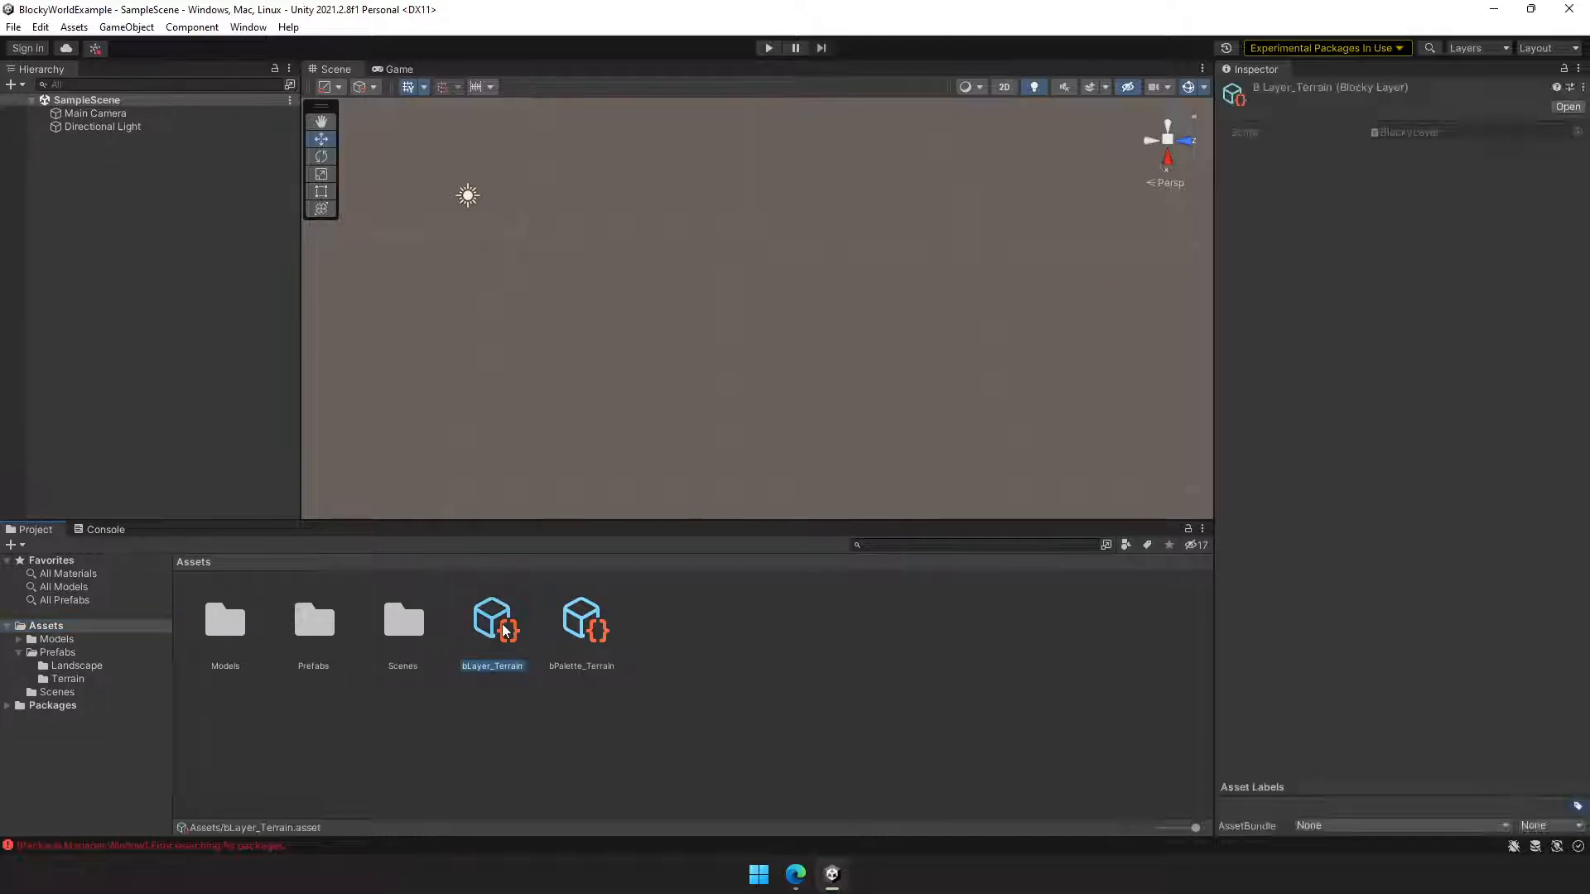
click(581, 619)
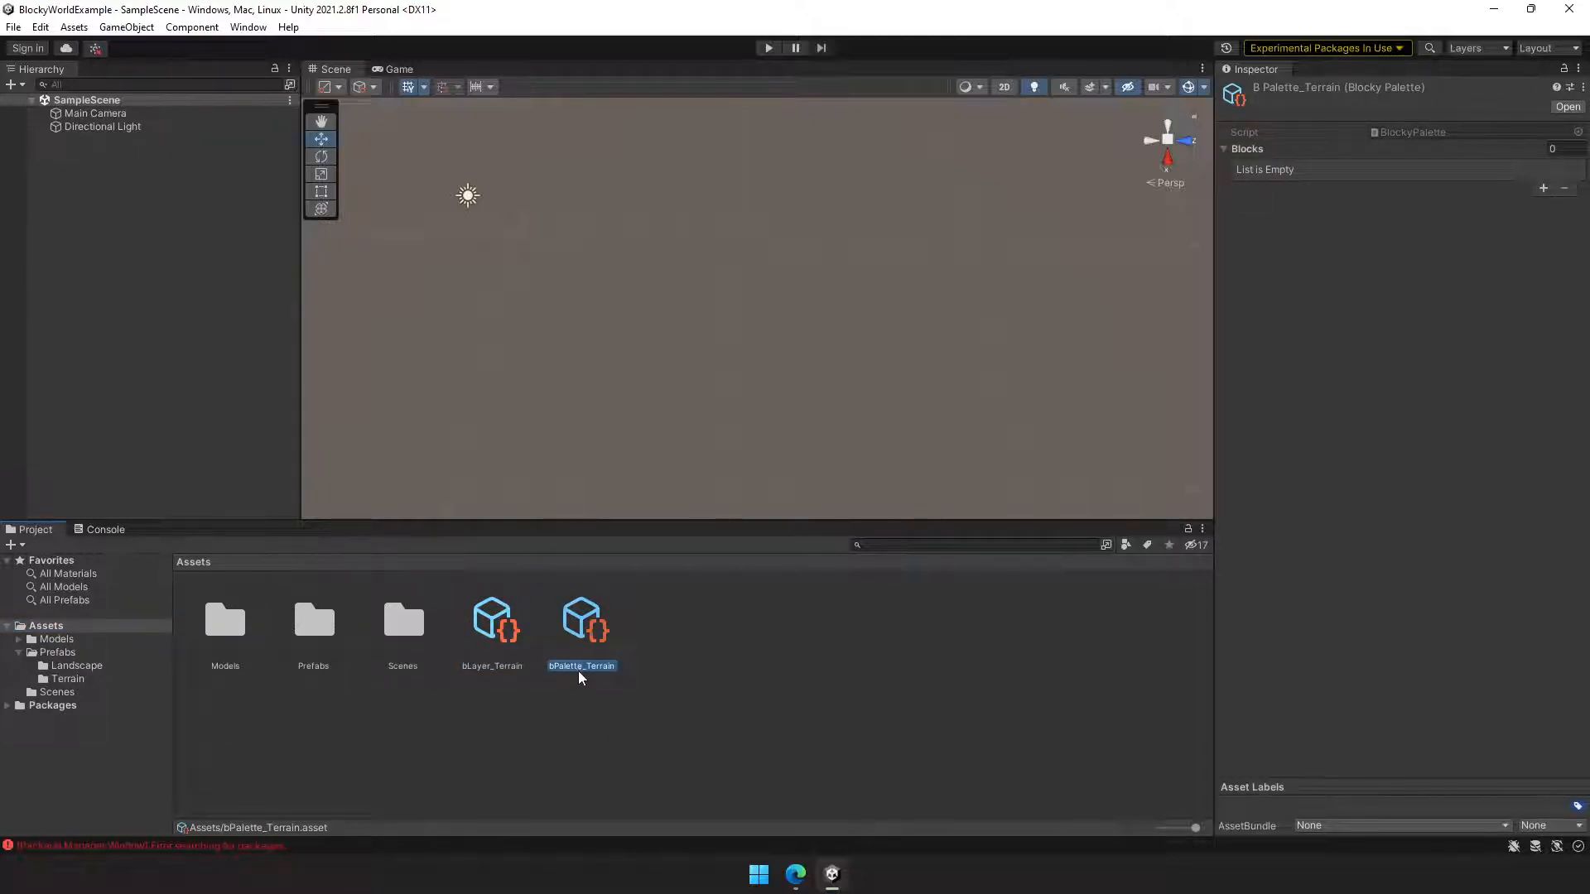
click(653, 622)
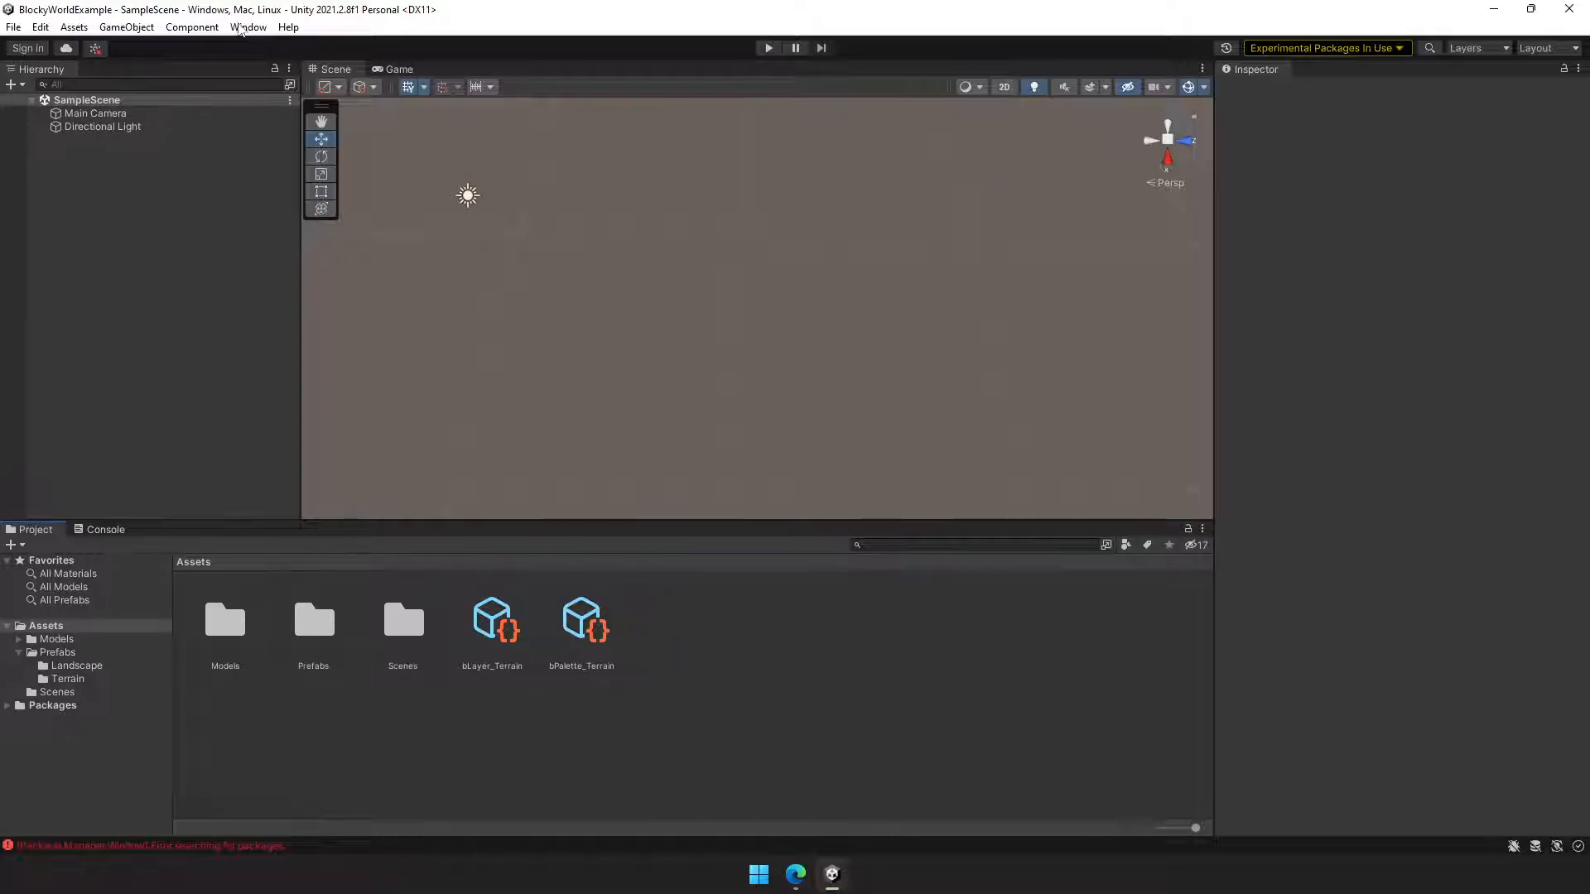
click(248, 26)
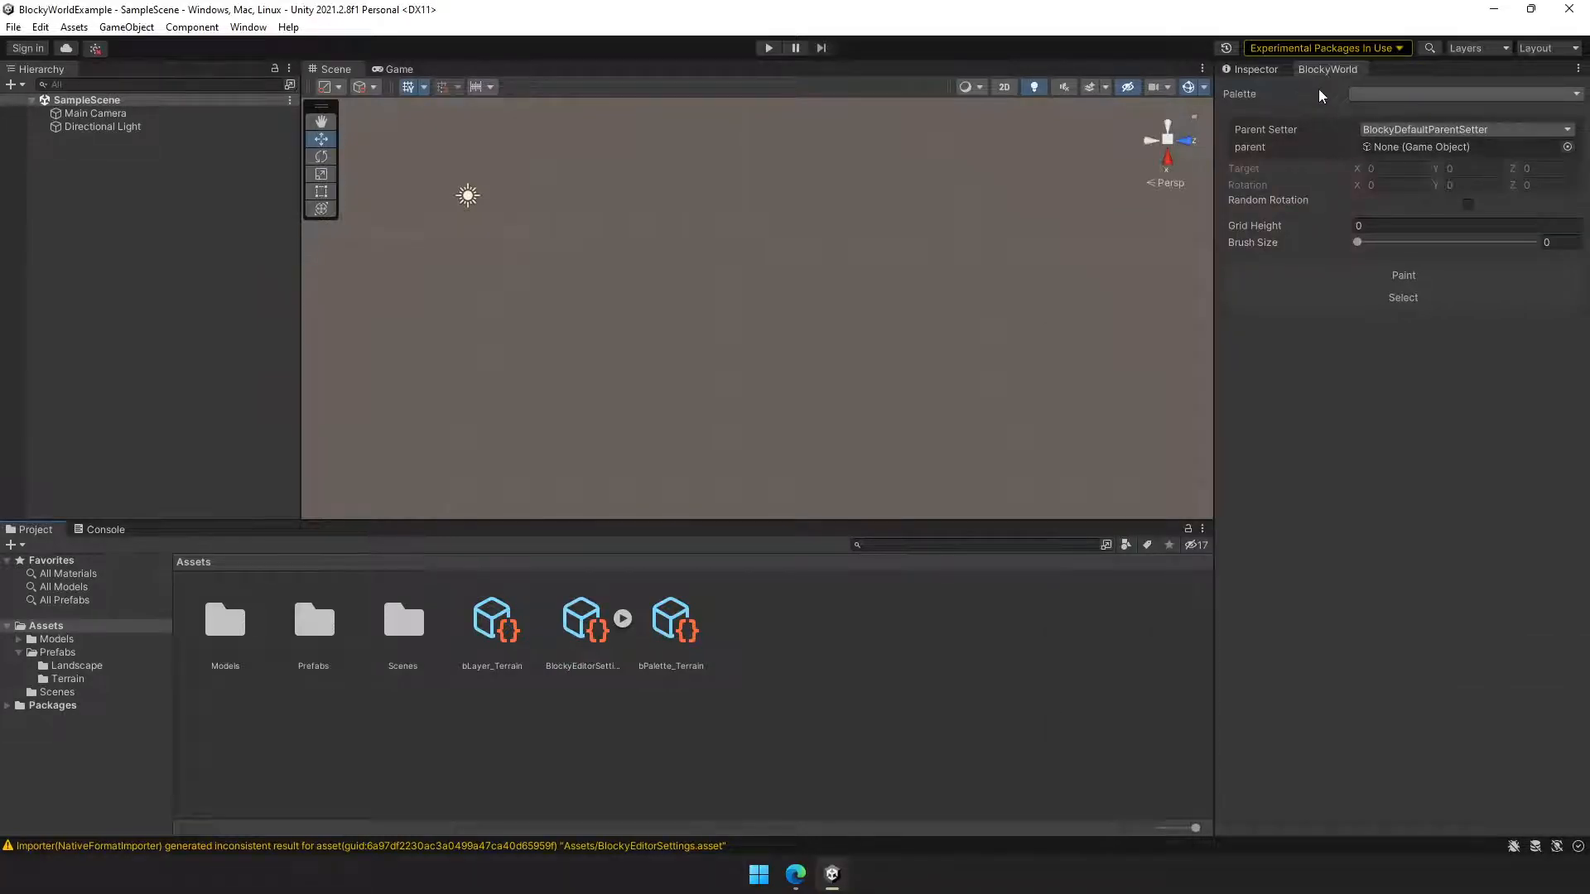
click(1460, 94)
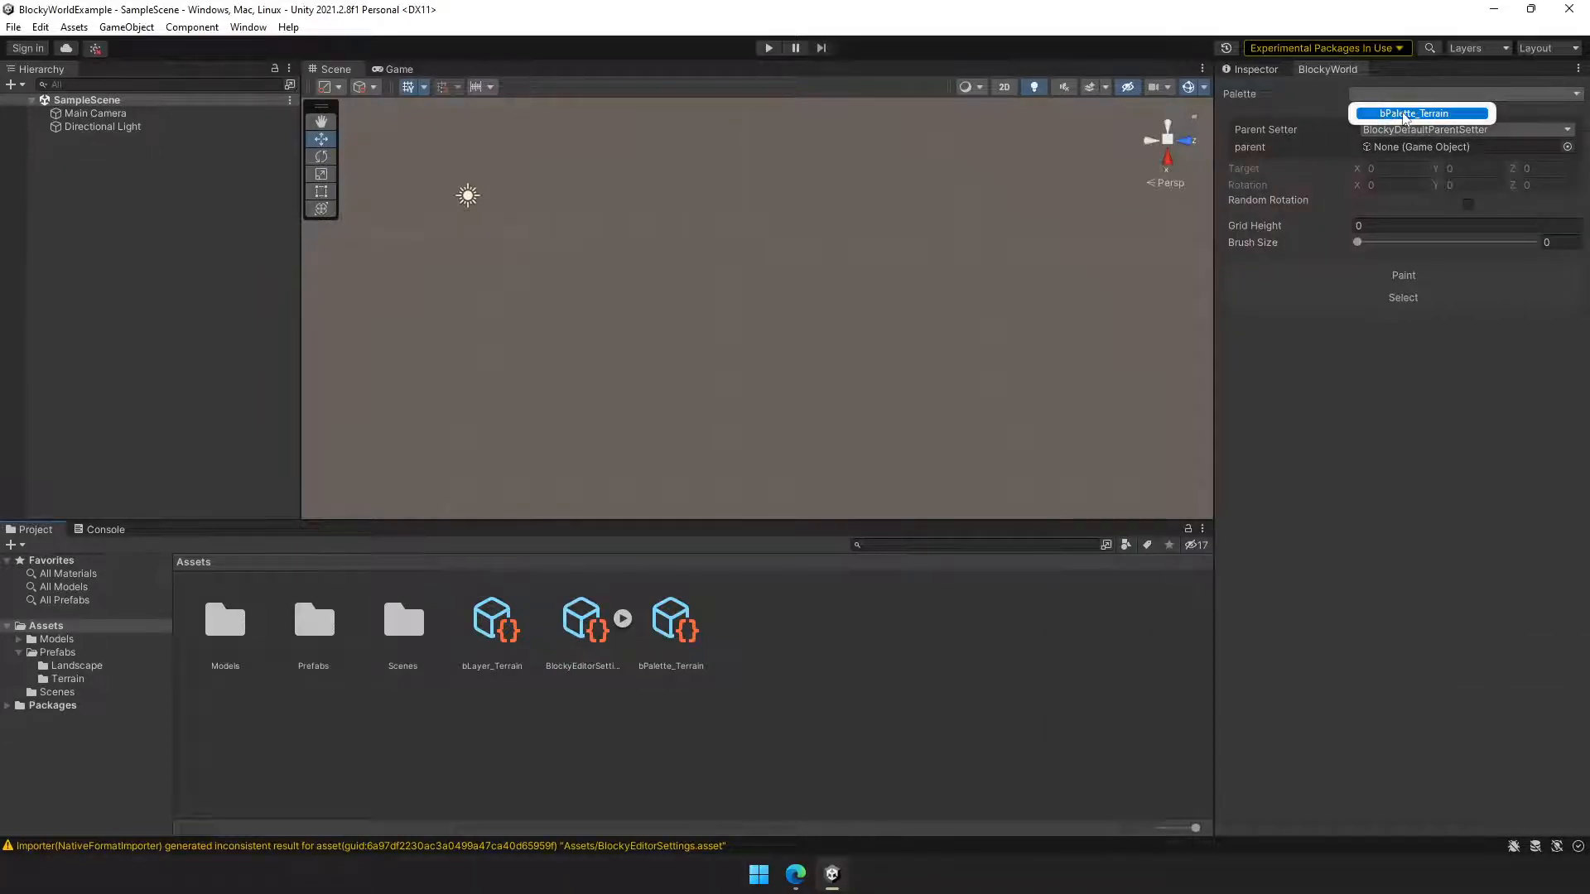
click(1421, 112)
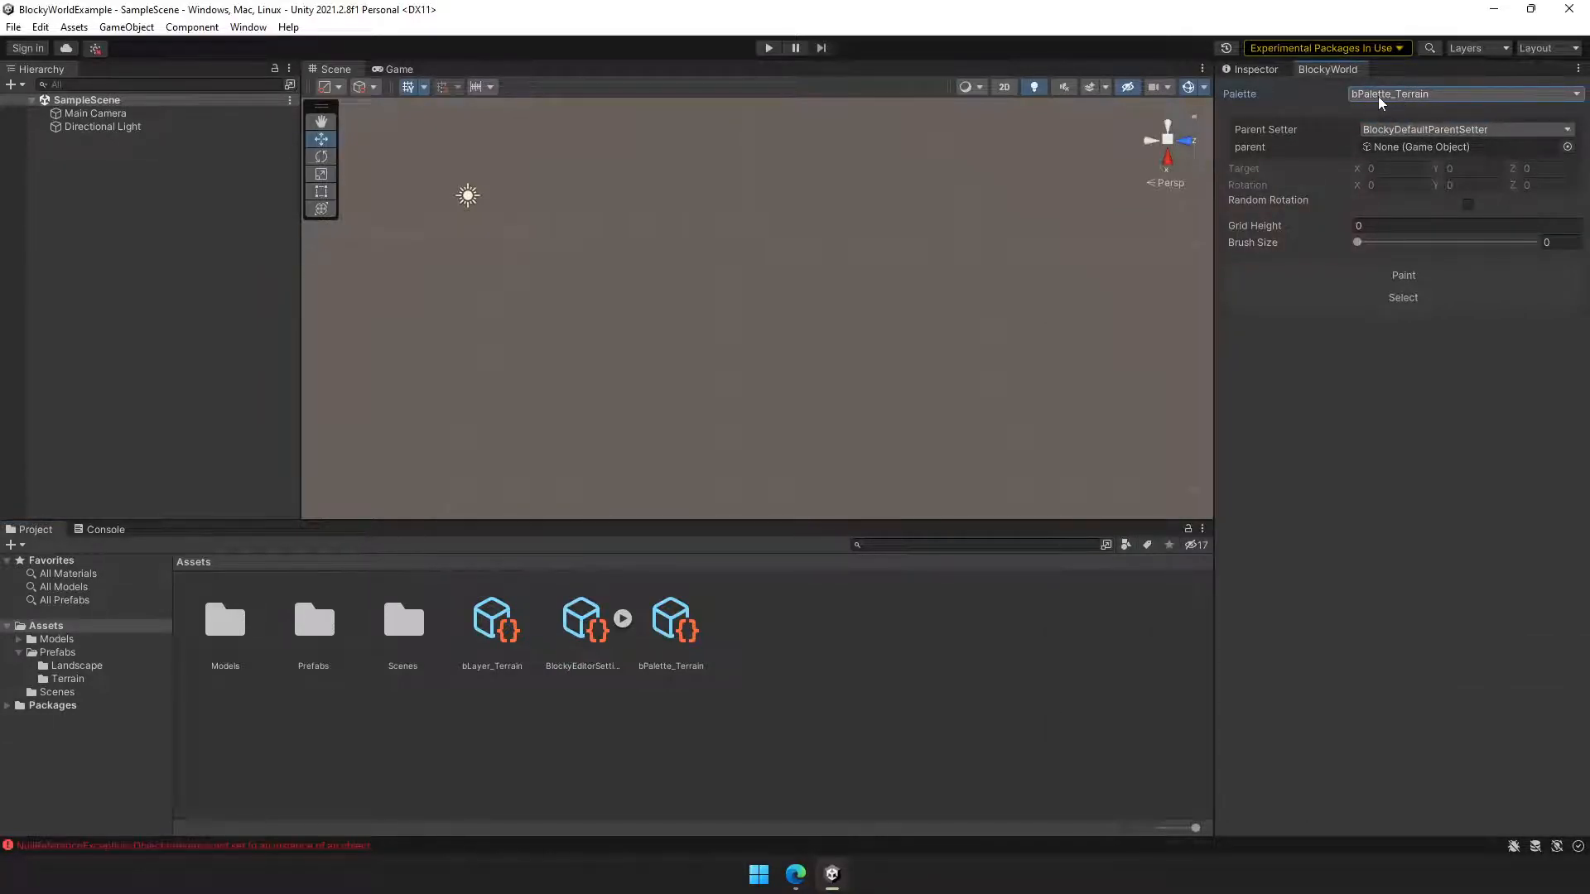
Read the palette NullReferenceException in the Console, clear it, and reselect bPalette_Terrain
click(104, 528)
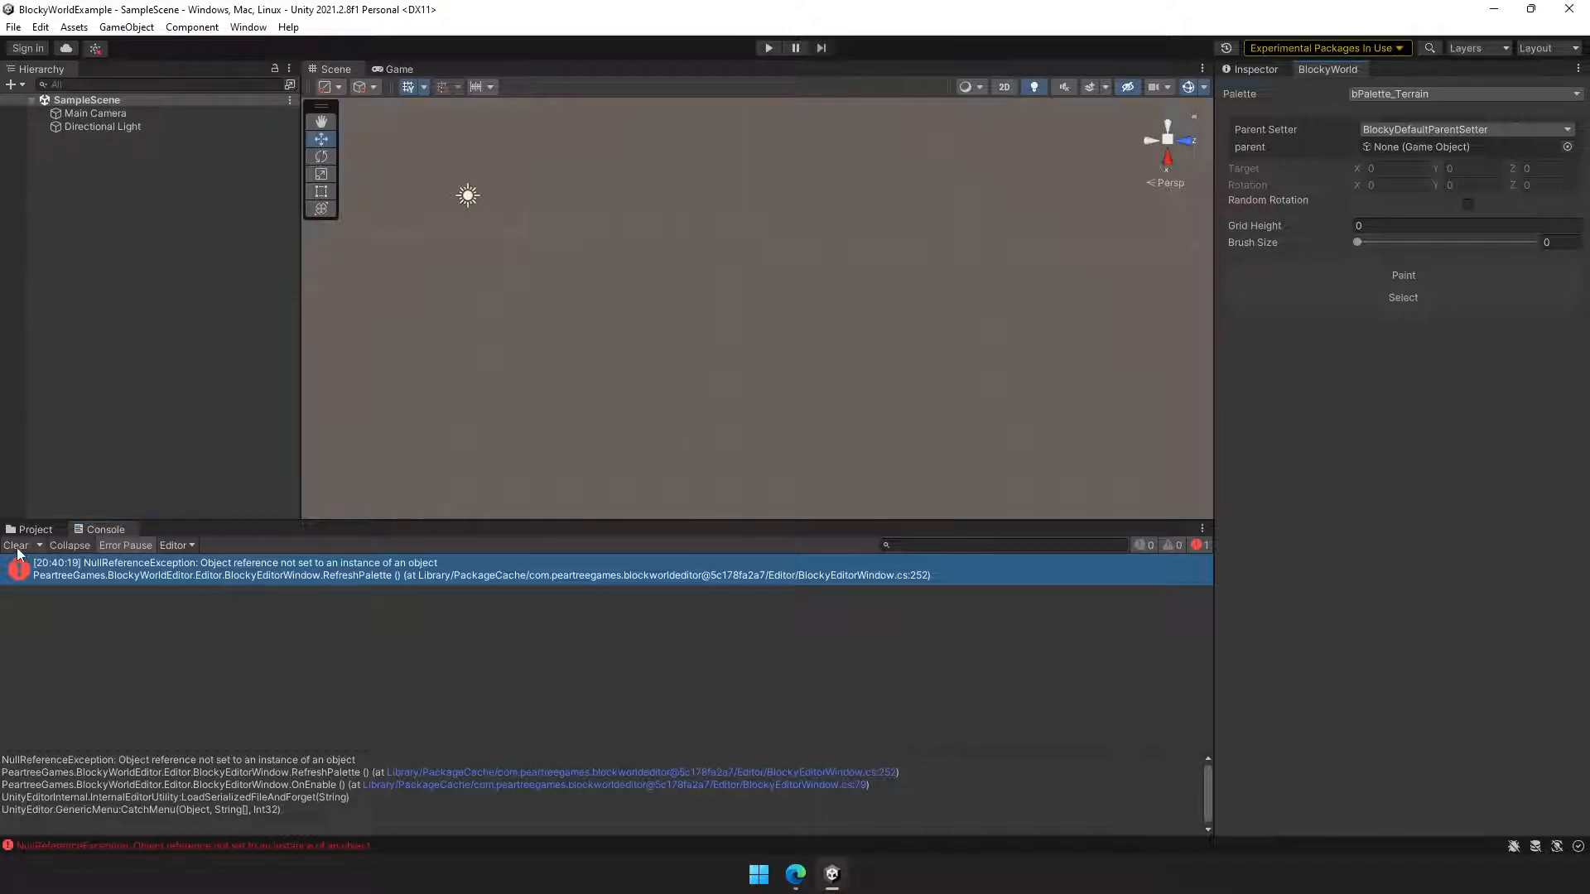
click(35, 528)
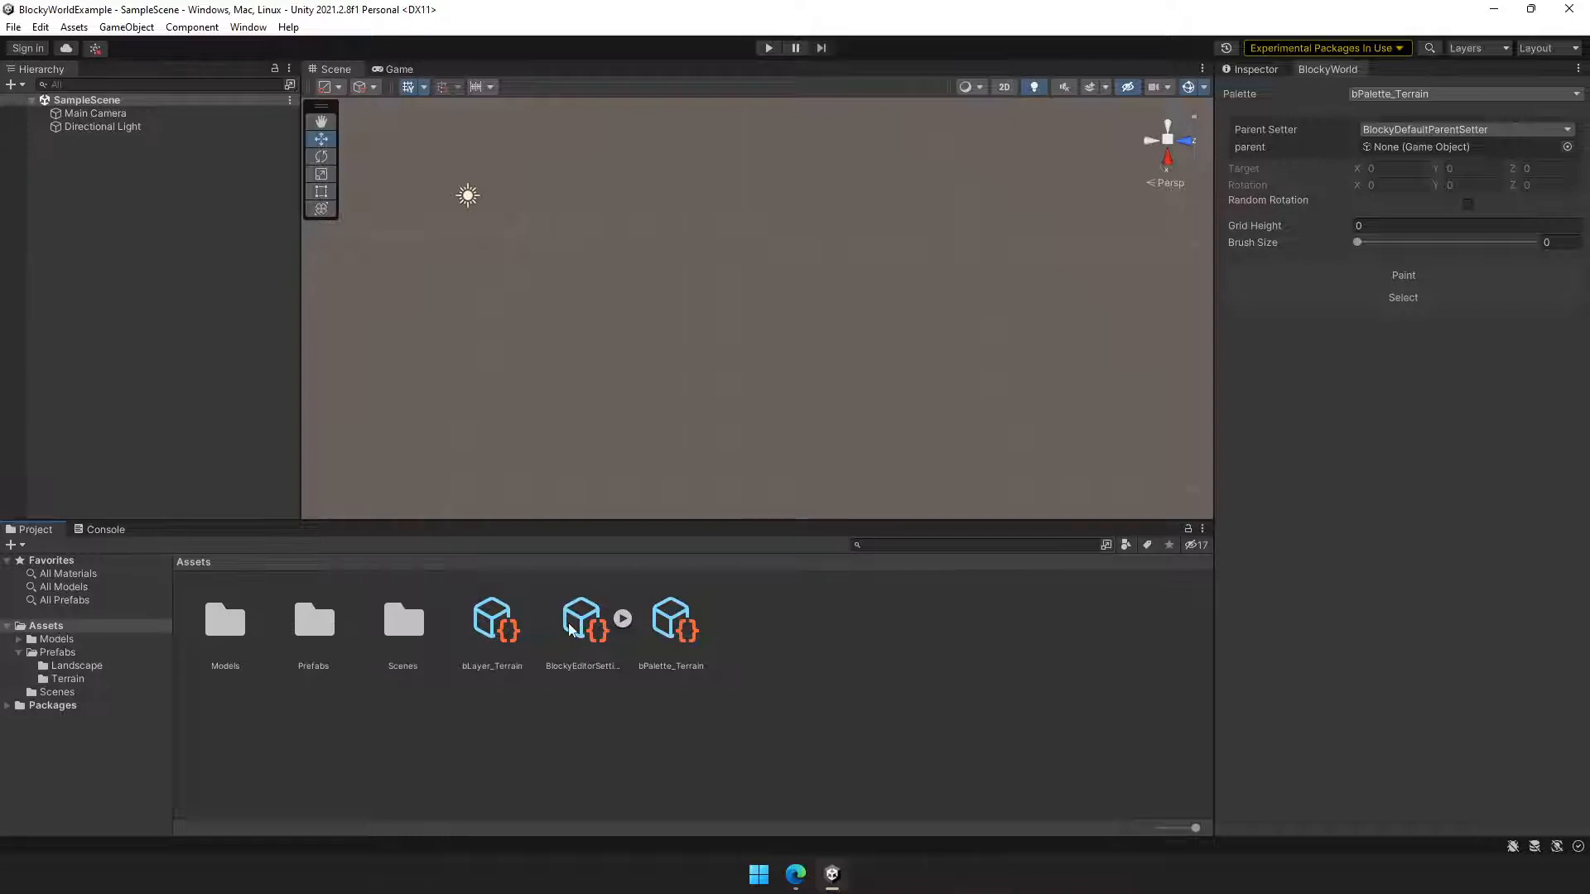
click(672, 618)
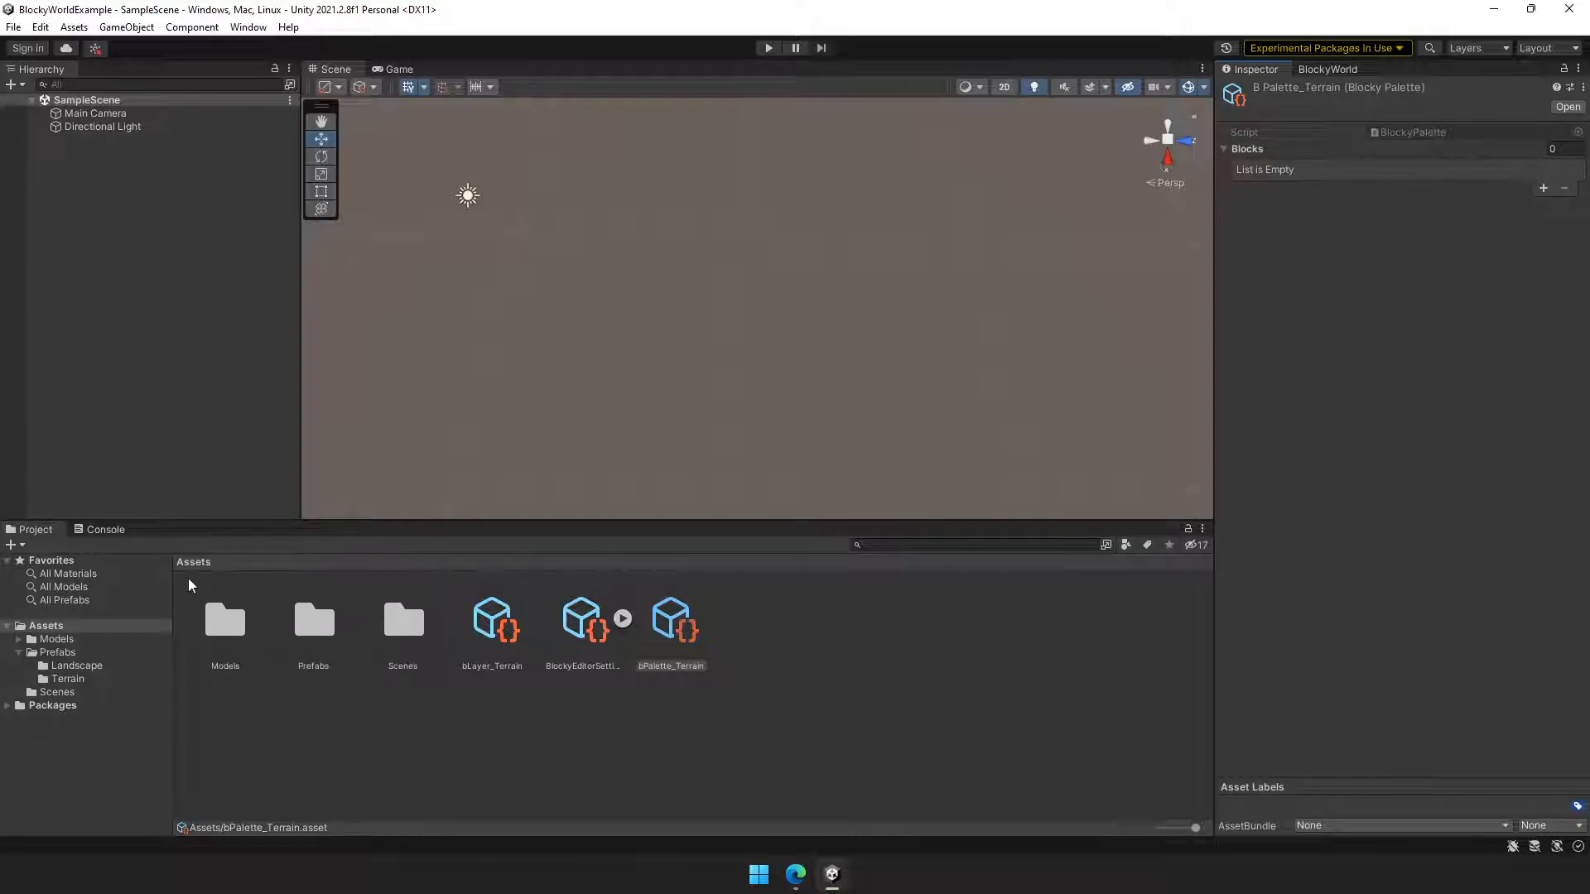
mouse_move(511, 670)
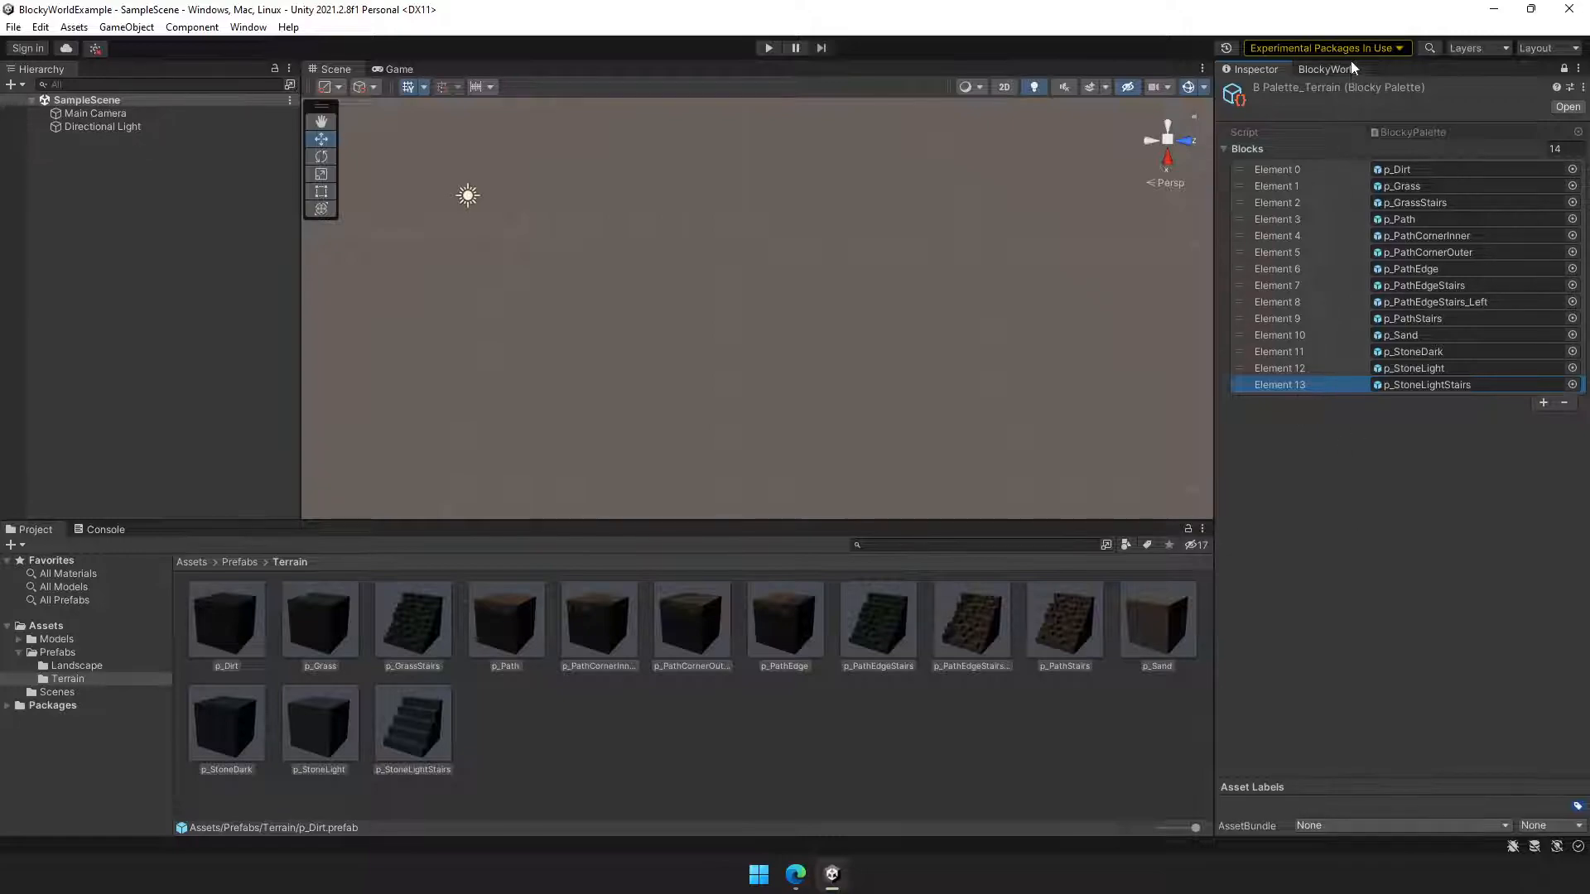
Bring up the BlockyWorld editor showing the 14 terrain block thumbnails
click(1326, 69)
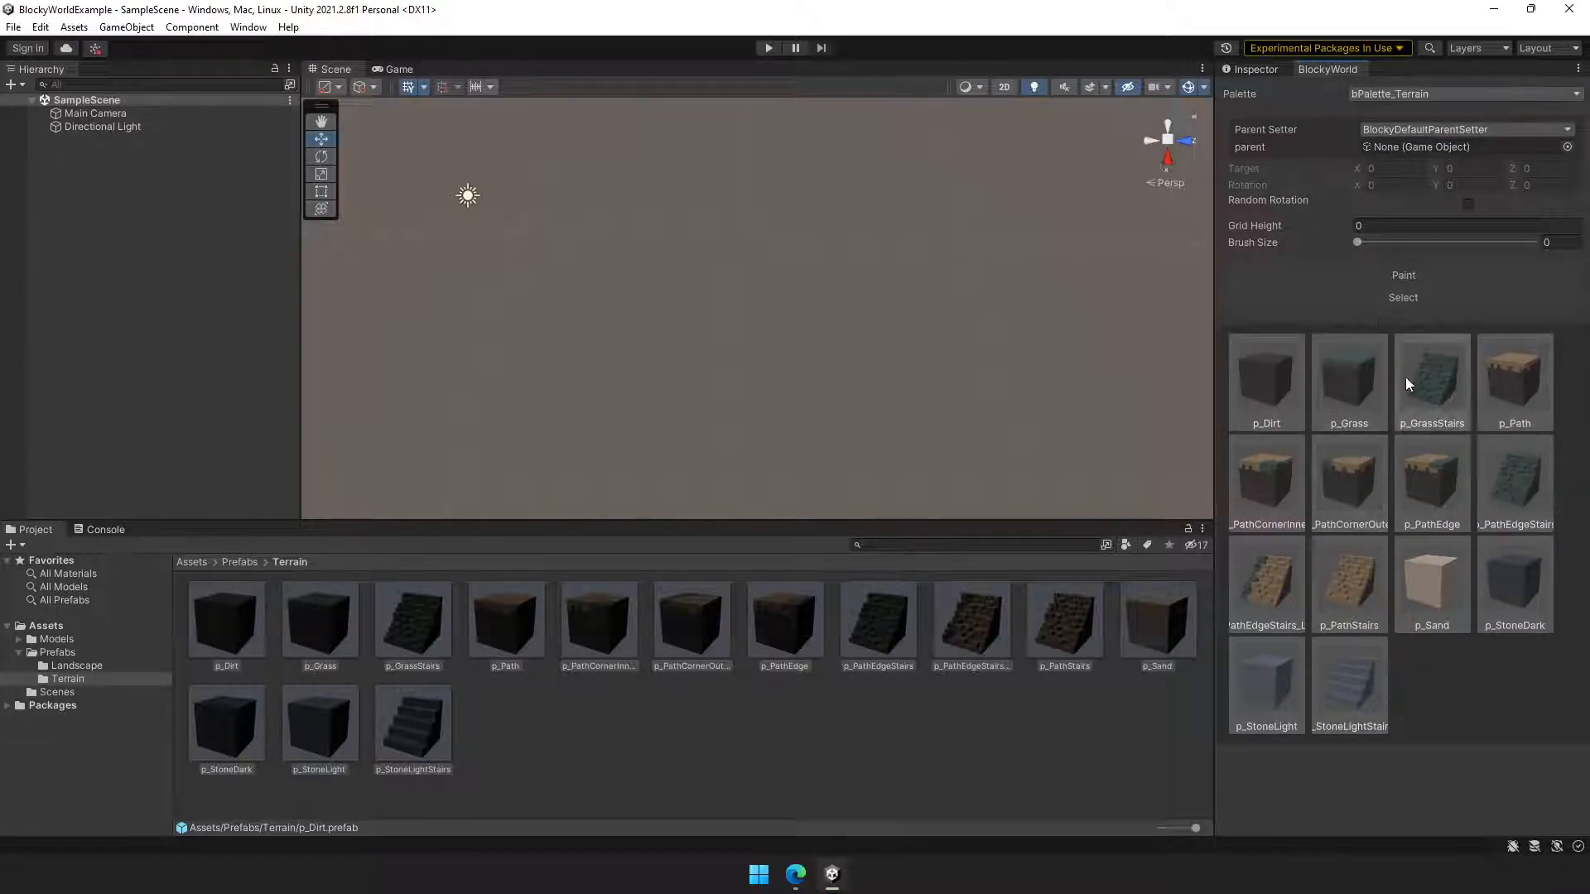
Select the p_Grass tile in the BlockyWorld palette grid
click(1349, 382)
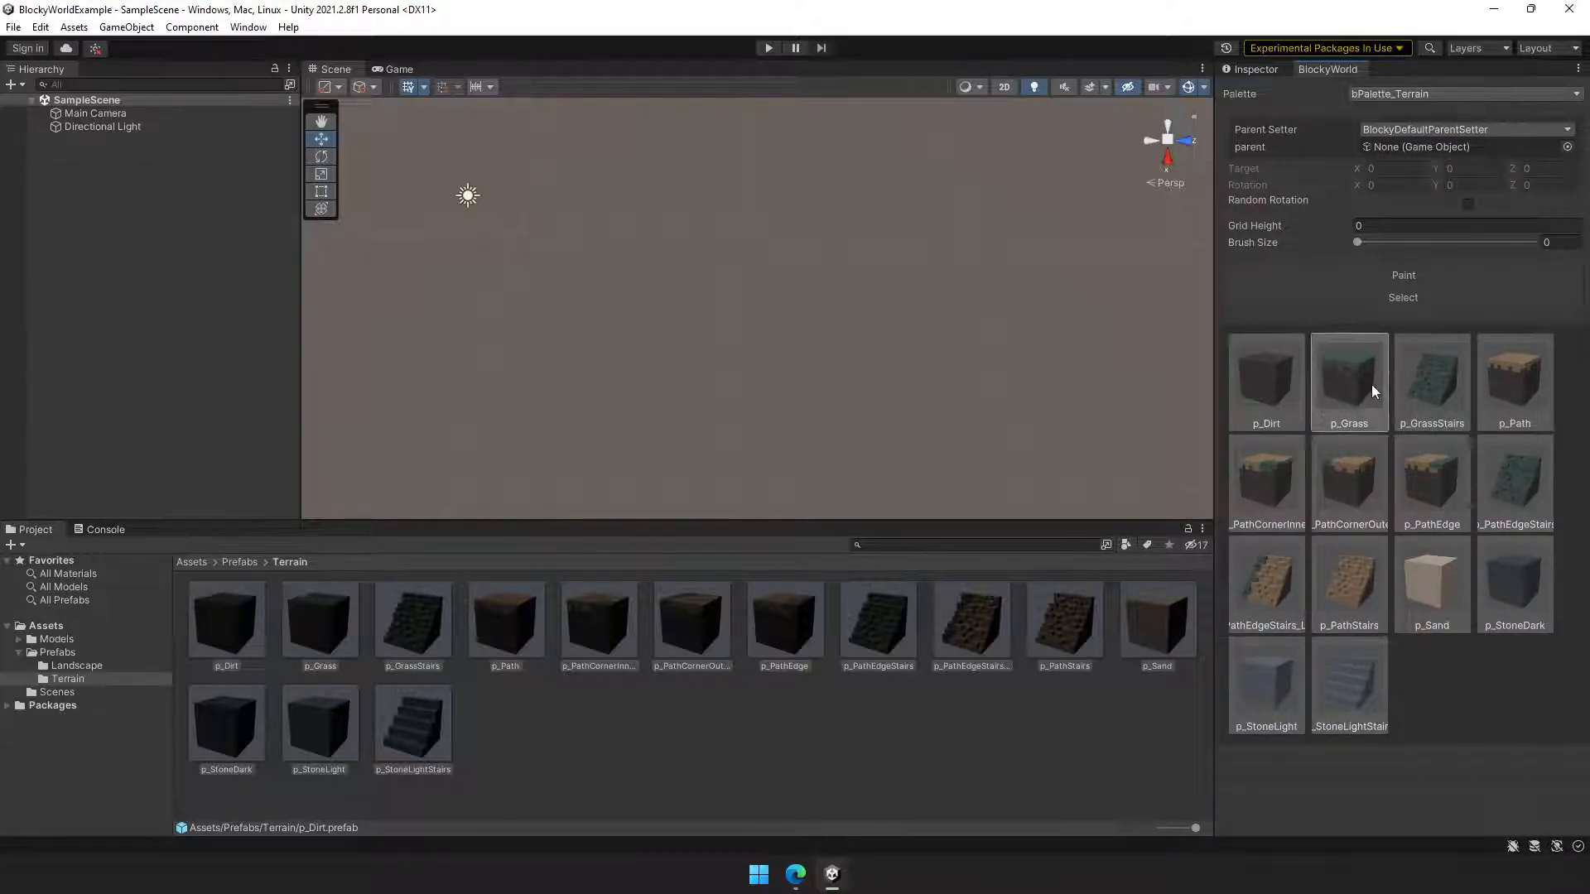
click(1349, 383)
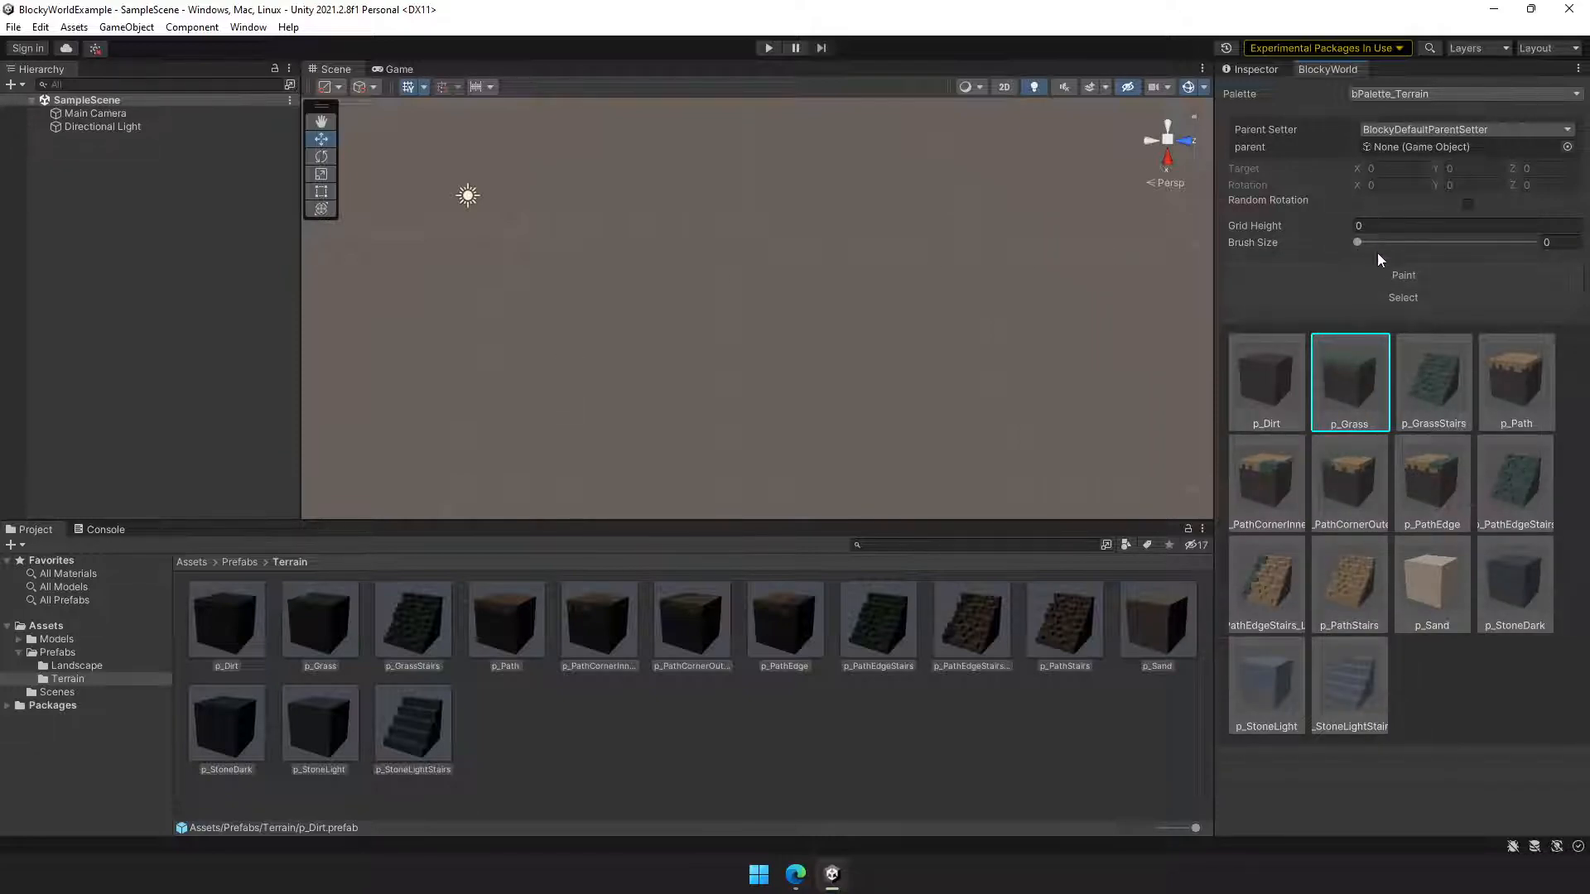
mouse_move(796, 874)
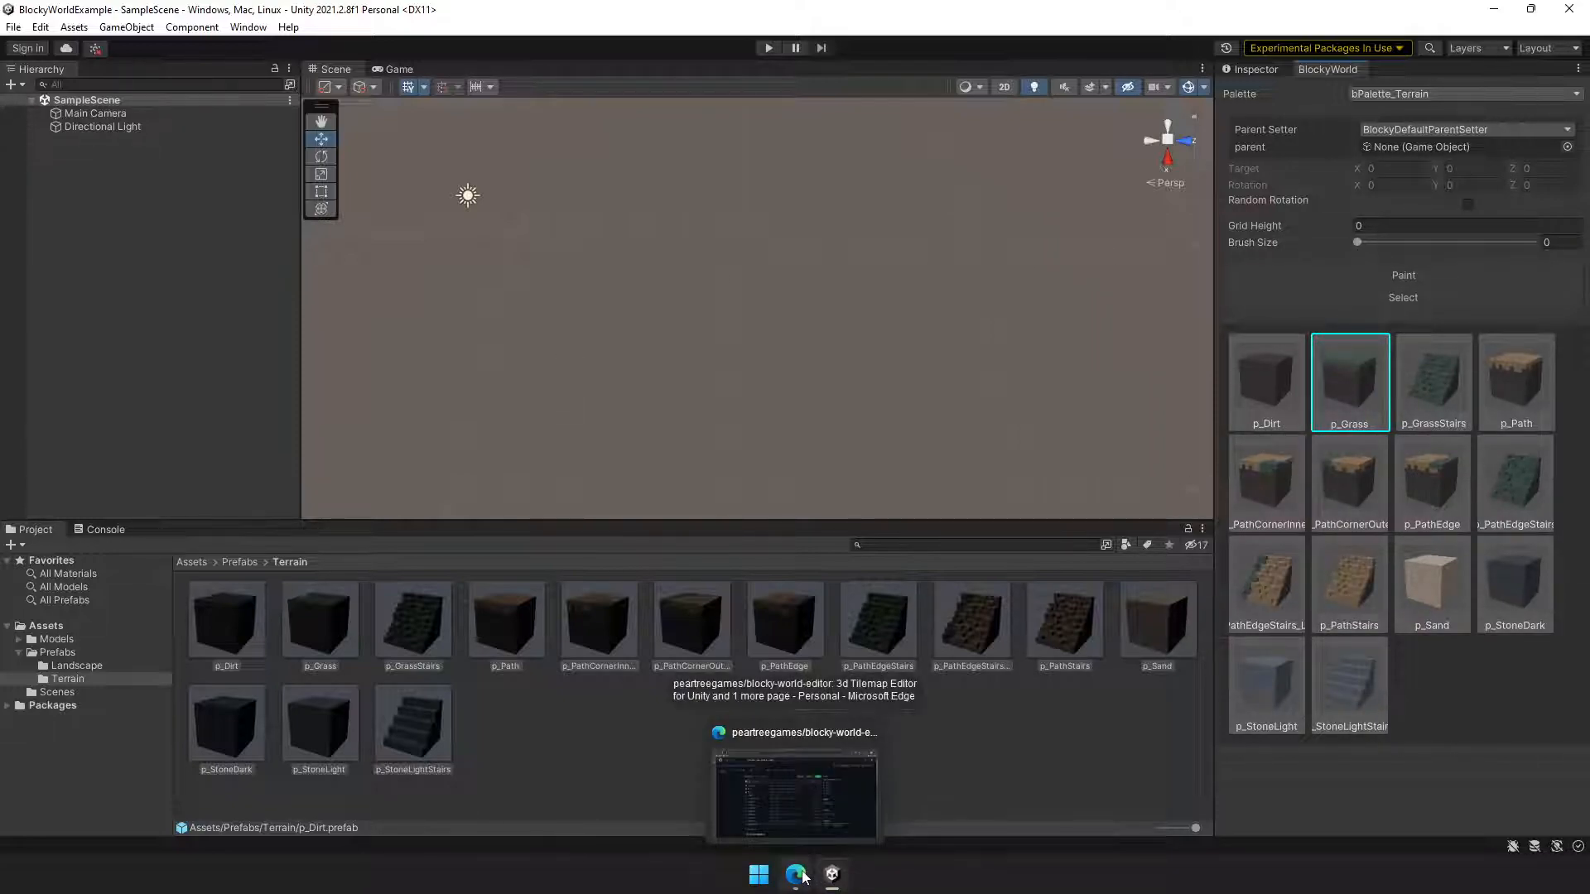
Switch to Edge and scroll the README toward the Palettes and Layers sections
click(796, 875)
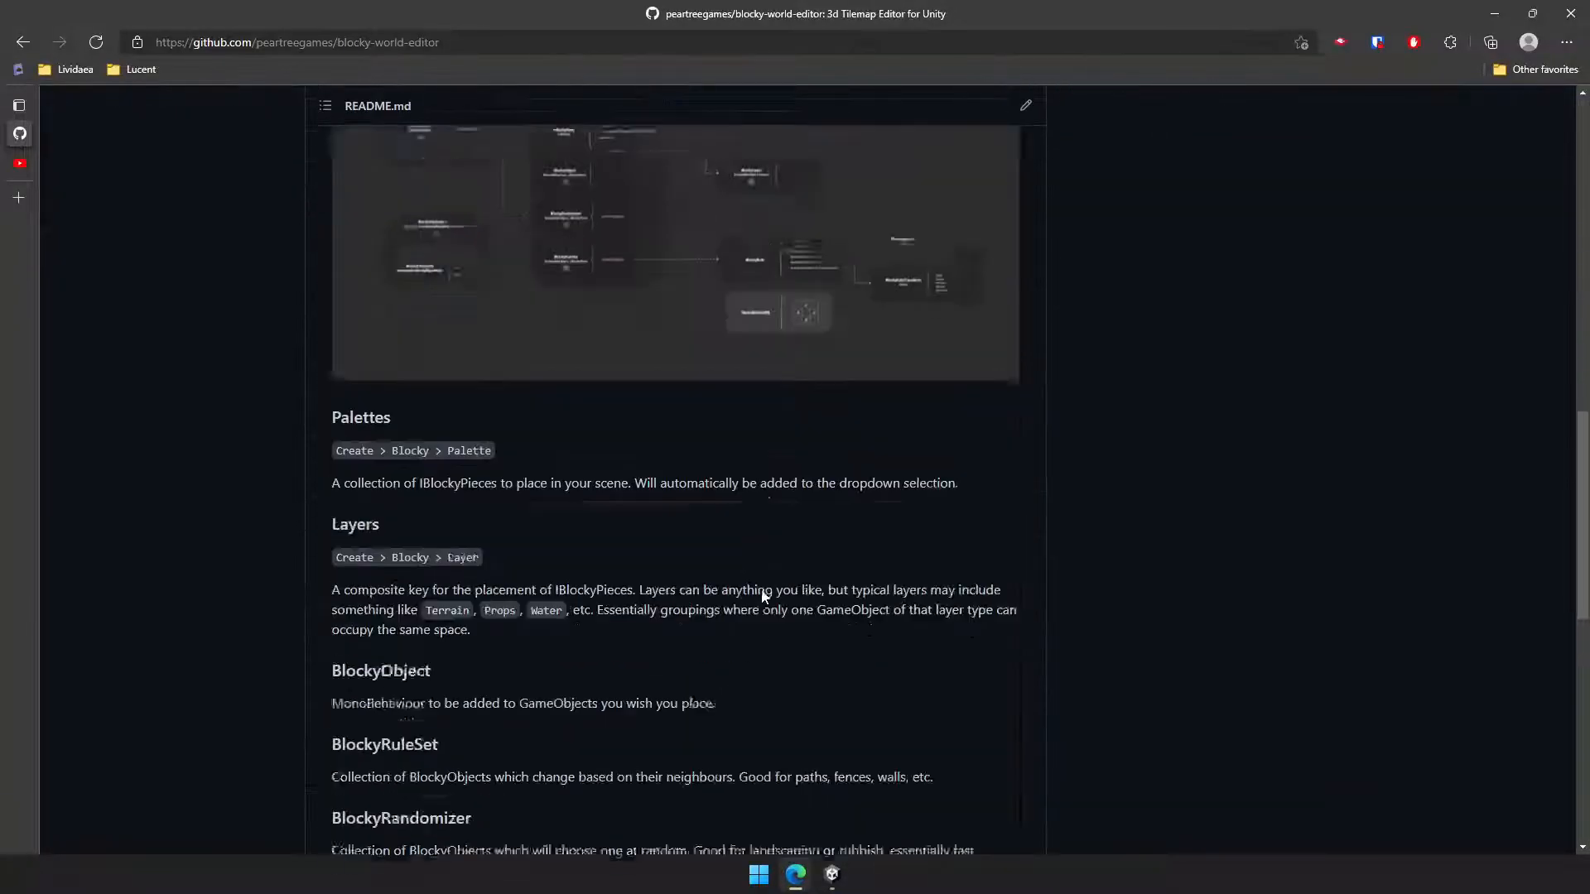
scroll(down, 3)
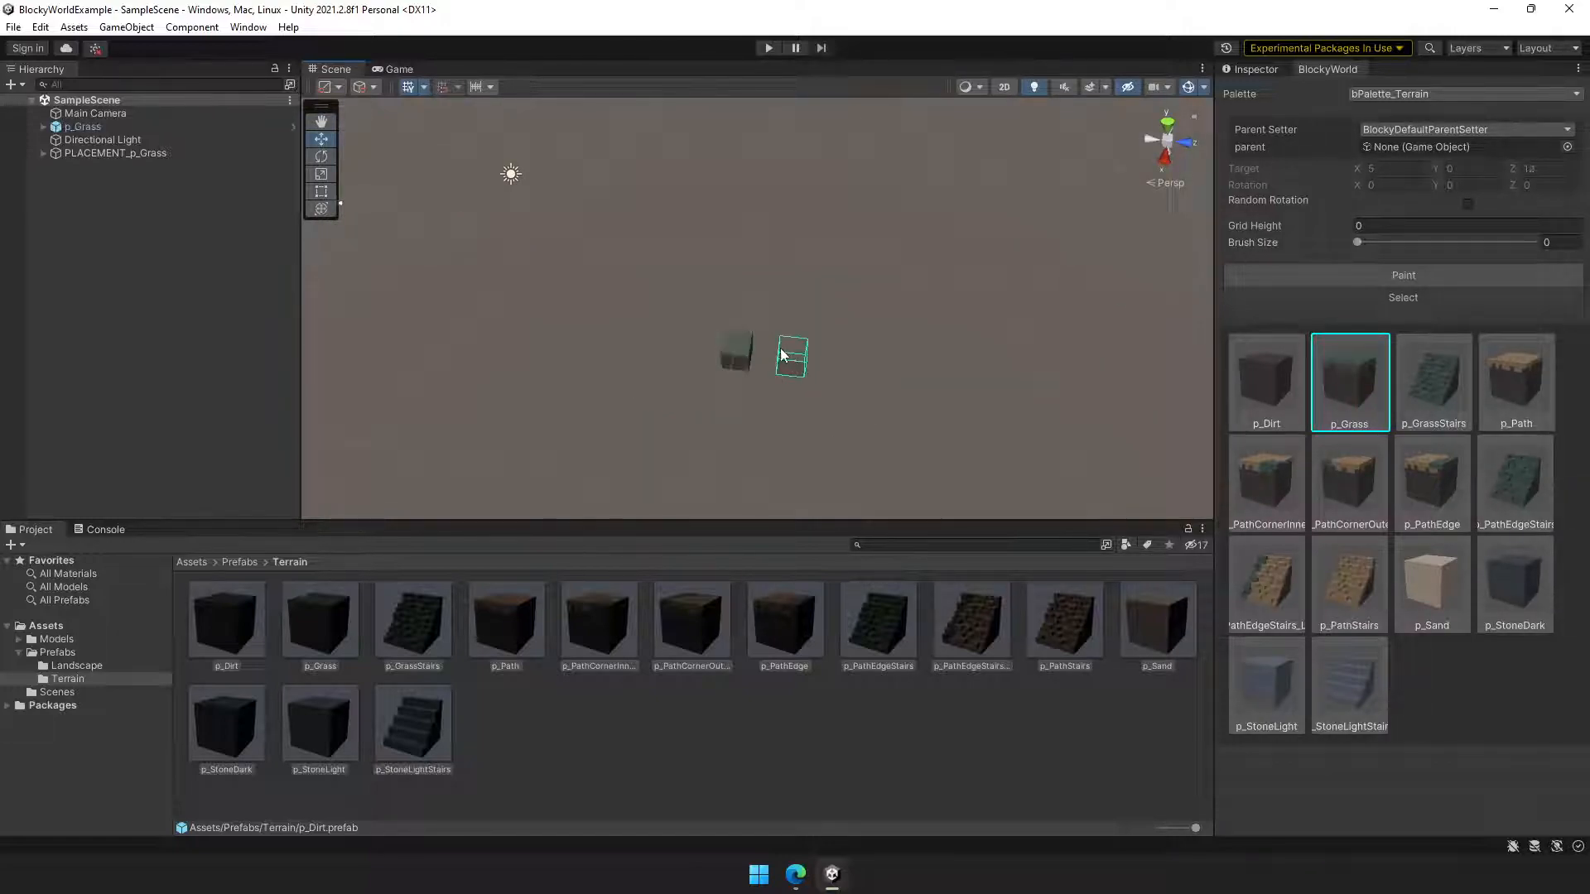
click(755, 380)
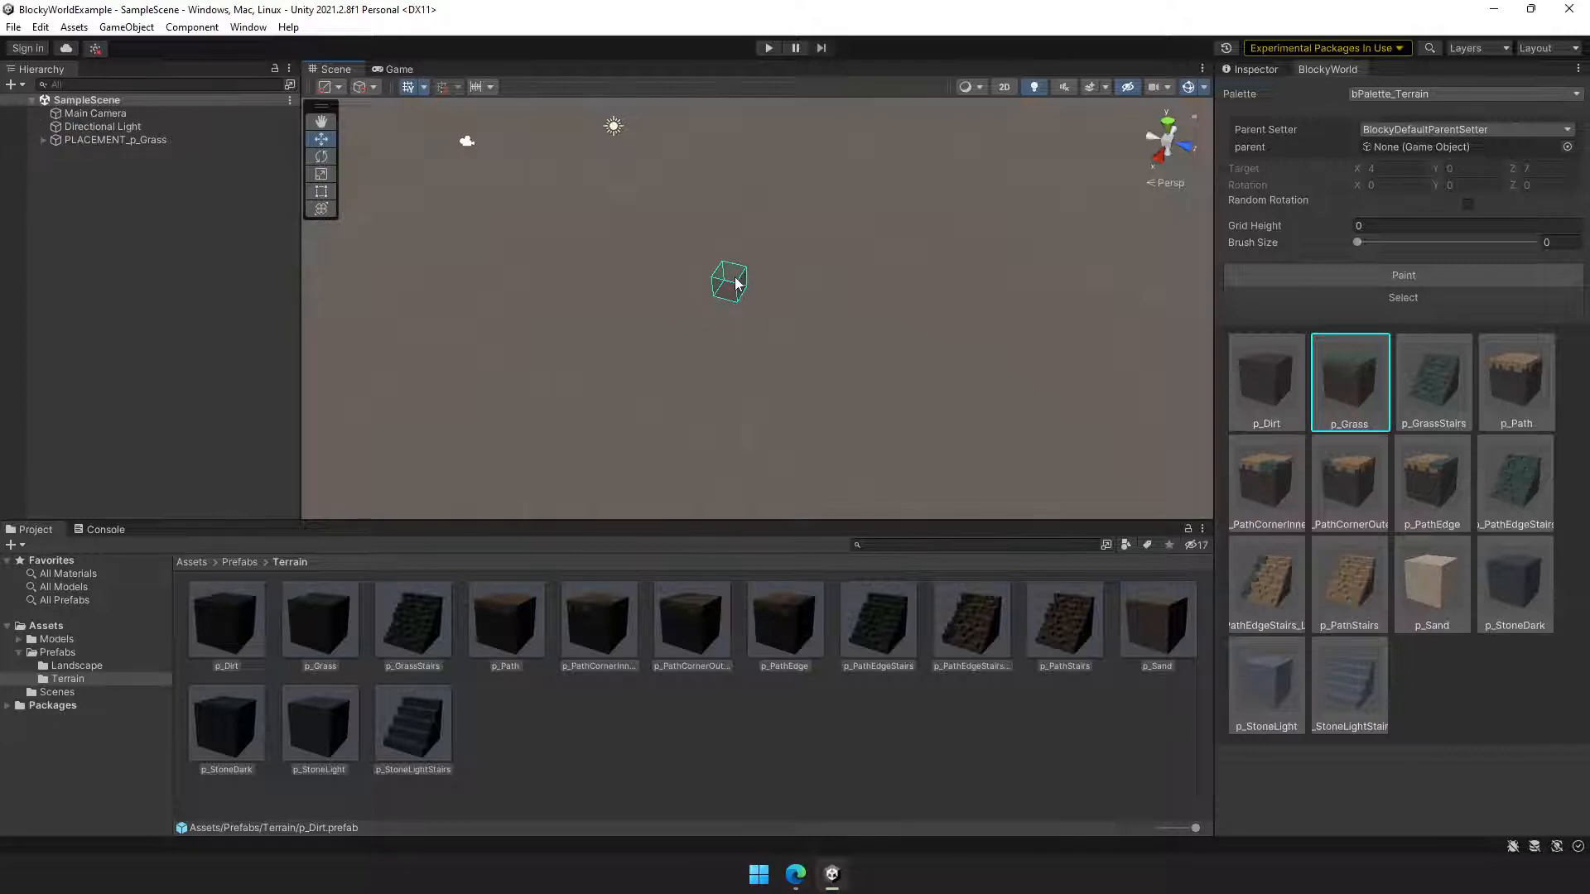
drag(728, 282, 880, 333)
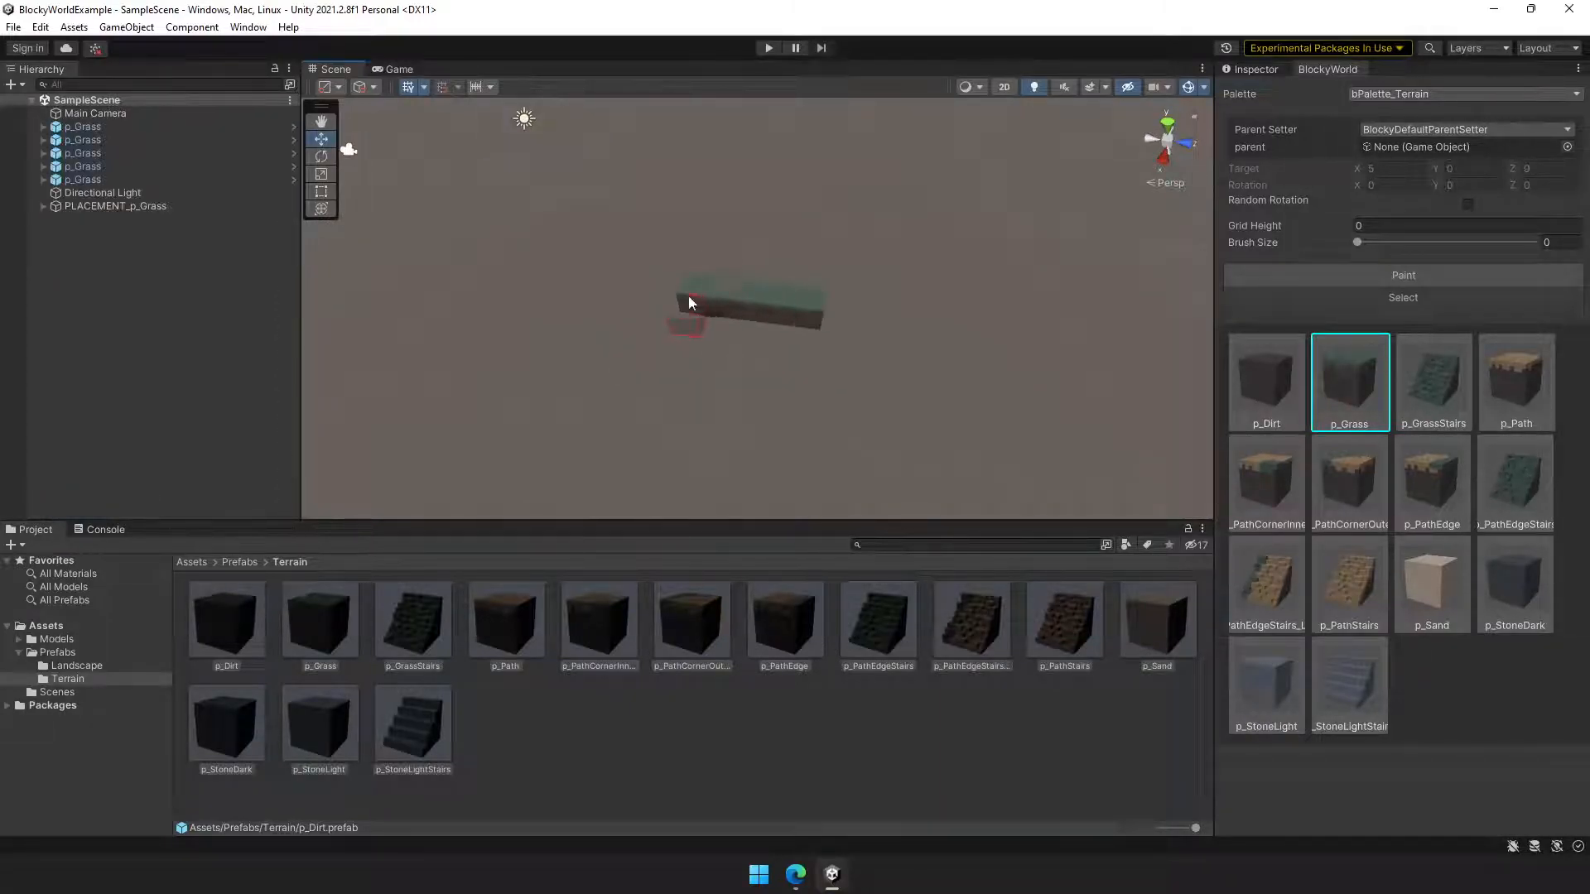
click(1514, 383)
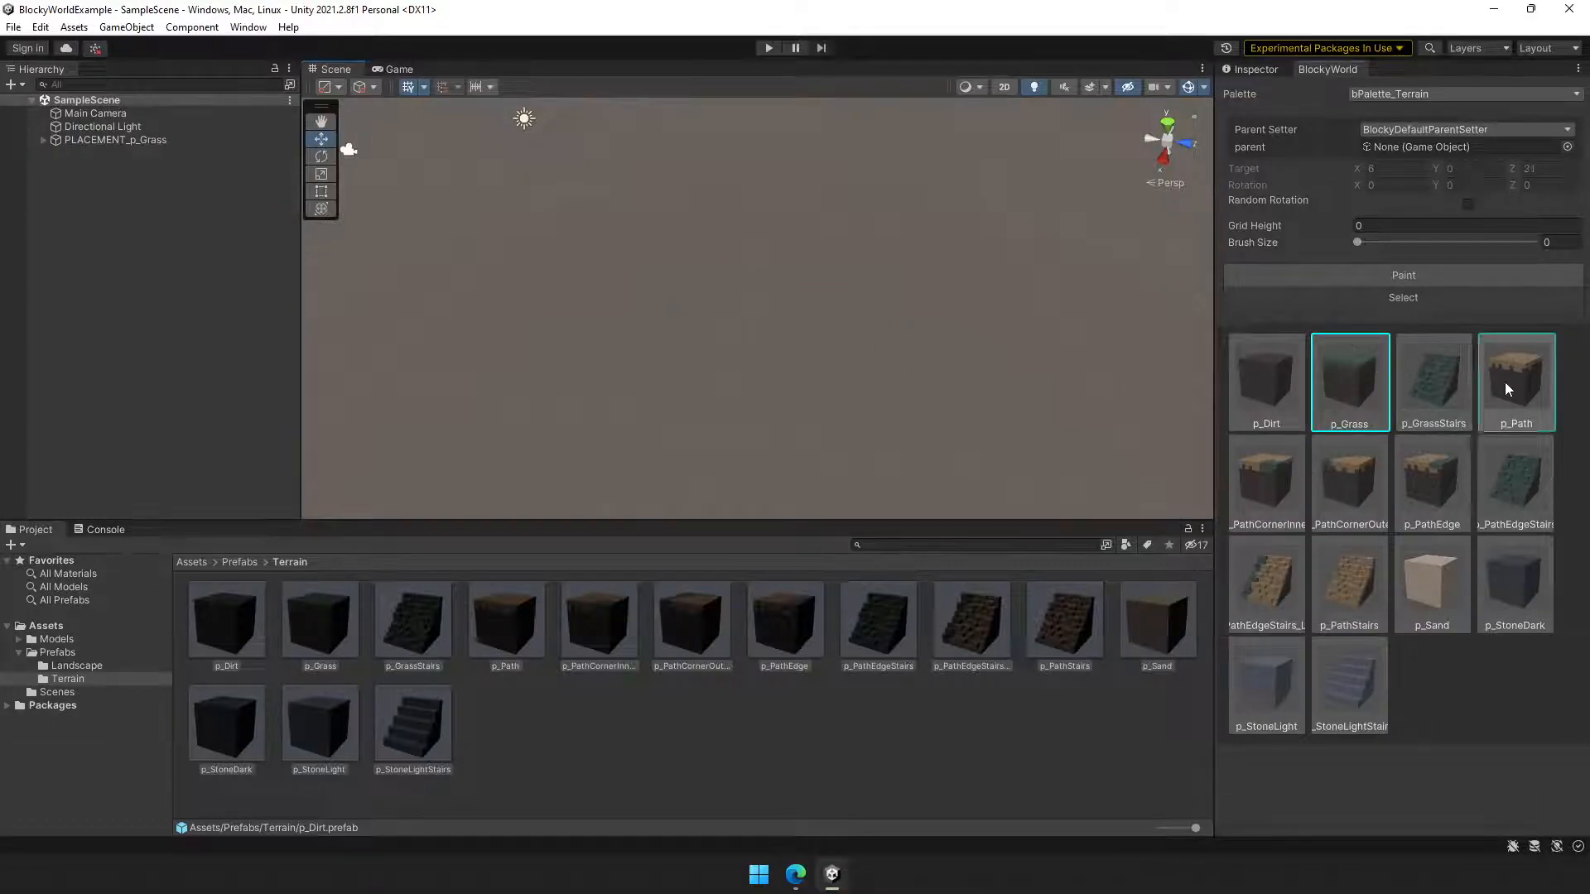
click(1515, 382)
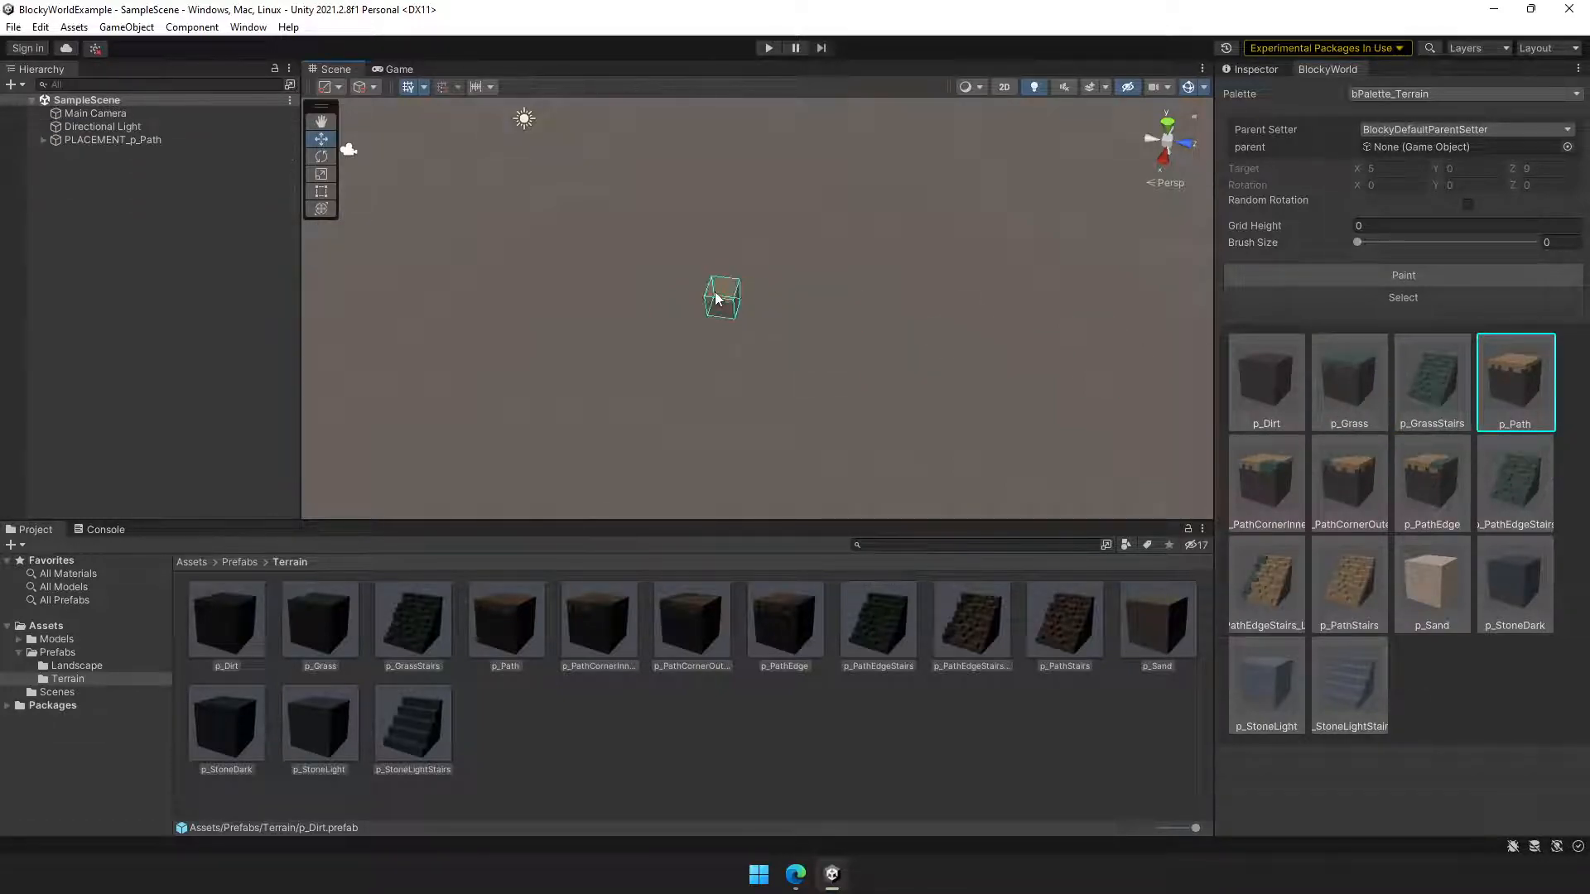
click(1349, 383)
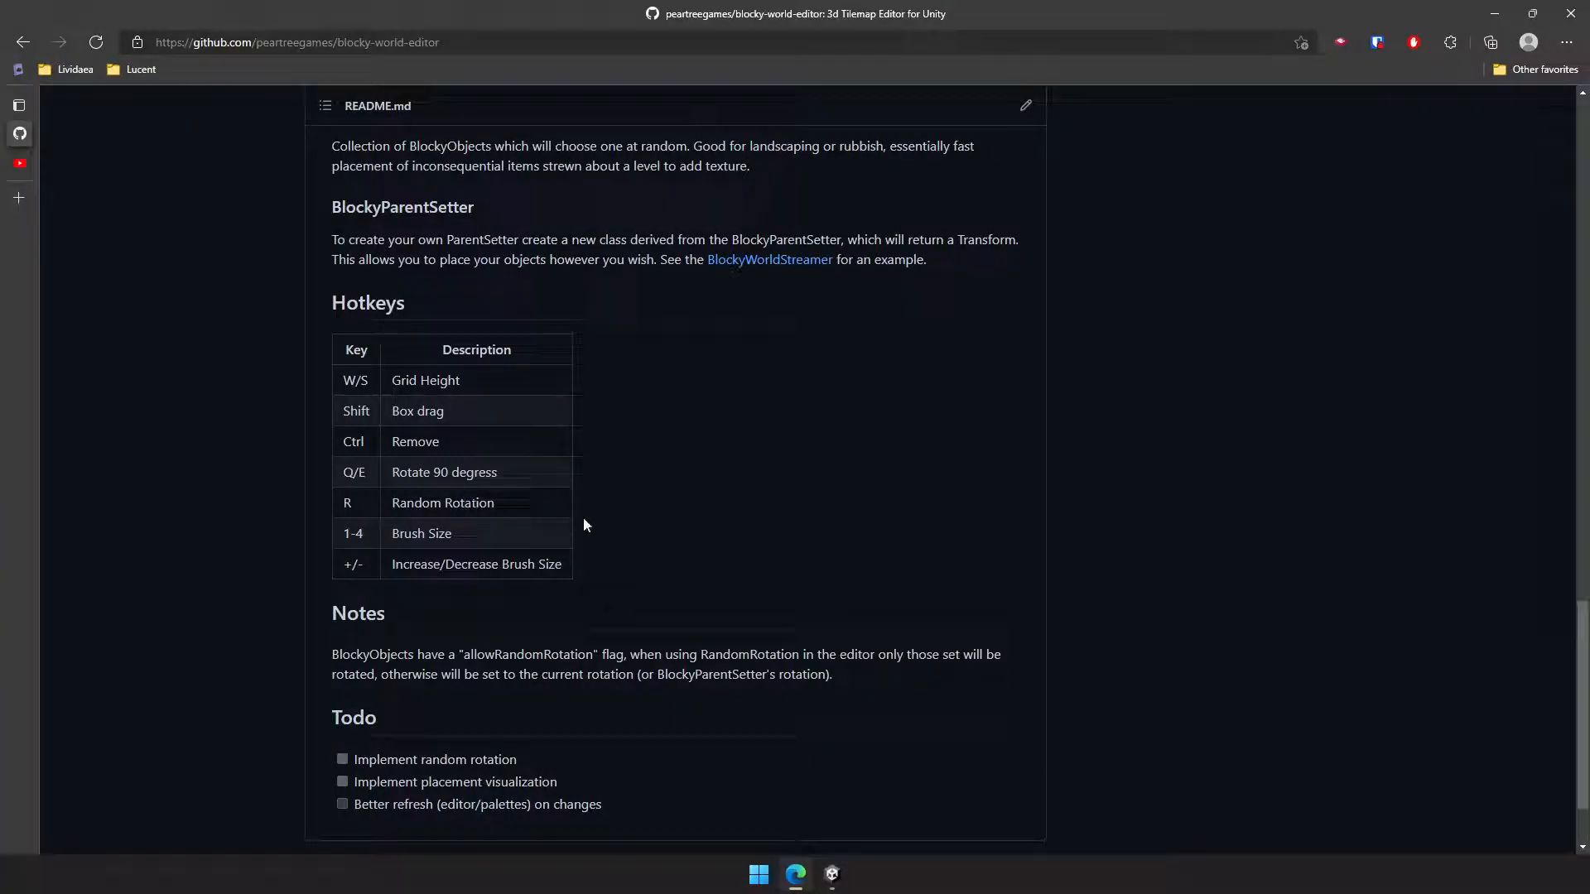
click(830, 874)
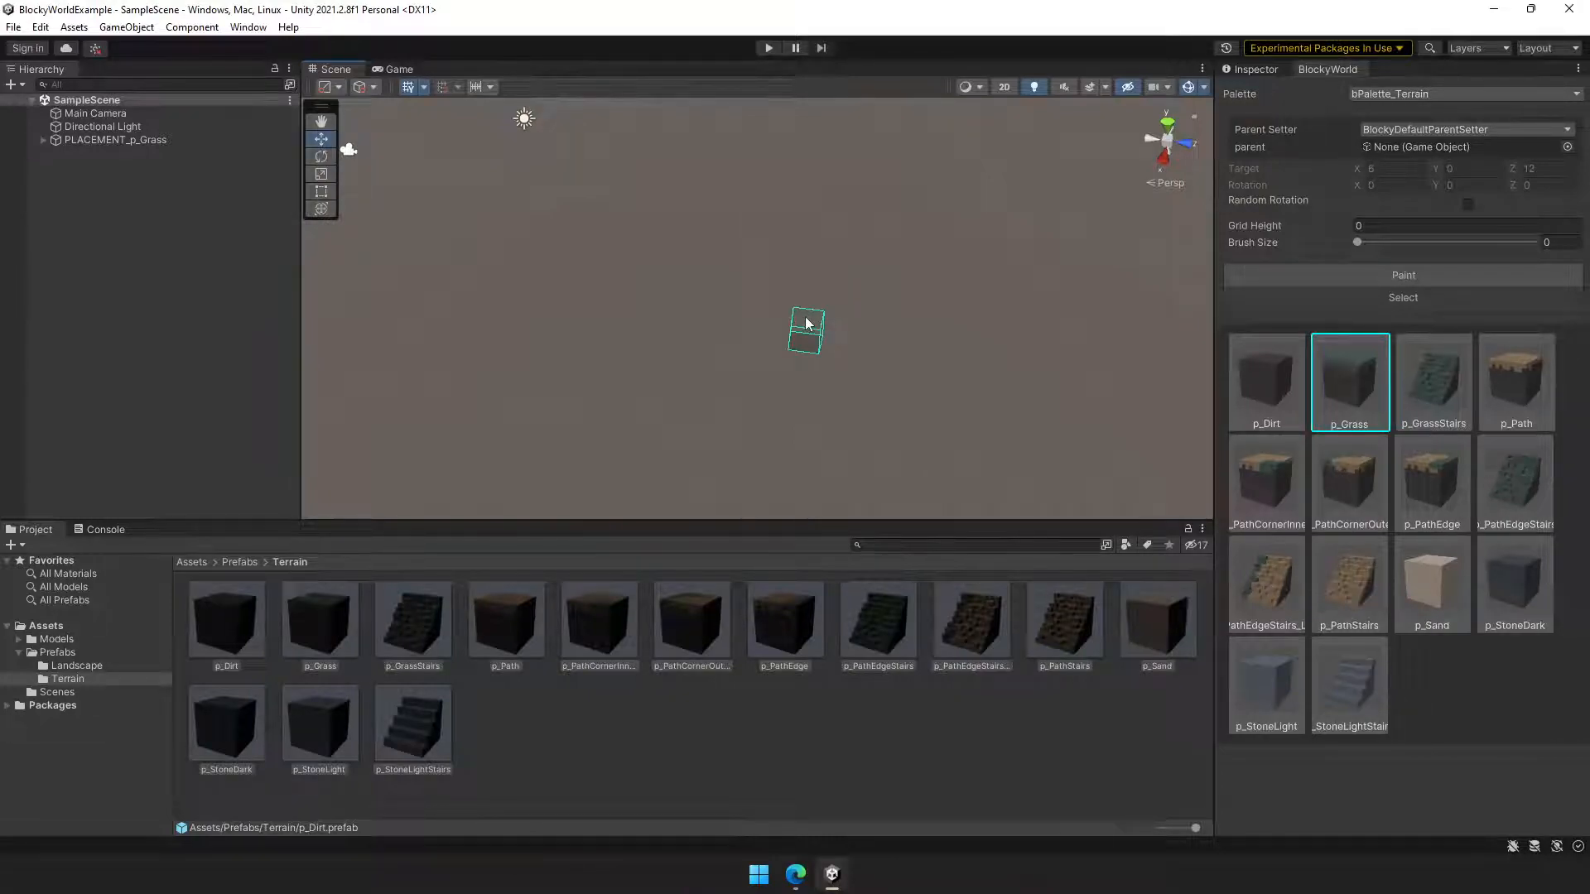
Place and remove p_GrassStairs blocks, then turn on Random Rotation with p_Grass active
click(1433, 383)
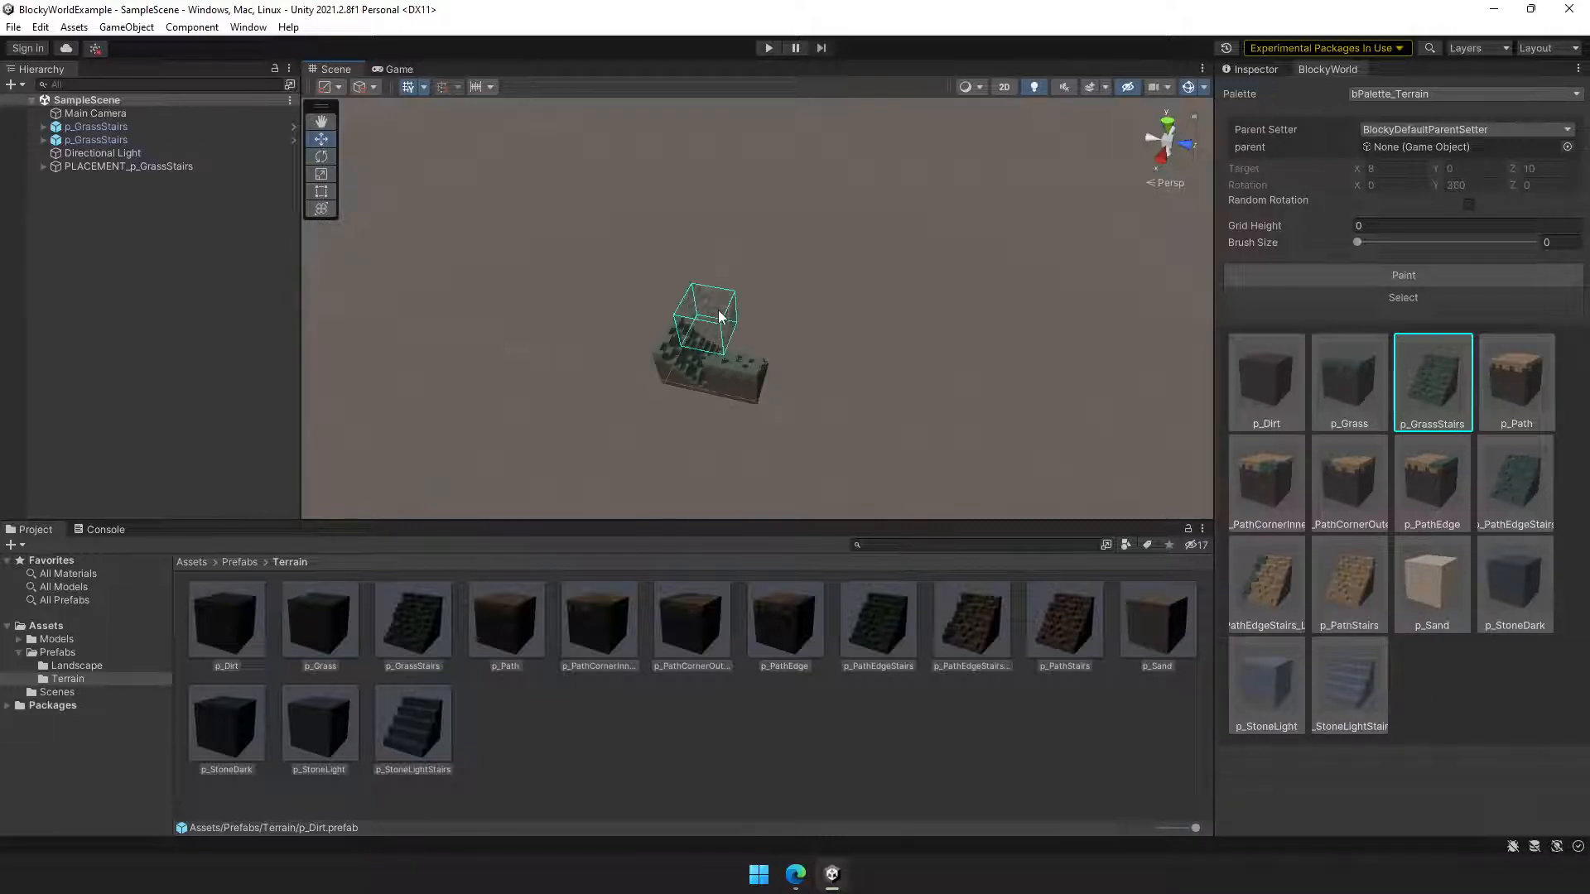
click(796, 329)
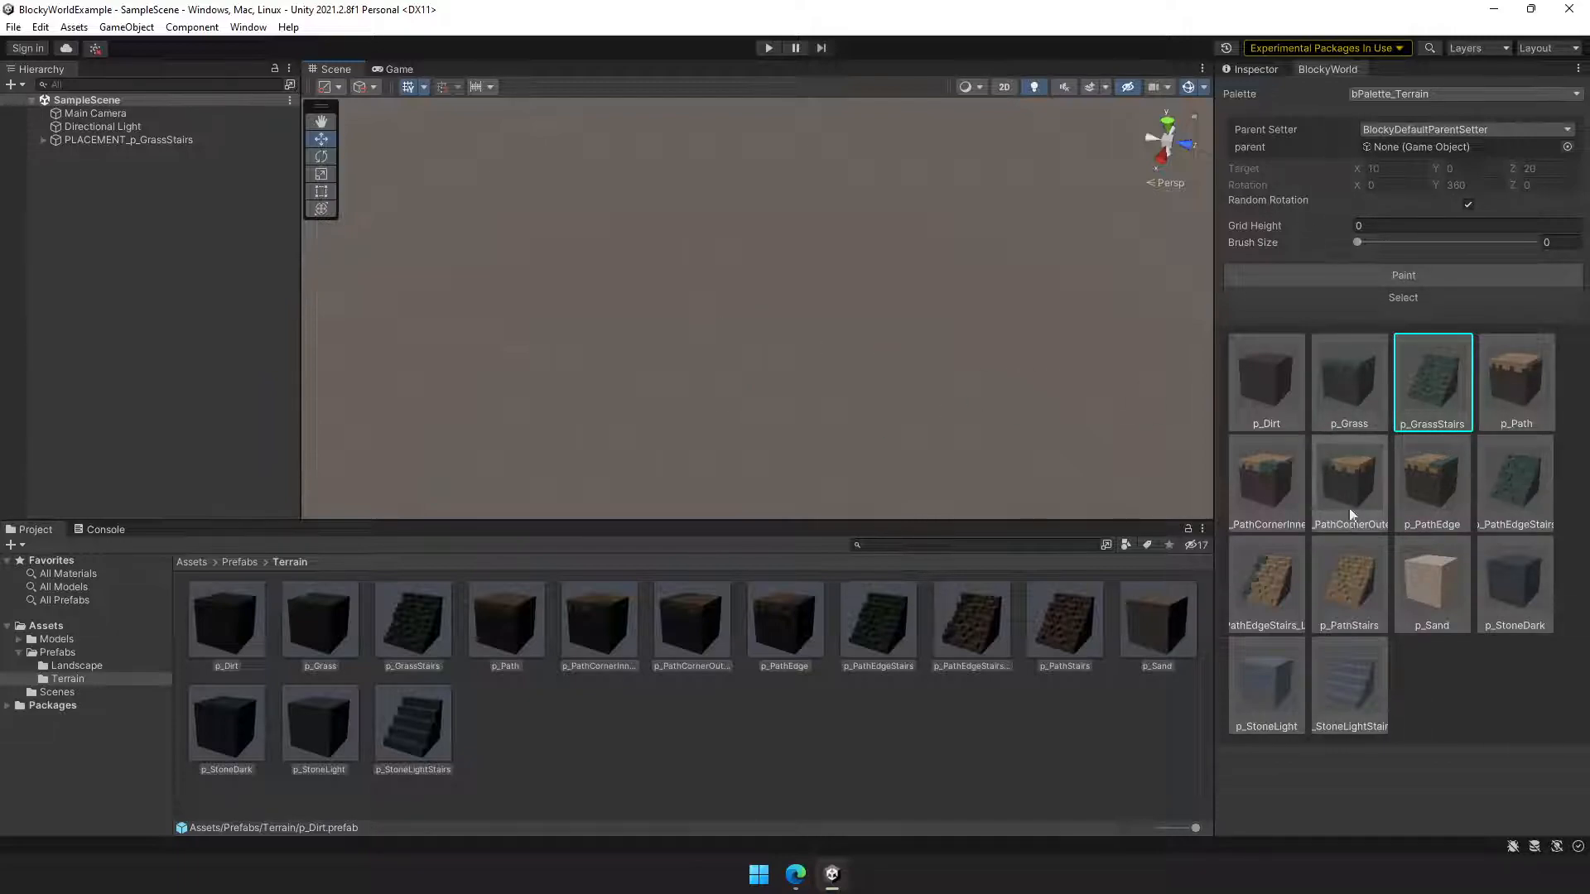
click(1349, 383)
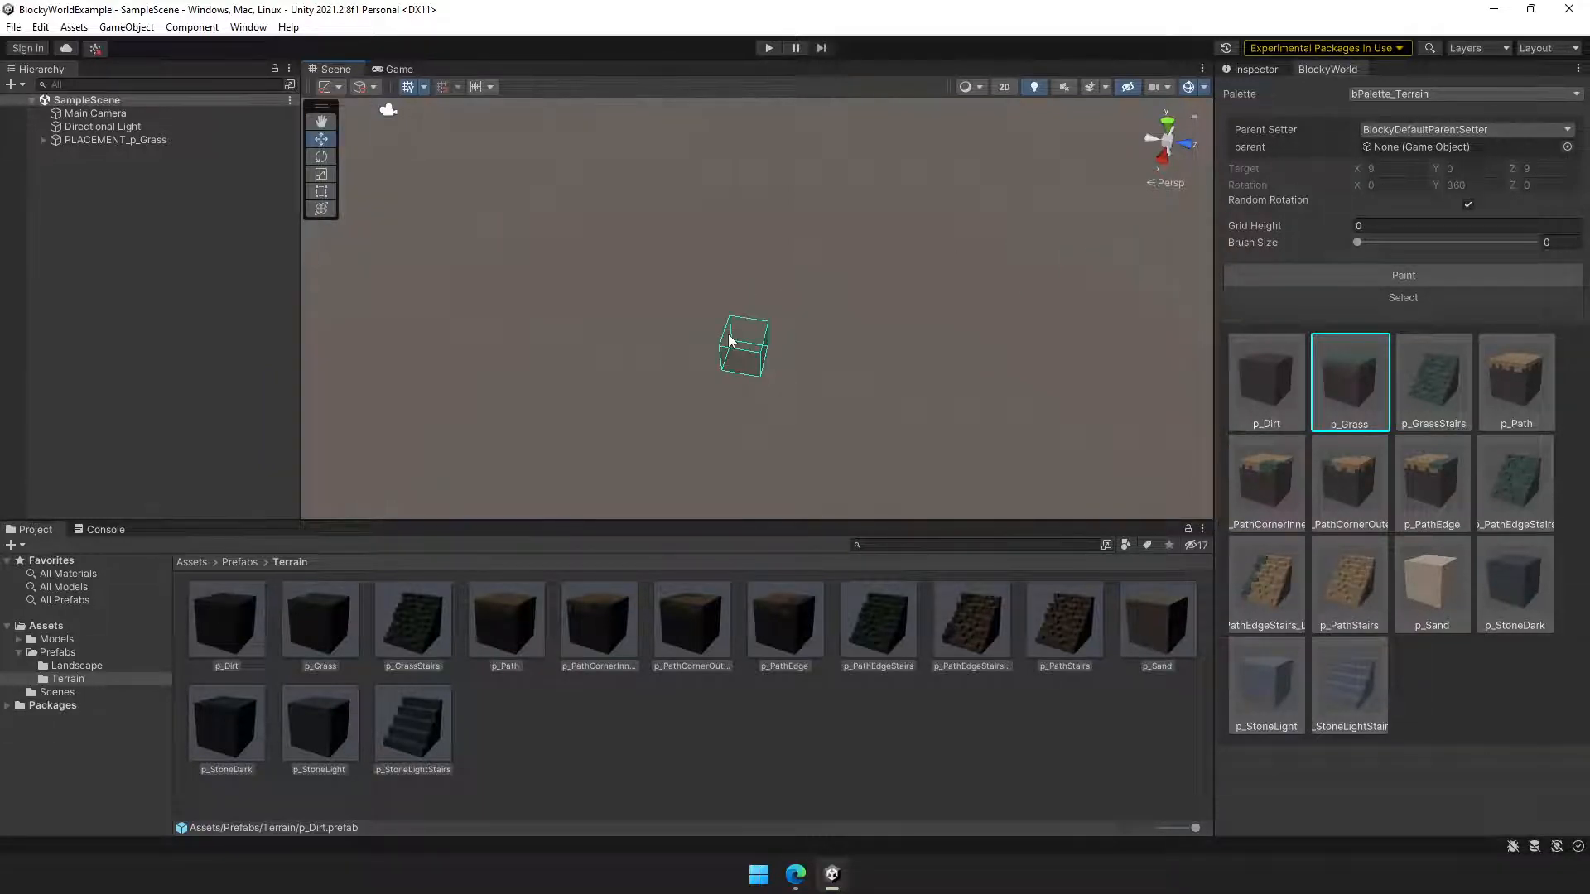
drag(1357, 241, 1415, 241)
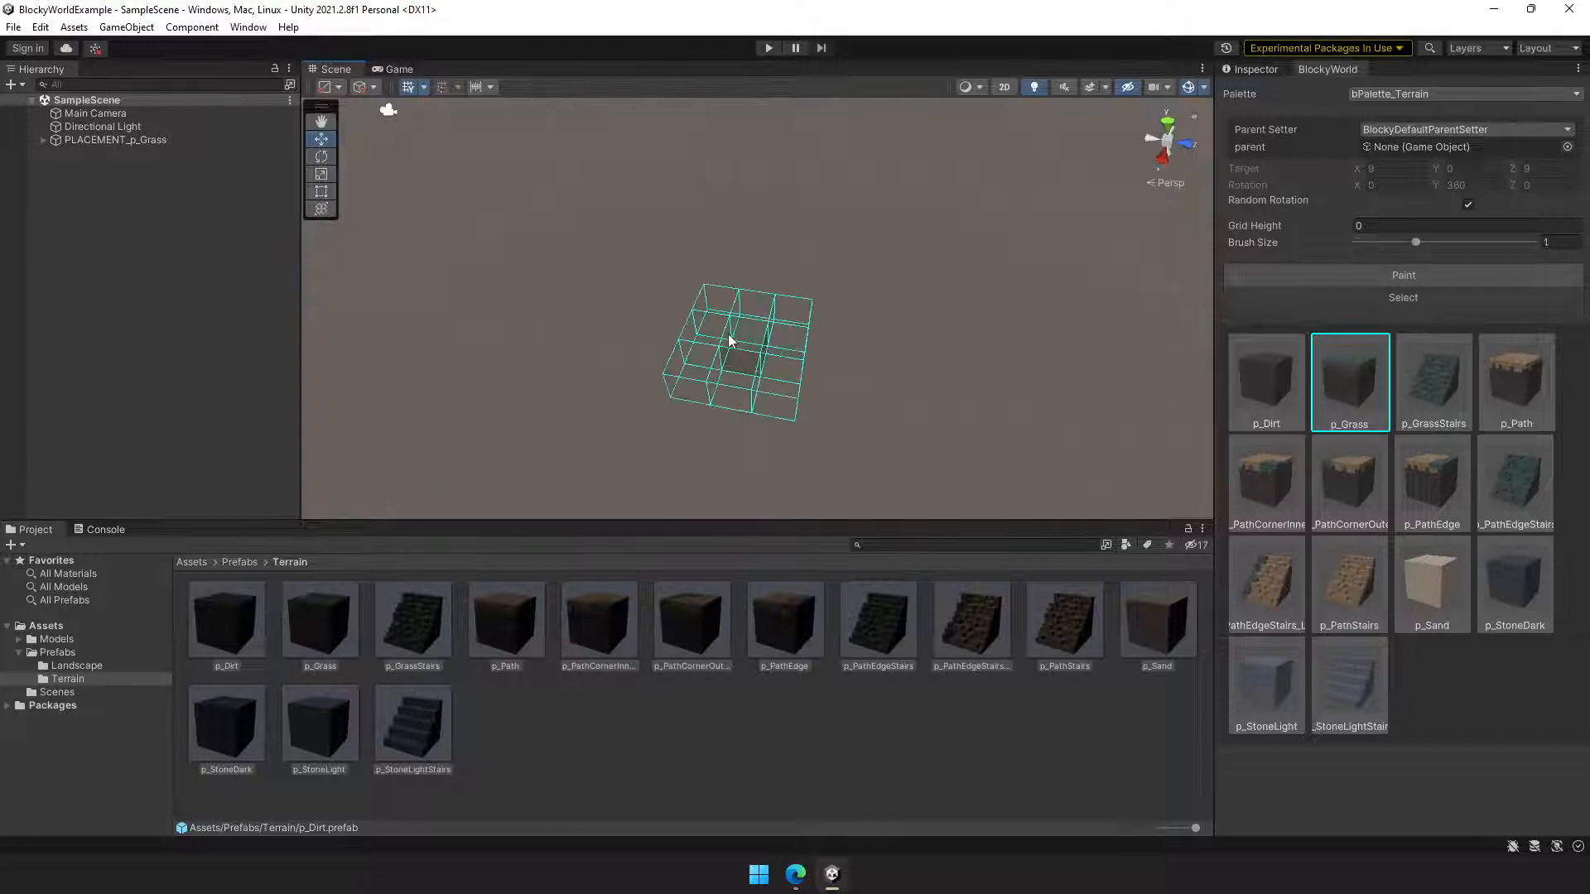
drag(1415, 241, 1359, 241)
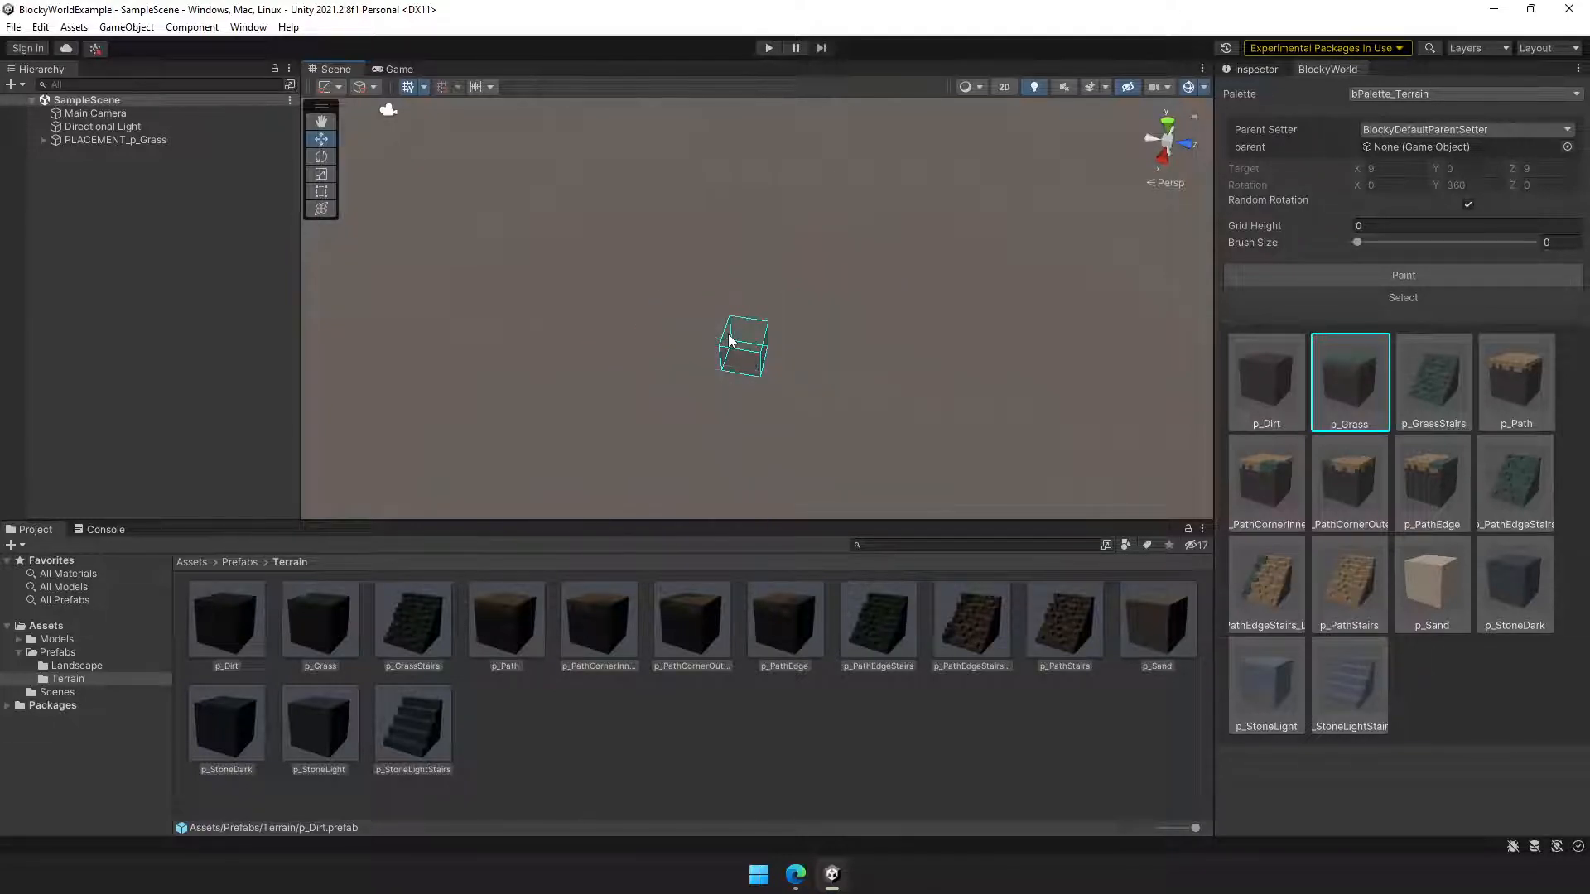
mouse_move(732, 344)
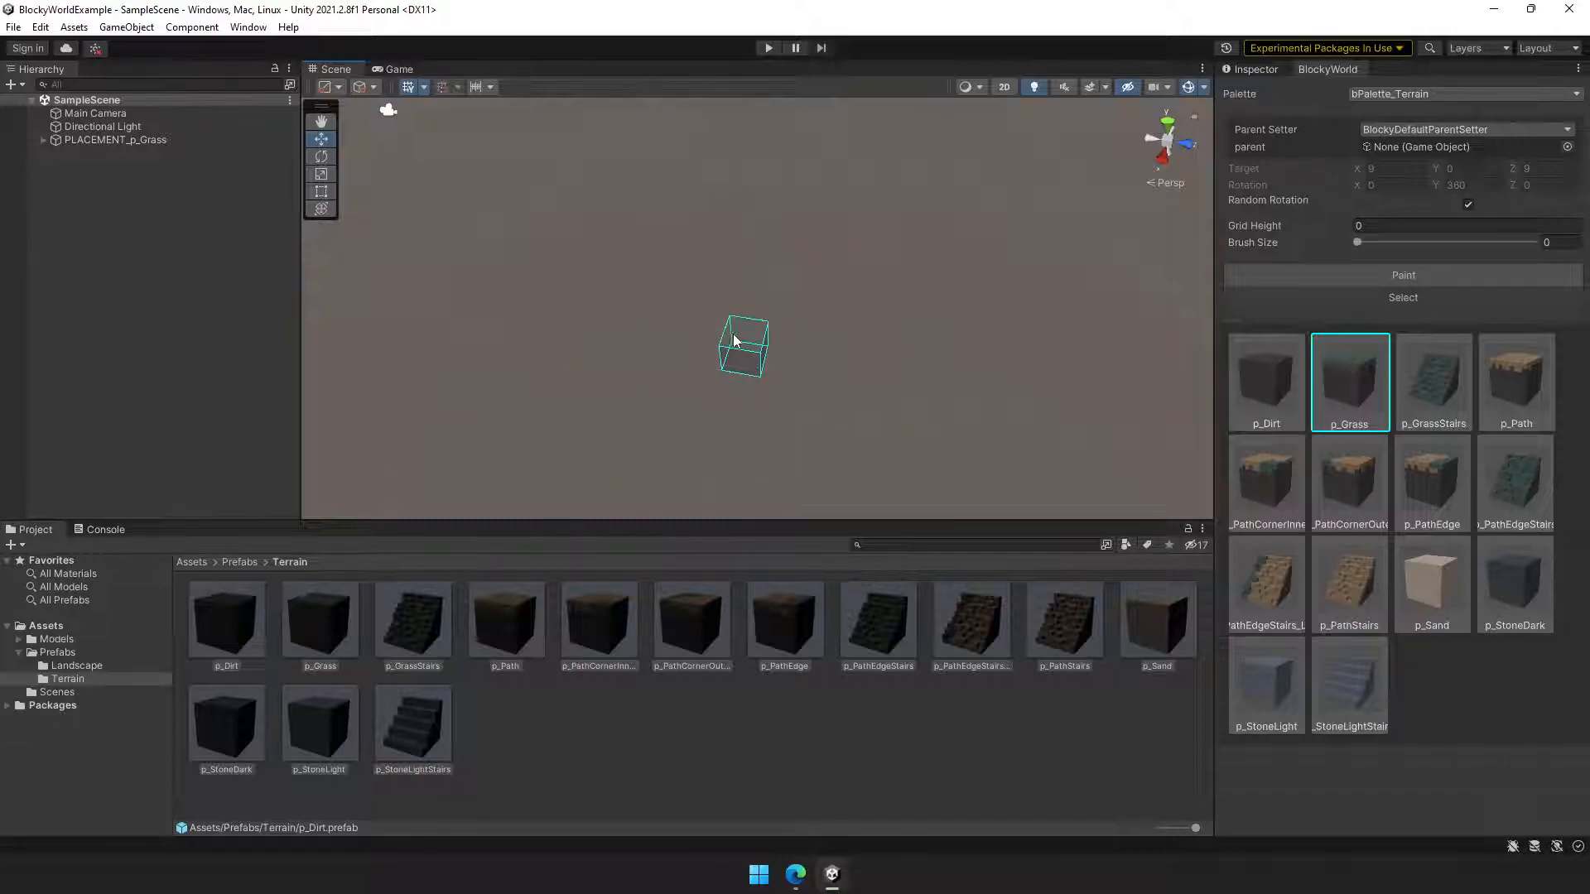
drag(1356, 241, 1416, 241)
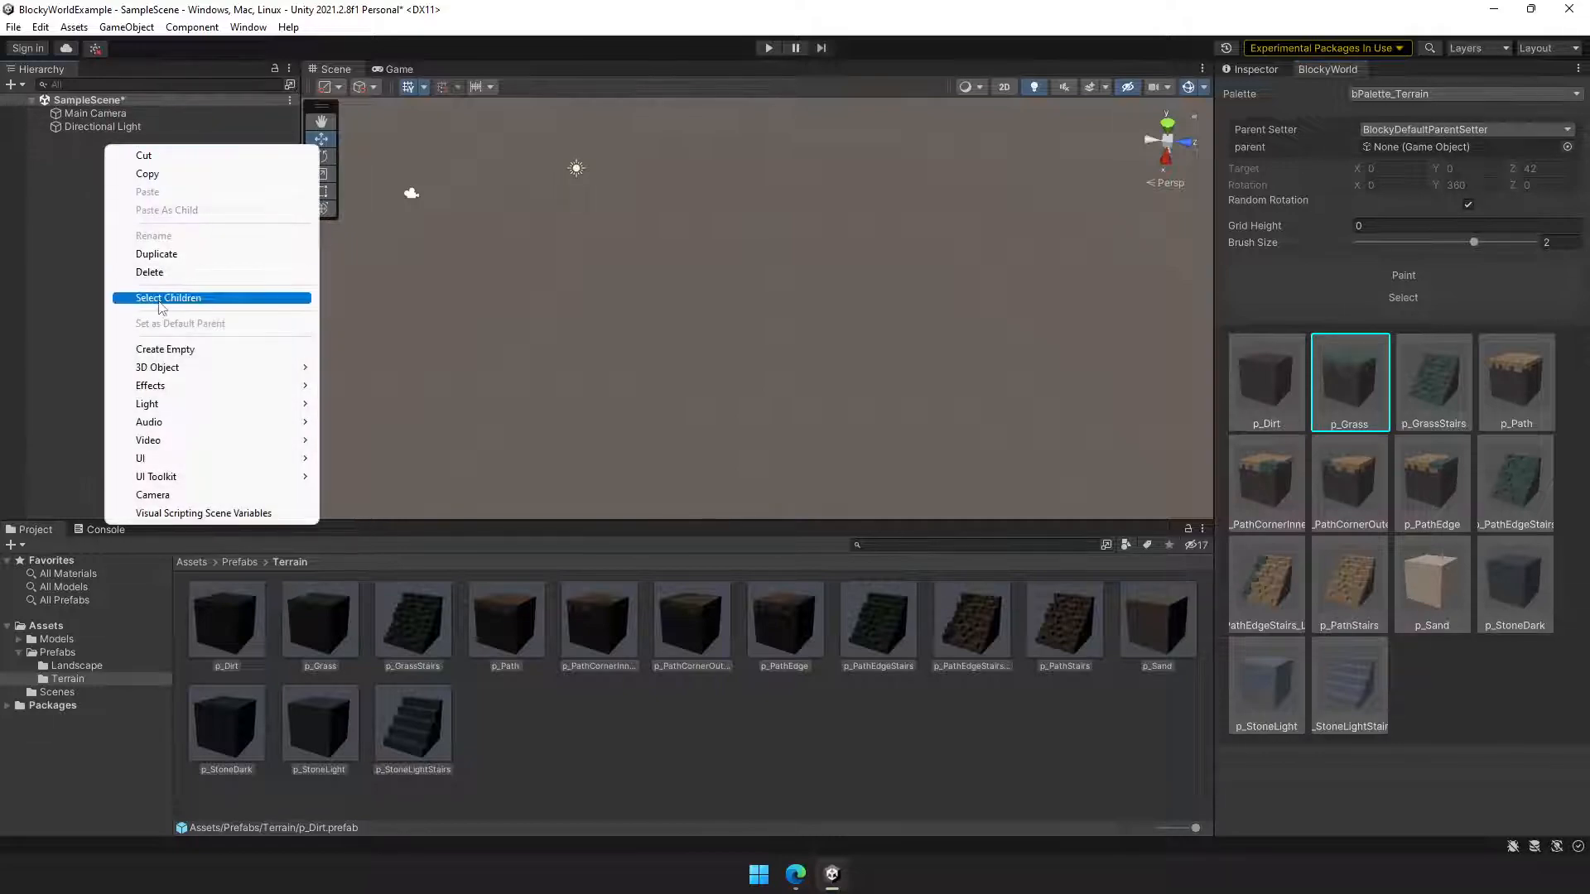
Select the test grass blocks under ParentGroup and delete them
click(164, 349)
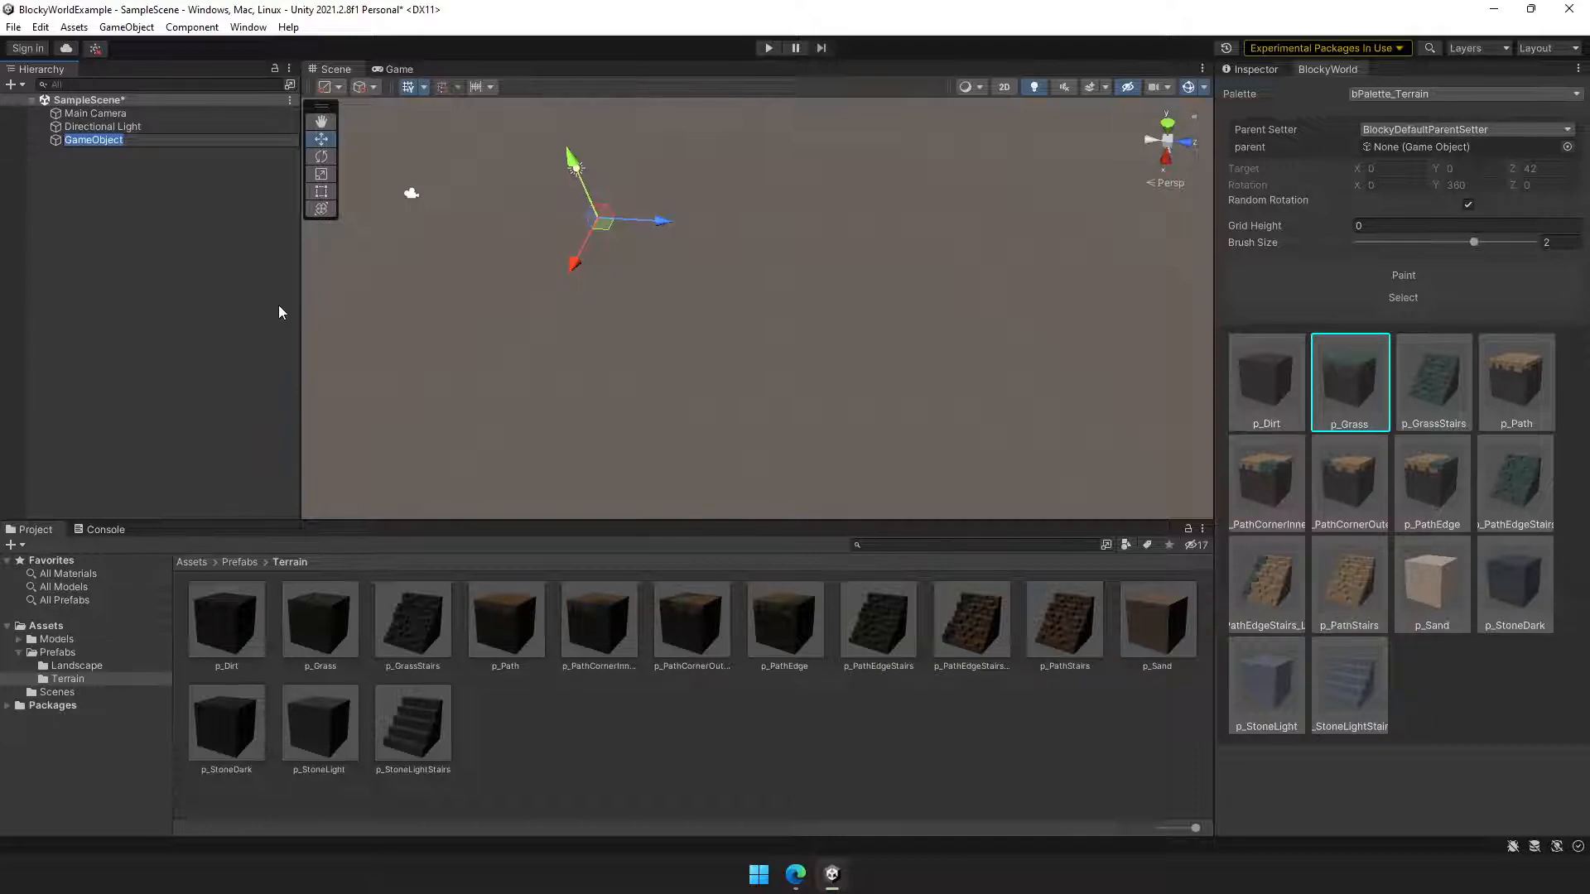
mouse_move(293, 309)
text(ParentGroup)
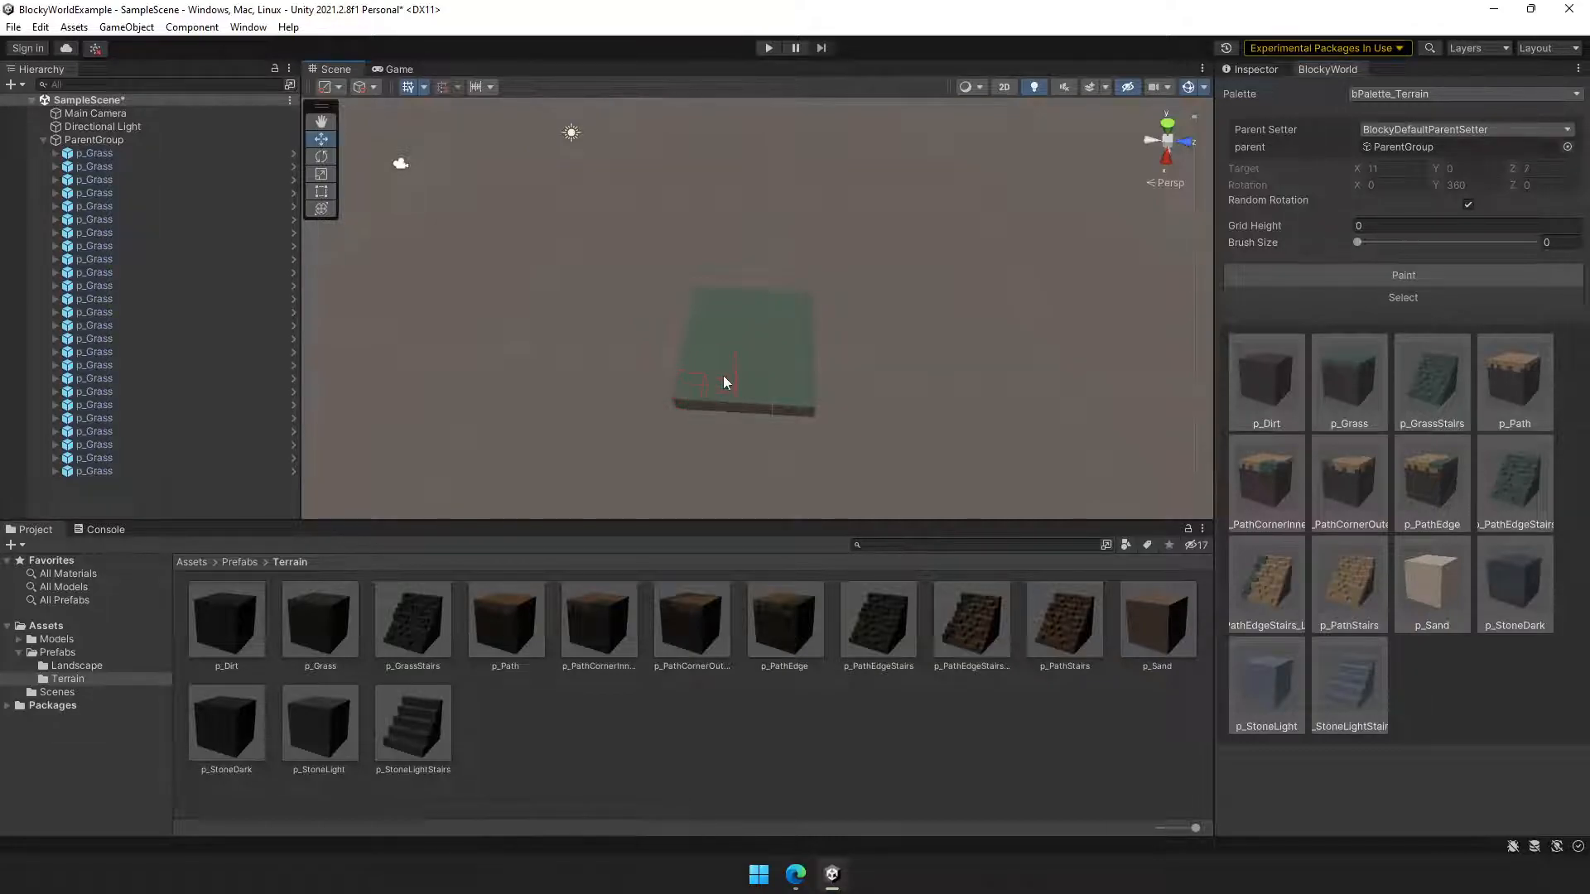
click(1349, 383)
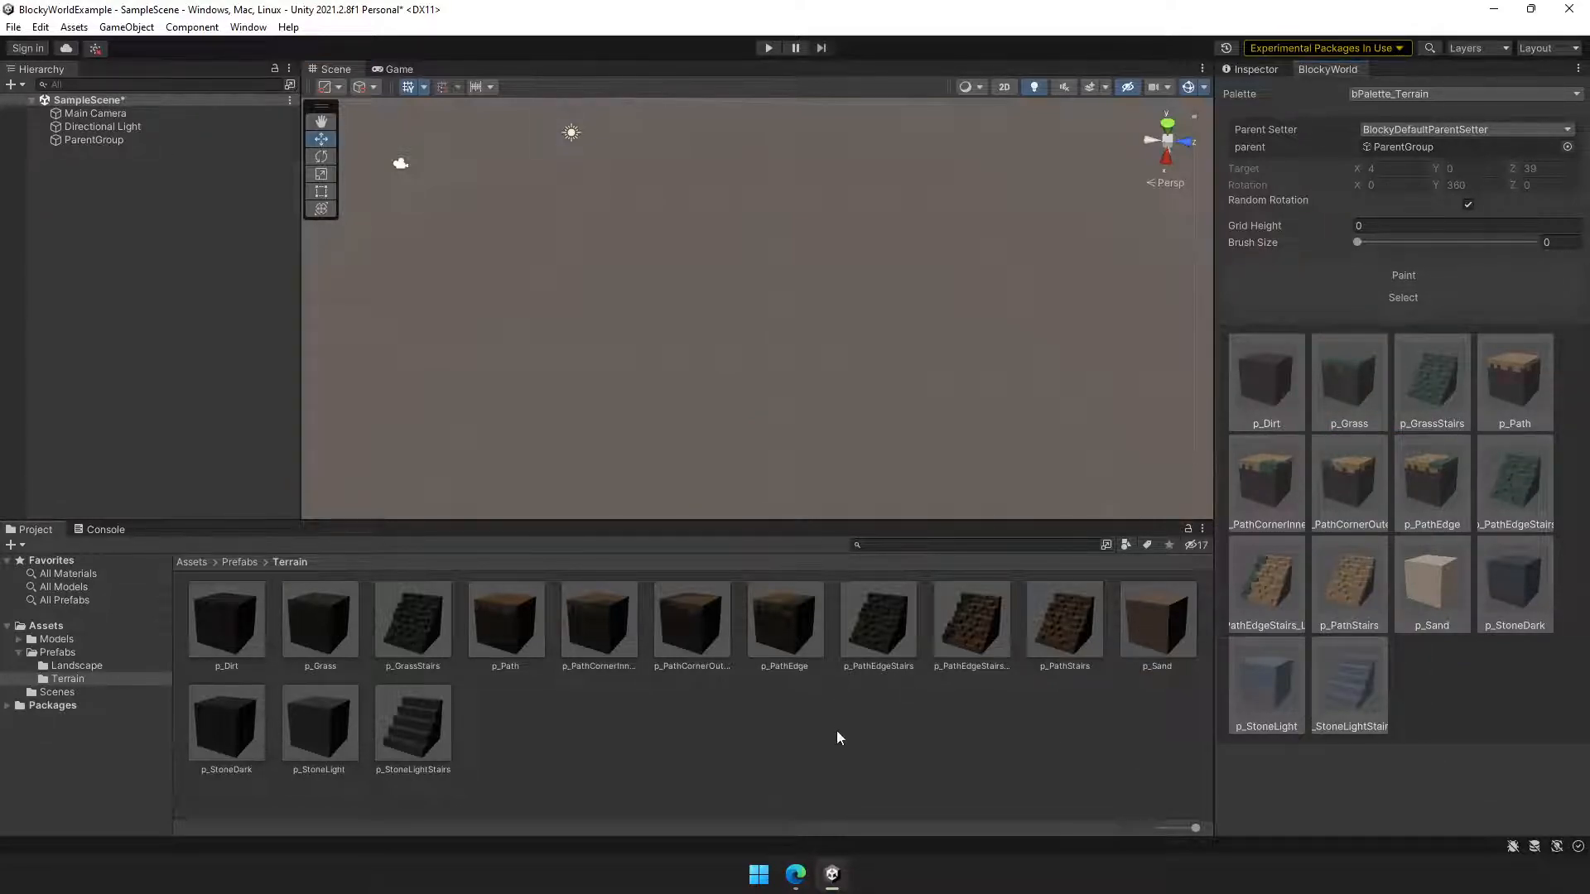
mouse_move(765, 555)
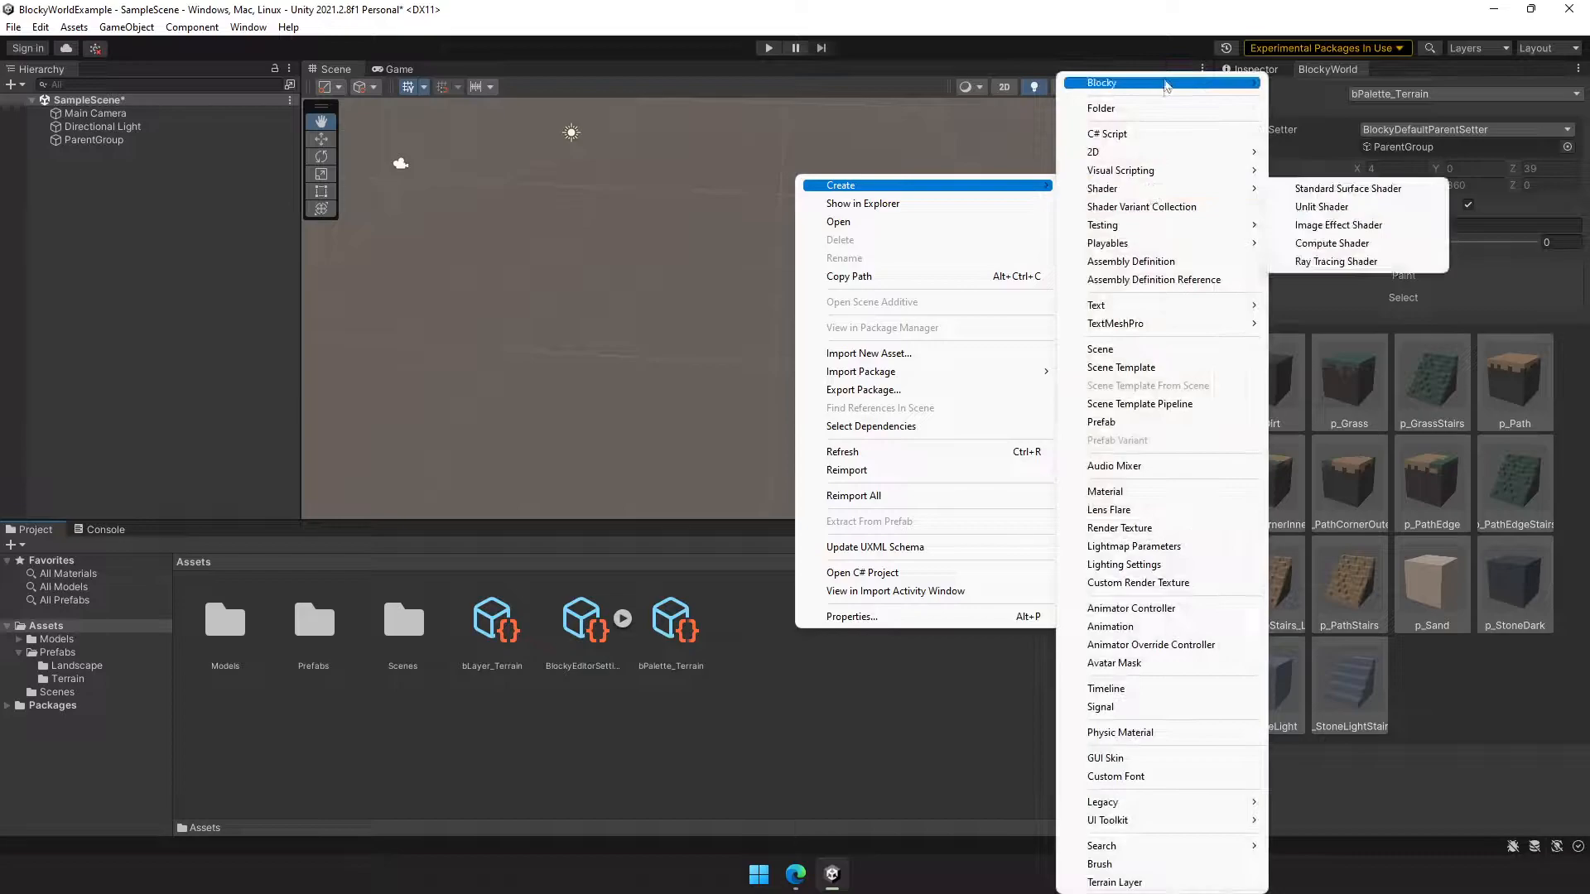
mouse_move(1163, 82)
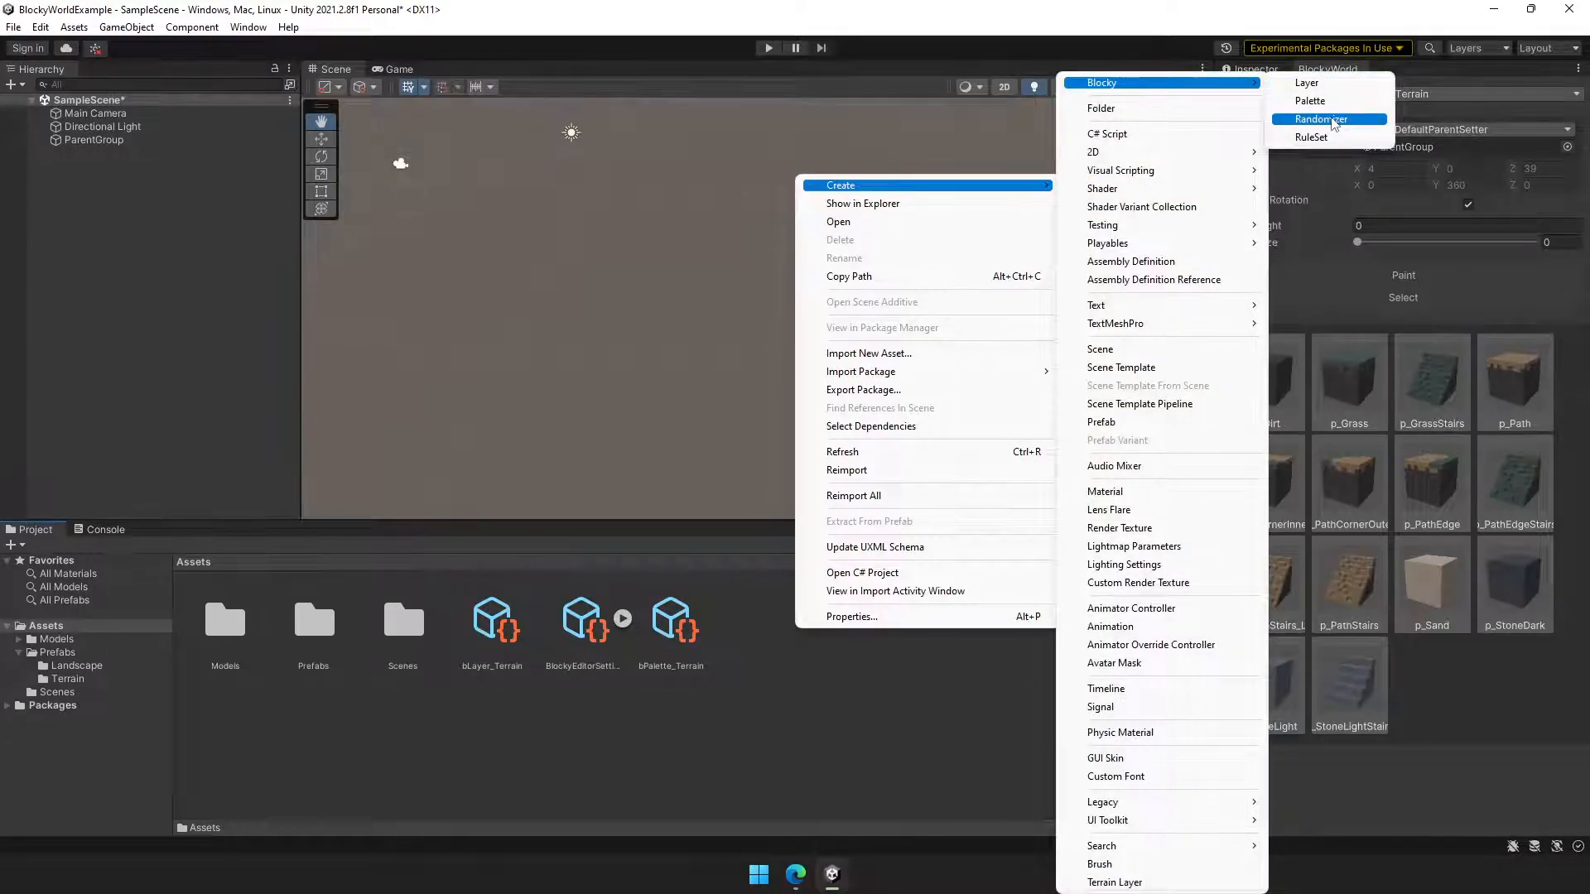
Create the bRandom_Flowers Blocky Randomizer asset in Assets
click(1320, 119)
text(bRandom_Flowers)
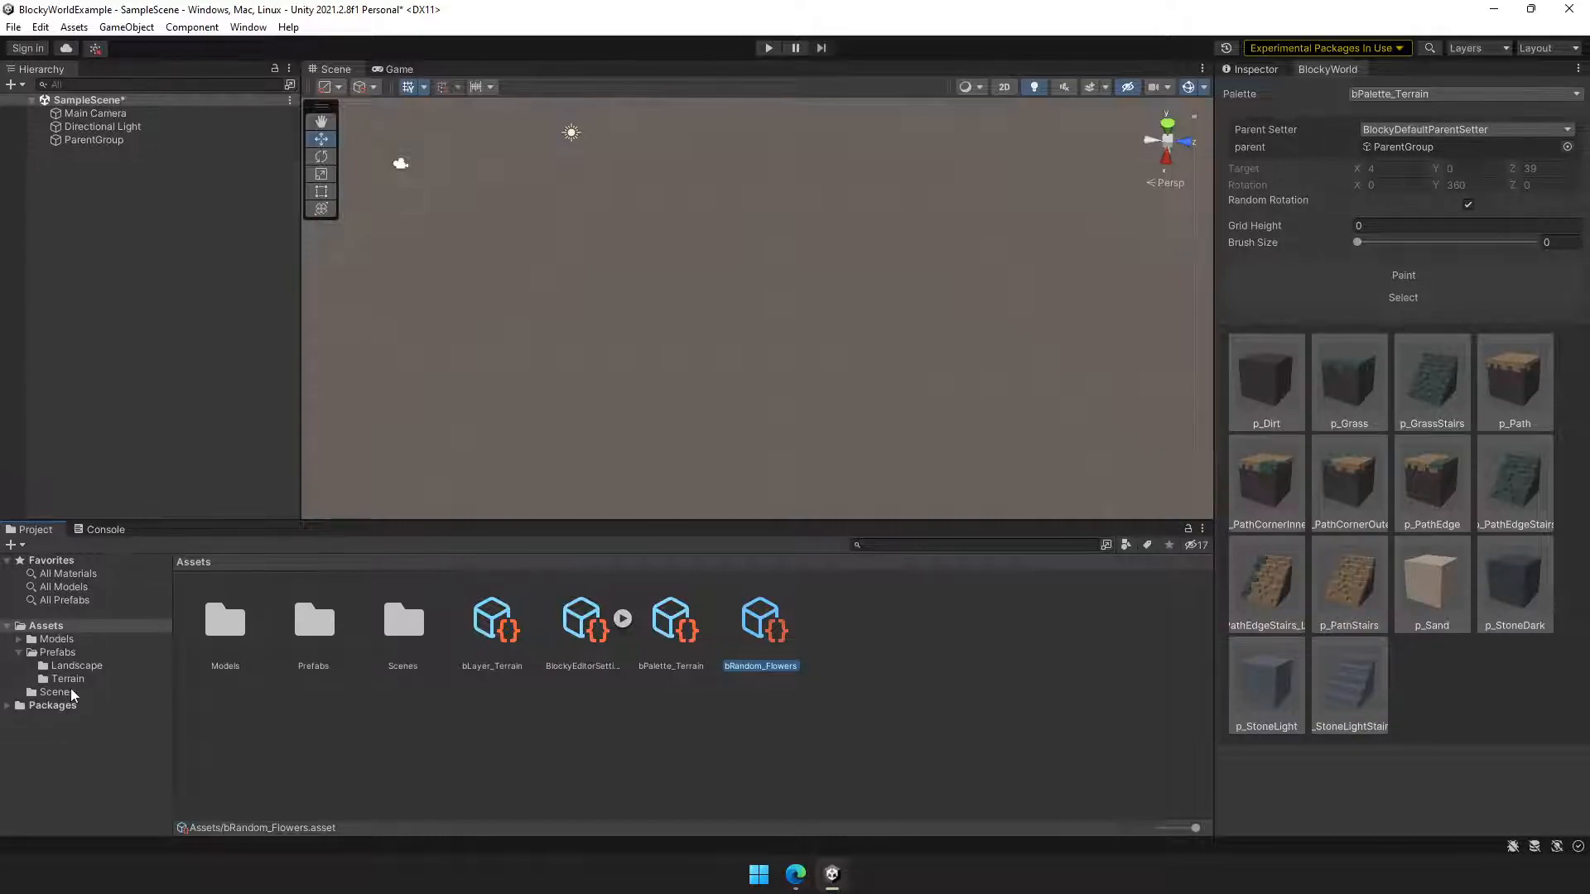
click(76, 665)
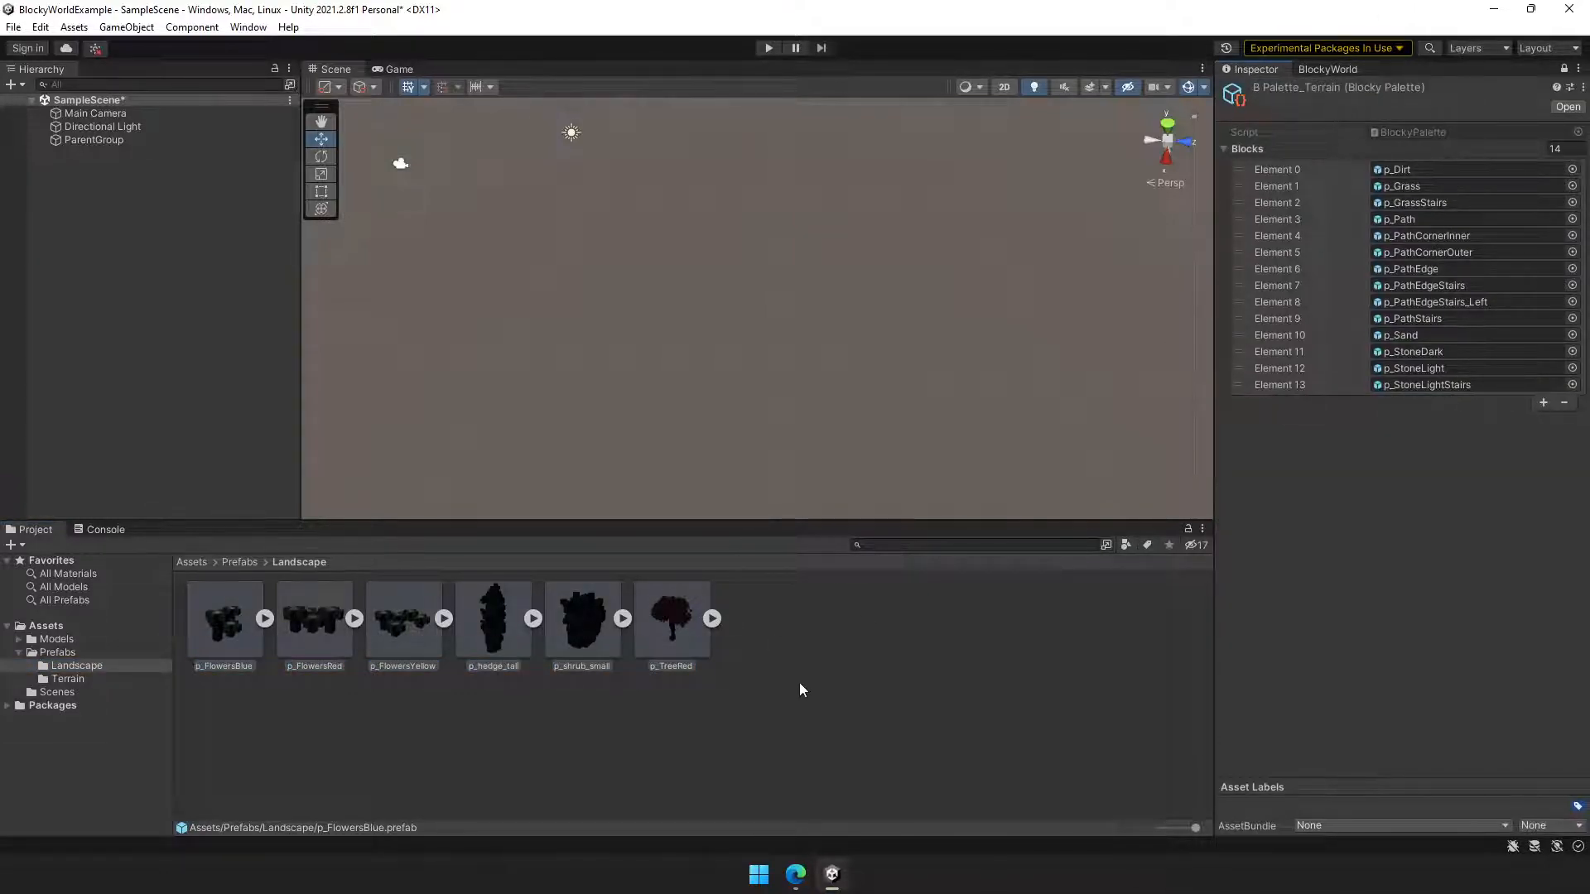
Create bPalette_Landscape and put the six Landscape prefabs on bLayer_Terrain
click(46, 626)
text(bPalette_Landscape)
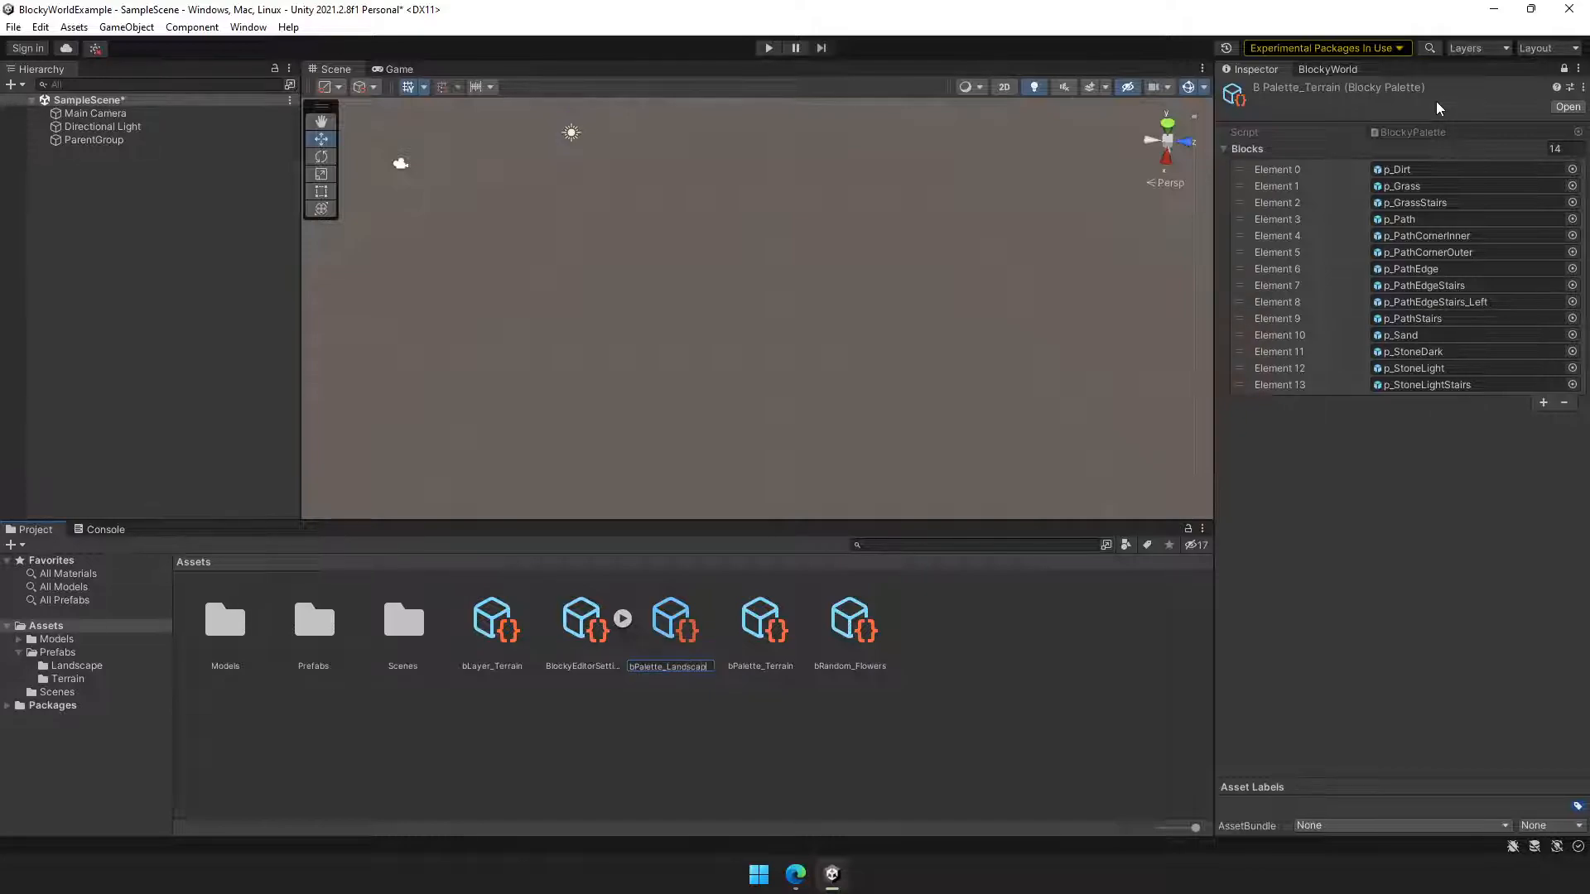
click(670, 620)
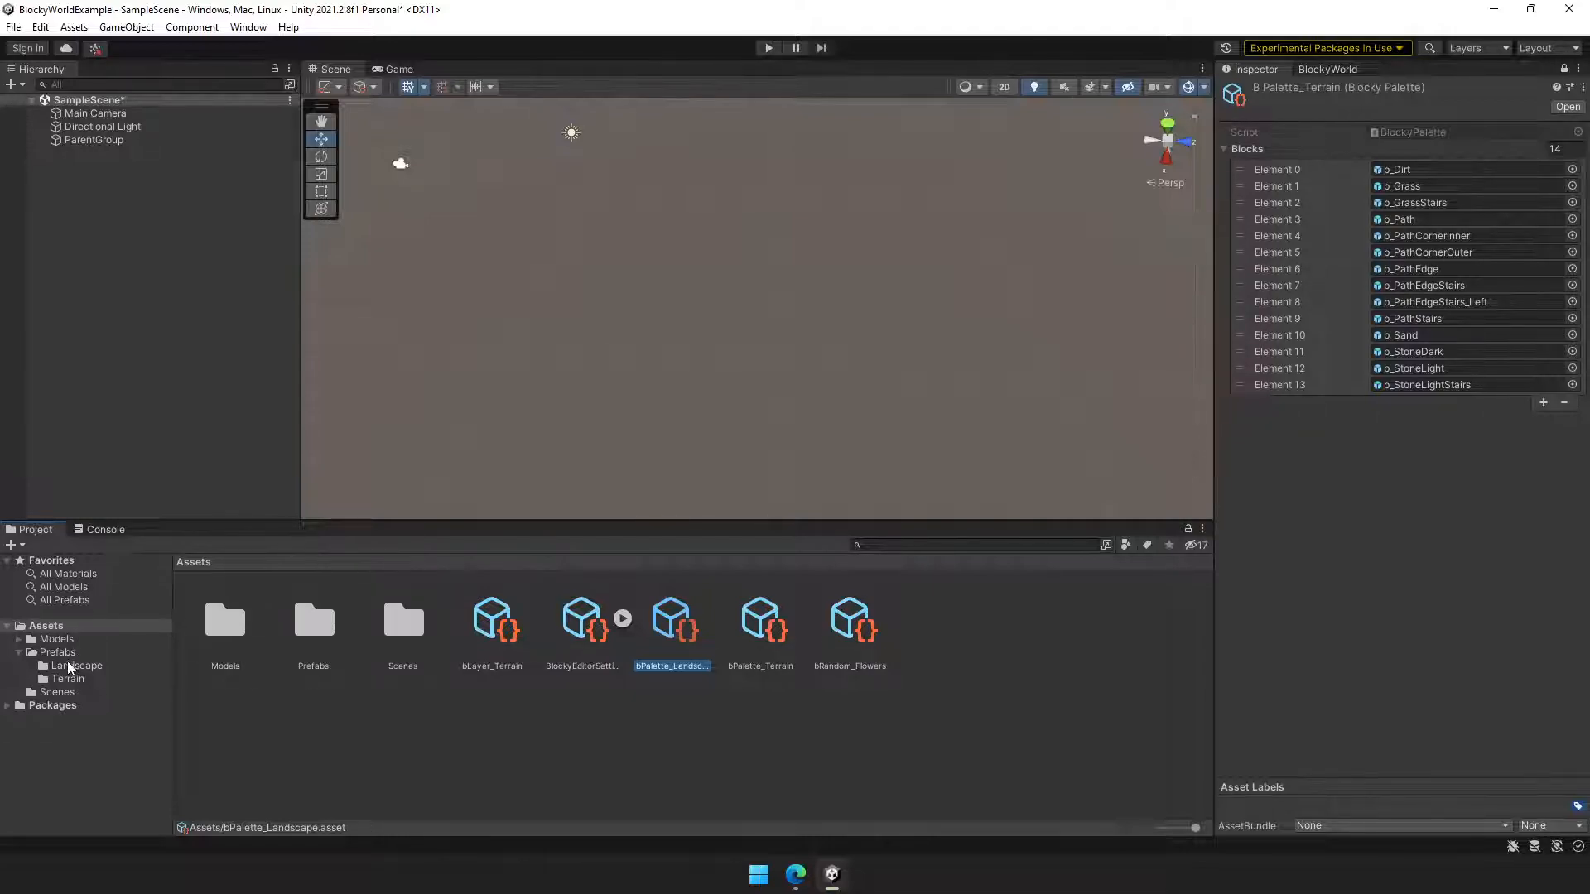
double_click(77, 664)
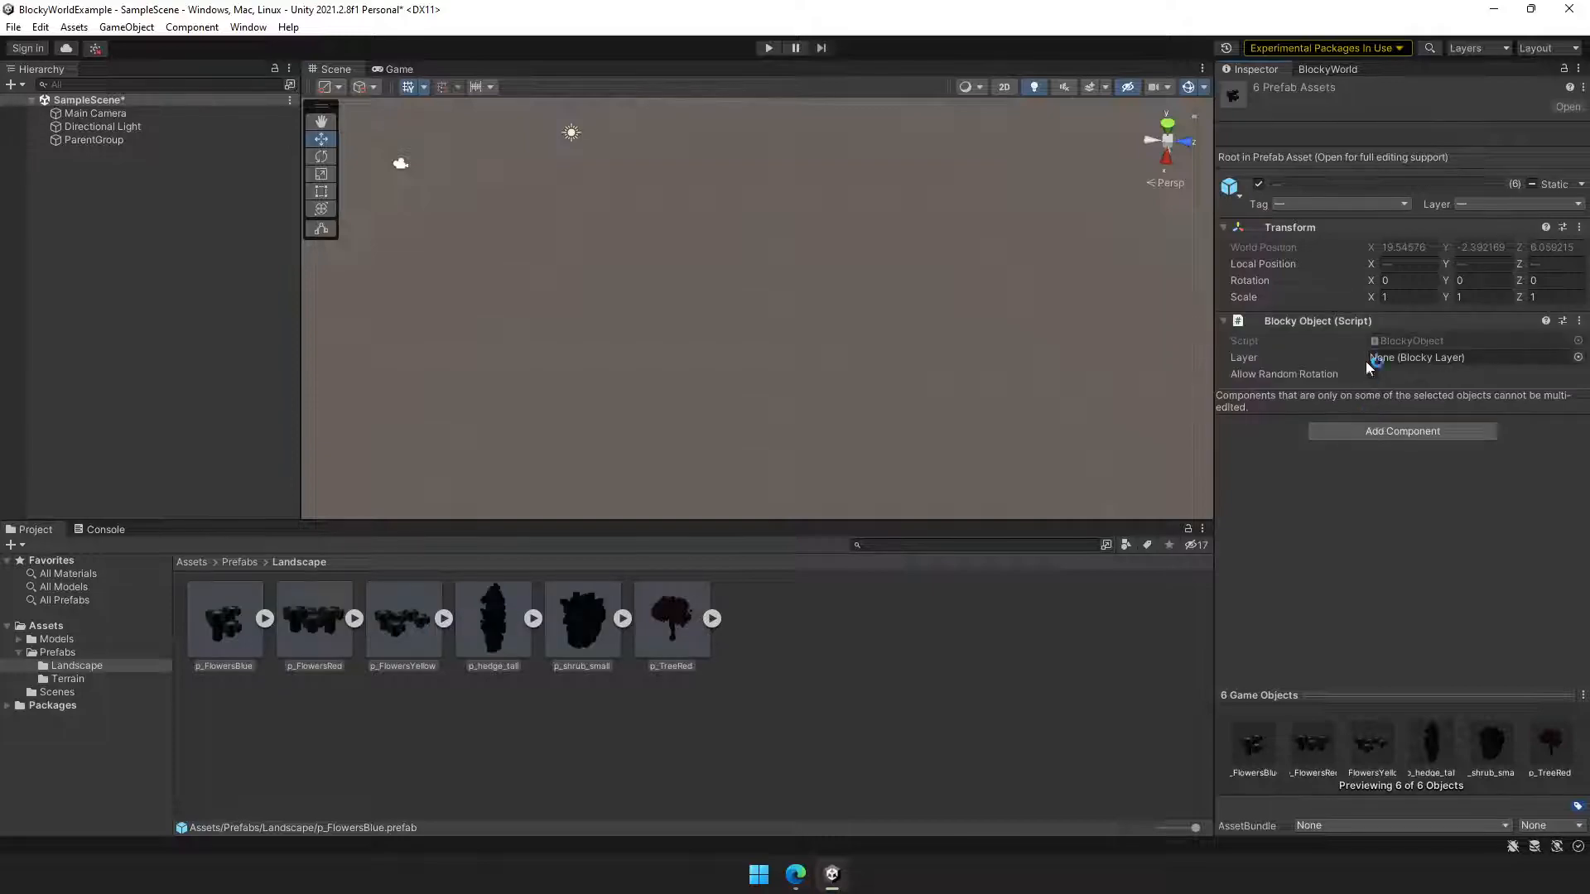
click(1374, 357)
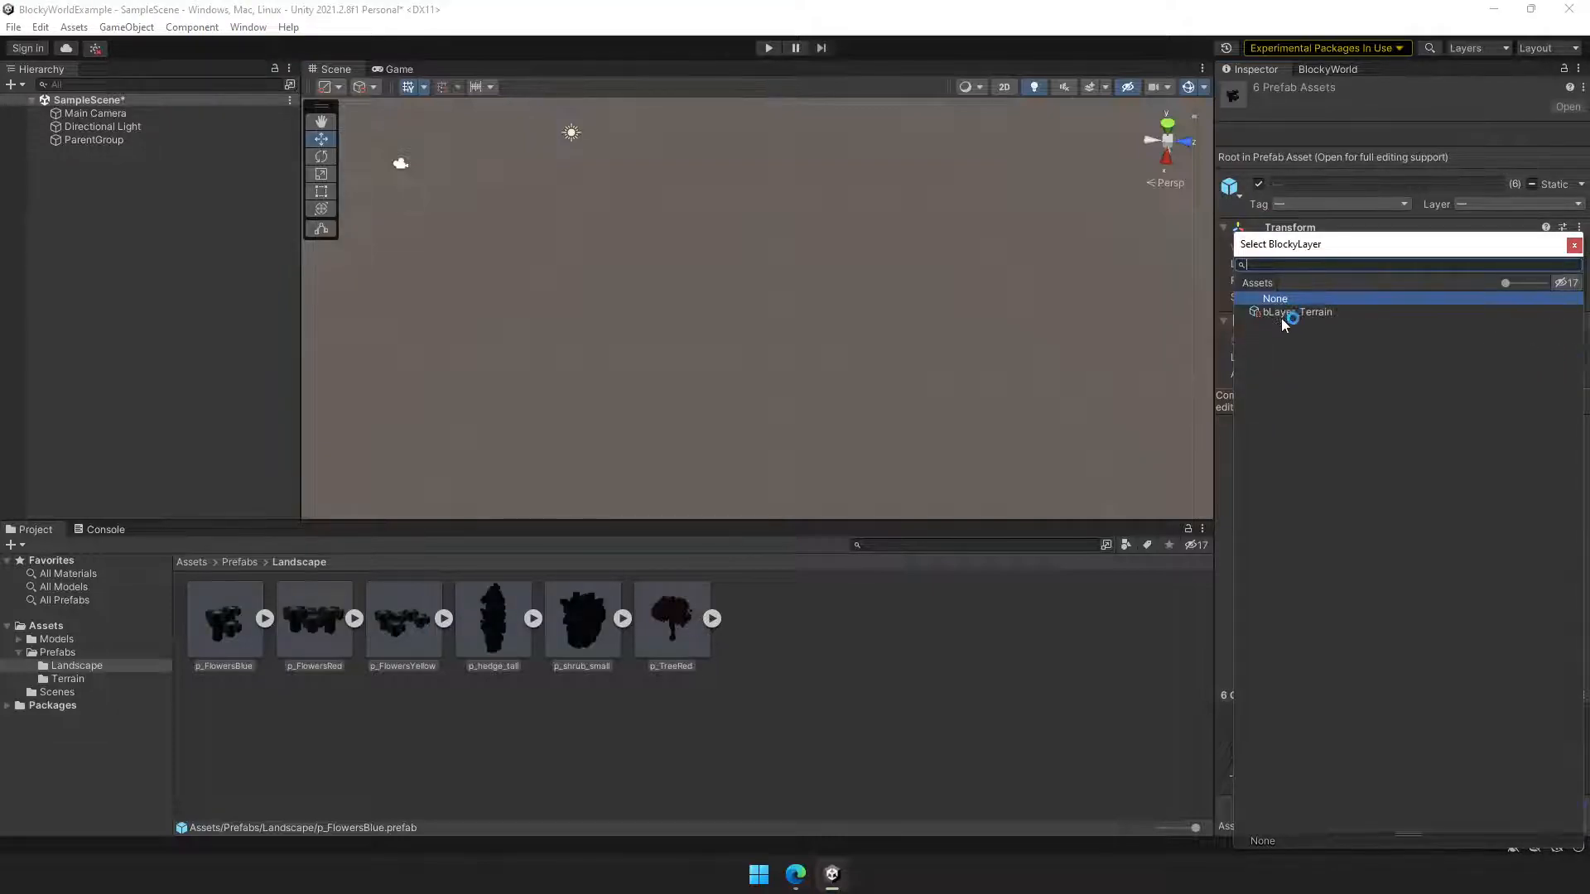
click(1298, 311)
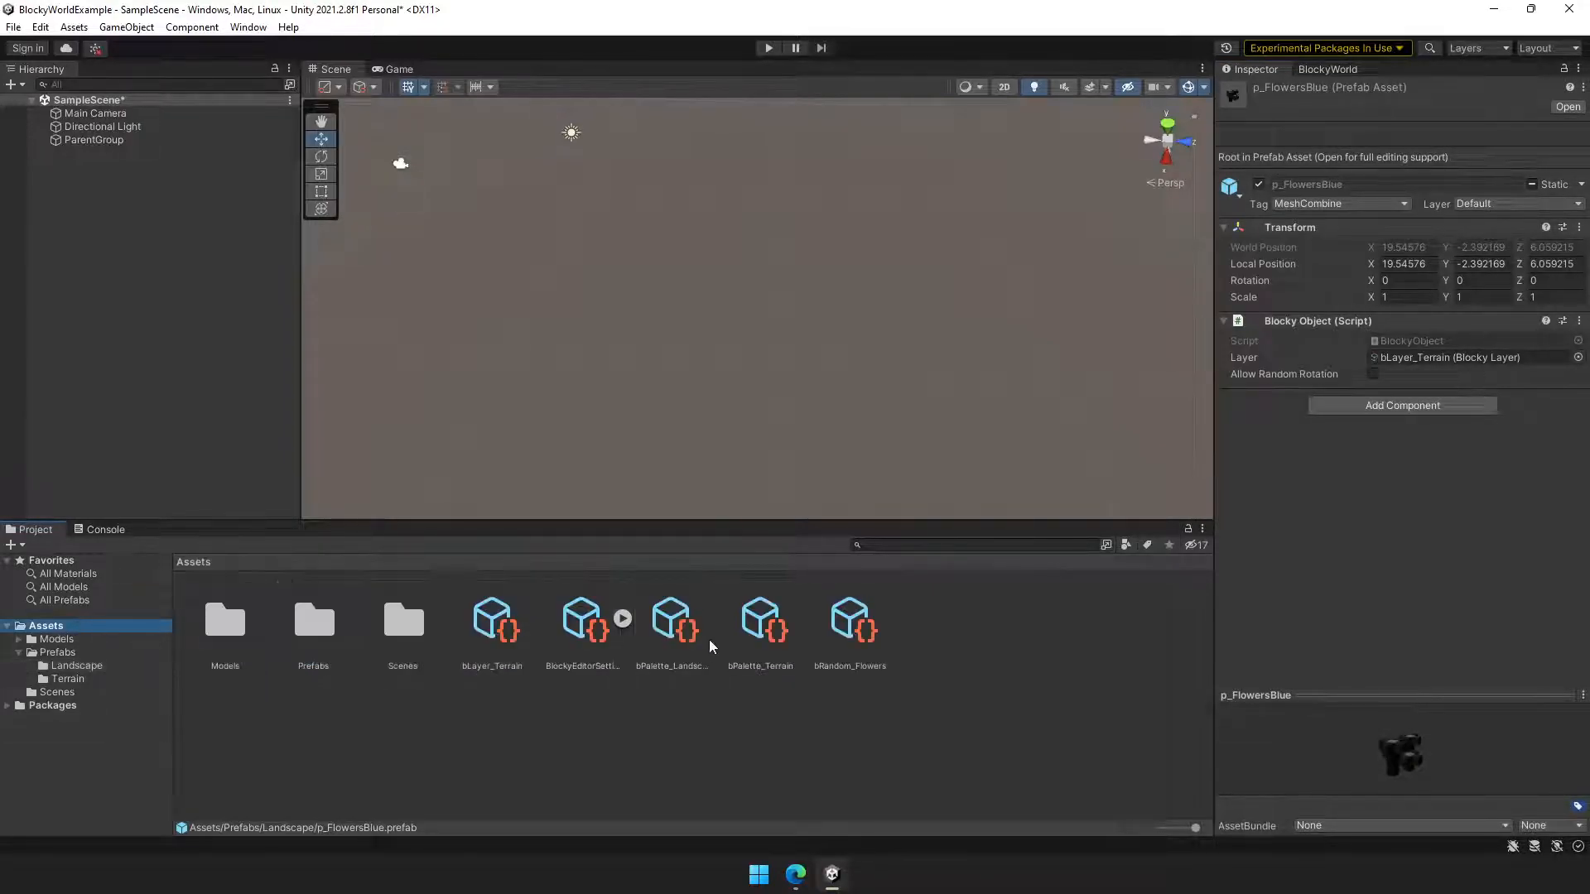
click(849, 618)
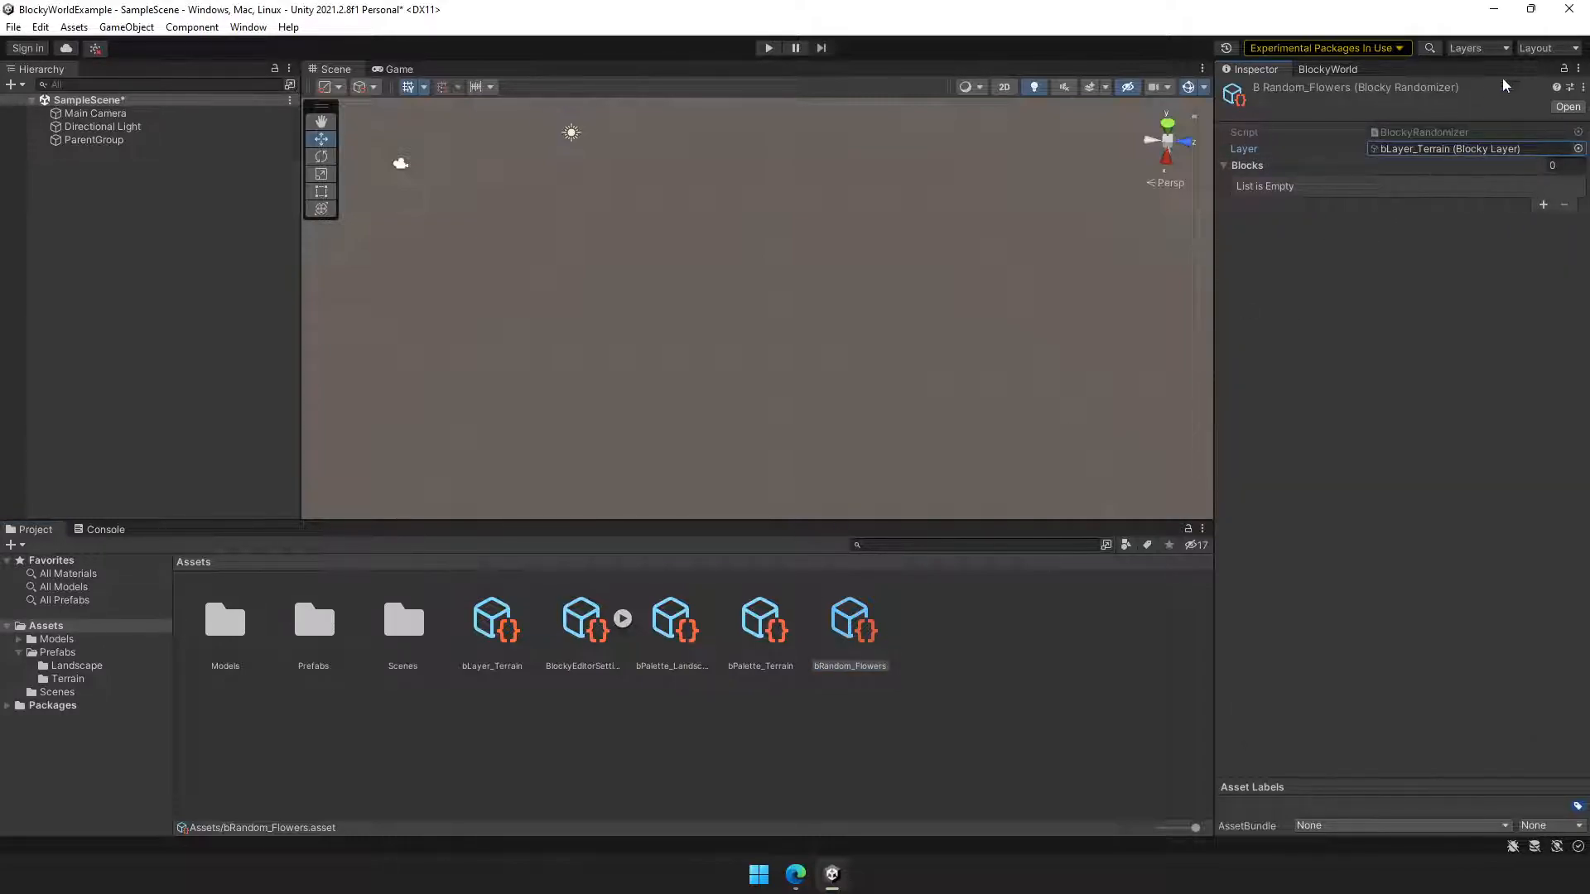
Add p_FlowersBlue, p_FlowersRed and p_FlowersYellow to bRandom_Flowers' Blocks list
click(67, 678)
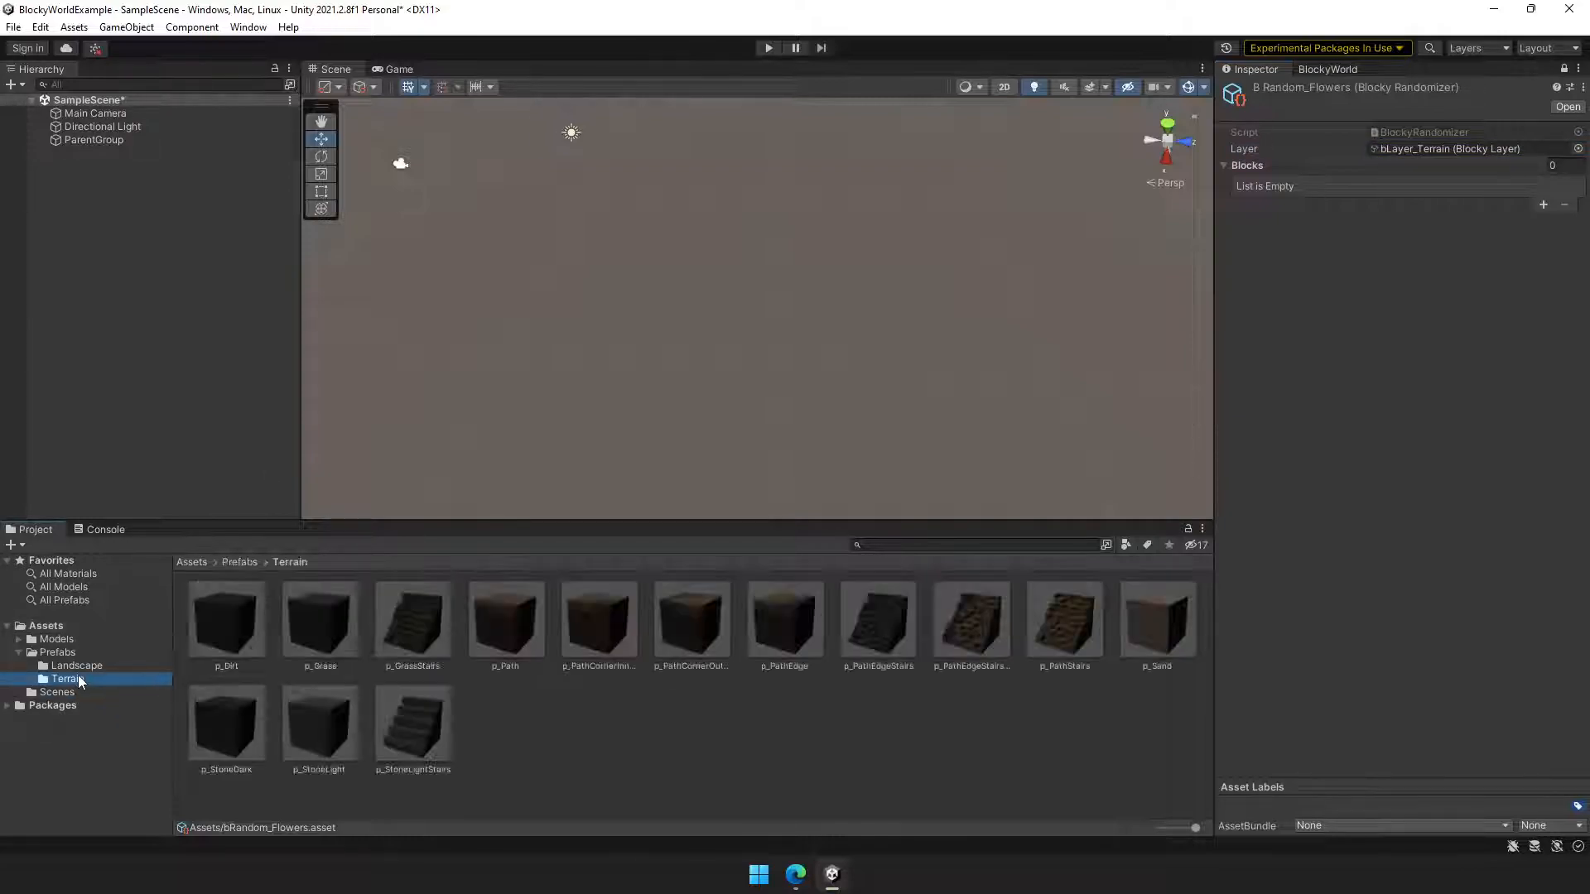
click(77, 665)
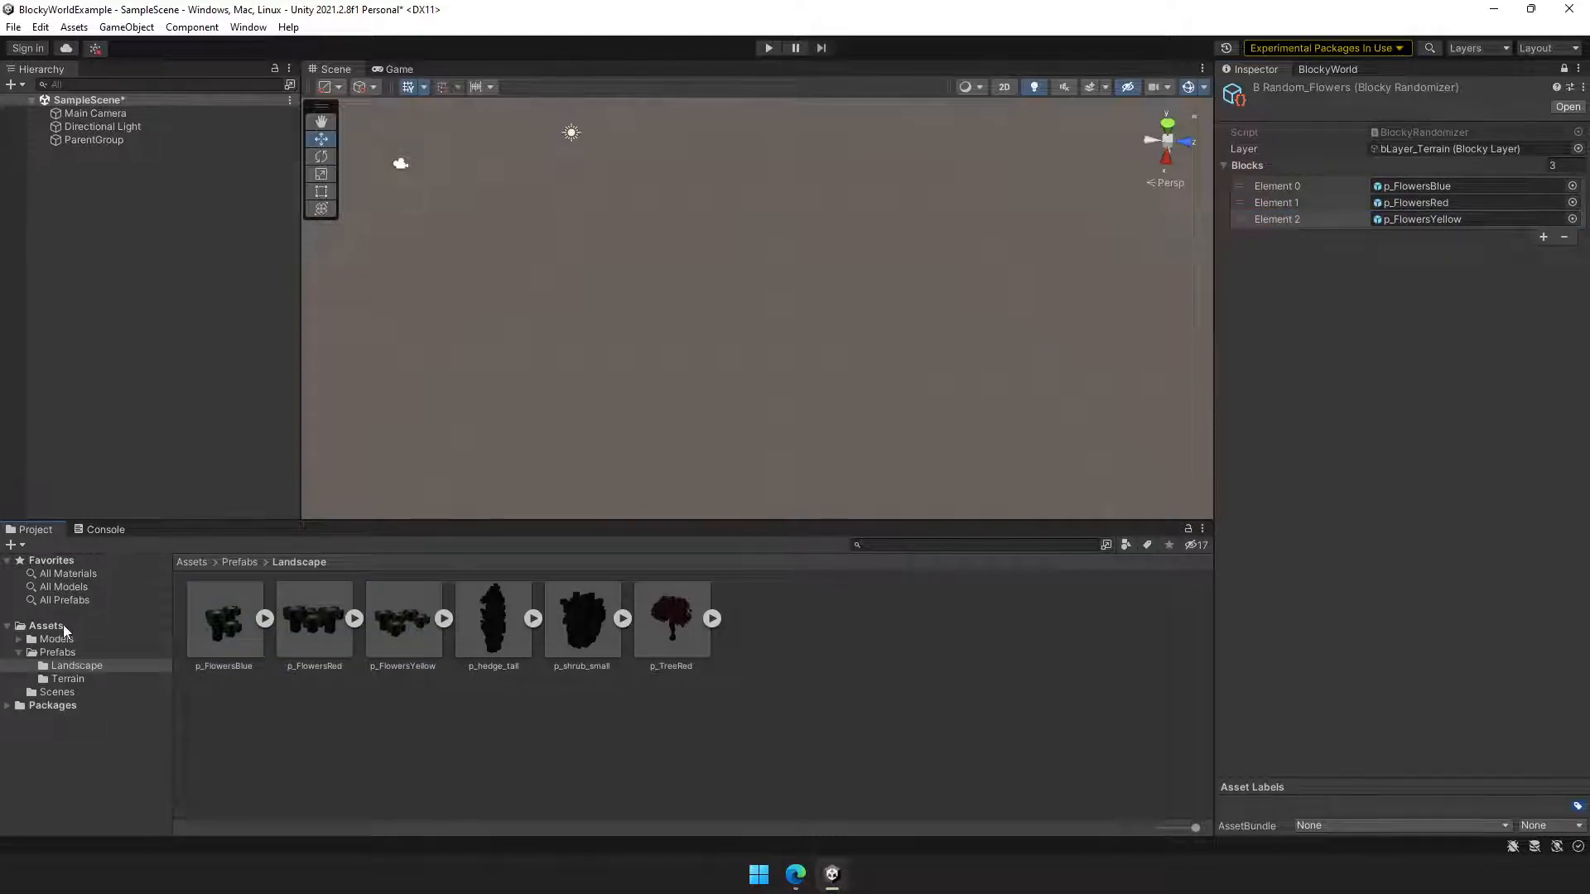
click(46, 626)
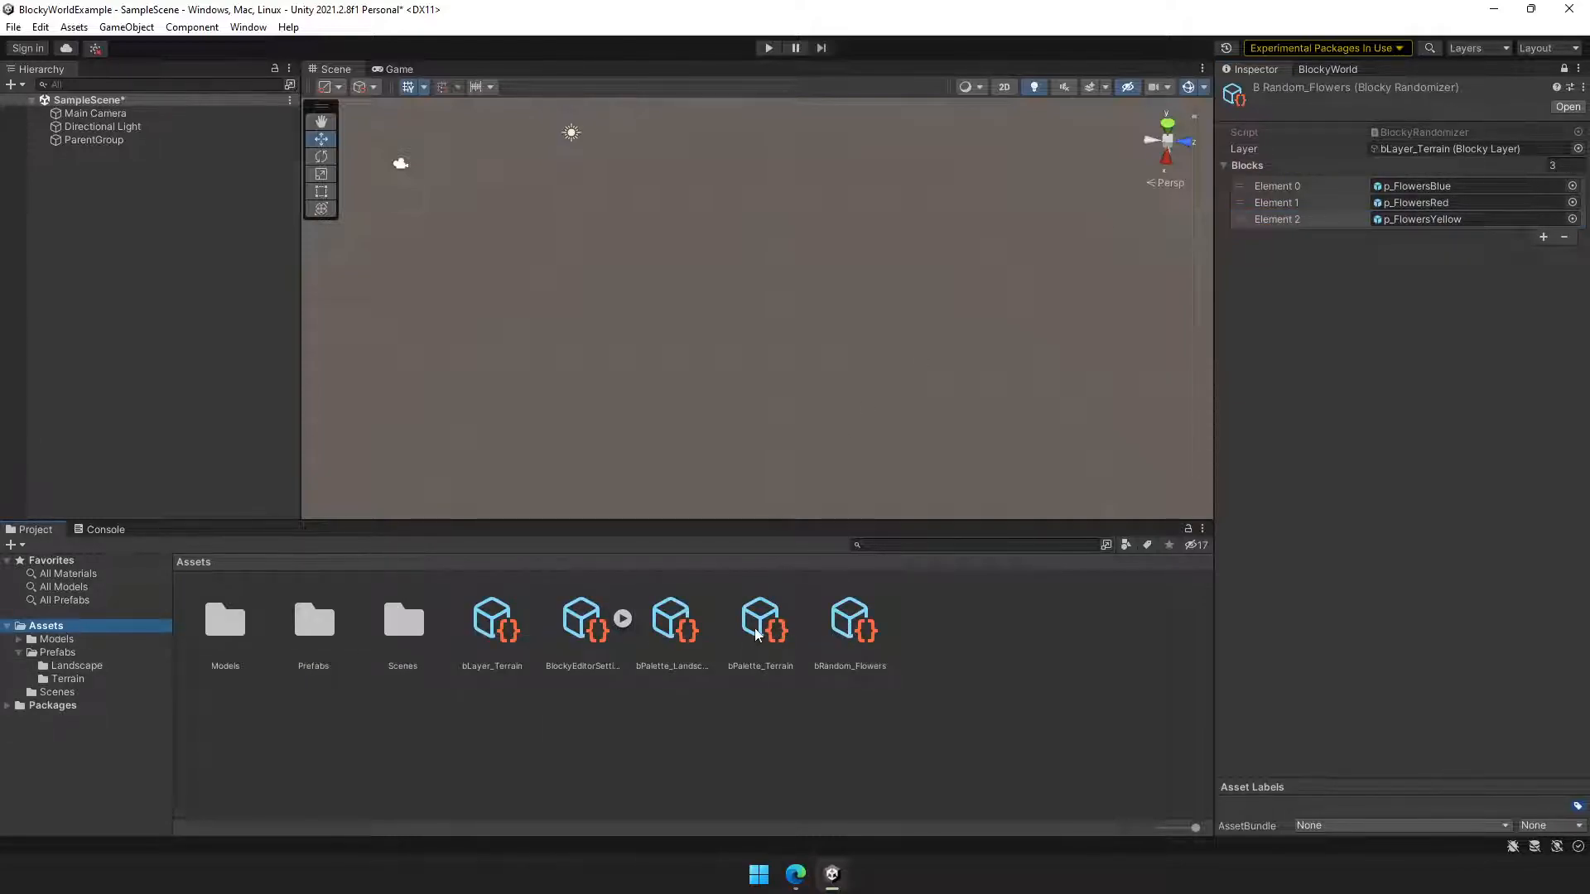
click(671, 619)
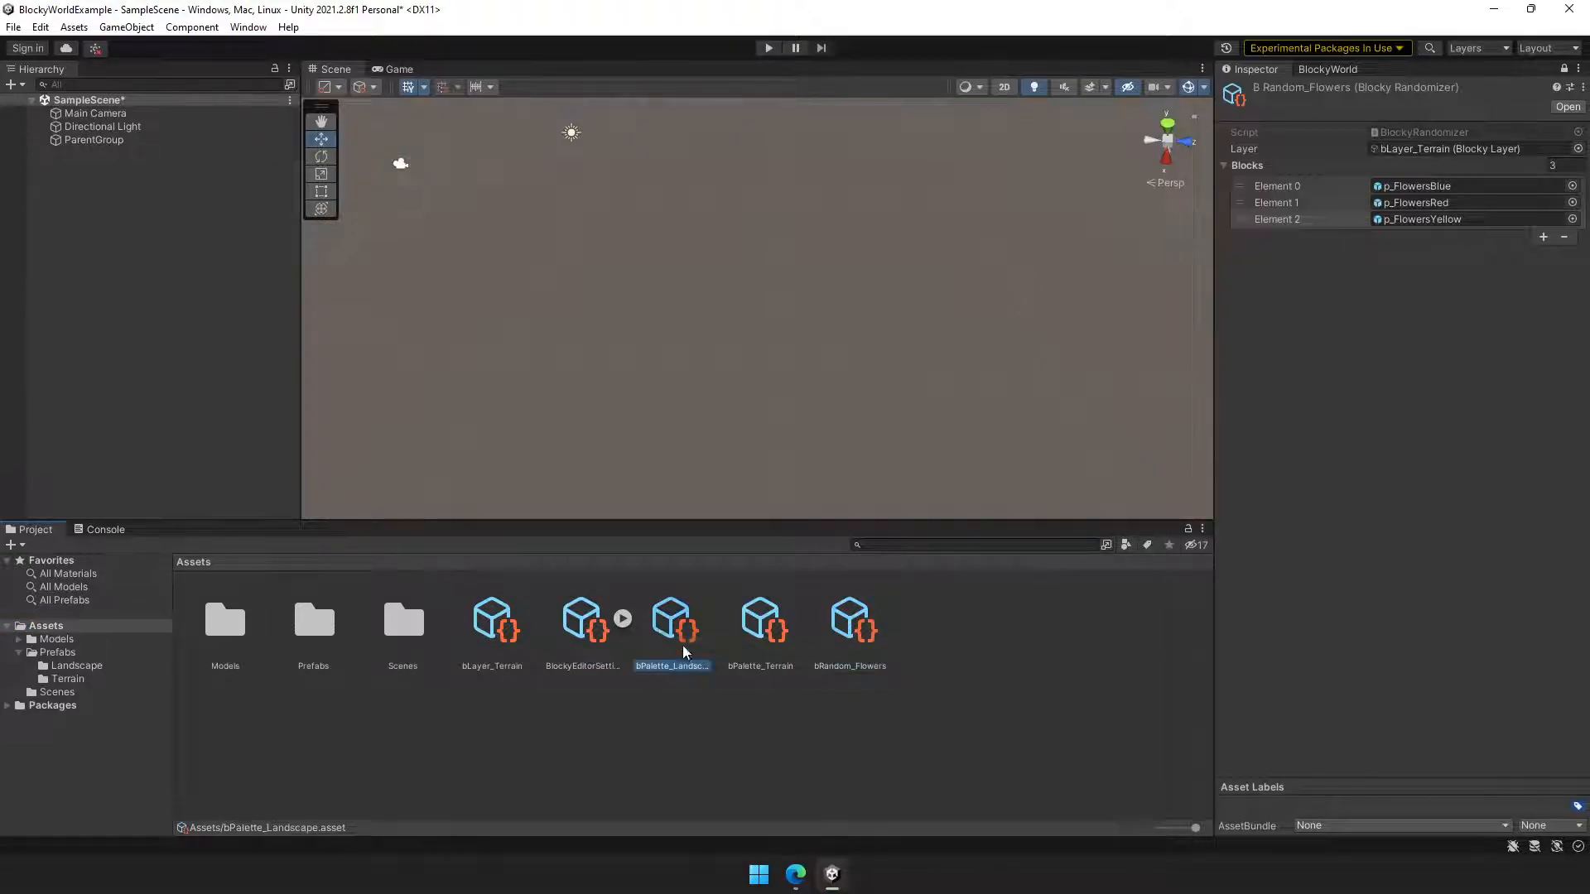
click(672, 618)
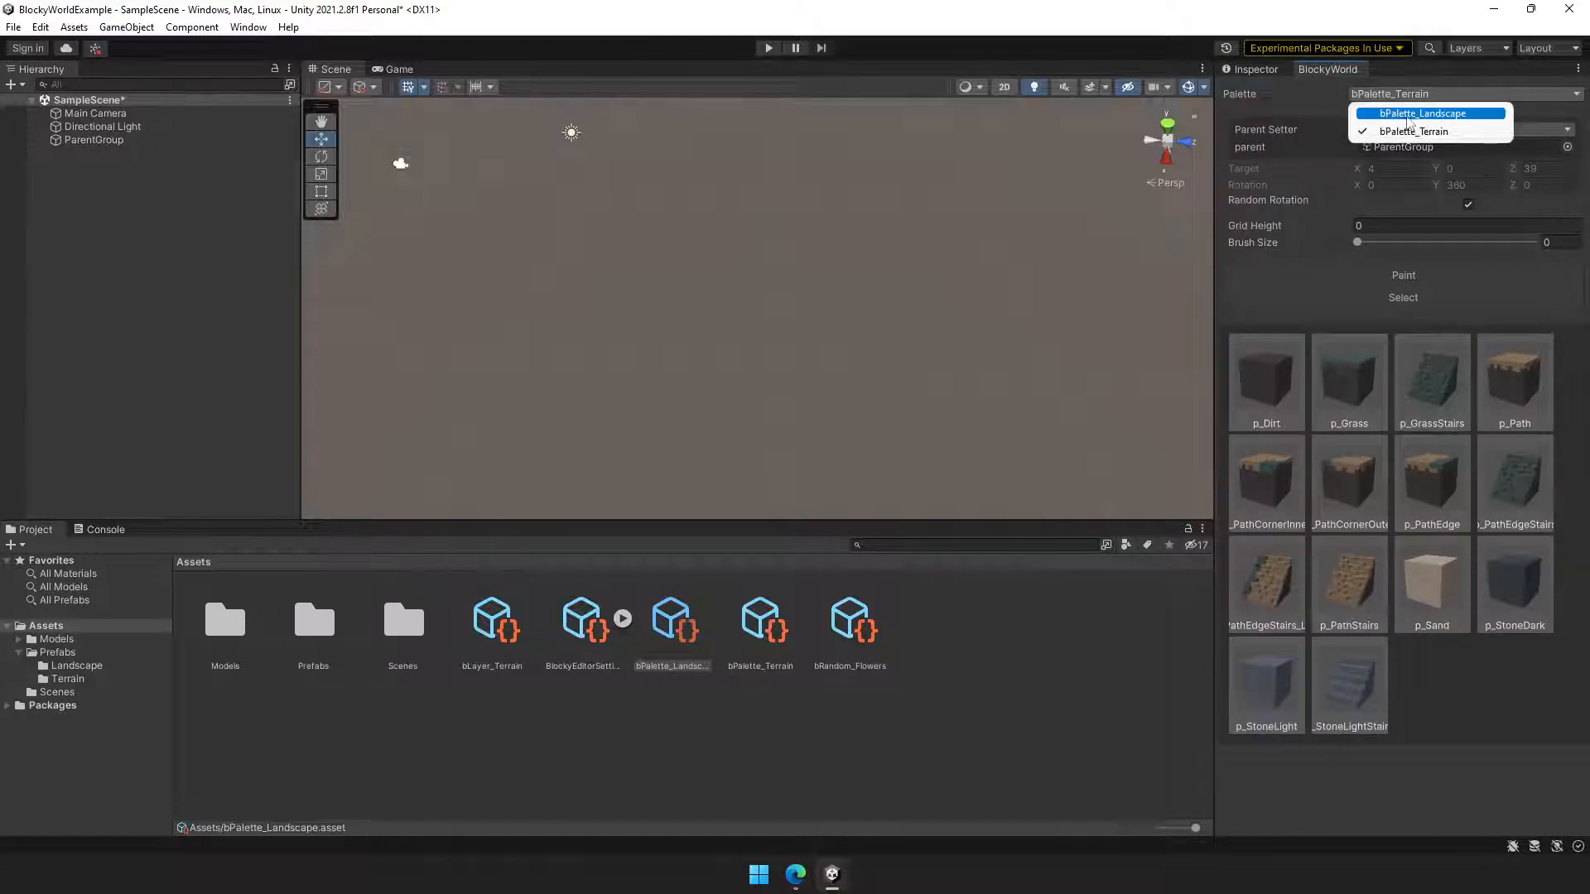
Test-paint random flowers from bPalette_Landscape across the ground, then remove them
click(1427, 113)
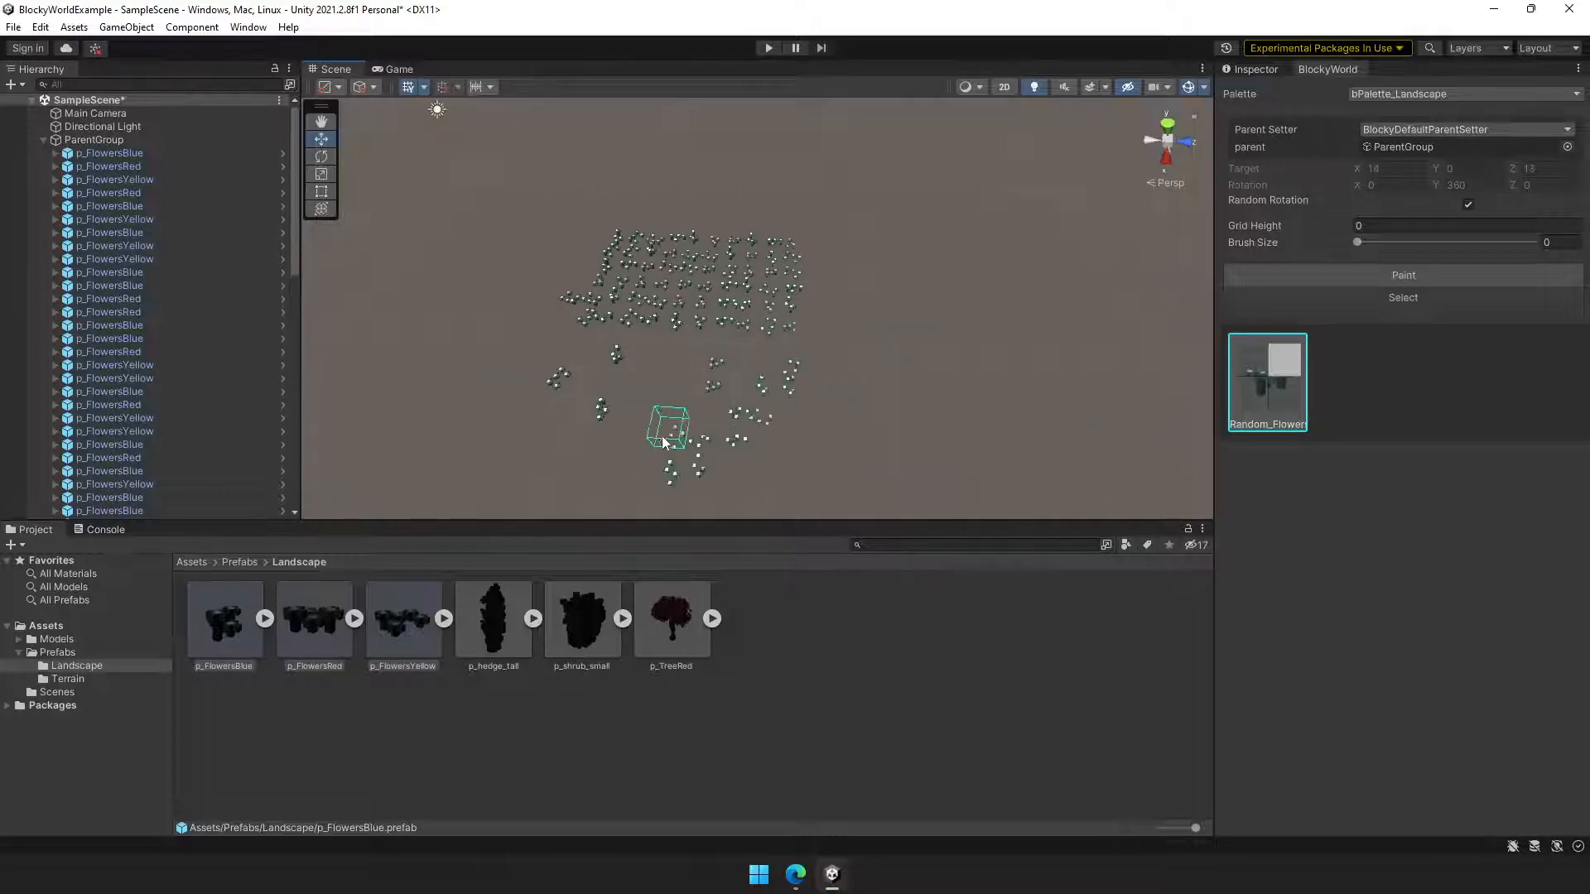
drag(669, 426, 1095, 416)
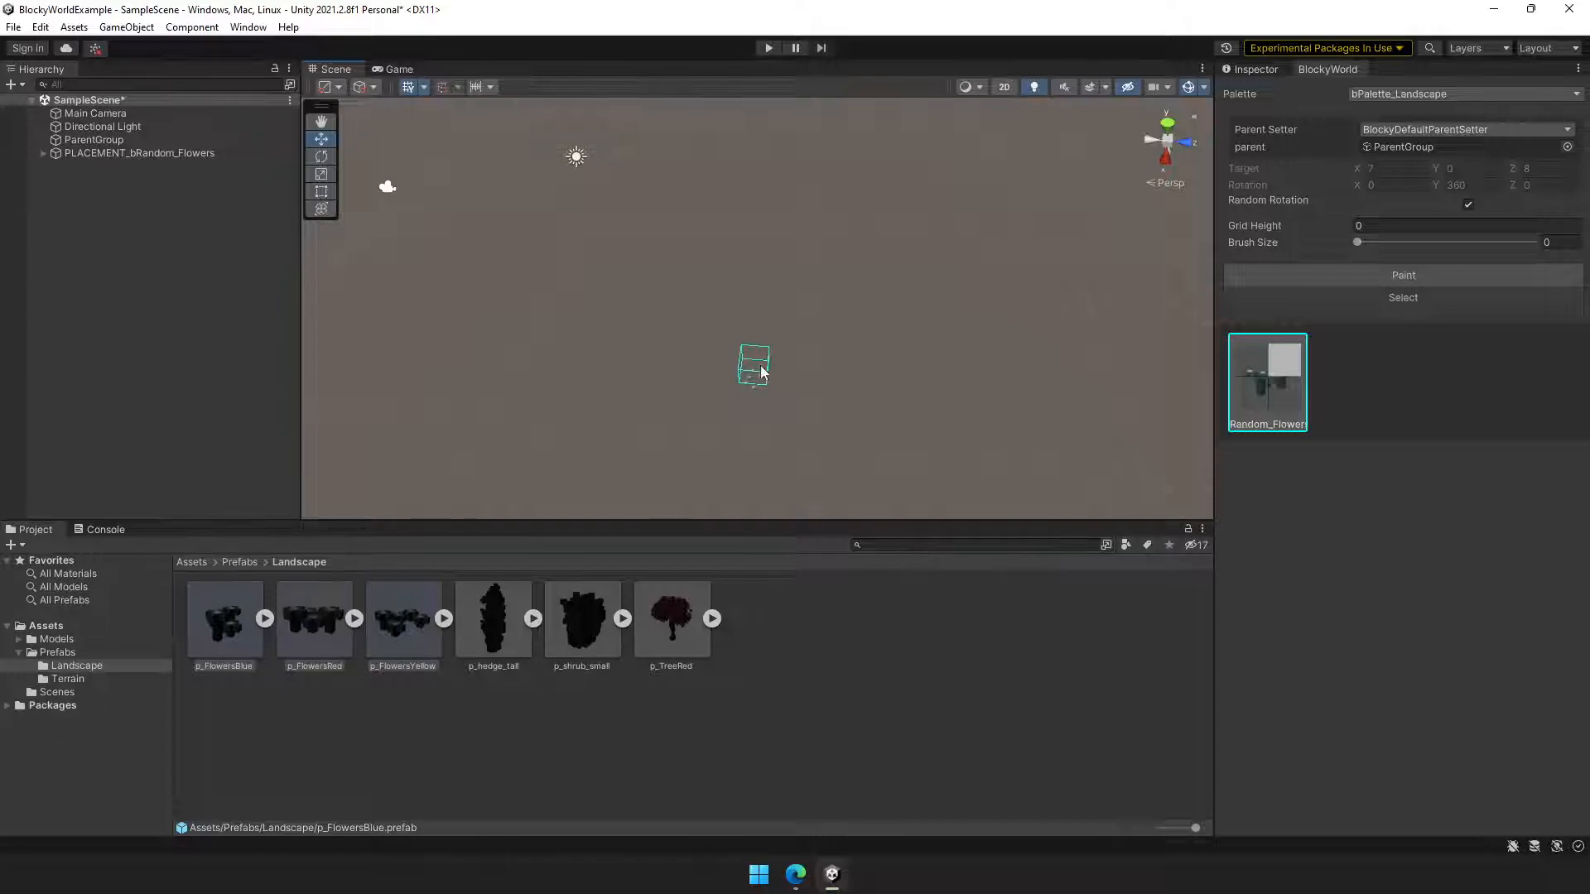
click(671, 619)
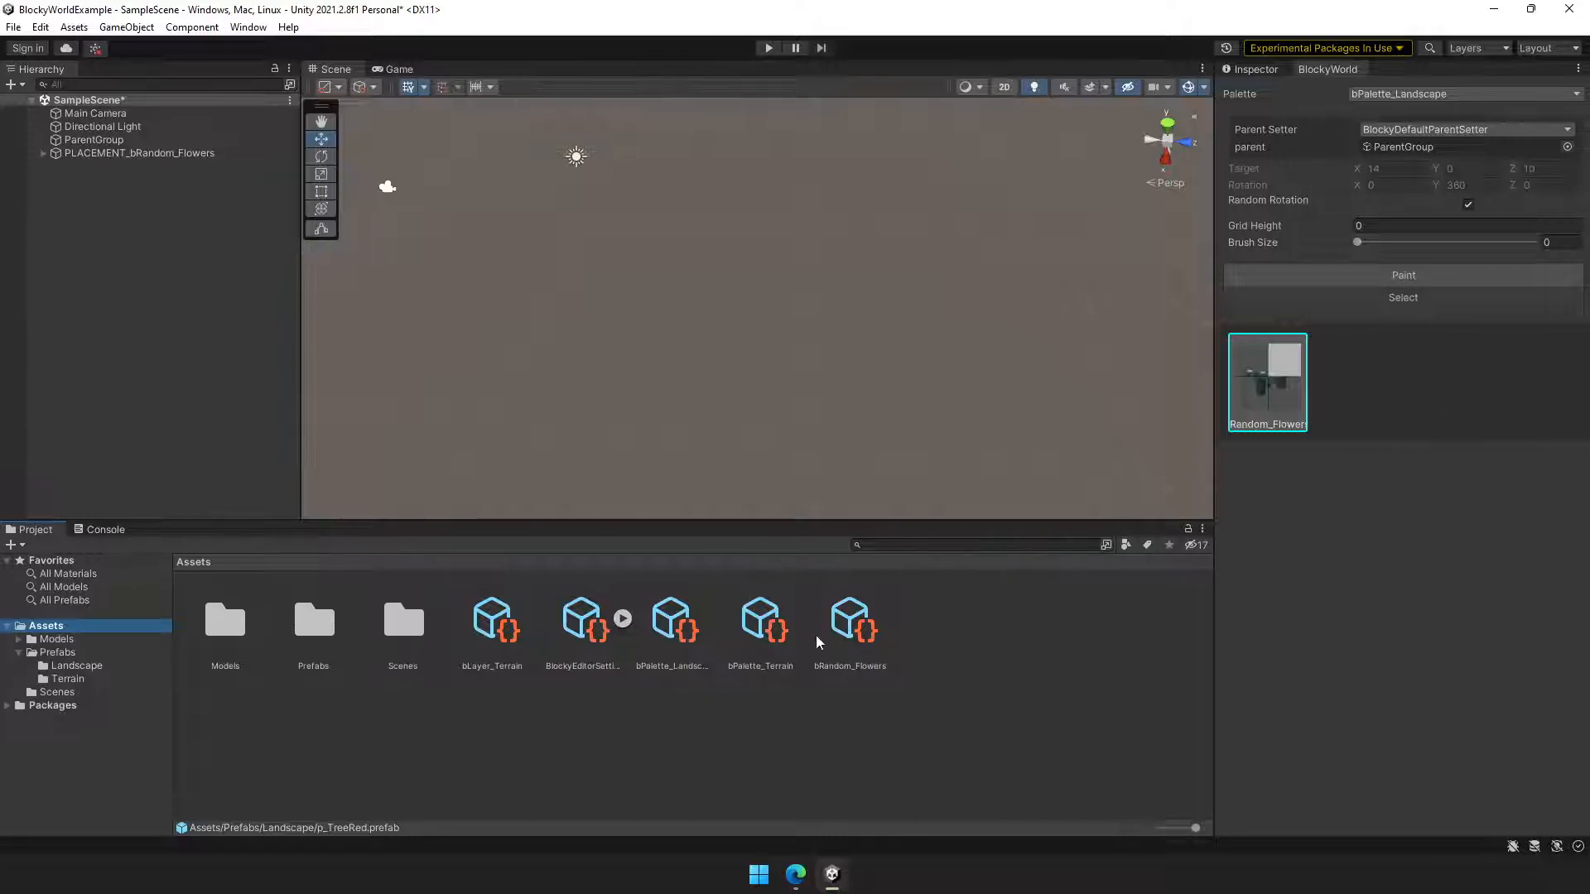
Add p_hedge_tall, p_shrub_small and p_TreeRed to bPalette_Landscape and reload the palette
click(672, 619)
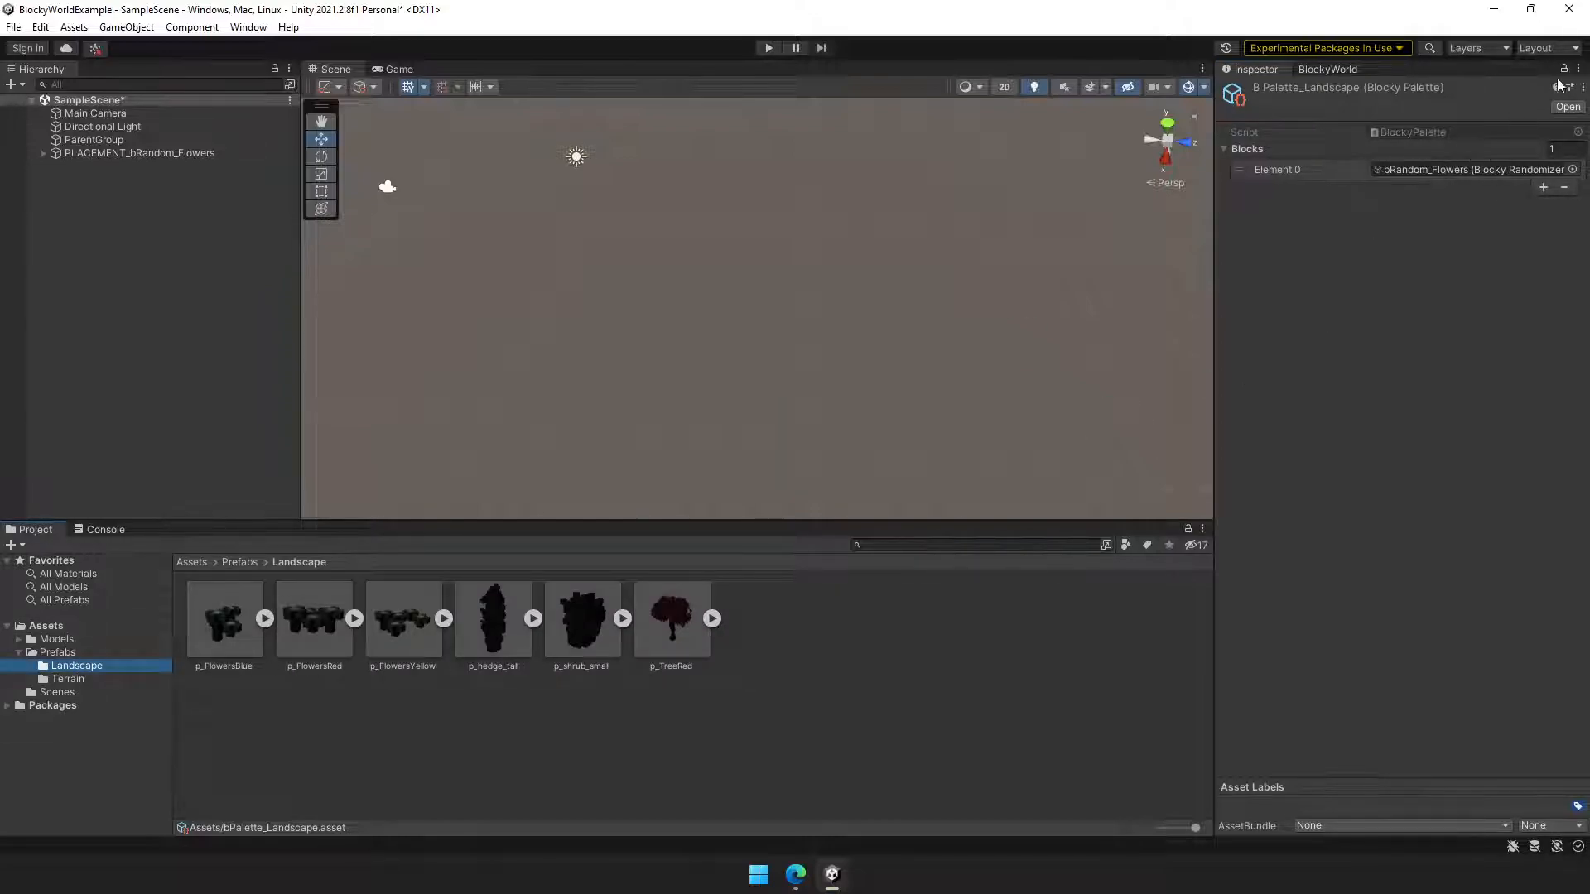
click(670, 618)
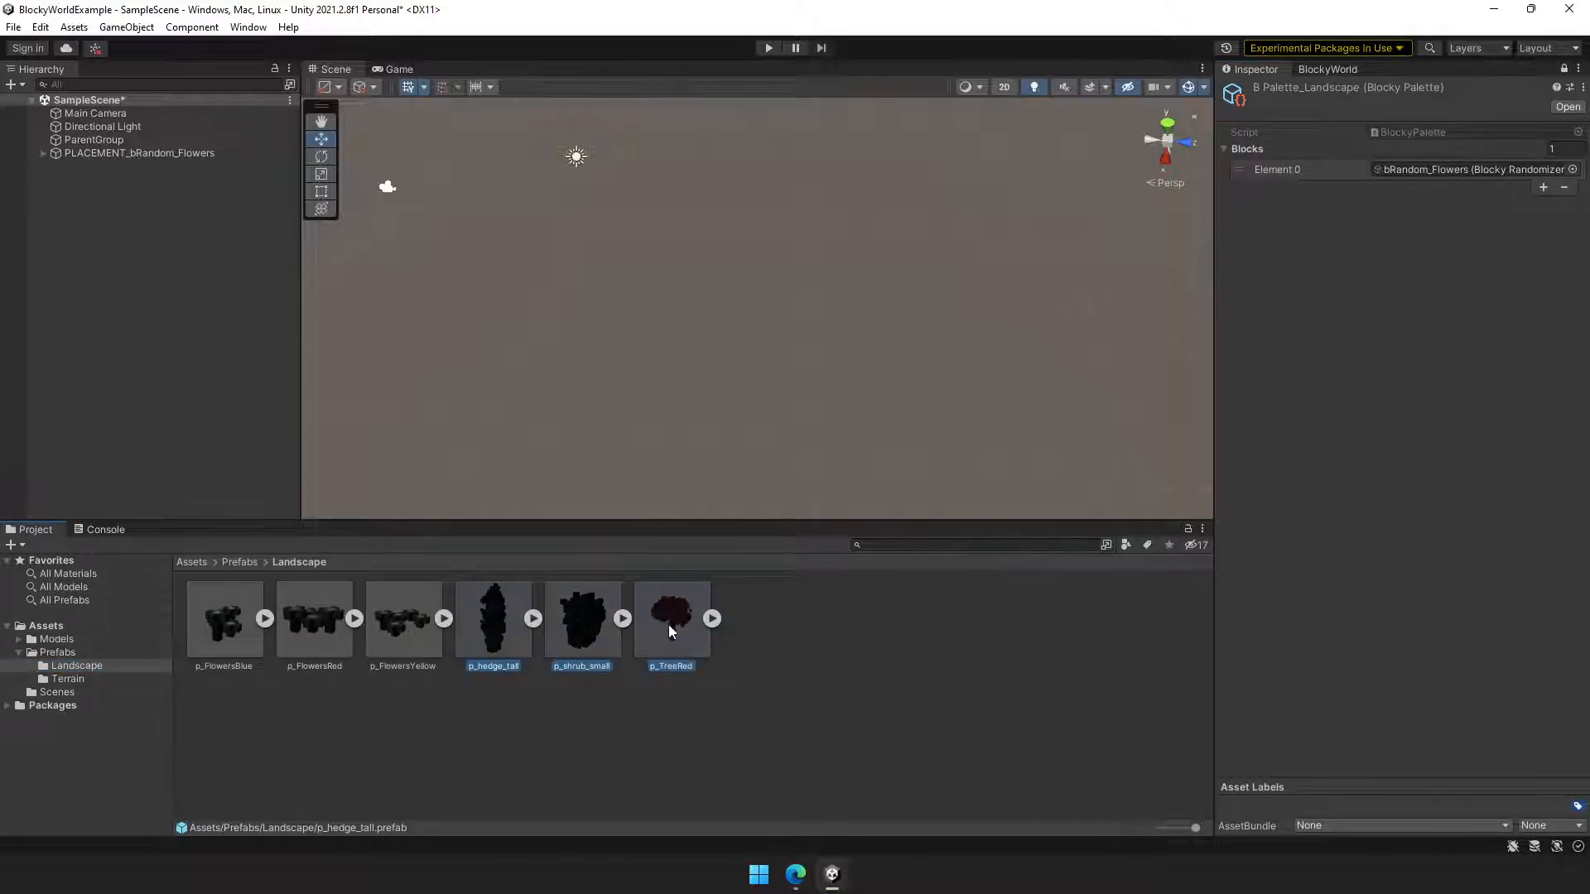
click(1328, 68)
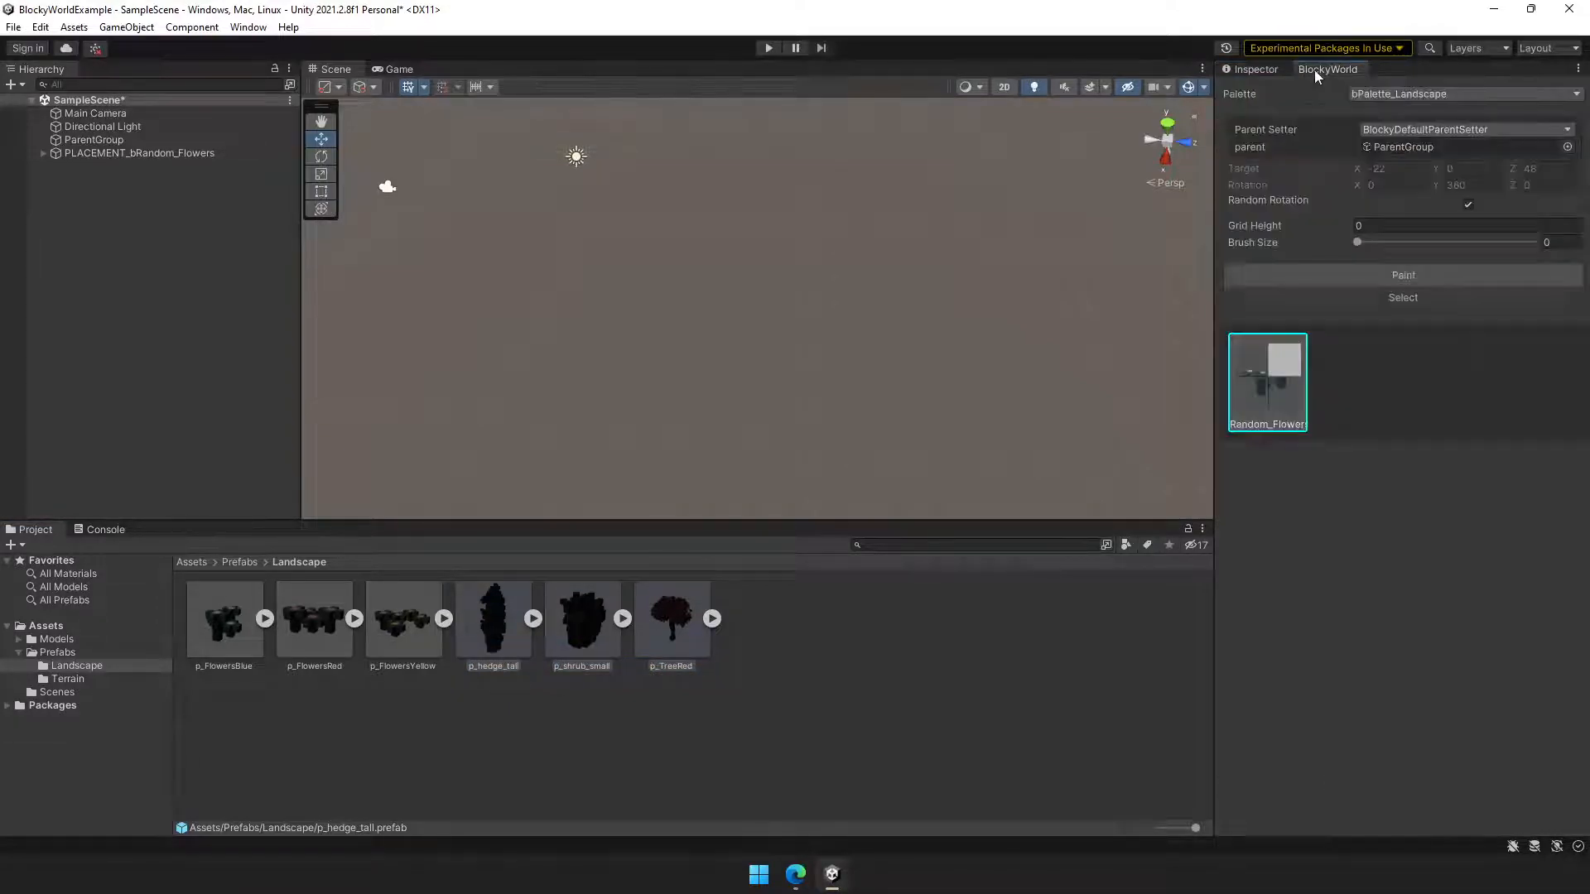
click(1463, 93)
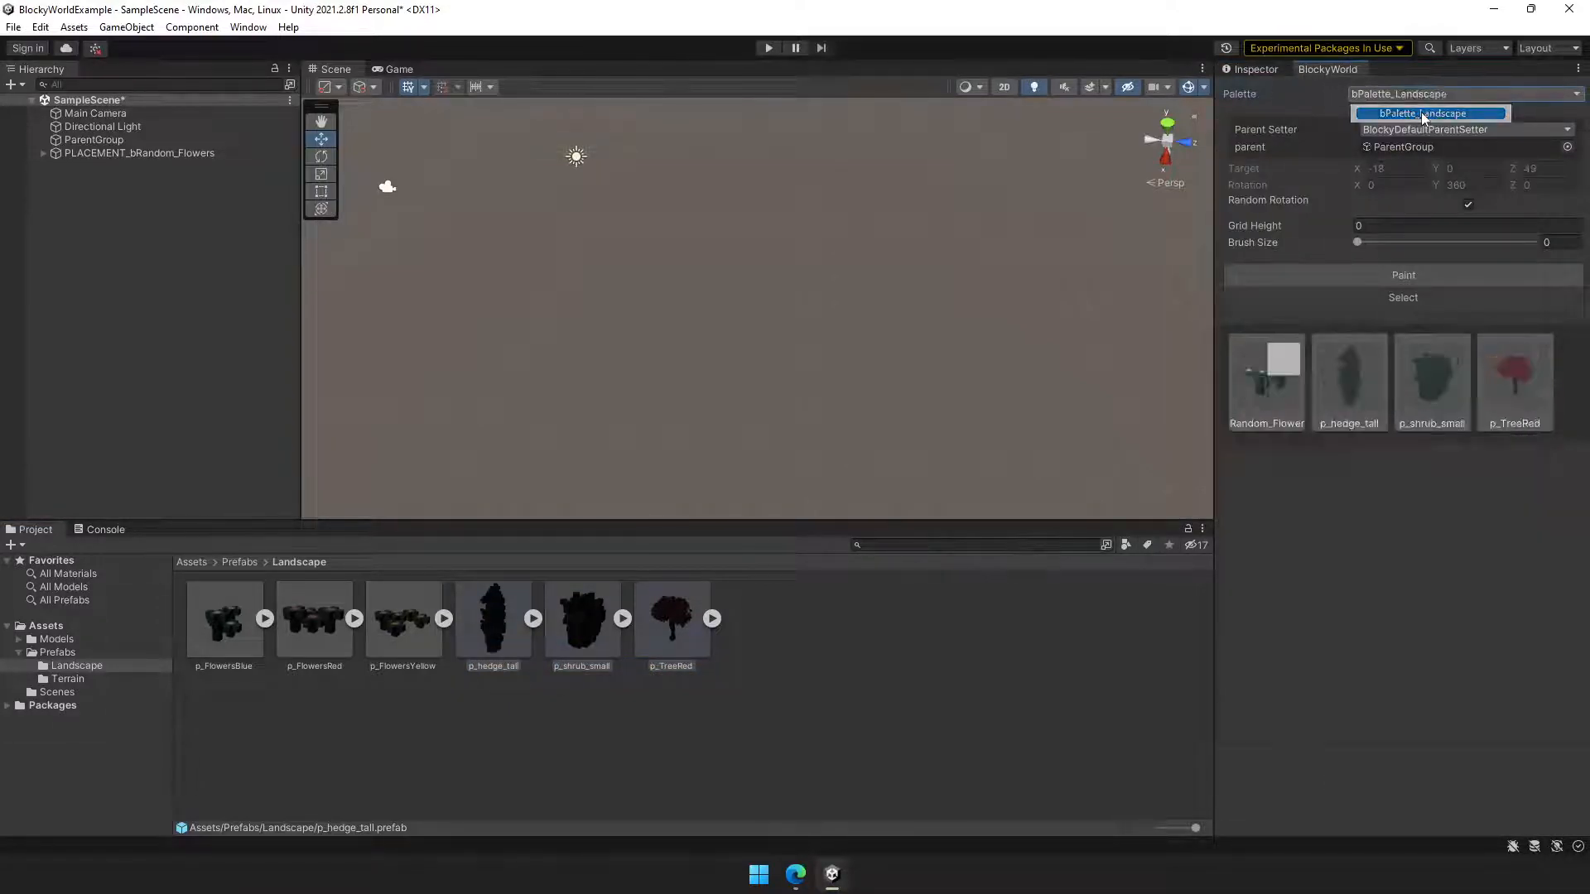
click(1514, 383)
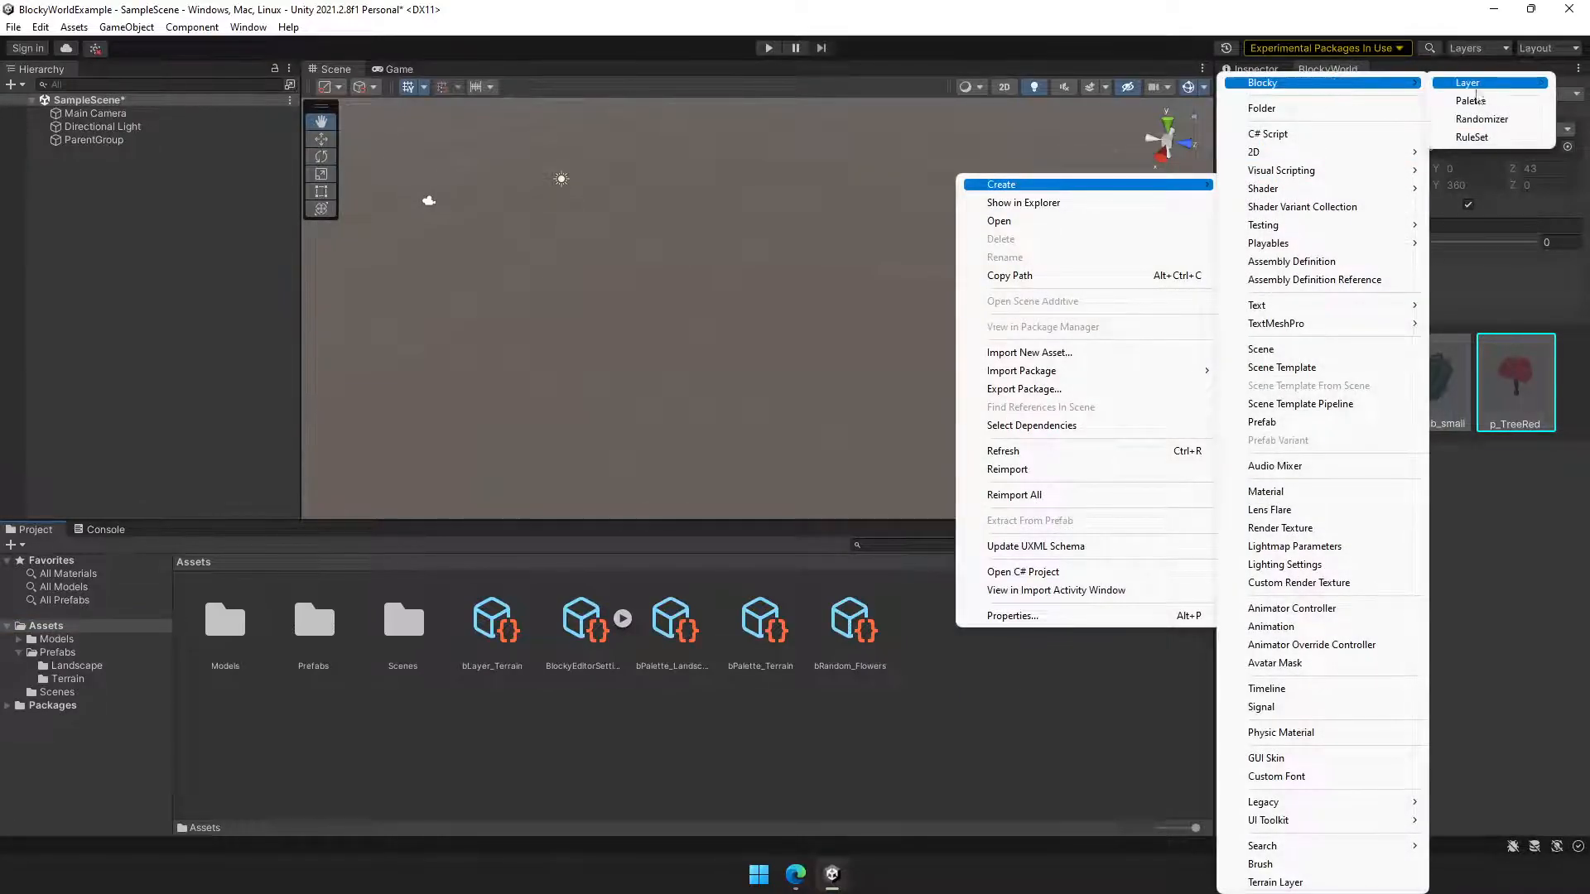
Create bRuleSet_Path with default block p_Path, layer bLayer_Terrain, and one empty rule
click(1471, 137)
text(bRuleSet_Path)
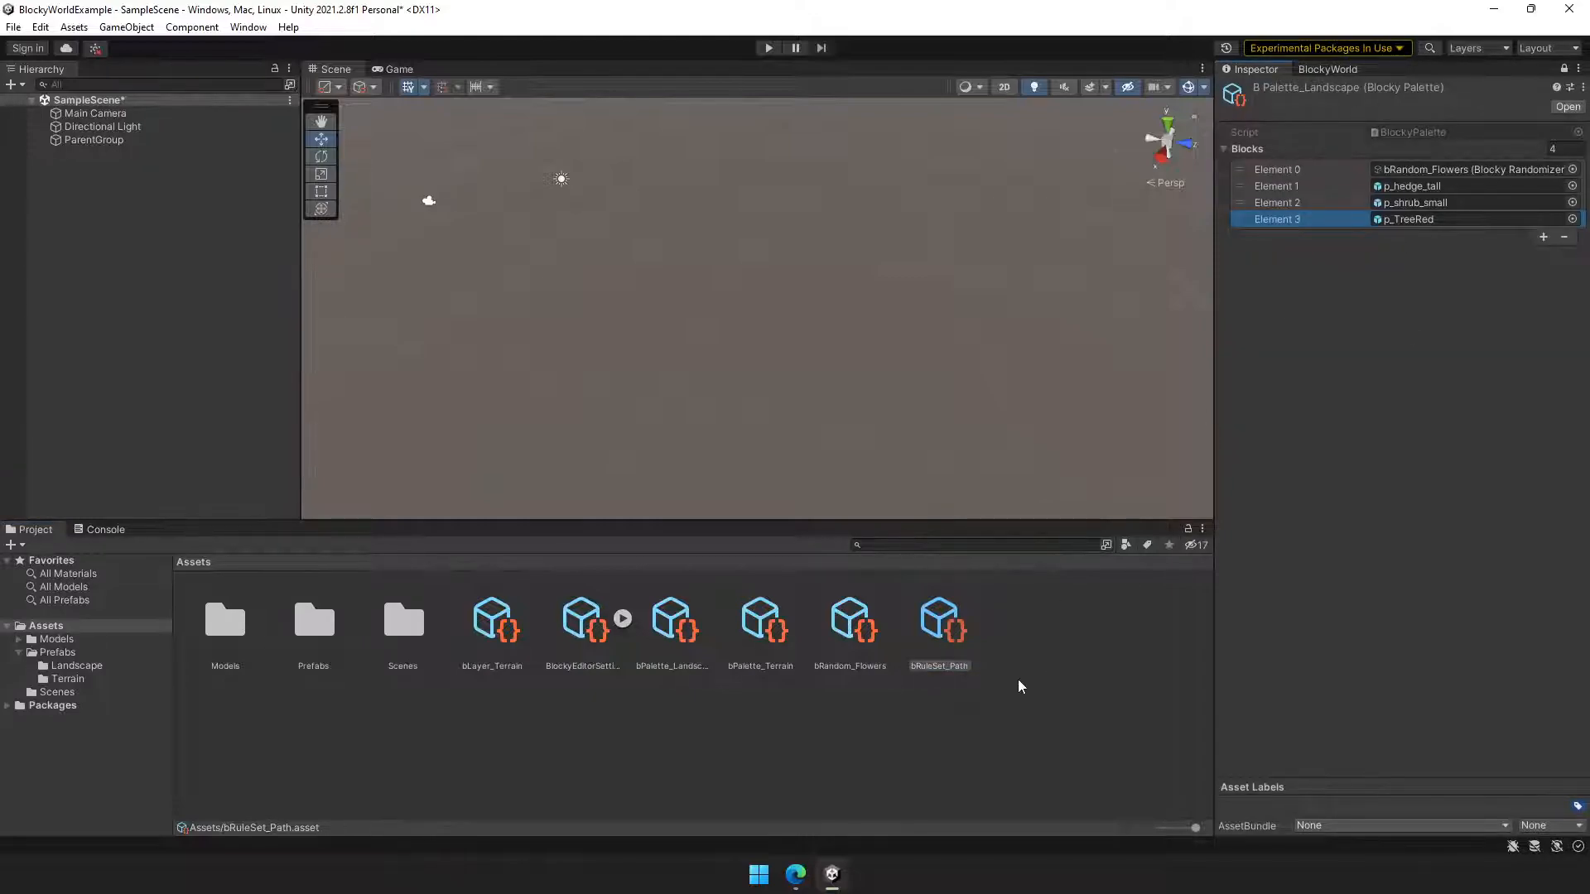
click(938, 618)
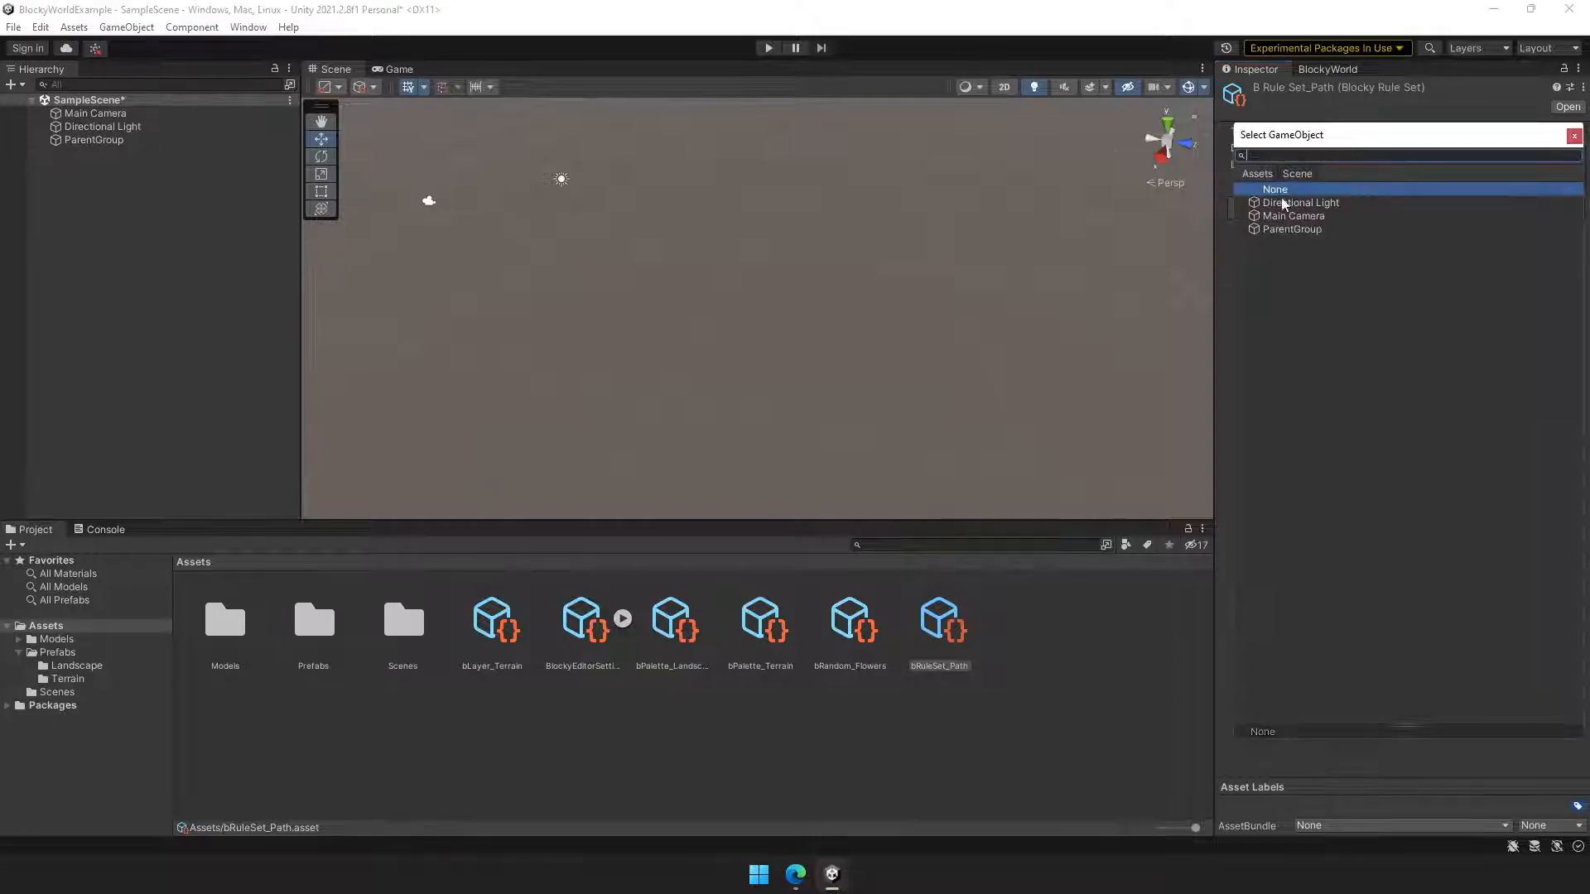
click(1276, 189)
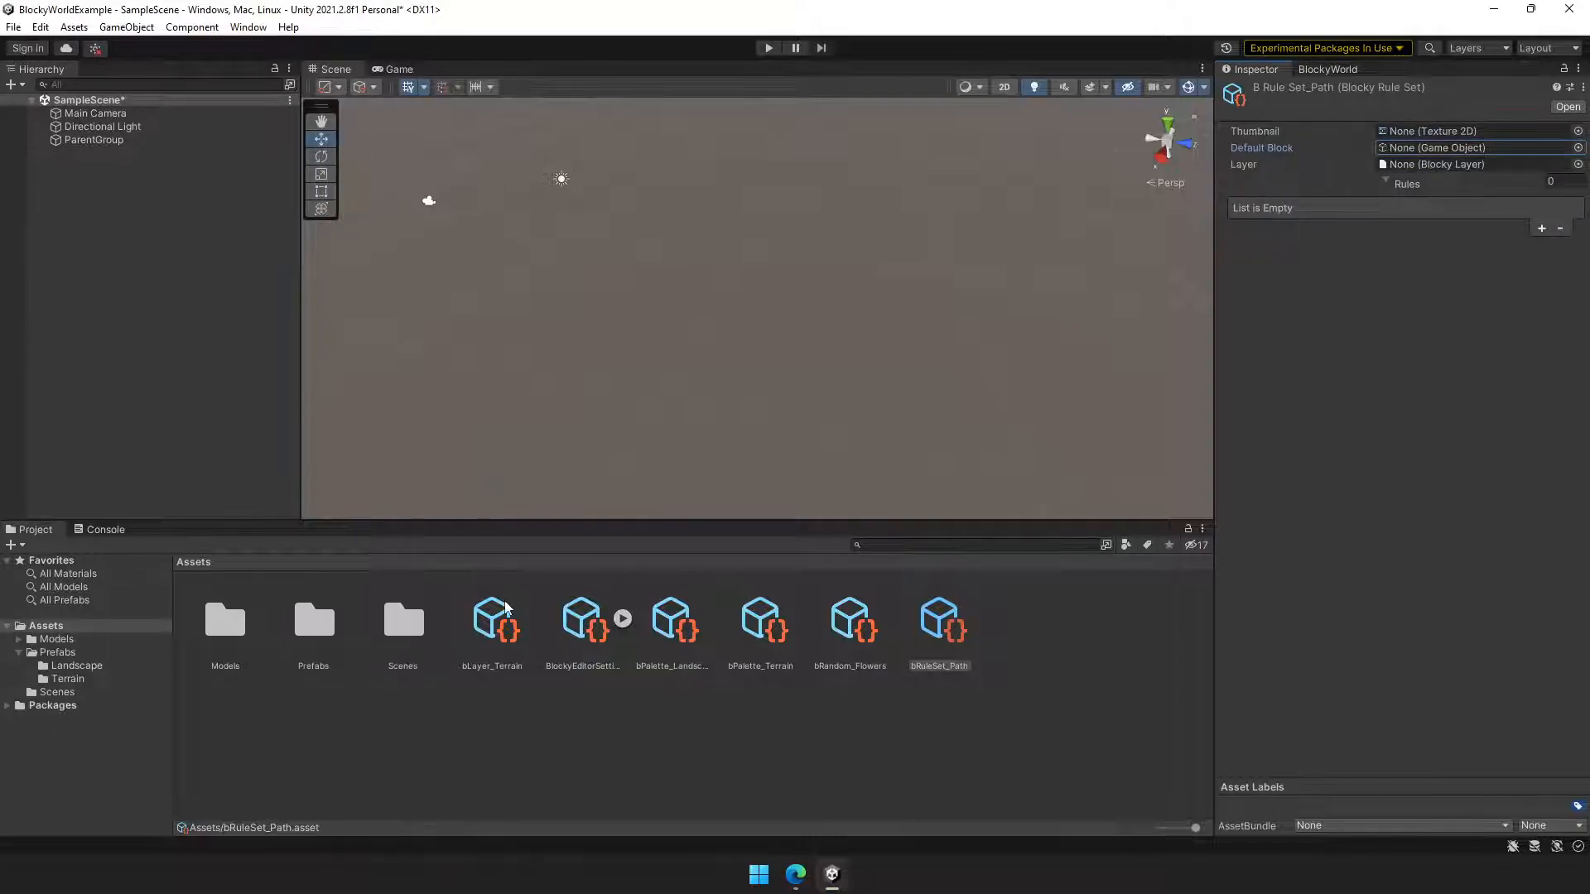
click(68, 678)
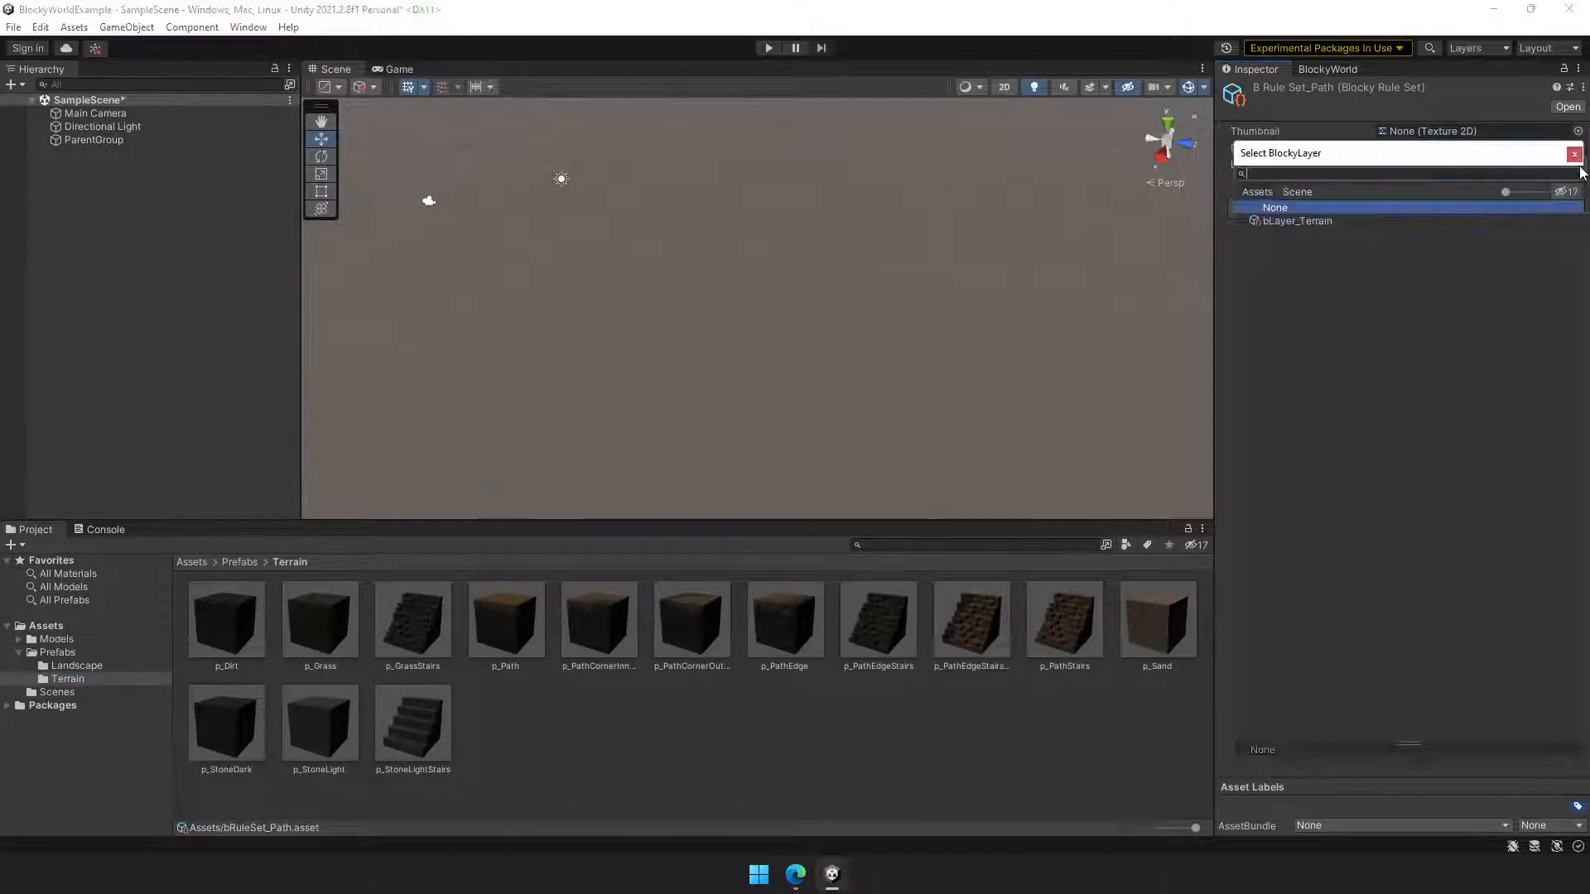
click(1298, 221)
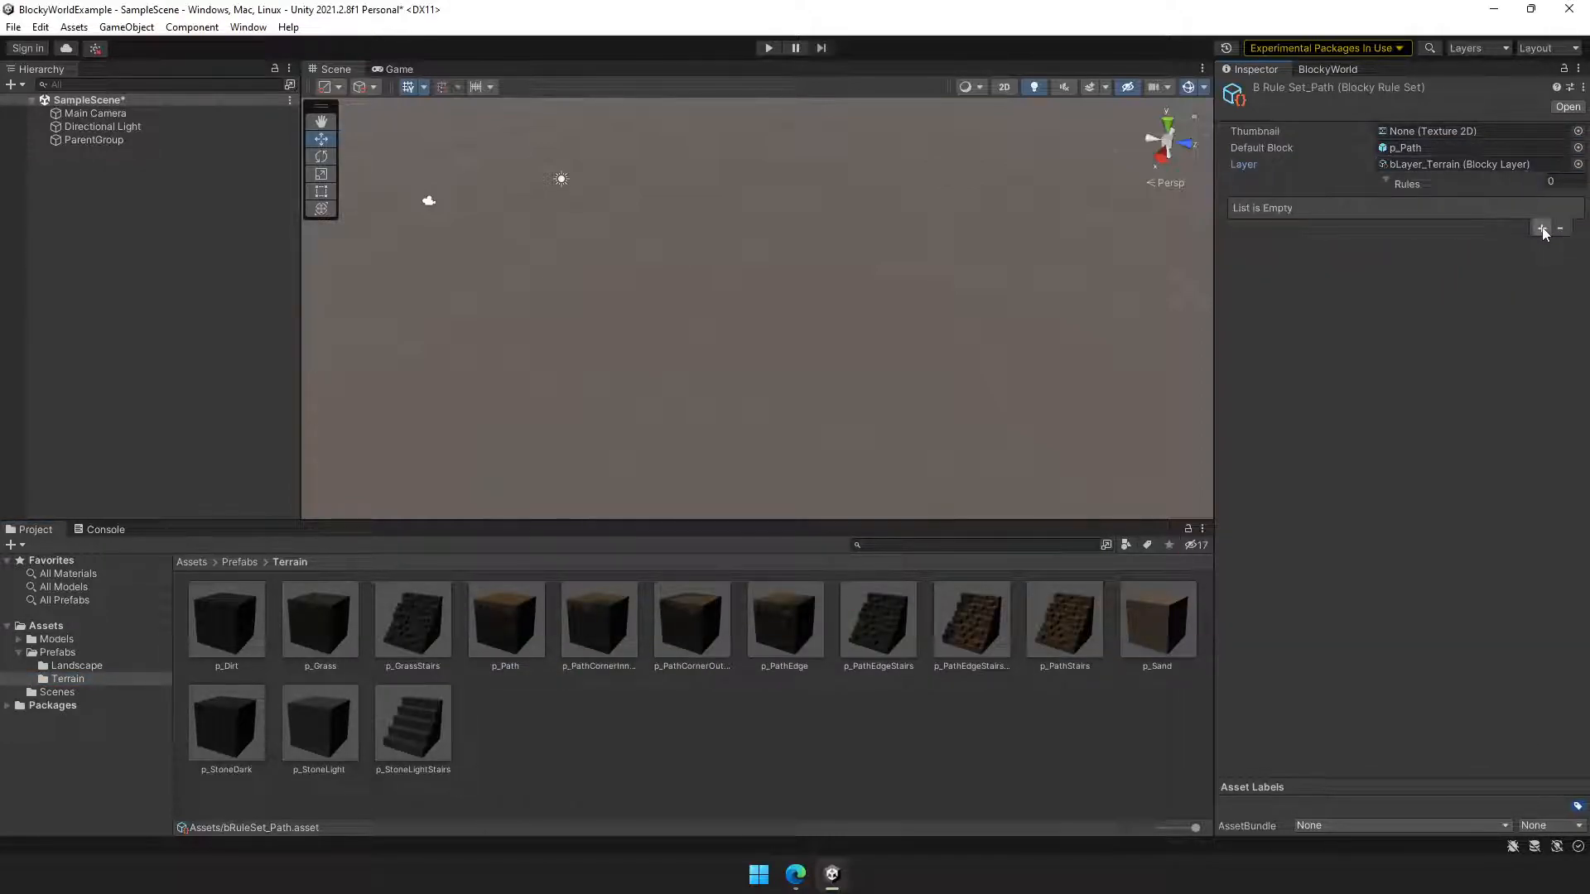
click(1540, 227)
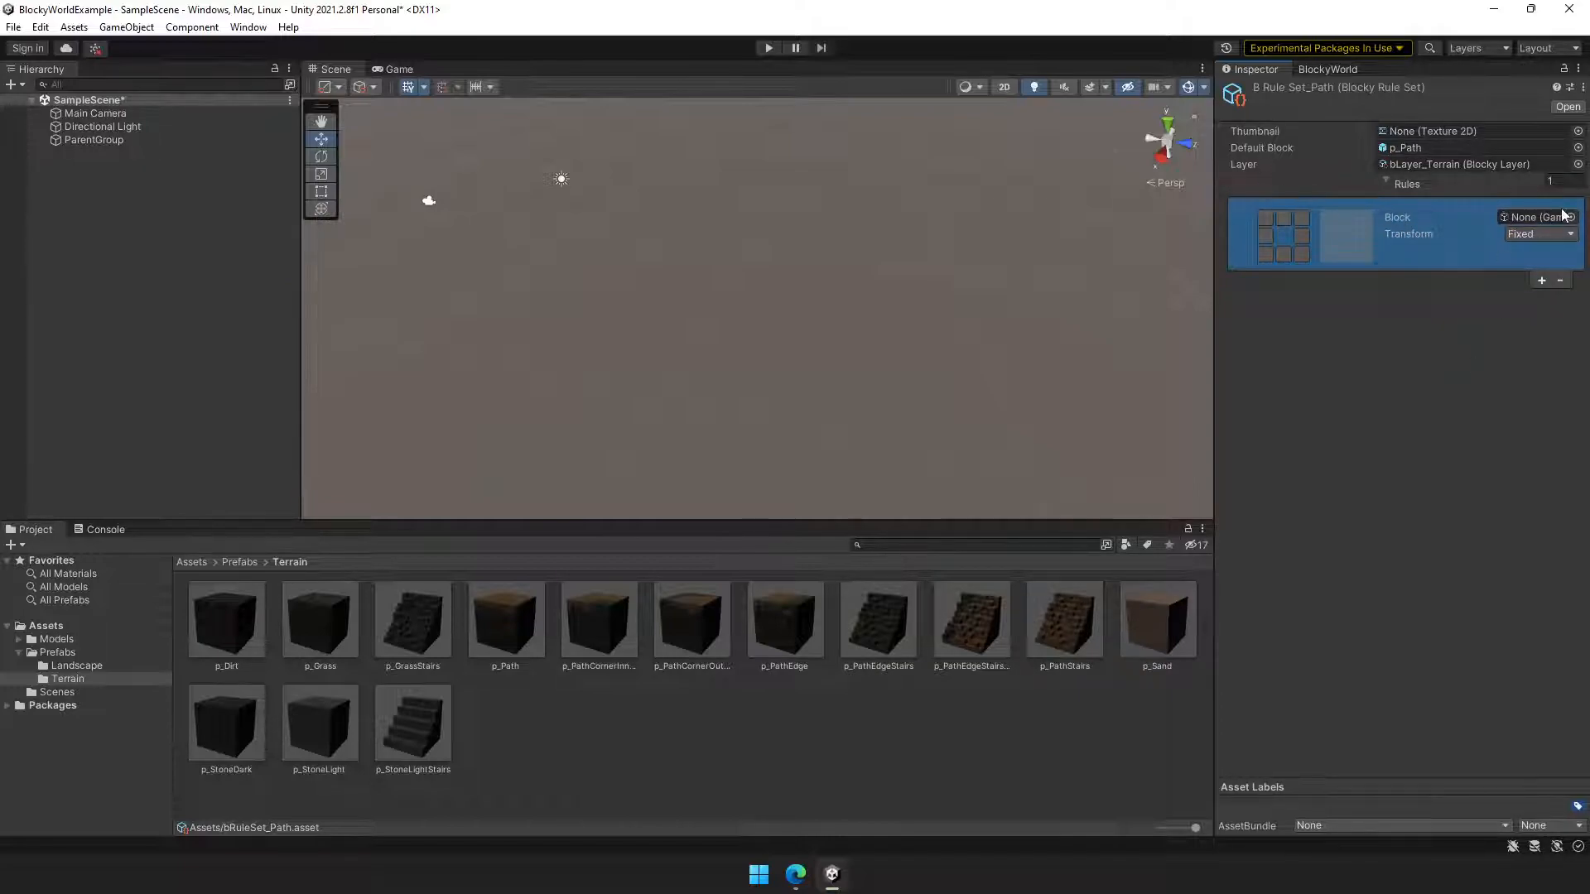
mouse_move(750, 611)
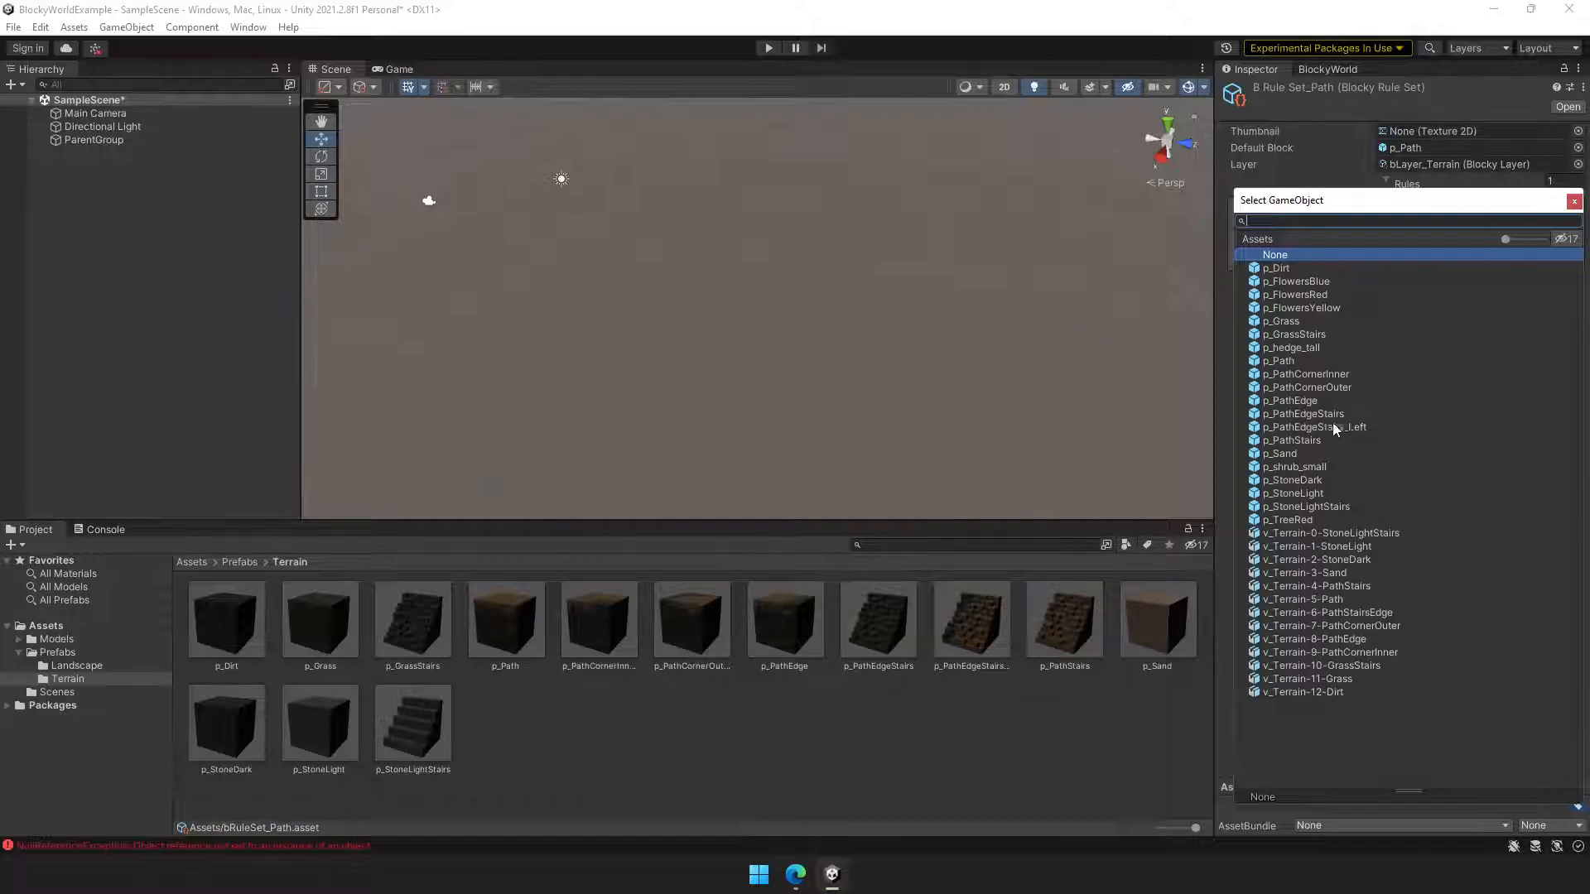
Set the first rule to p_PathEdge with a neighbour condition and all-rotations transform
click(1292, 399)
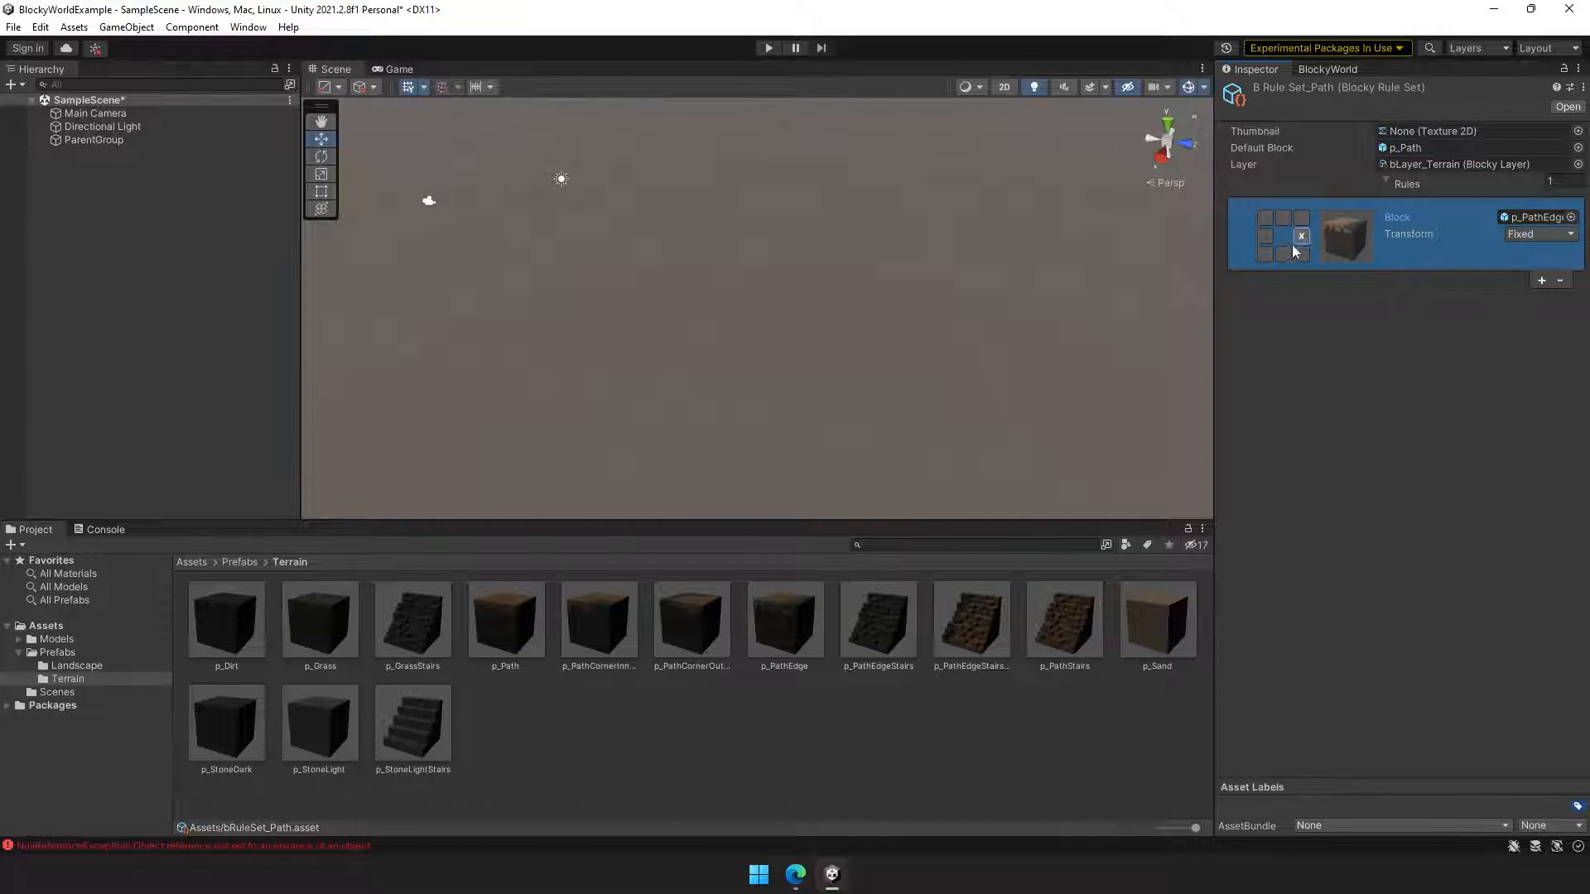
click(1301, 235)
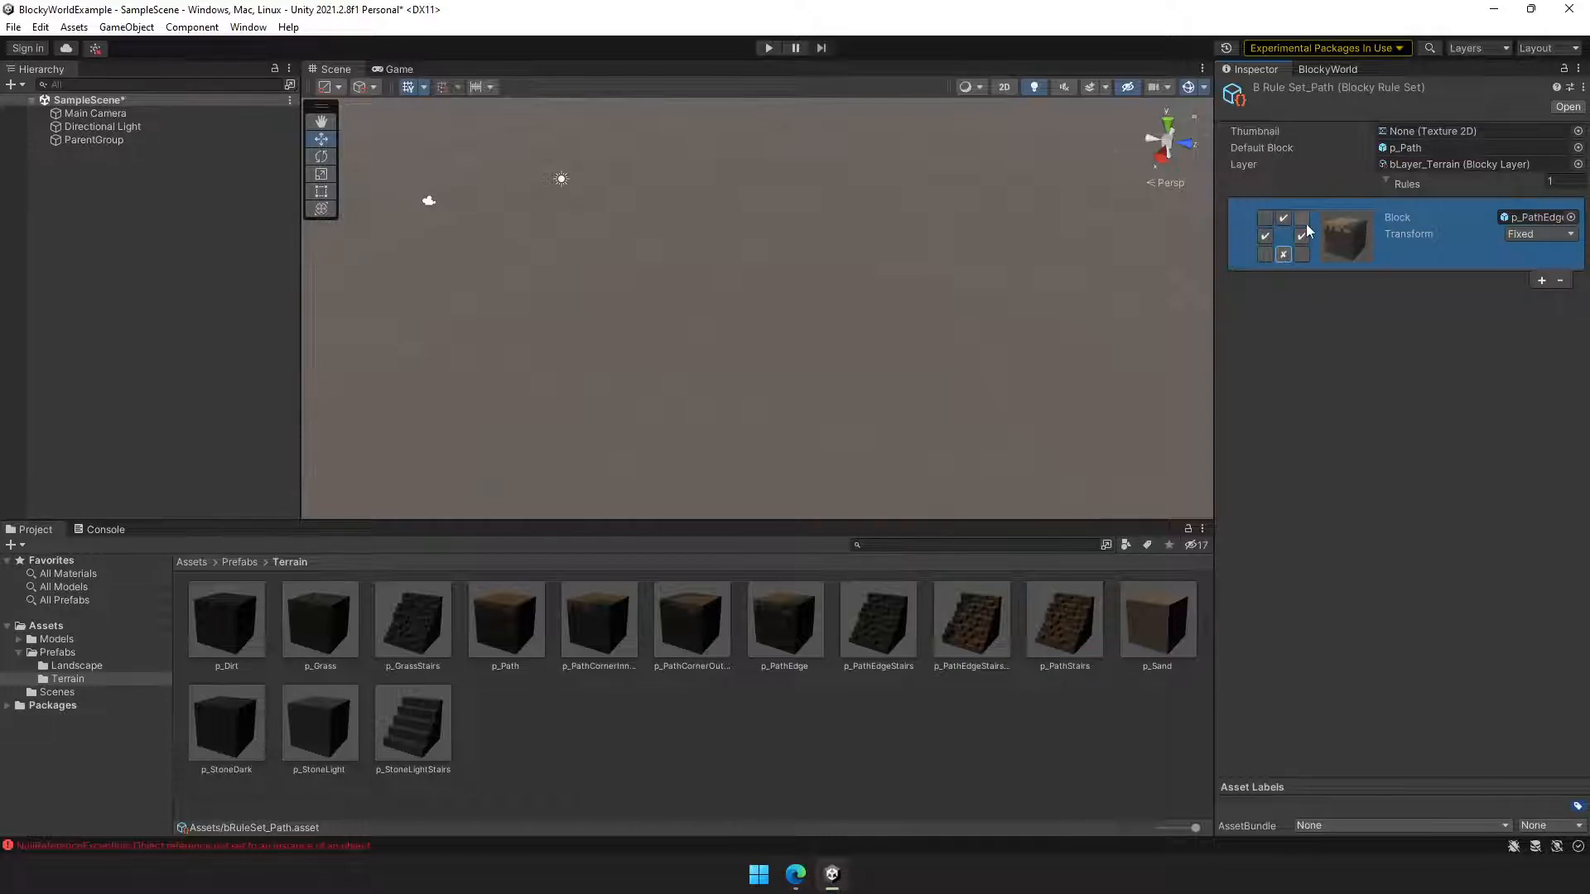
click(1537, 234)
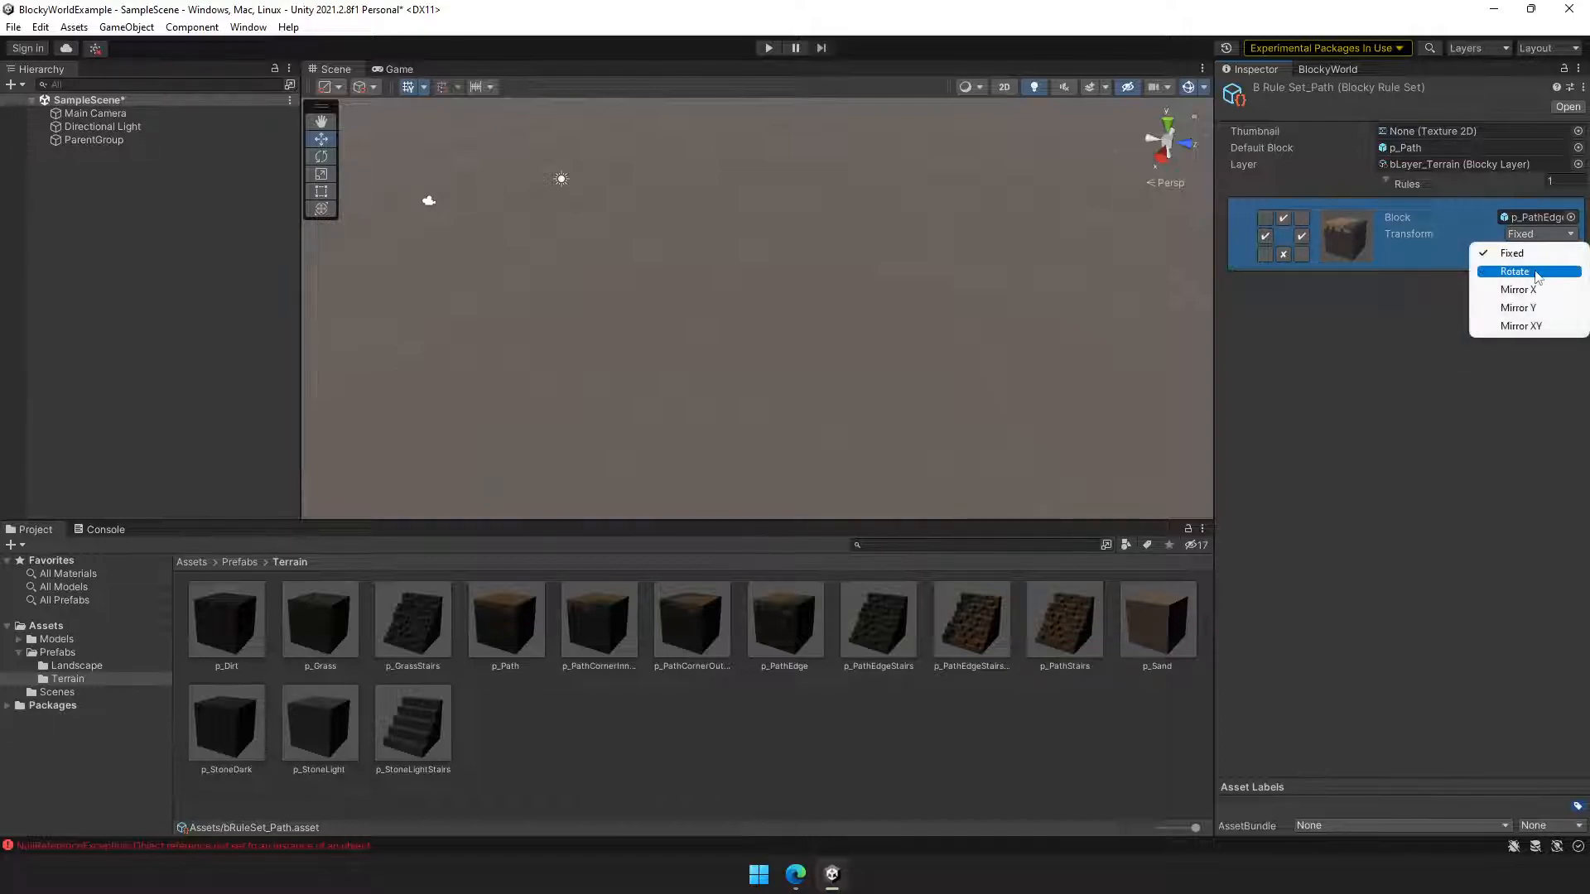
click(1514, 271)
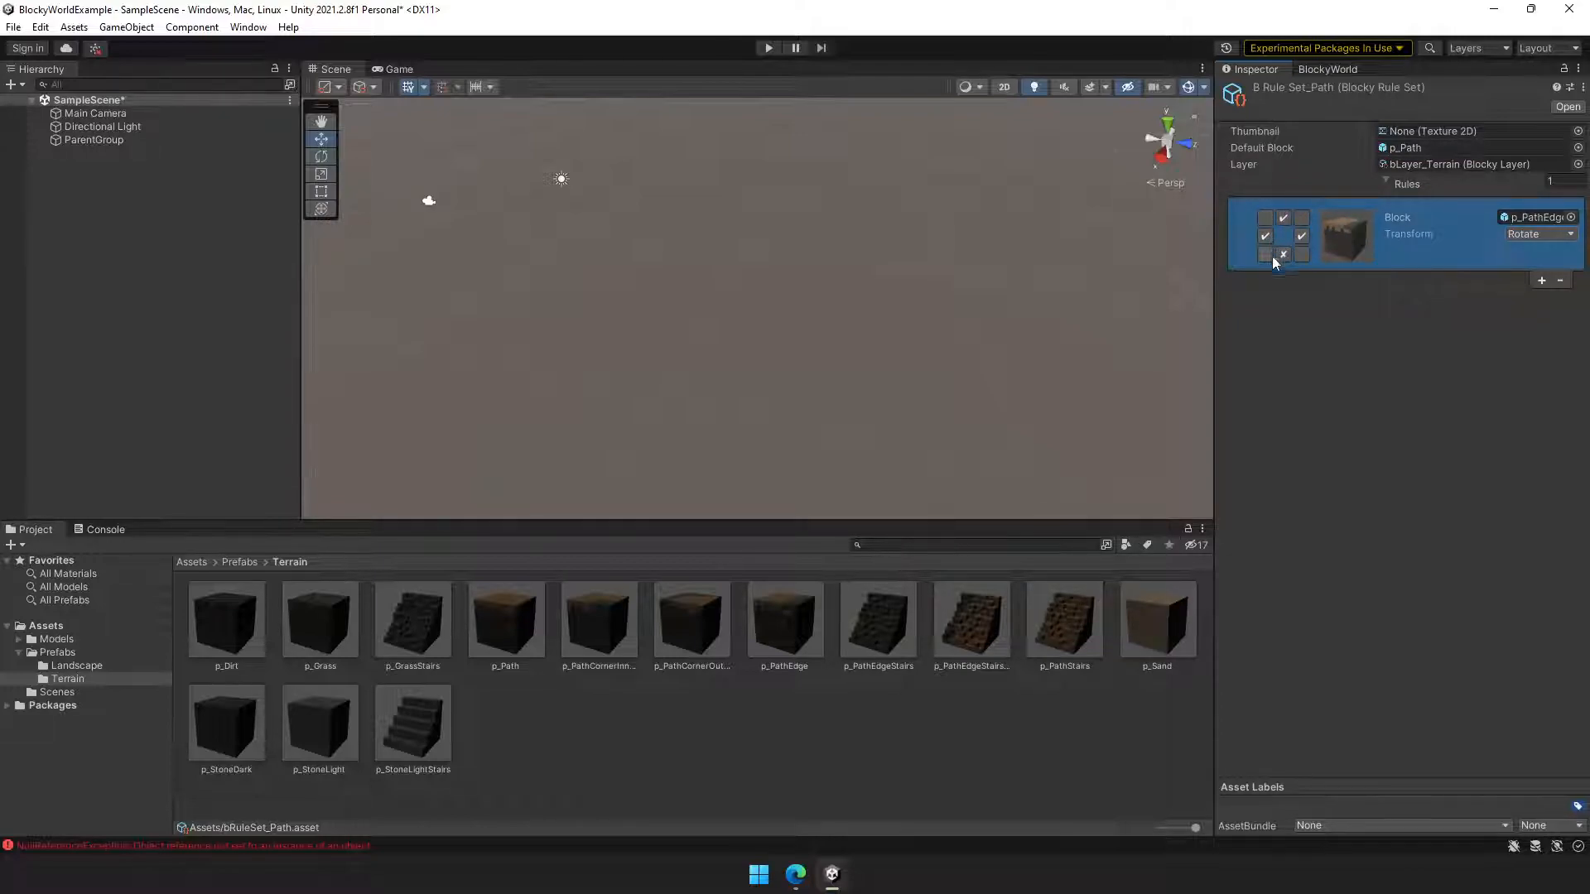
Add a rotating second rule requiring a path neighbour below and an empty lower-right cell
click(1540, 281)
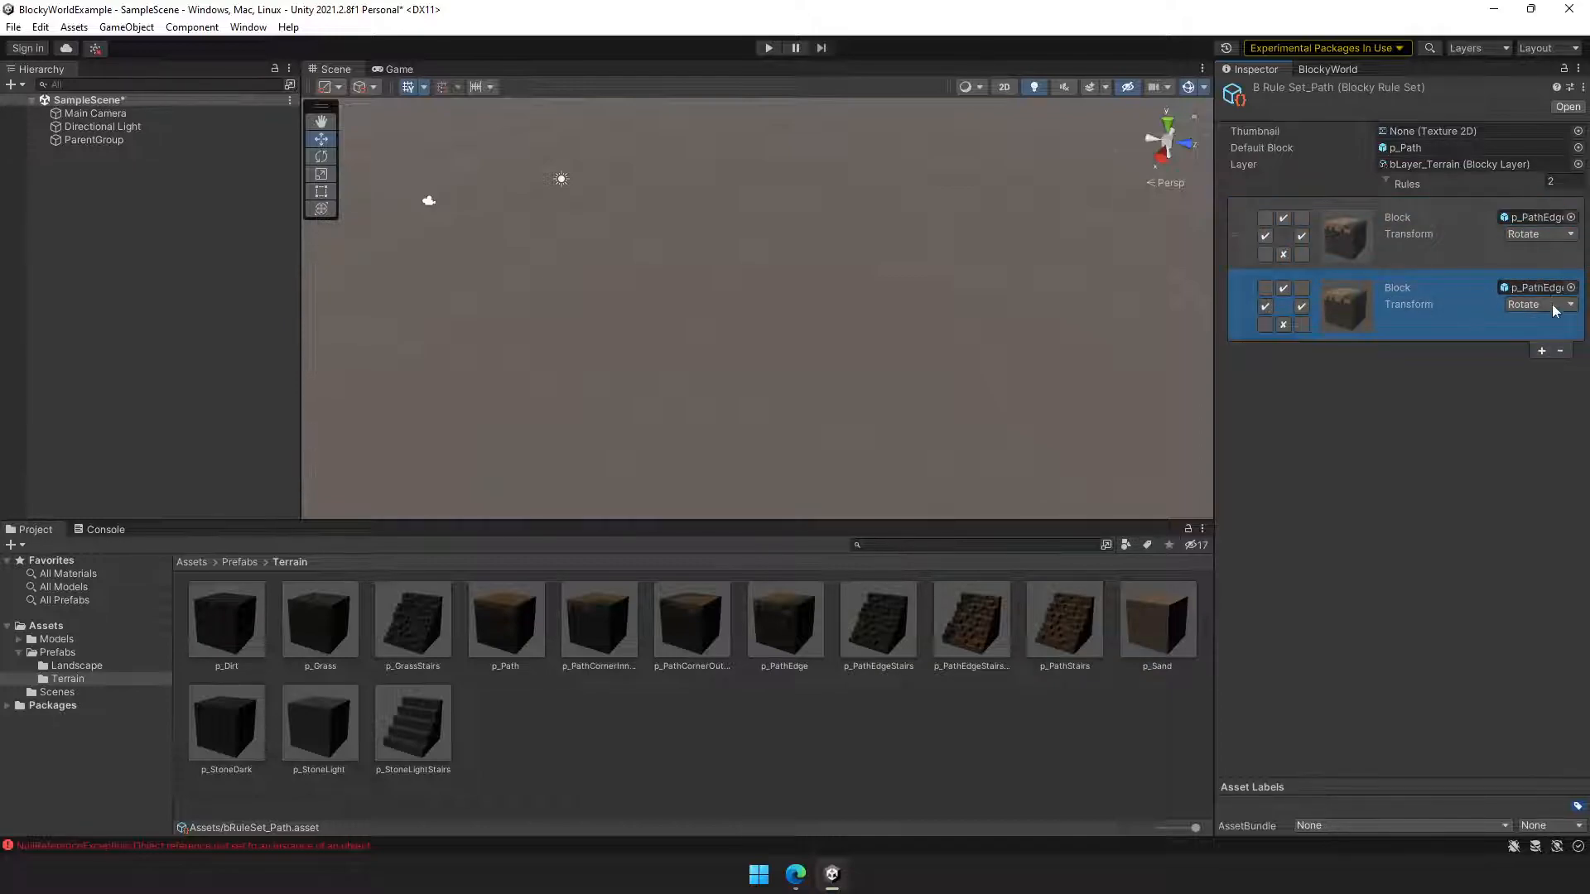
click(1539, 304)
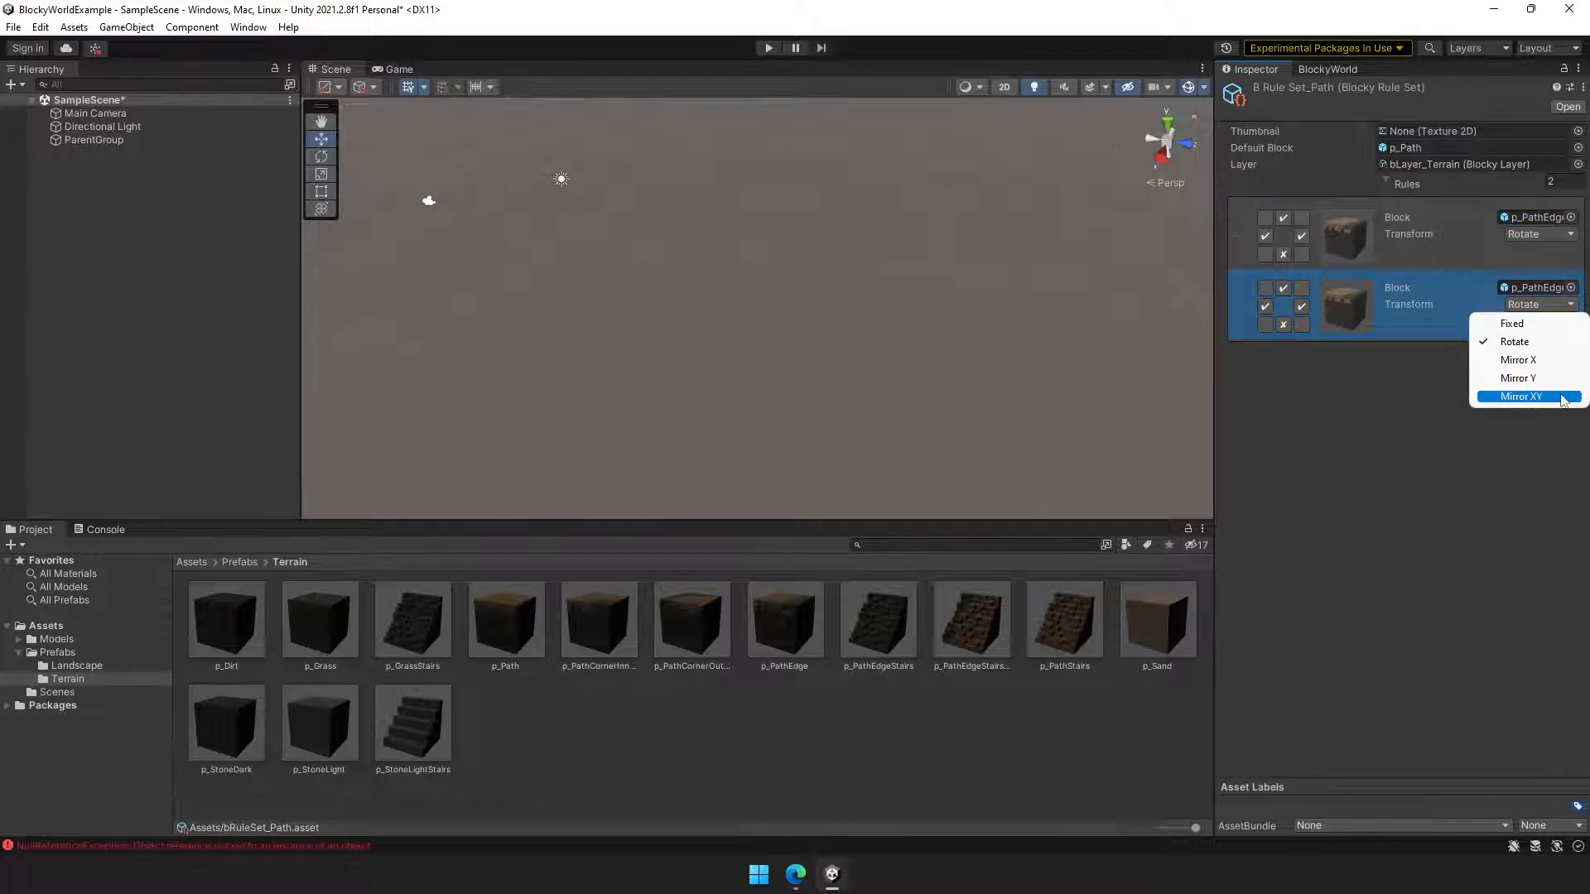
click(1510, 217)
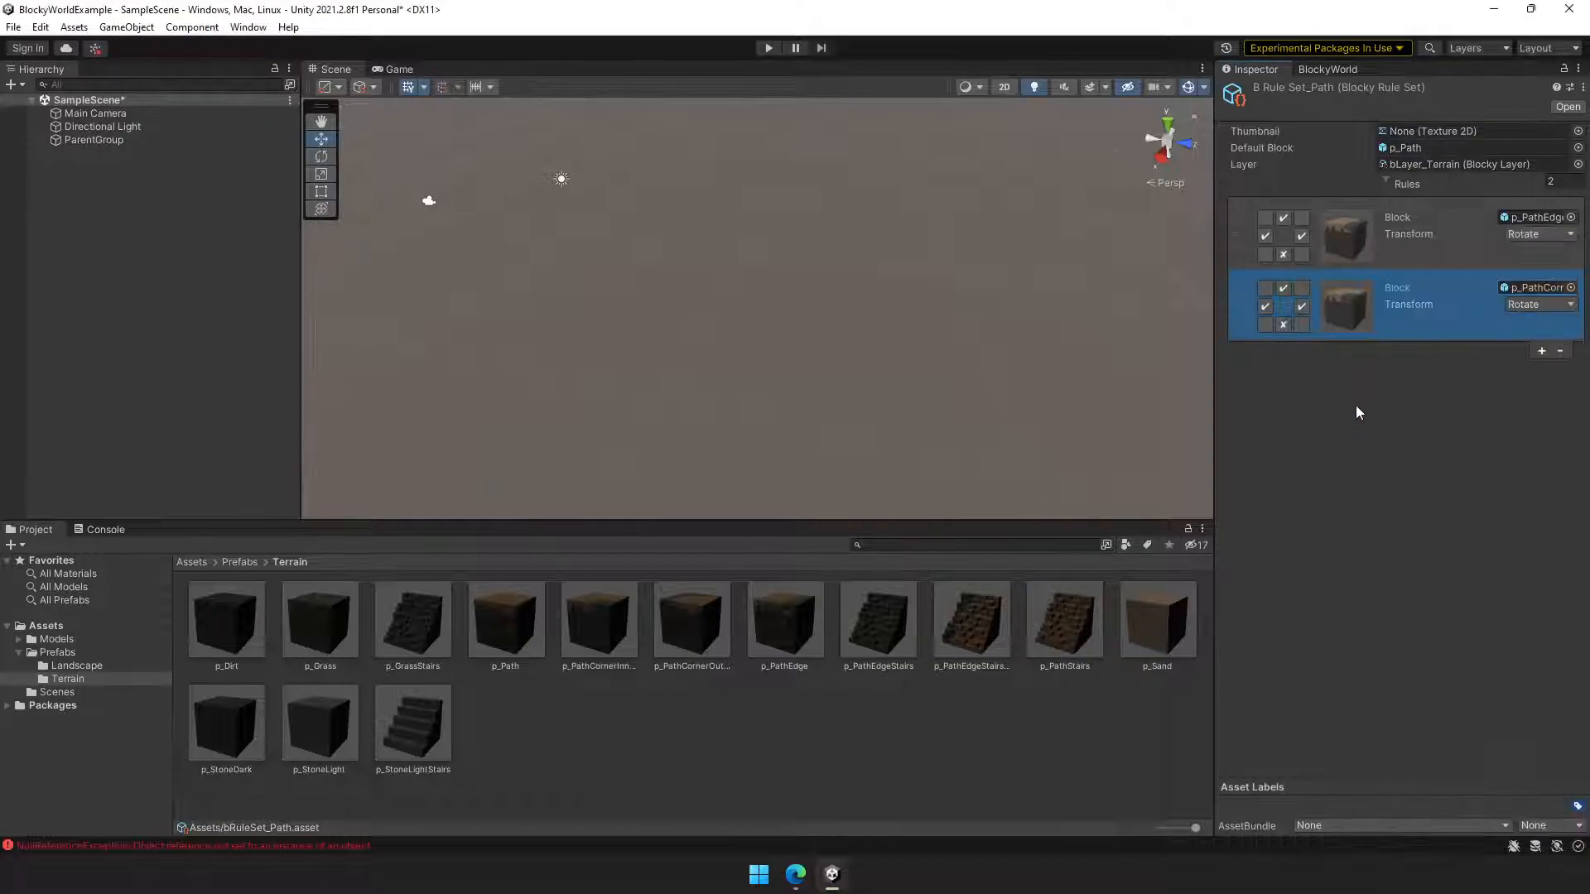
click(1283, 324)
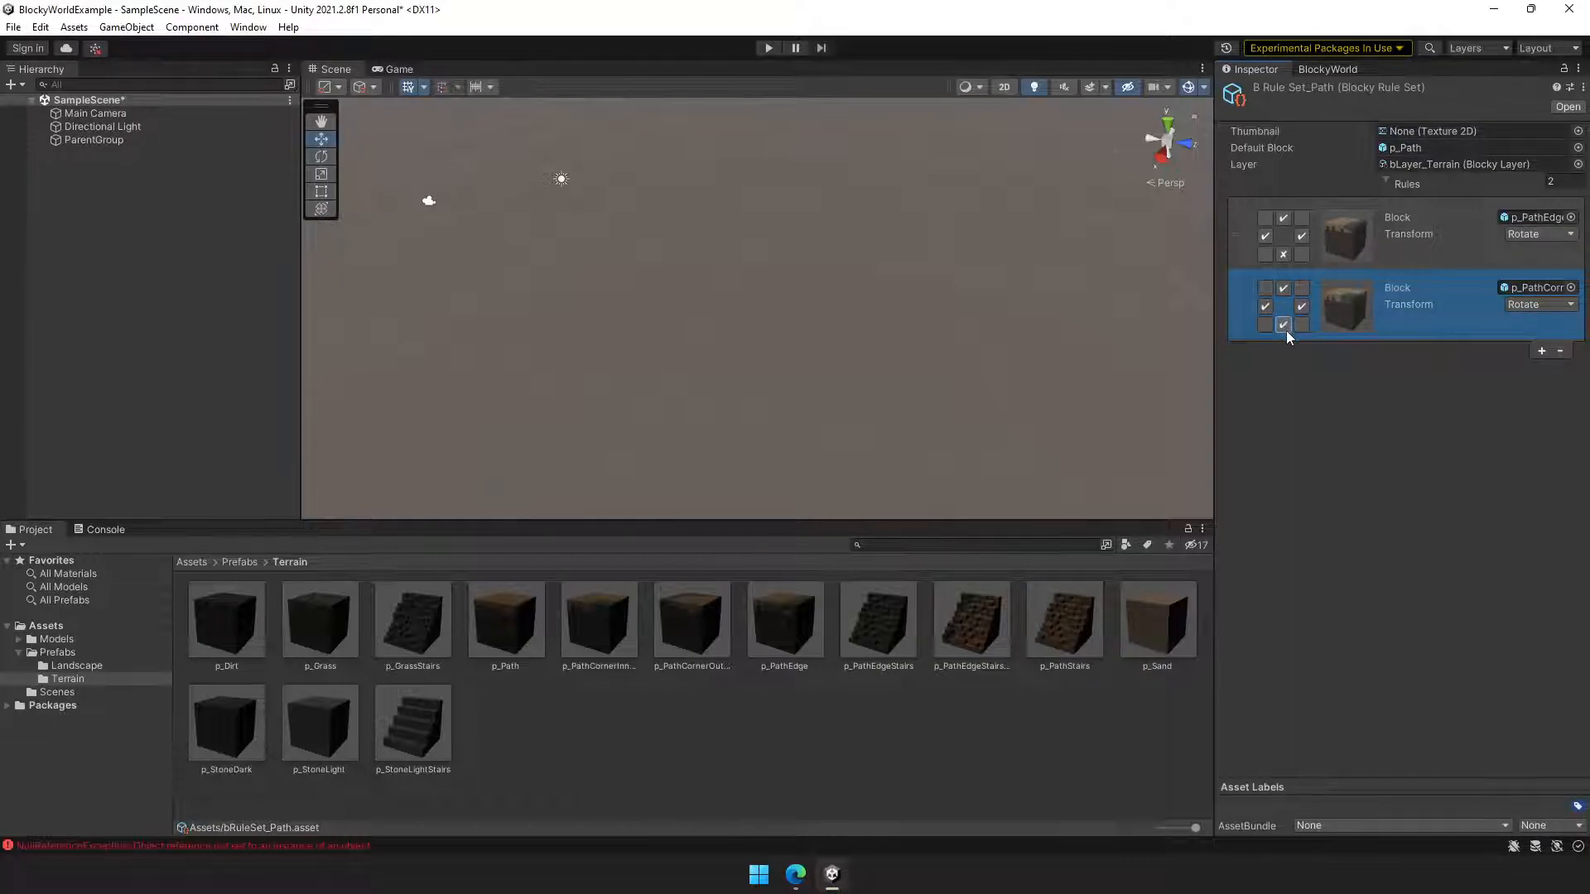
click(1284, 325)
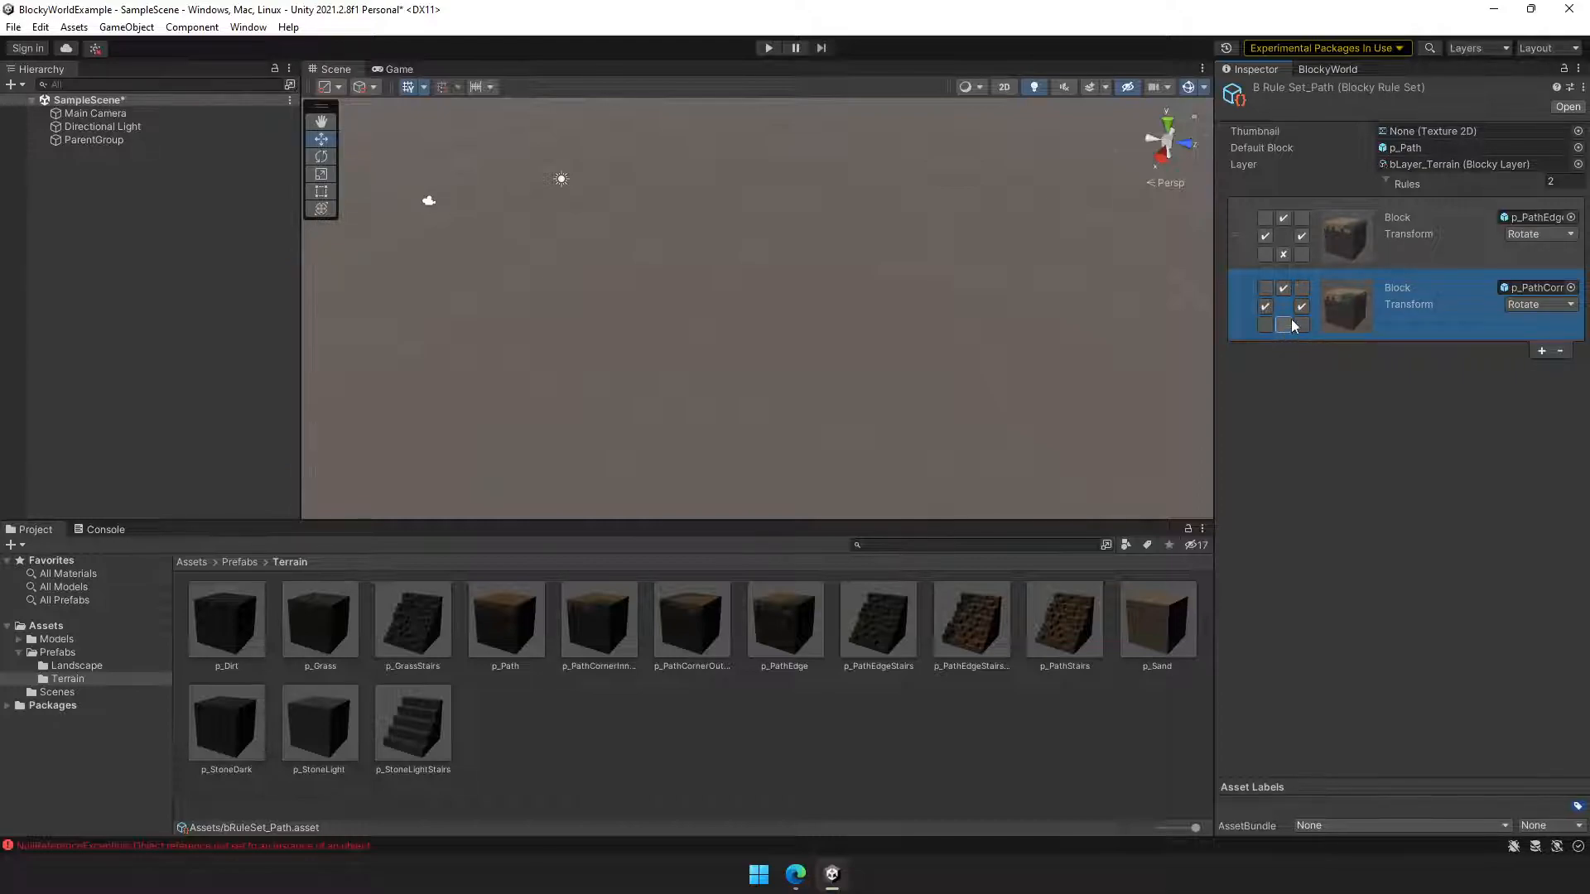
click(1283, 325)
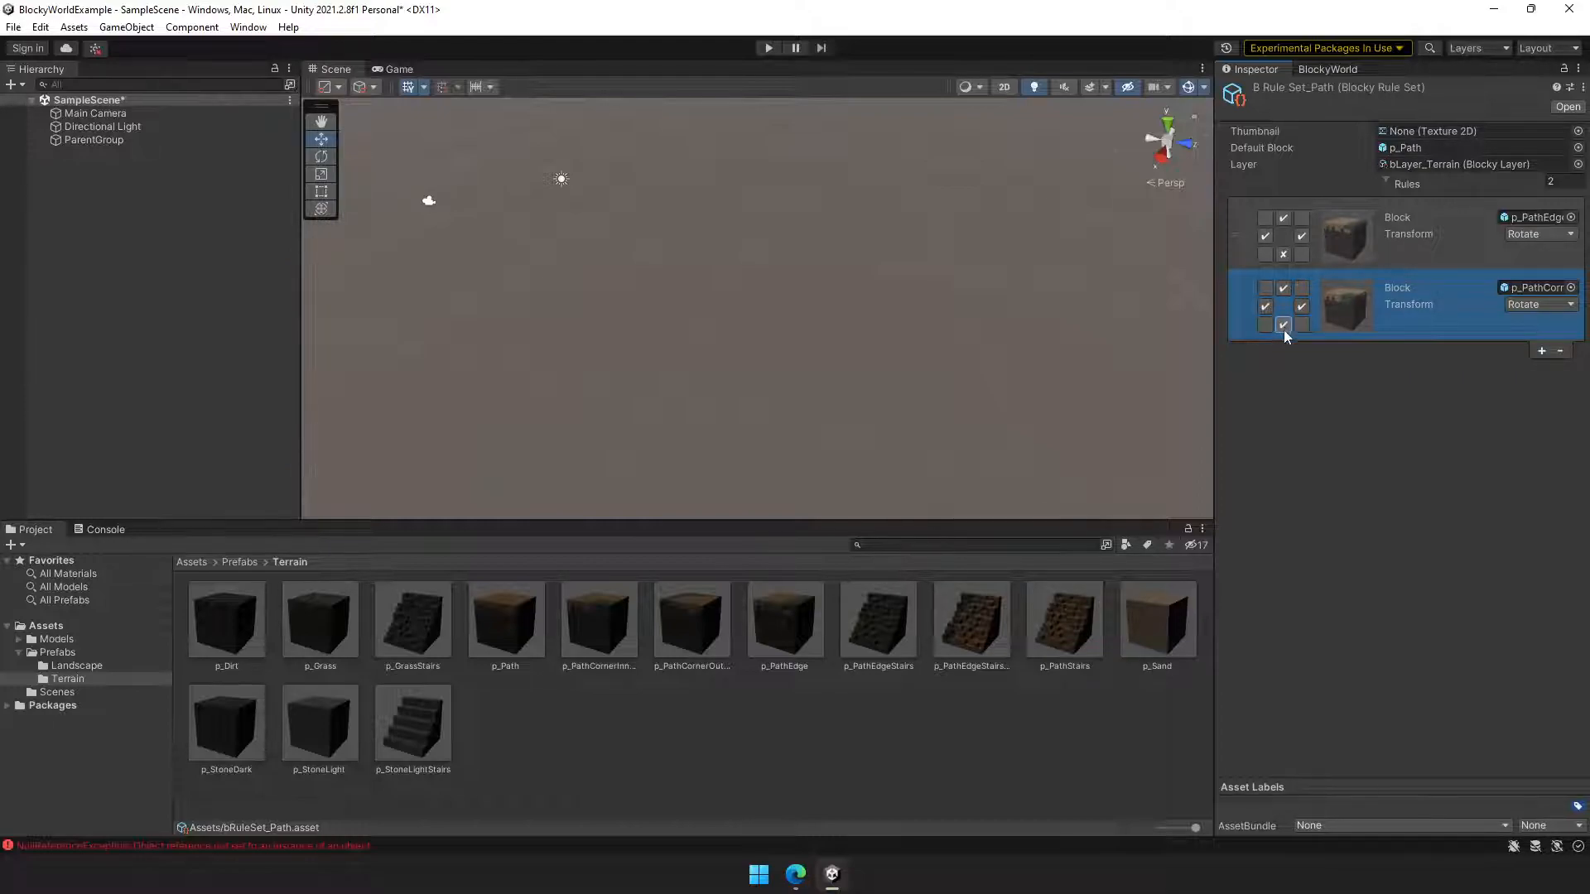
click(1284, 325)
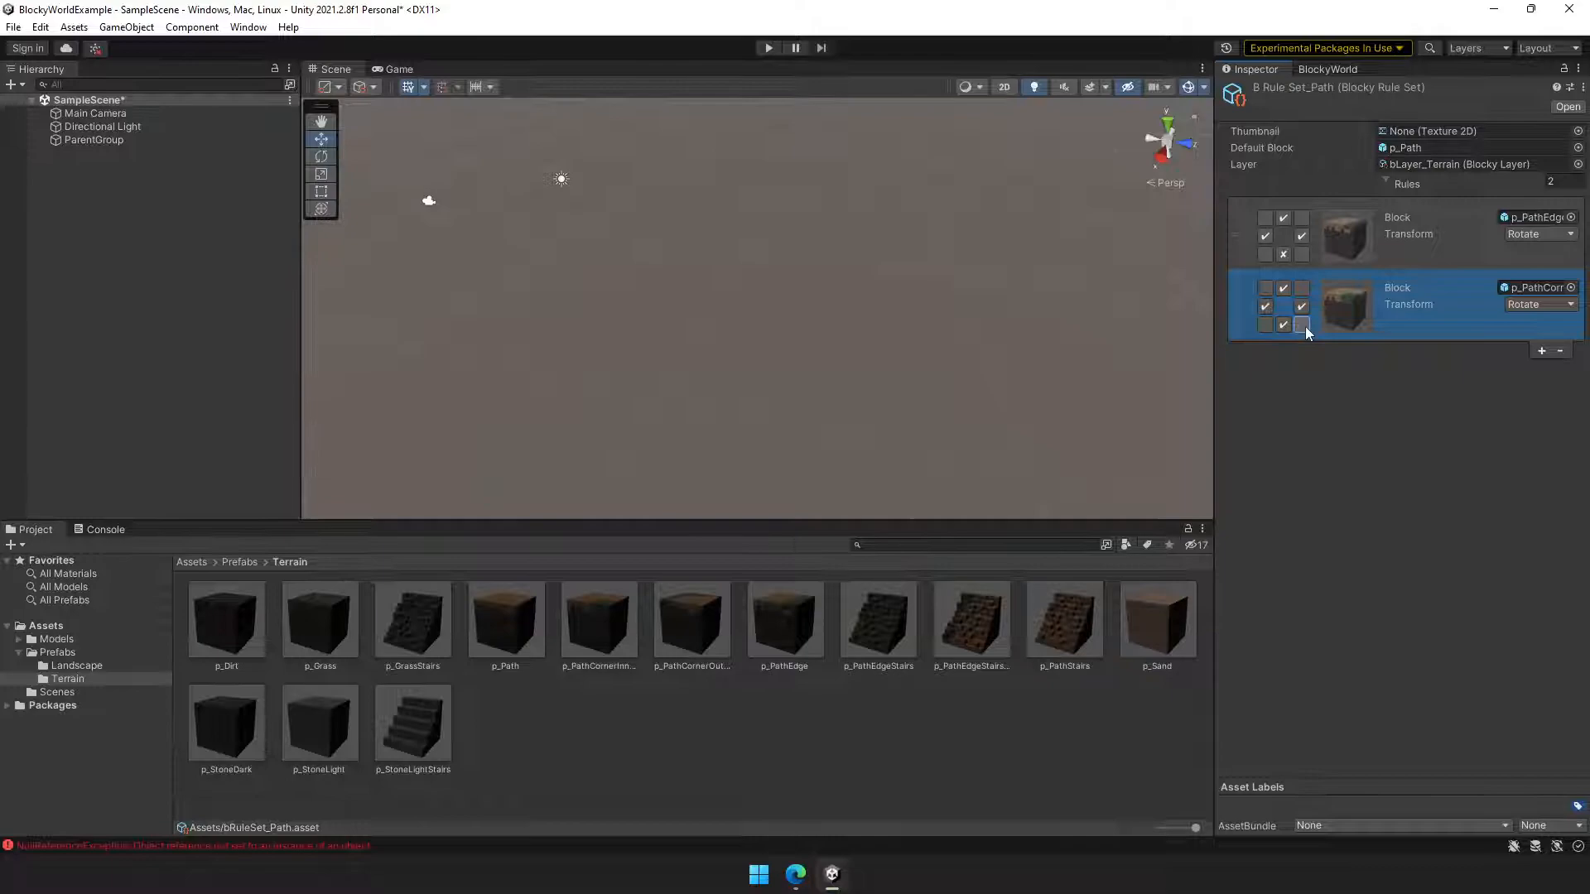
click(1302, 324)
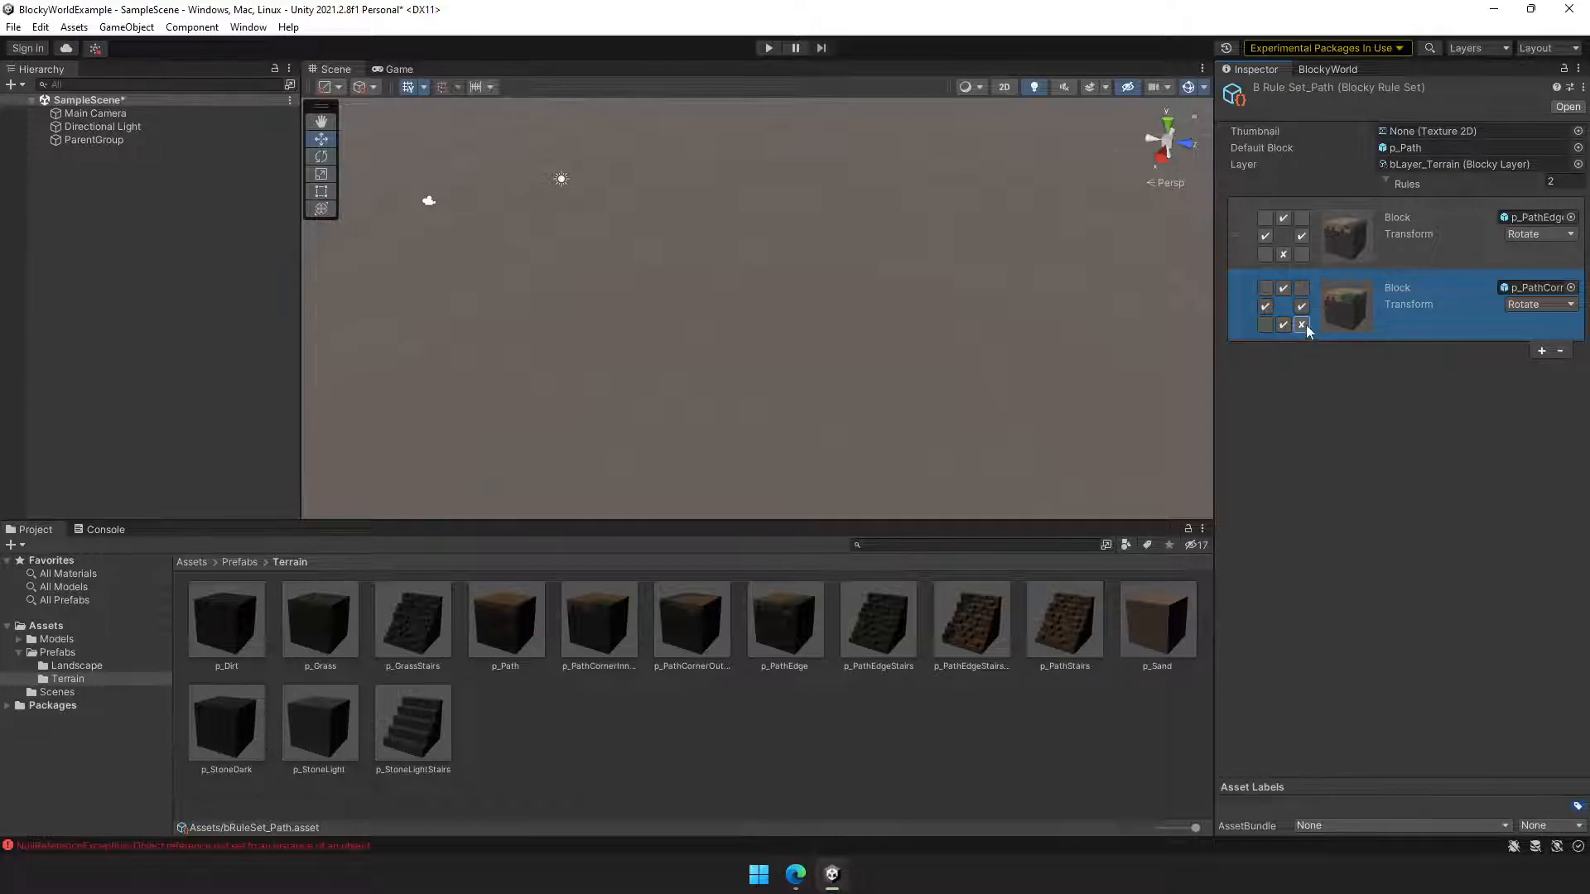
Add a third rule with a p_PathCorner block and its neighbour pattern
click(1266, 288)
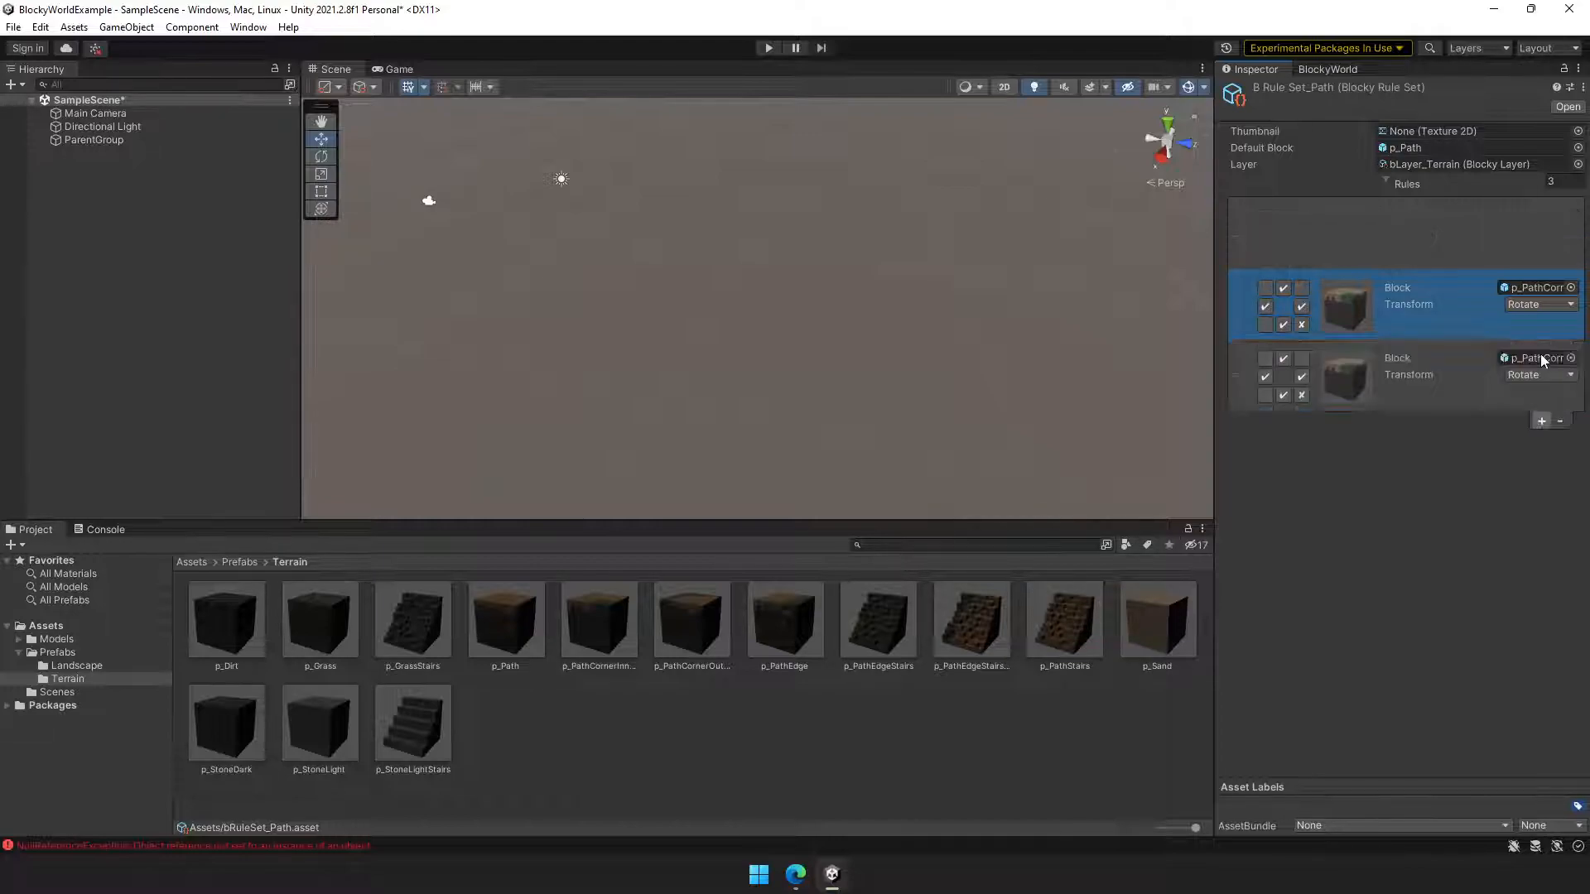
click(1570, 287)
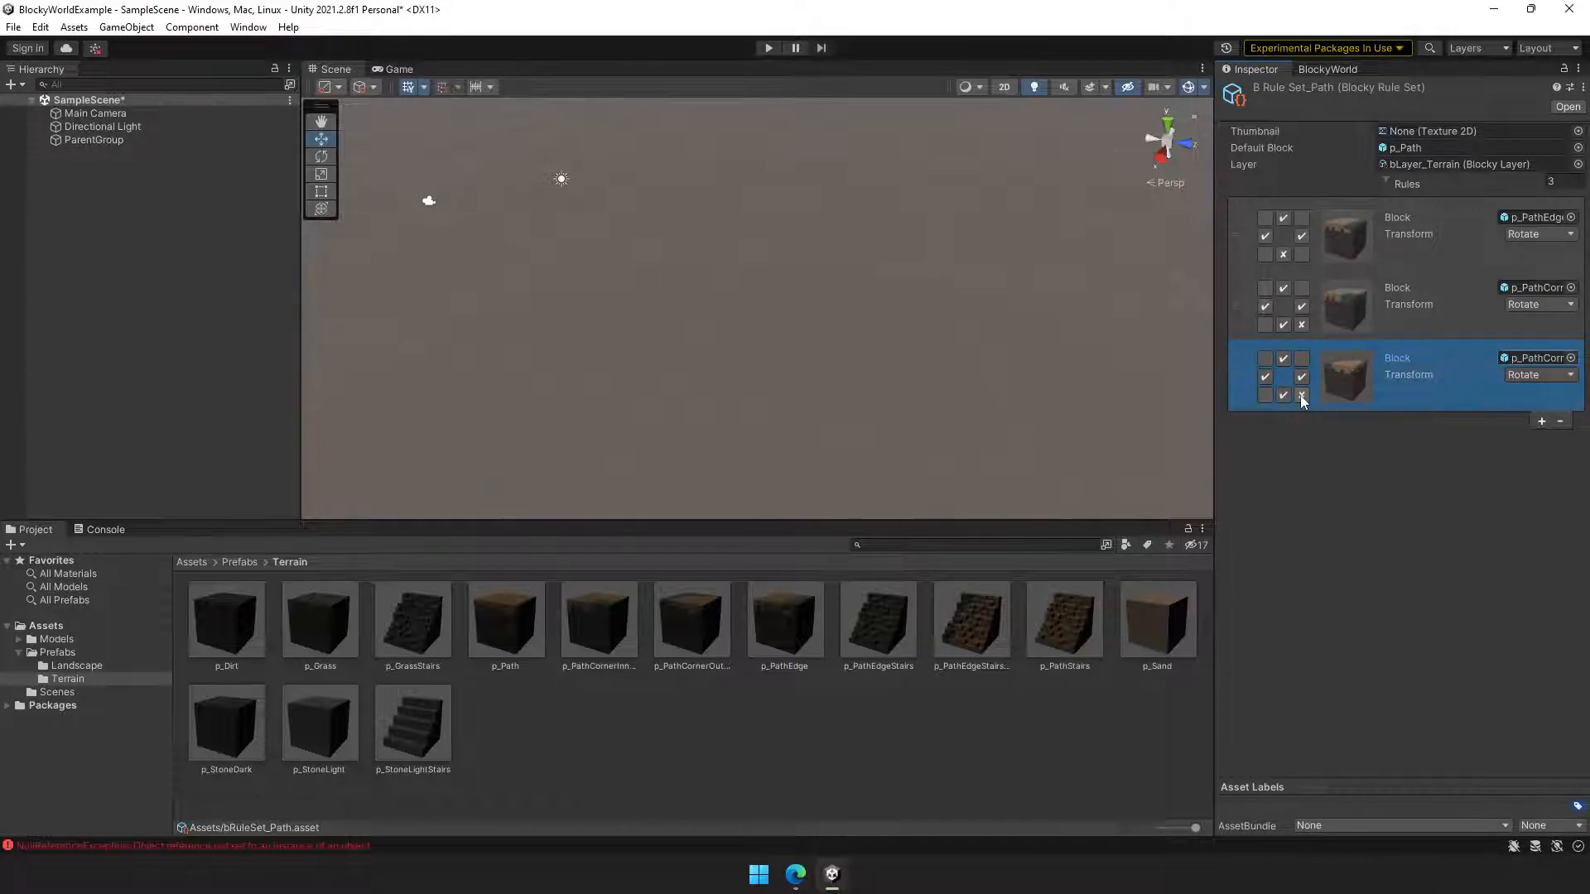
click(1263, 395)
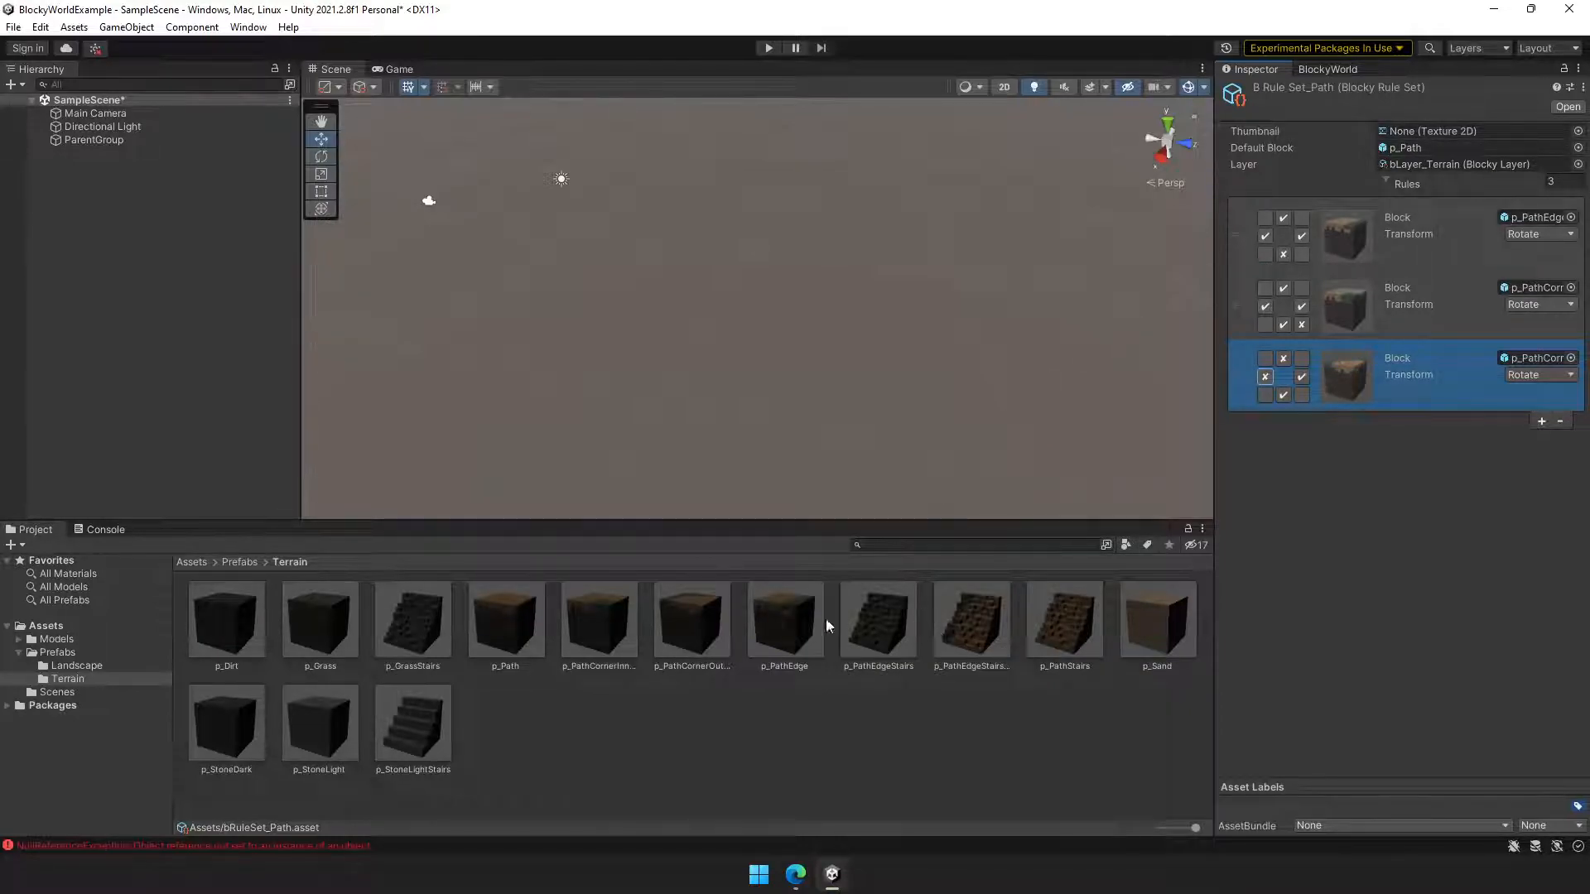
click(47, 624)
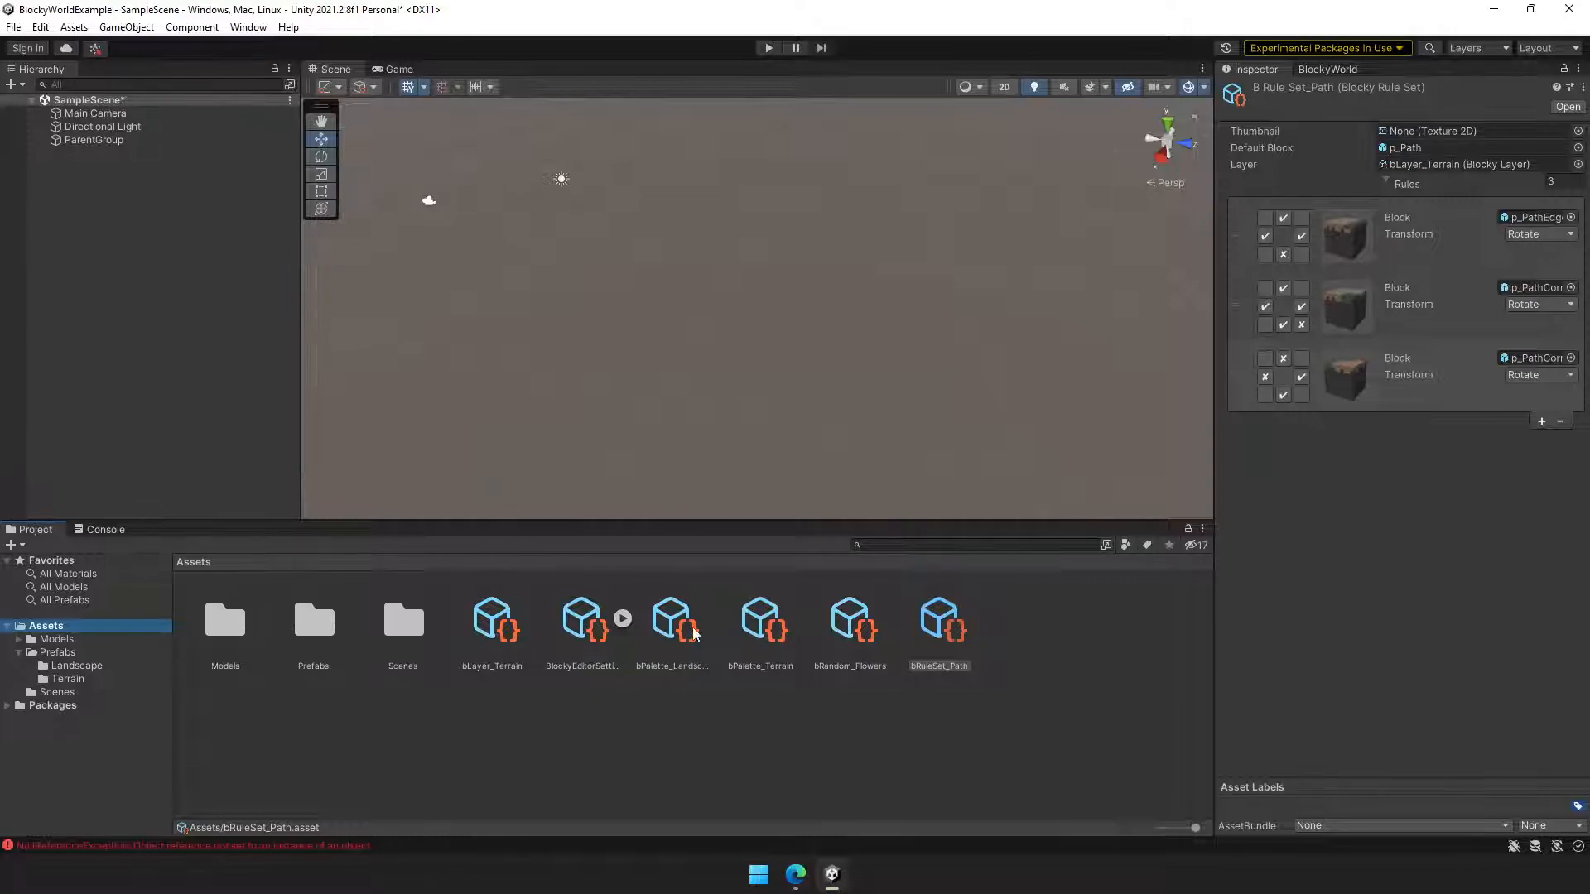
Add bRuleSet_Path to bPalette_Terrain's blocks and select it for painting
click(760, 618)
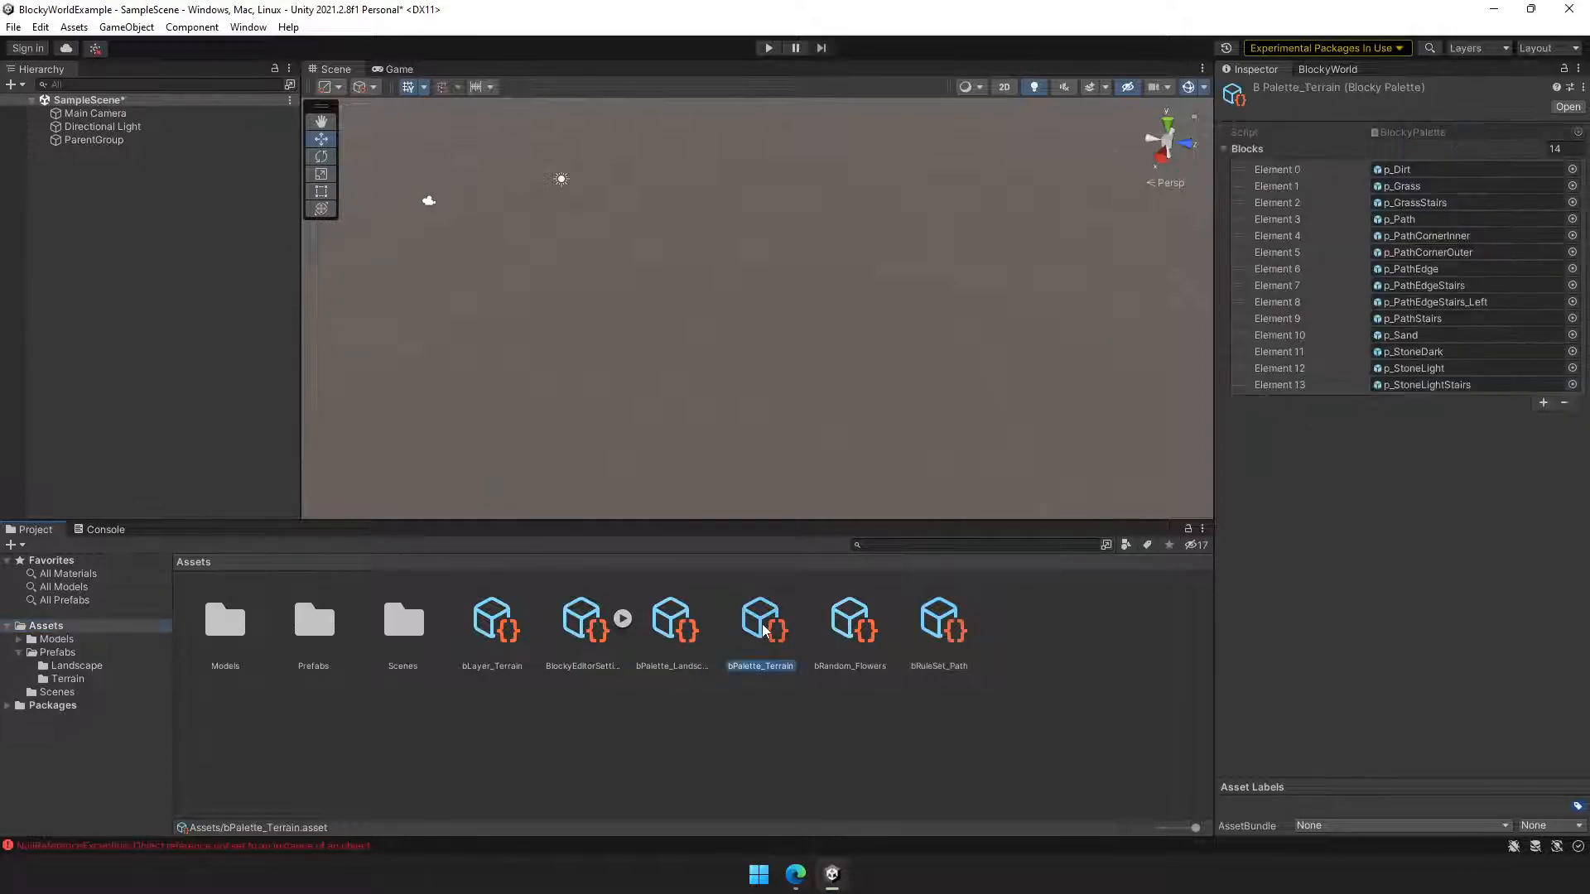
click(1460, 368)
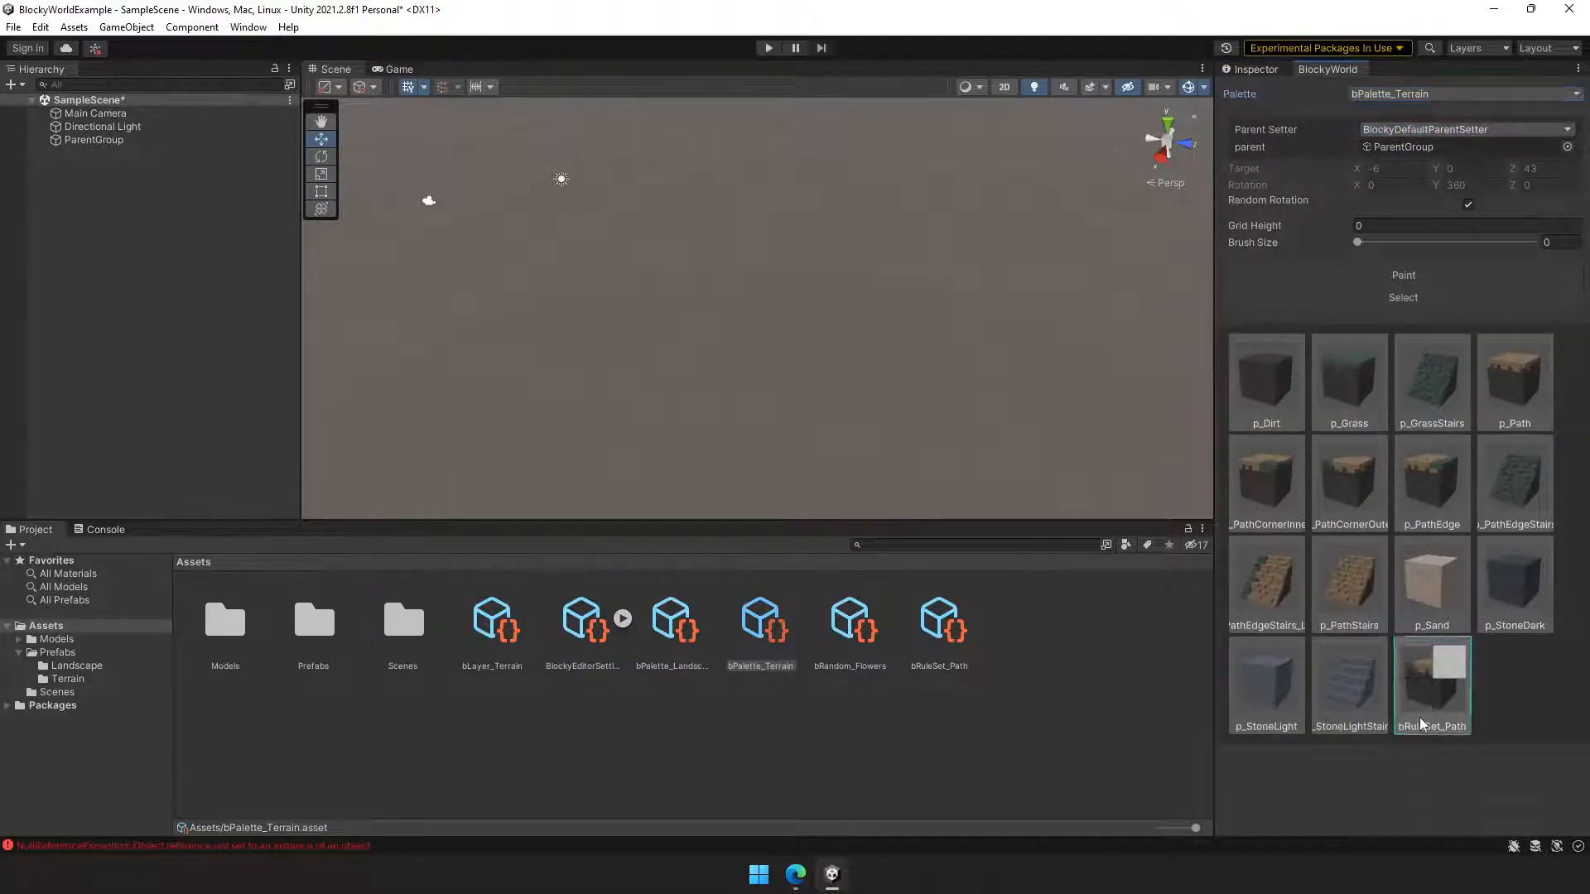
click(1431, 679)
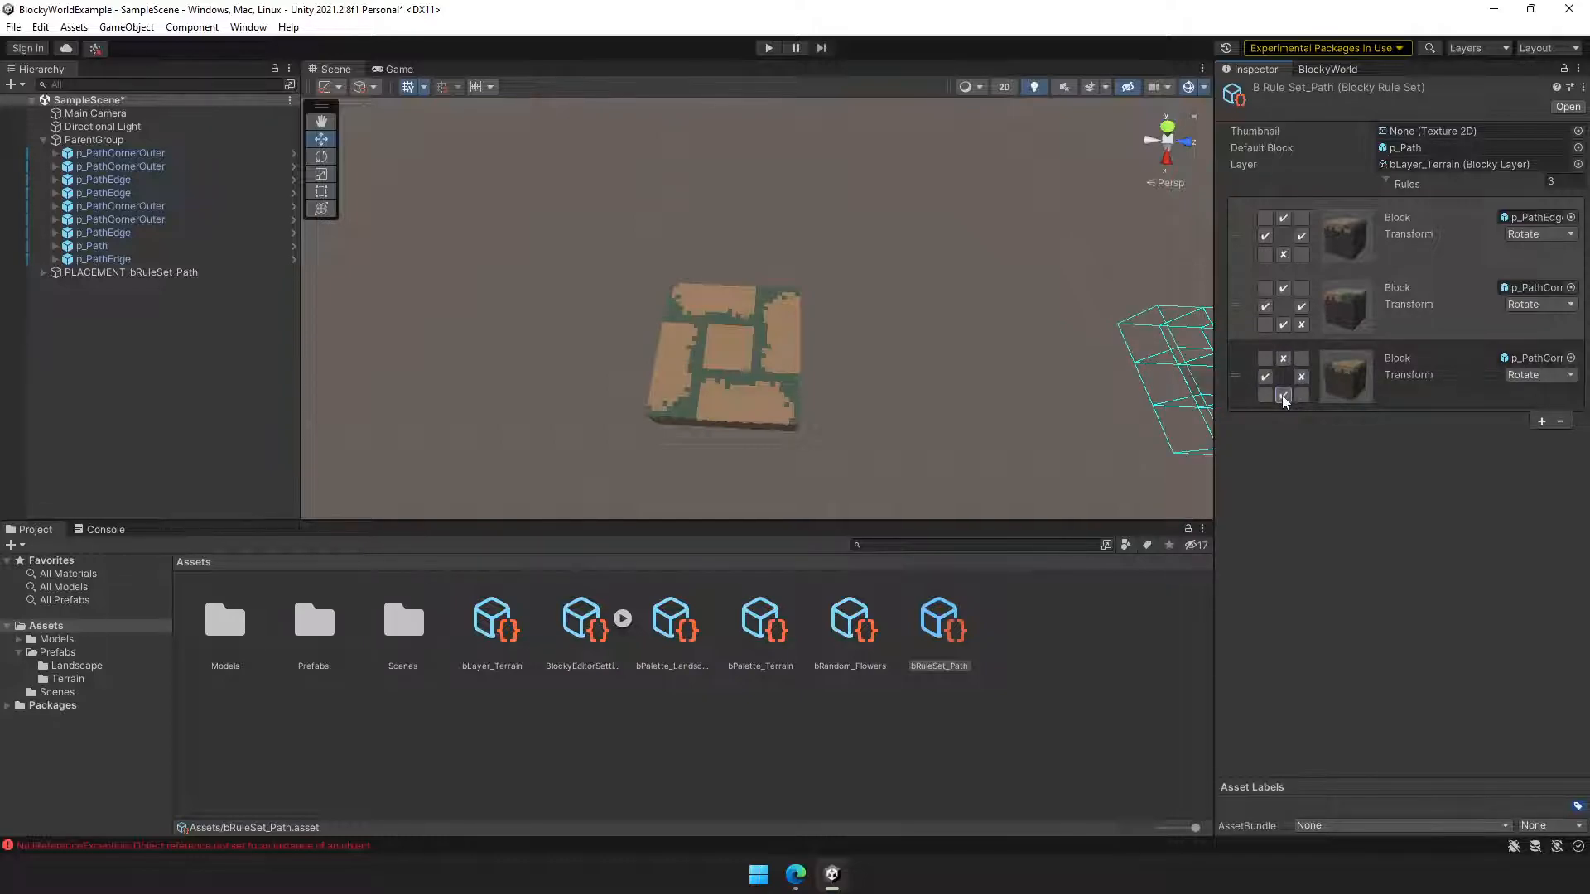
Adjust the third rule's neighbour conditions and paint a path area on the terrain
click(1282, 396)
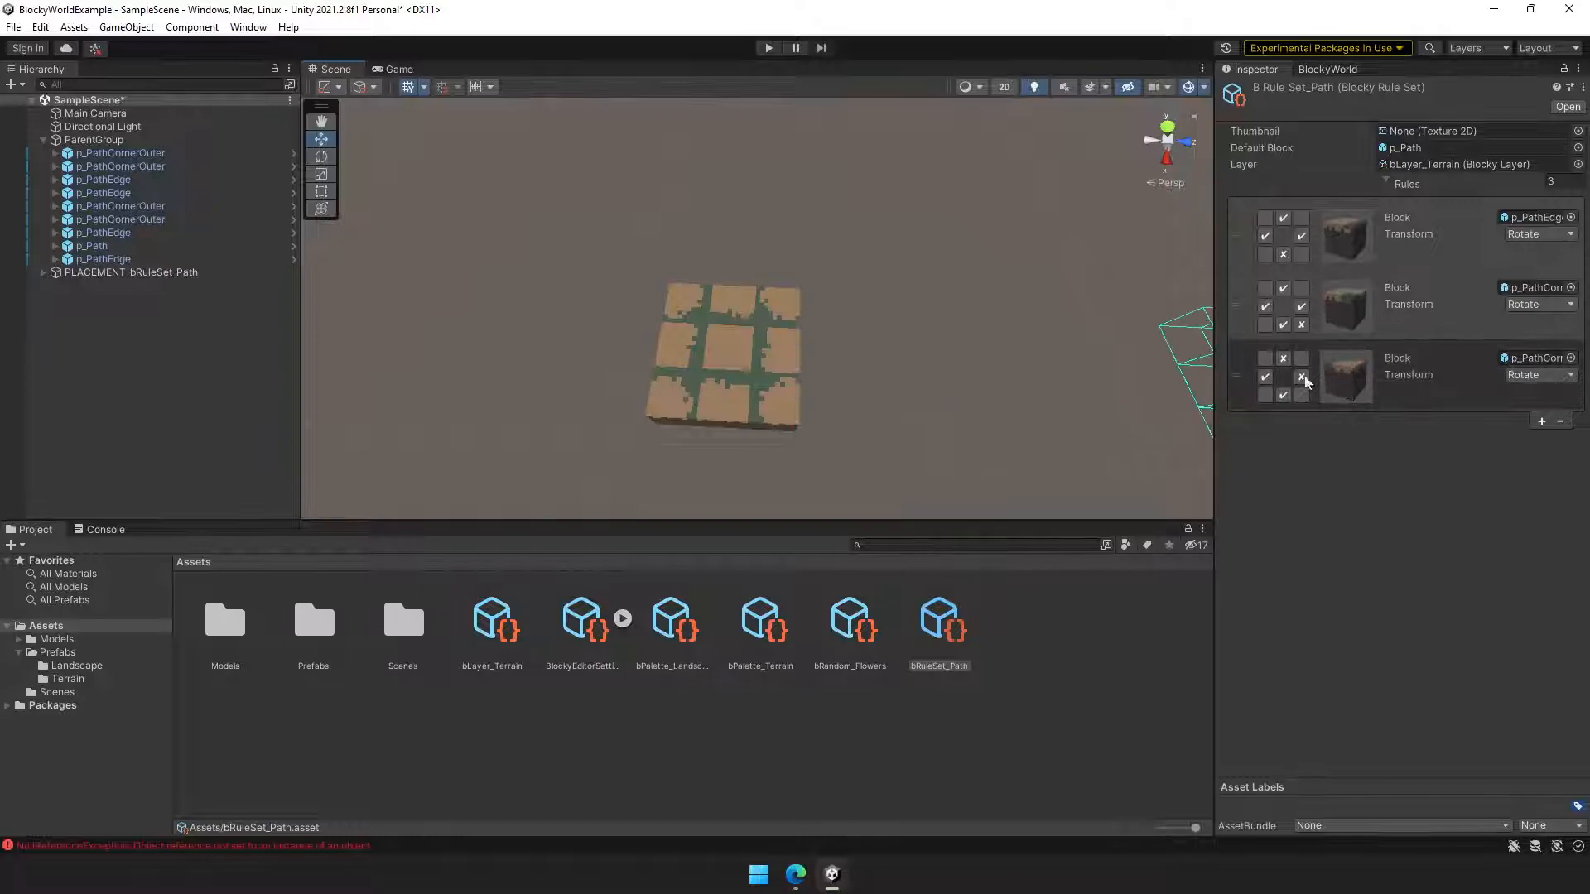
click(1264, 376)
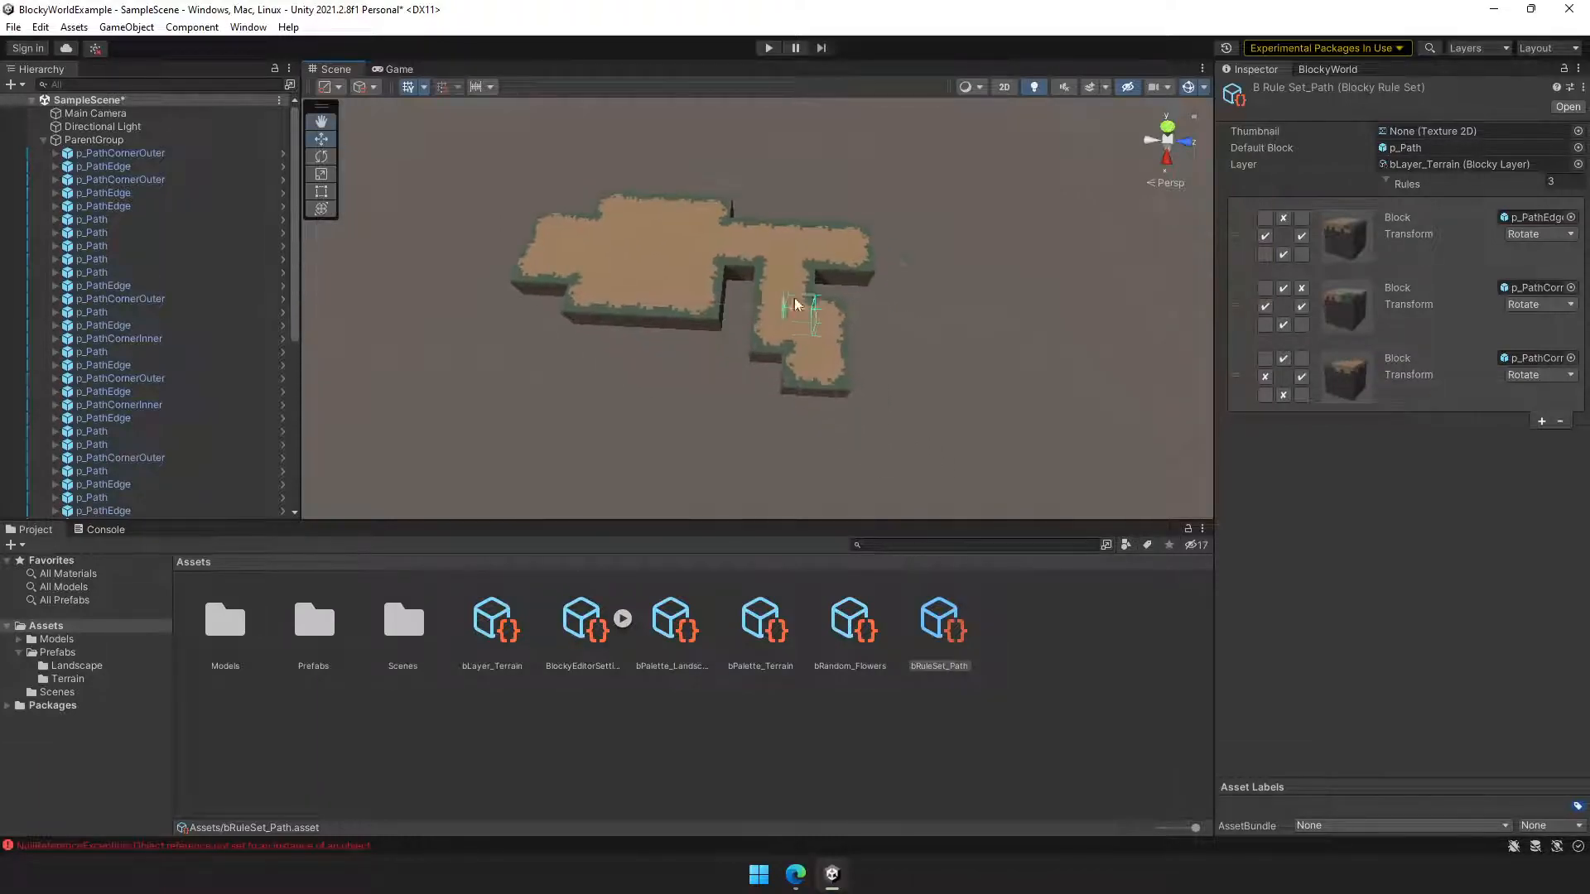
click(811, 304)
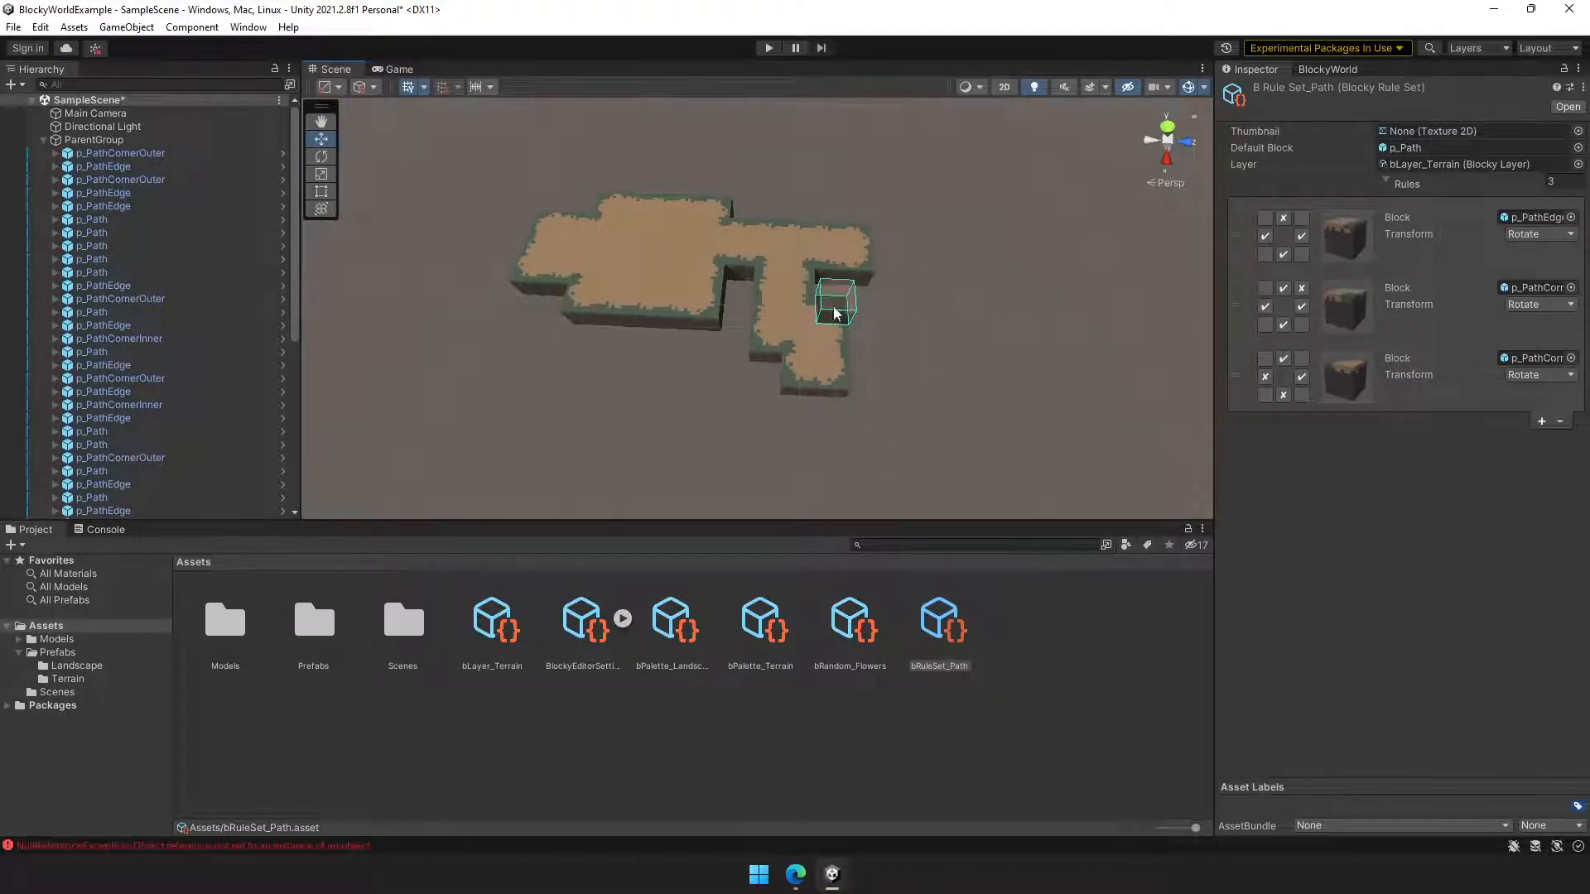
drag(836, 304, 872, 334)
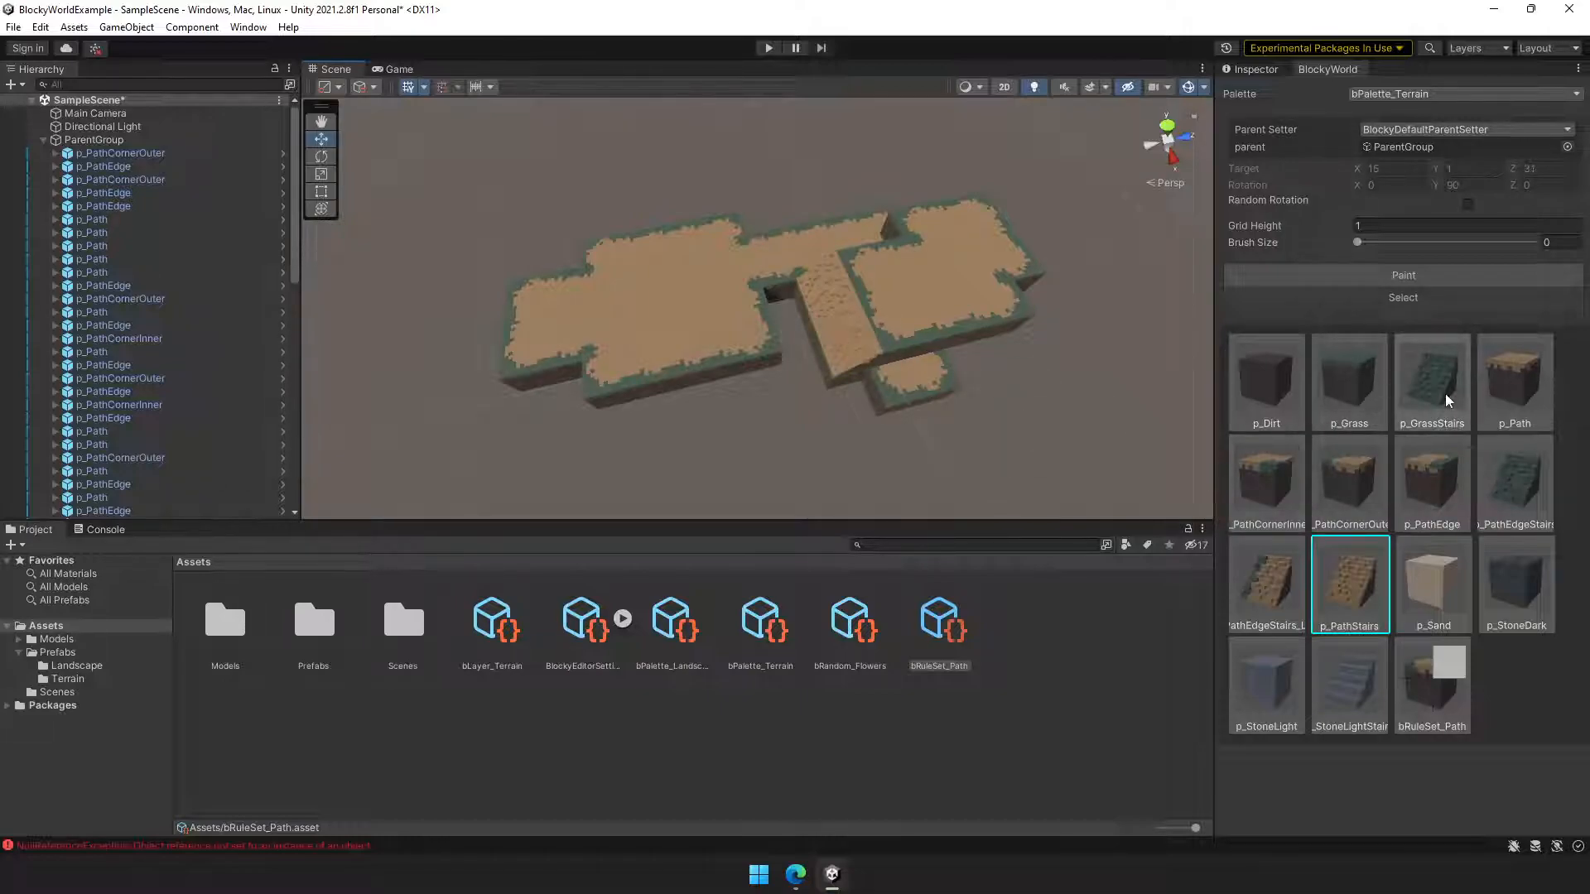
Paint p_Grass ground and p_GrassStairs around the paths, then set Palette to bPalette_Landscape
click(1349, 380)
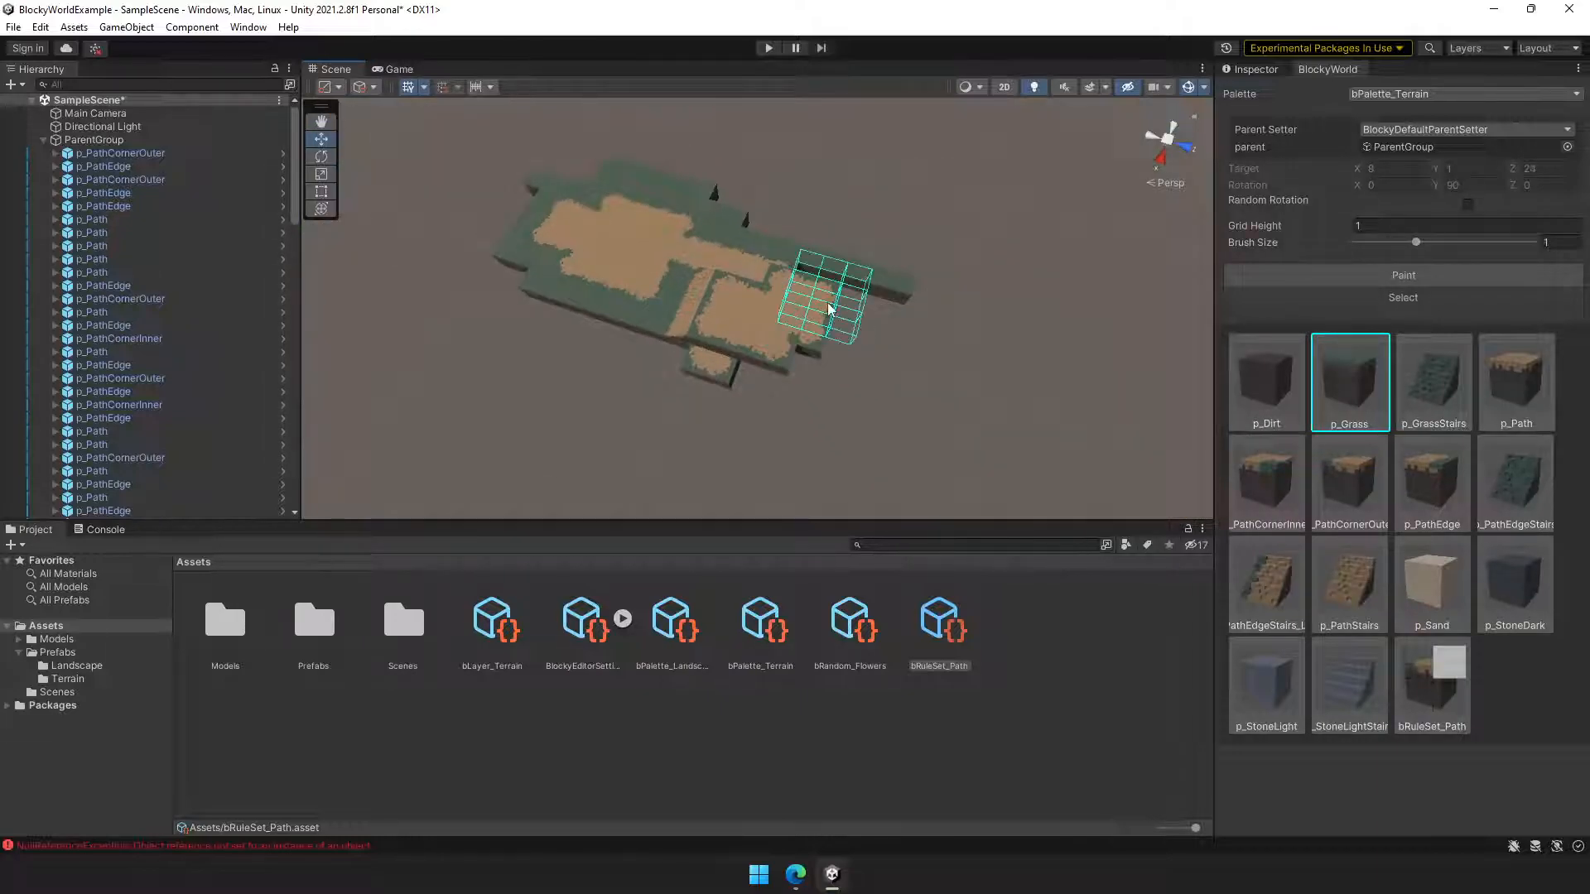
drag(811, 304, 913, 356)
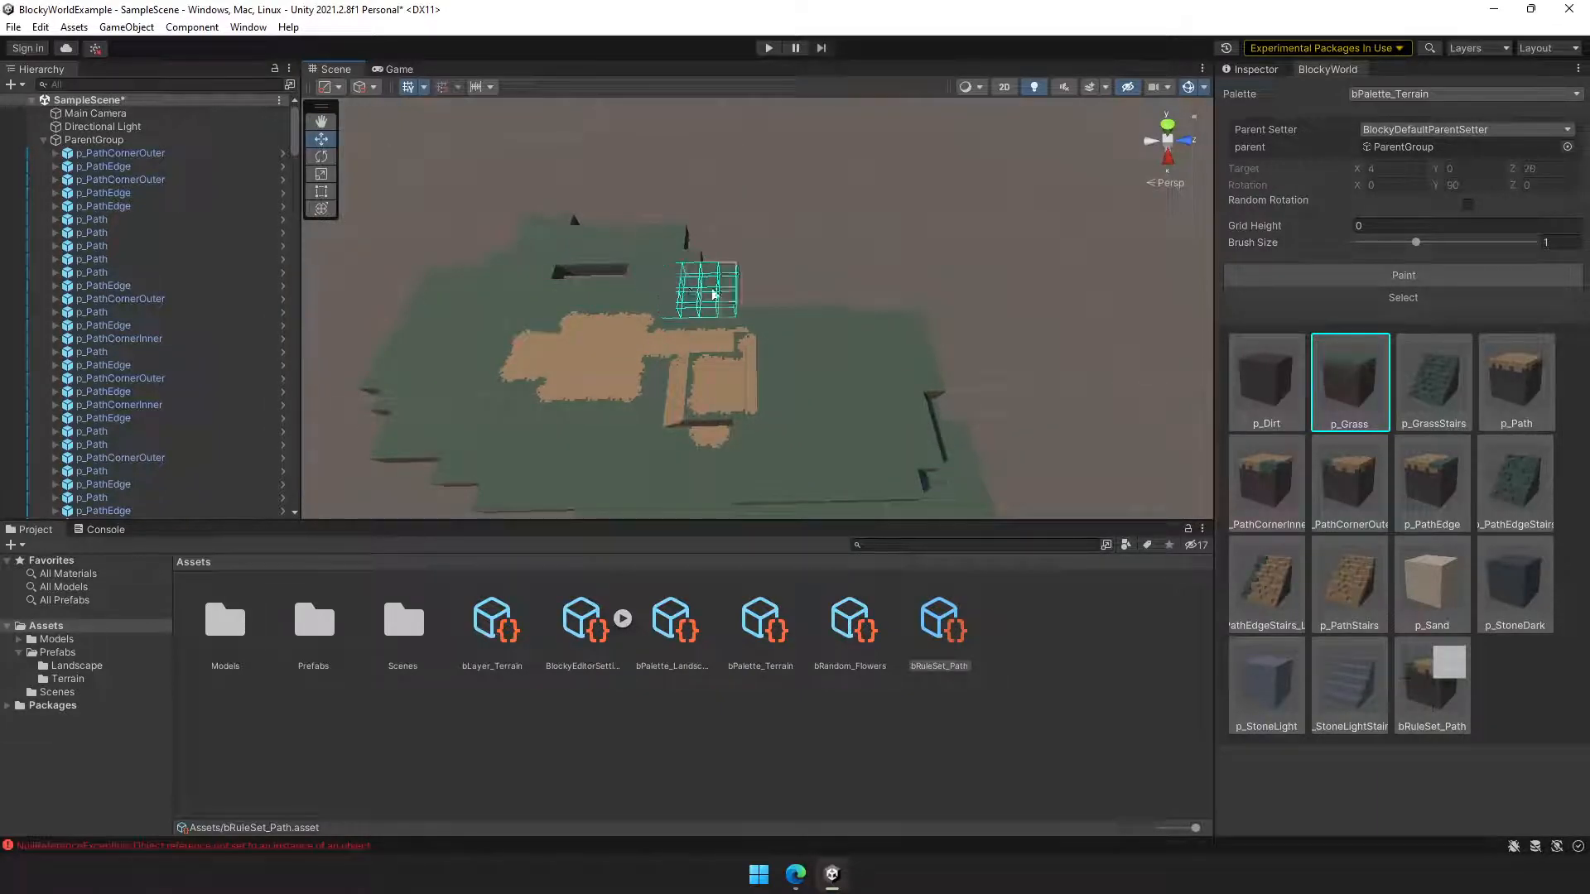
drag(709, 294, 741, 263)
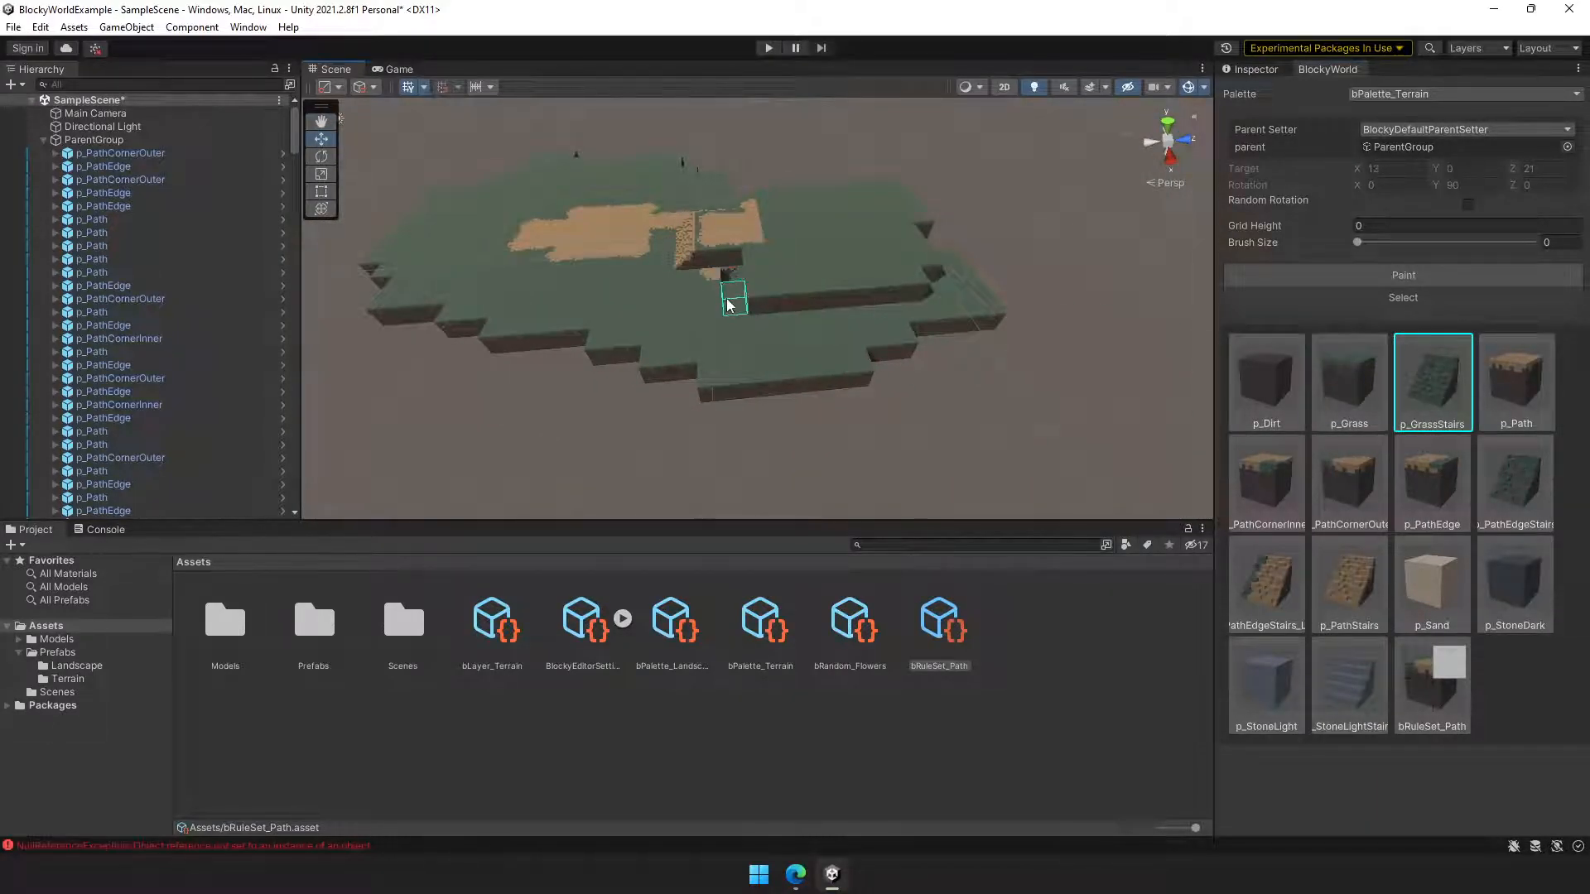
drag(730, 304, 923, 388)
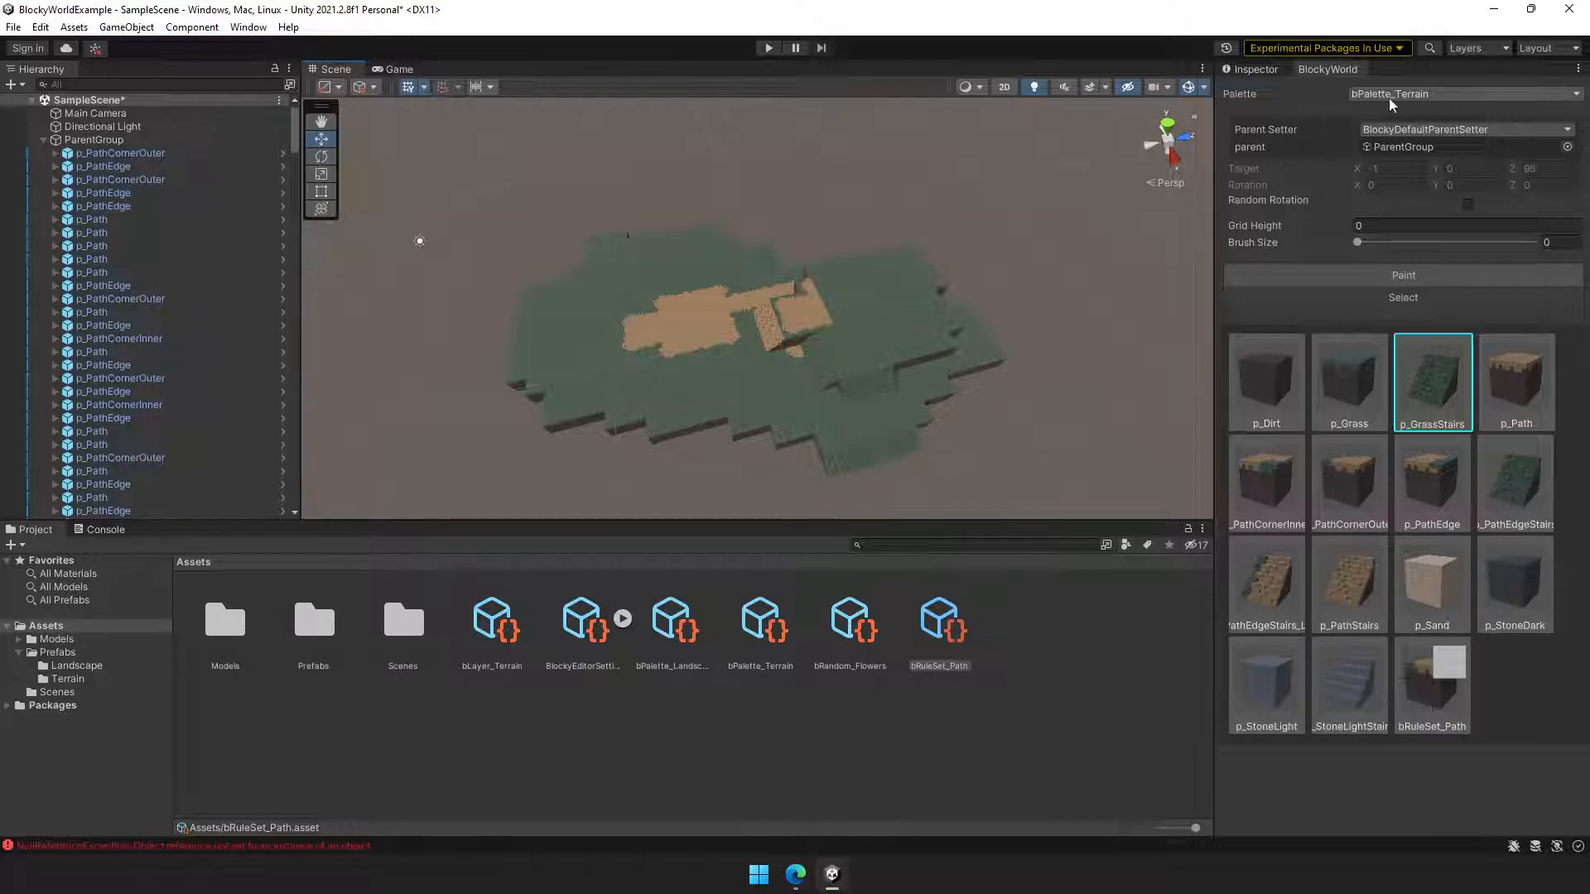
click(1463, 94)
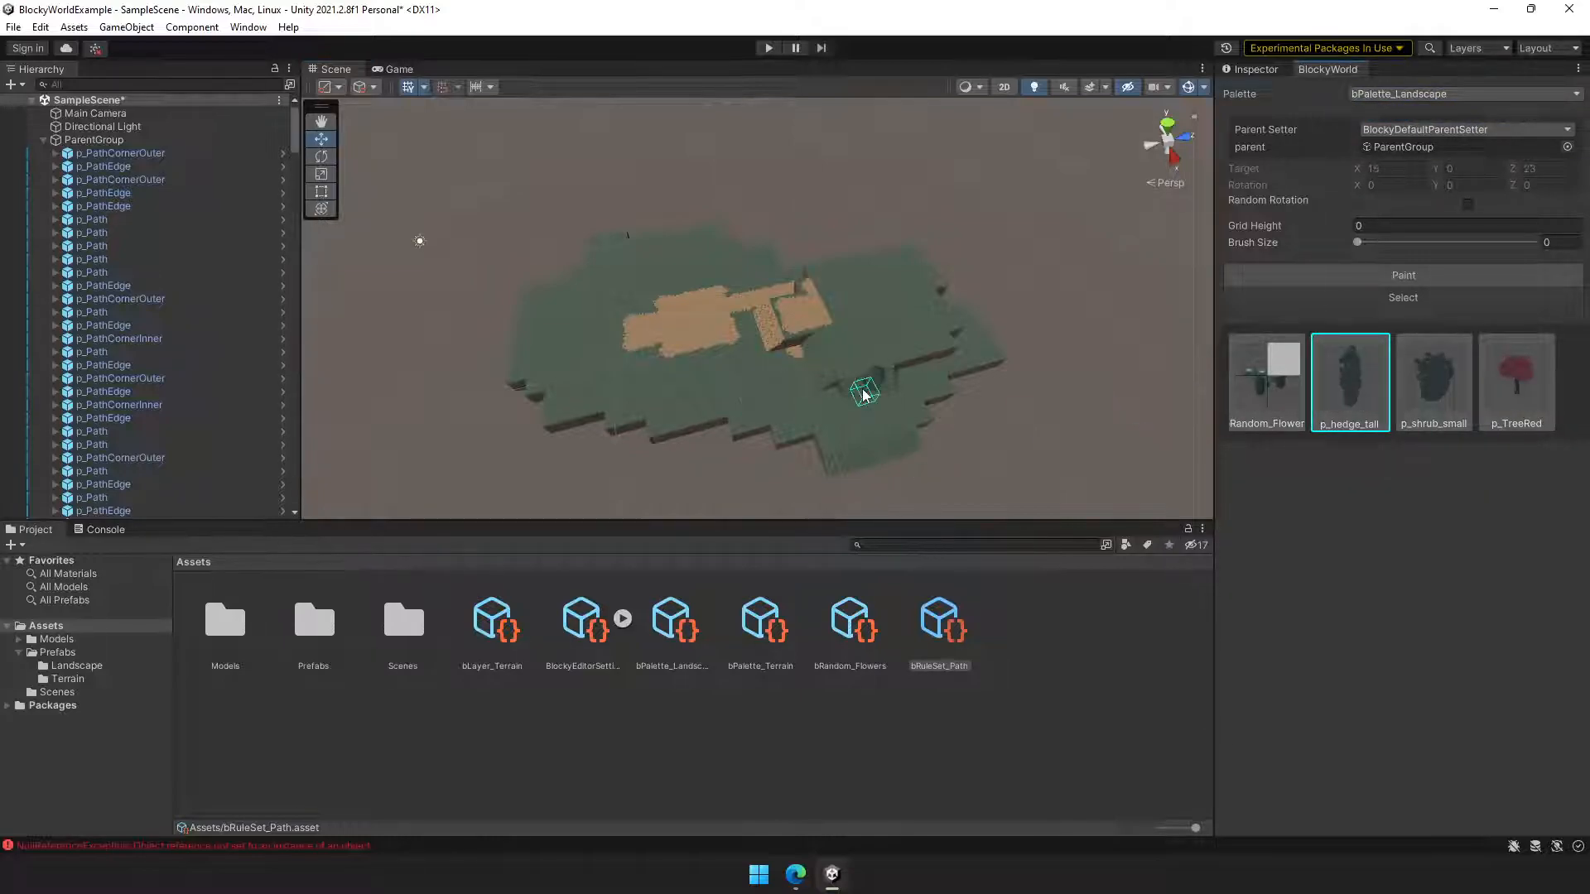